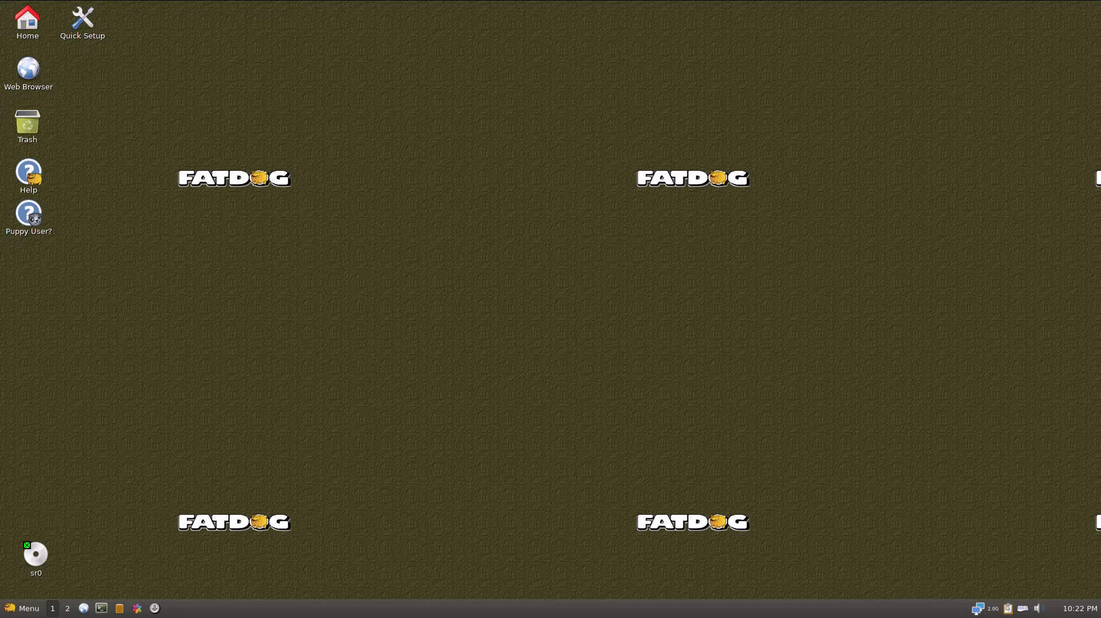
pyautogui.moveTo(6, 353)
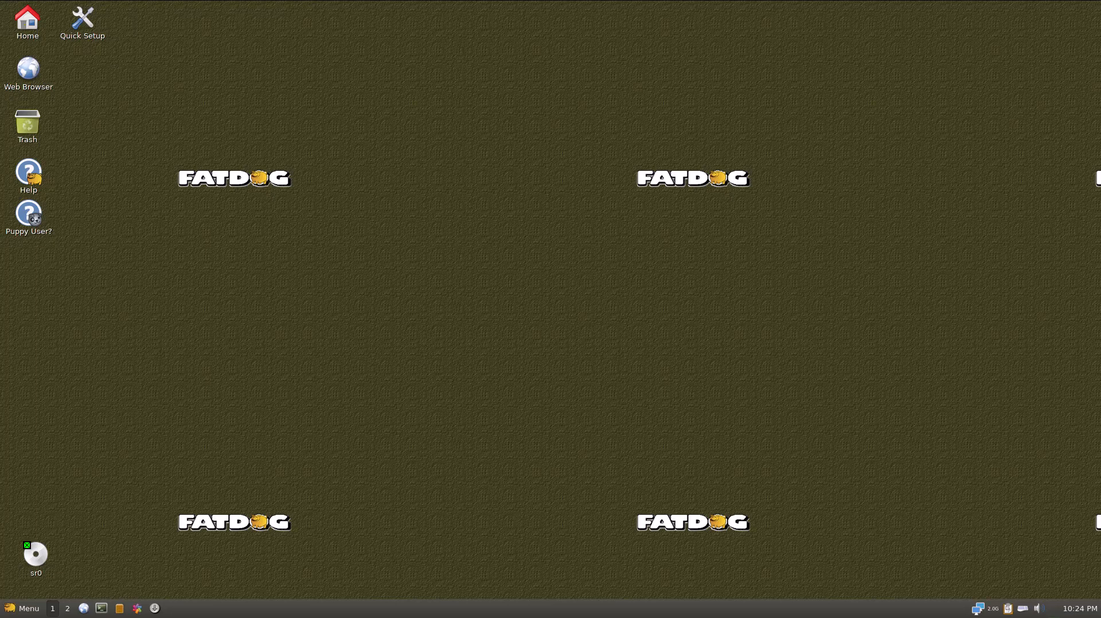
pyautogui.moveTo(891, 285)
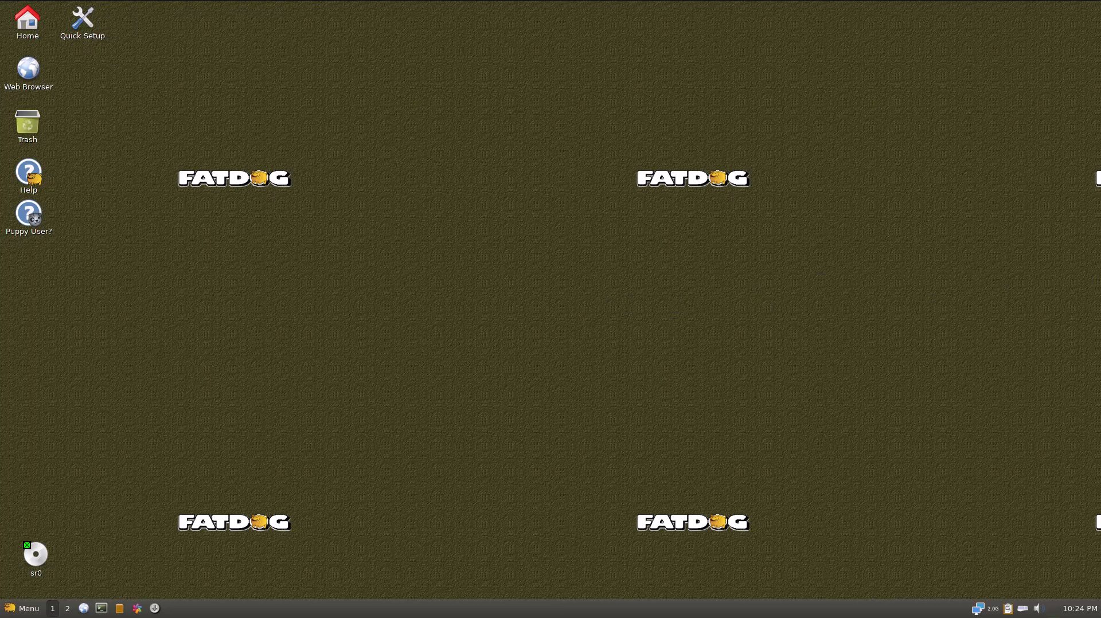
pyautogui.moveTo(933, 215)
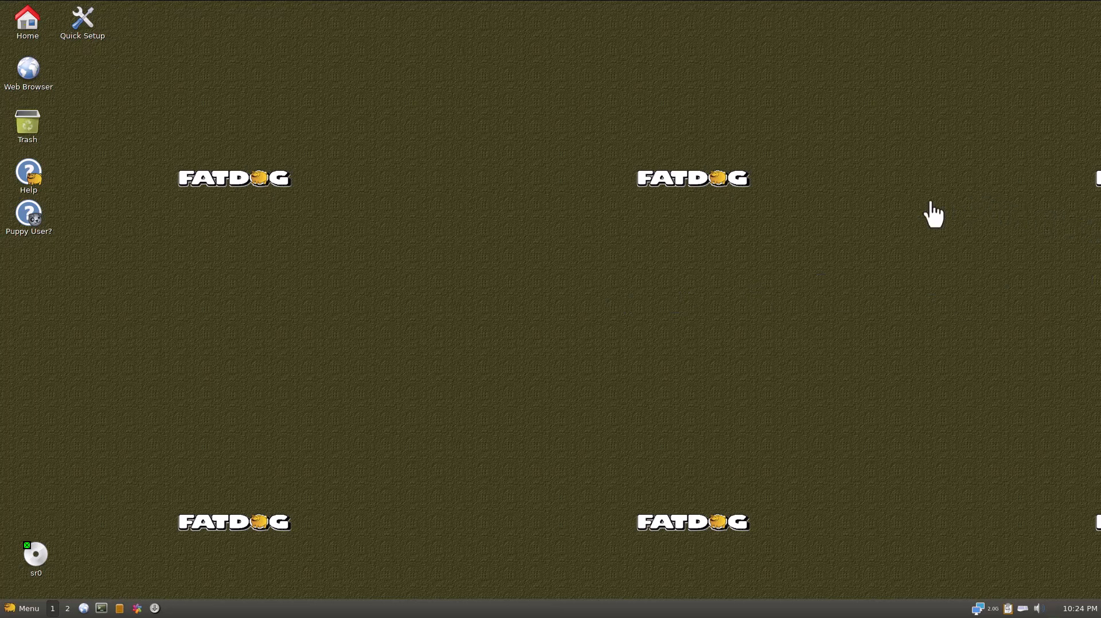
pyautogui.moveTo(122, 548)
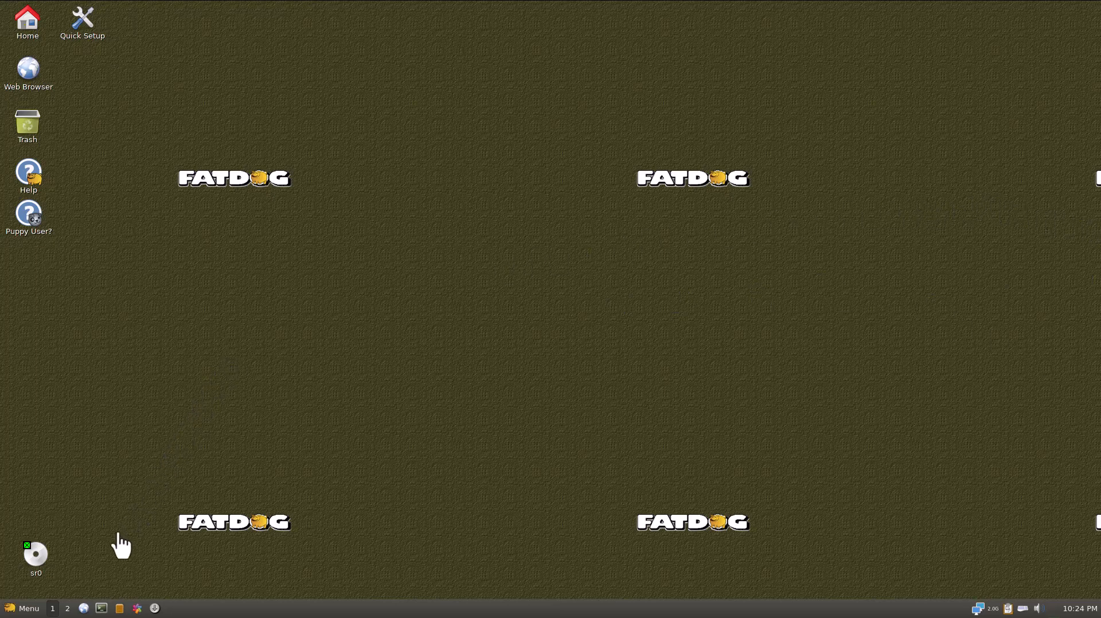
# Launch and close GTK Tetris, then reopen the Menu to the Multimedia apps list.
pyautogui.click(23, 608)
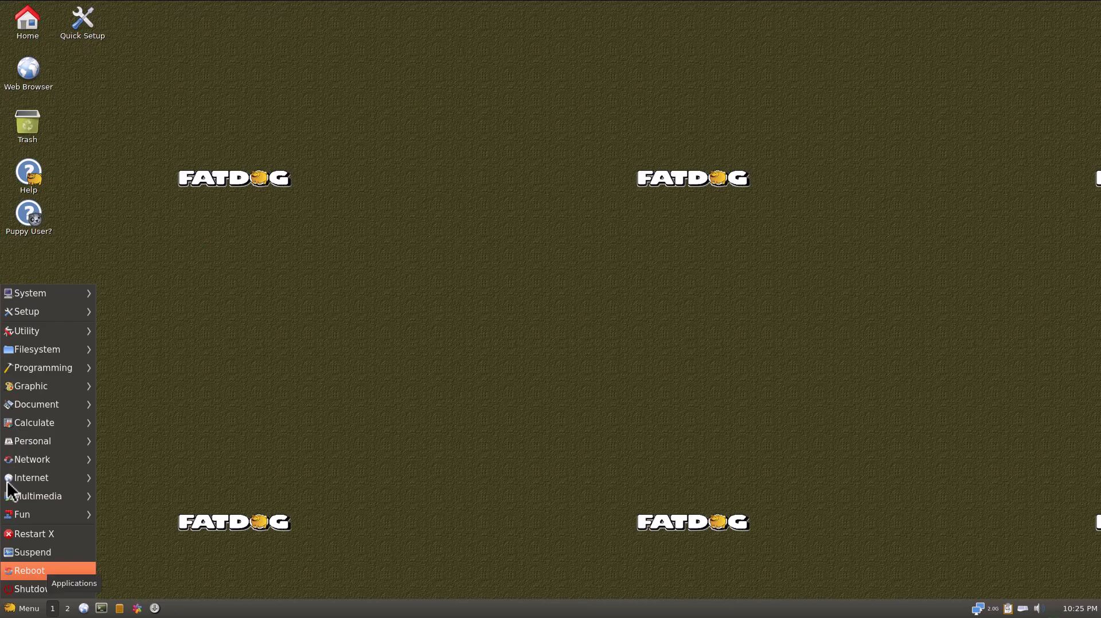
pyautogui.moveTo(35, 589)
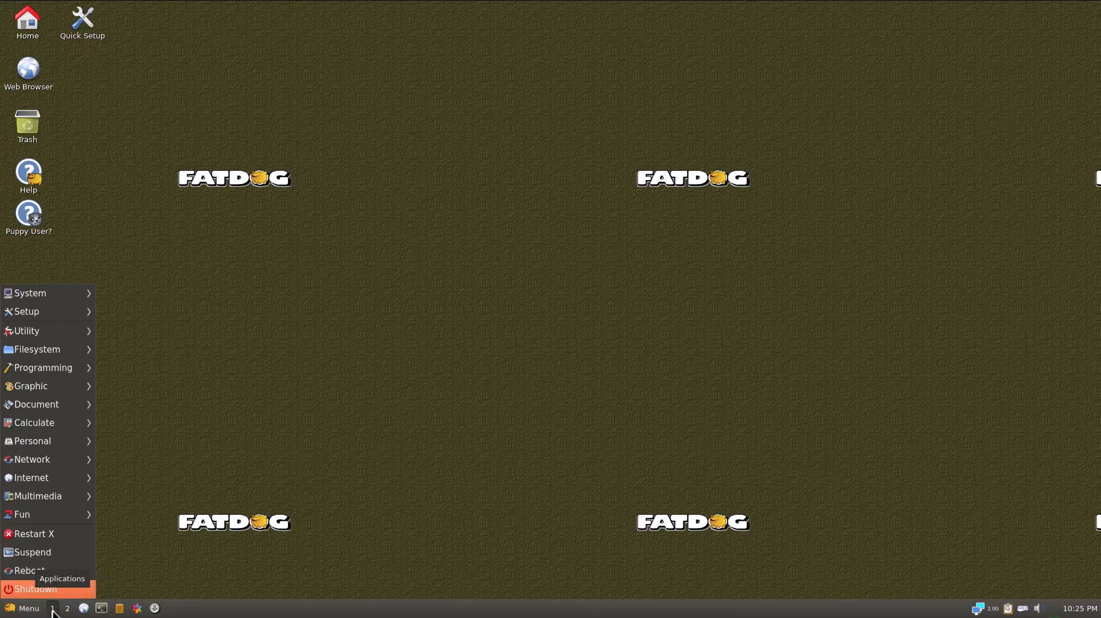
pyautogui.moveTo(138, 613)
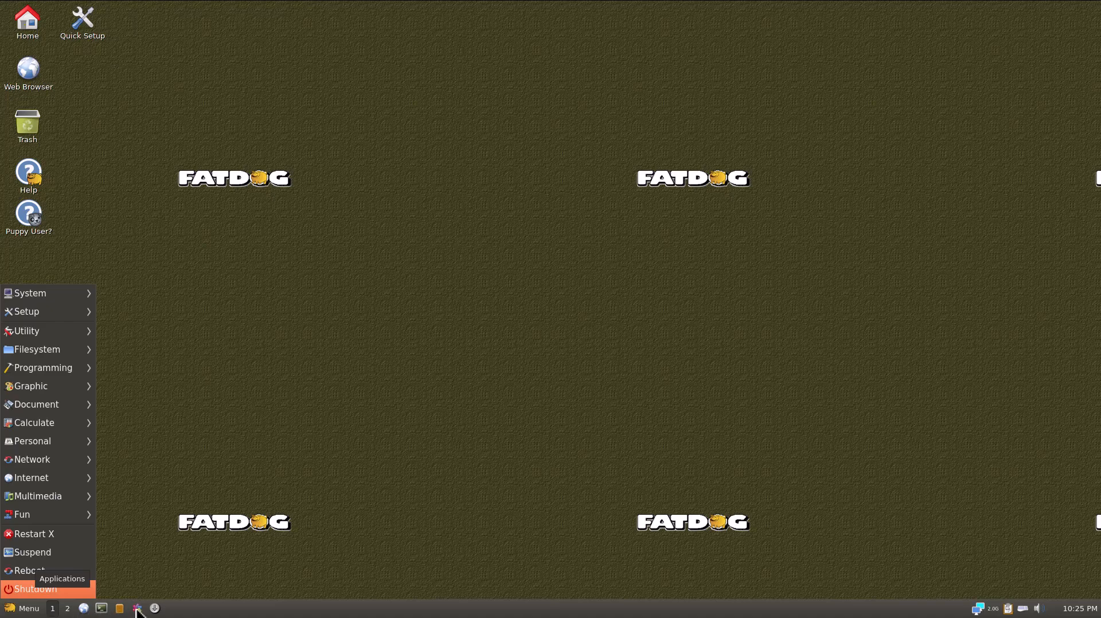
pyautogui.moveTo(242, 606)
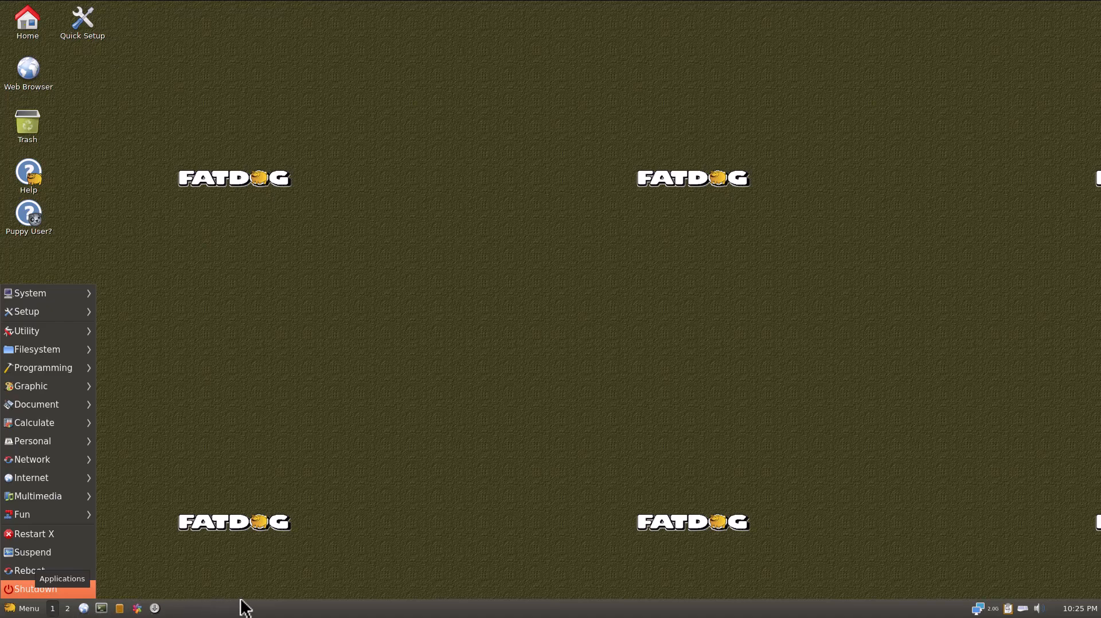
pyautogui.moveTo(362, 592)
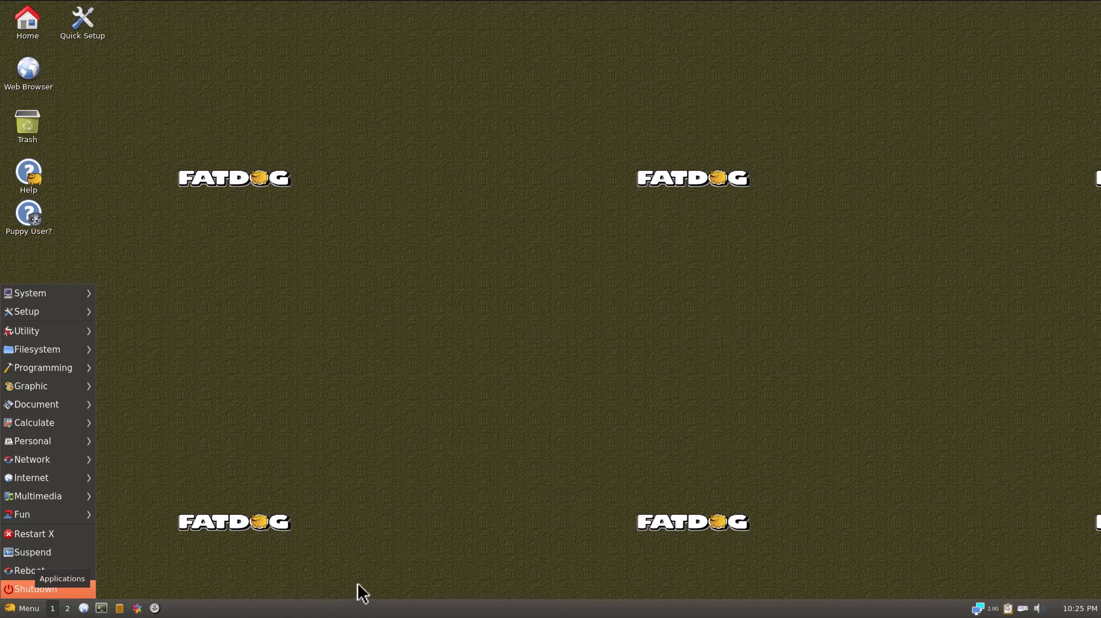
pyautogui.moveTo(485, 575)
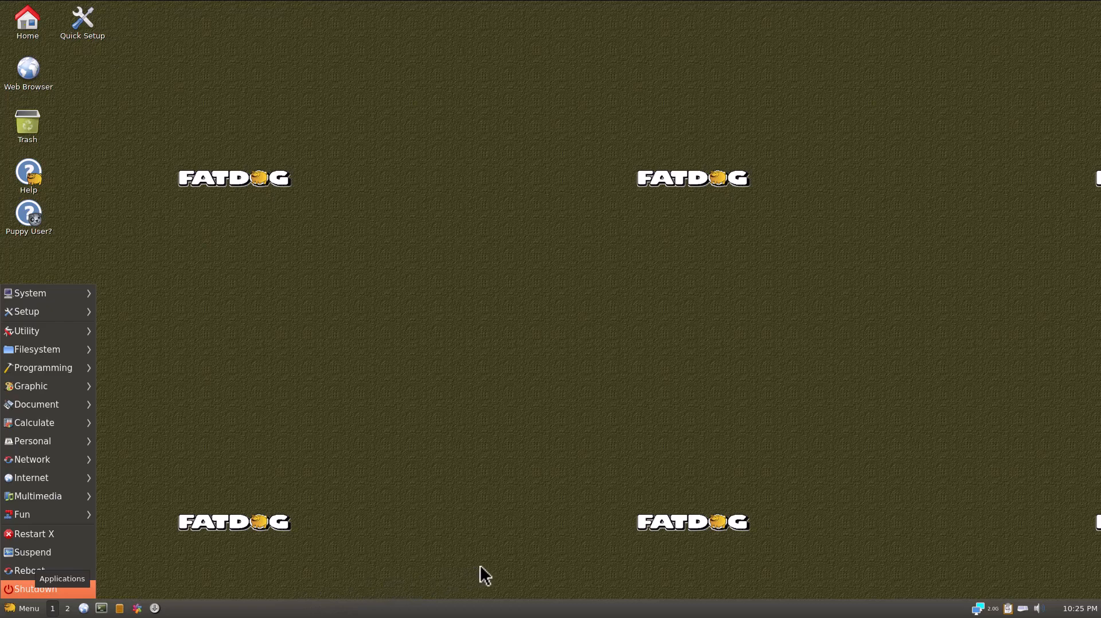
pyautogui.moveTo(604, 557)
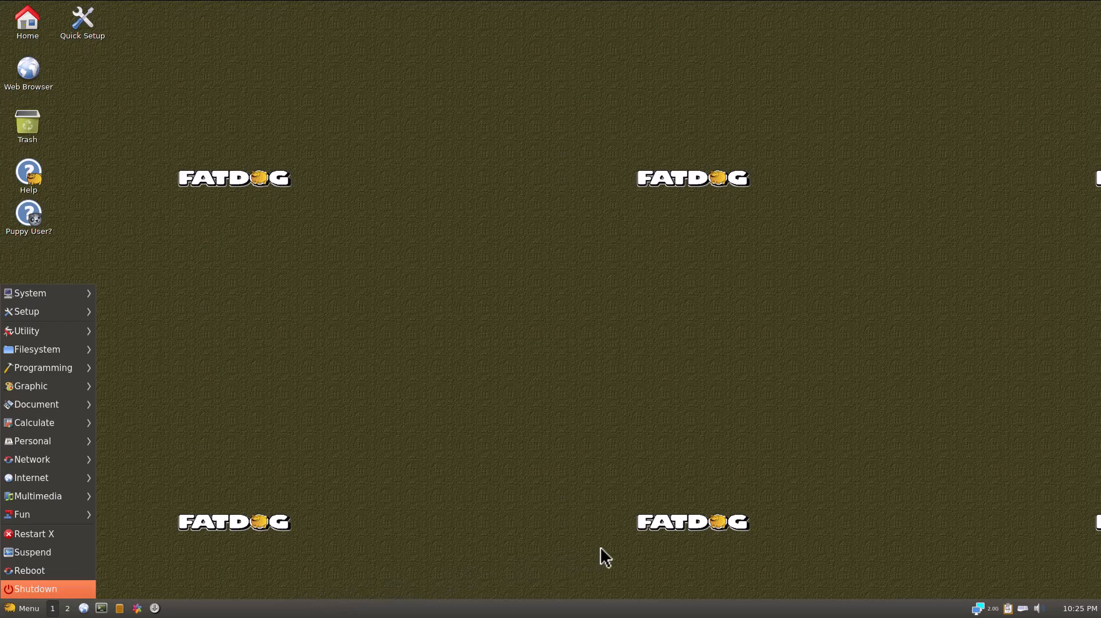
pyautogui.moveTo(715, 541)
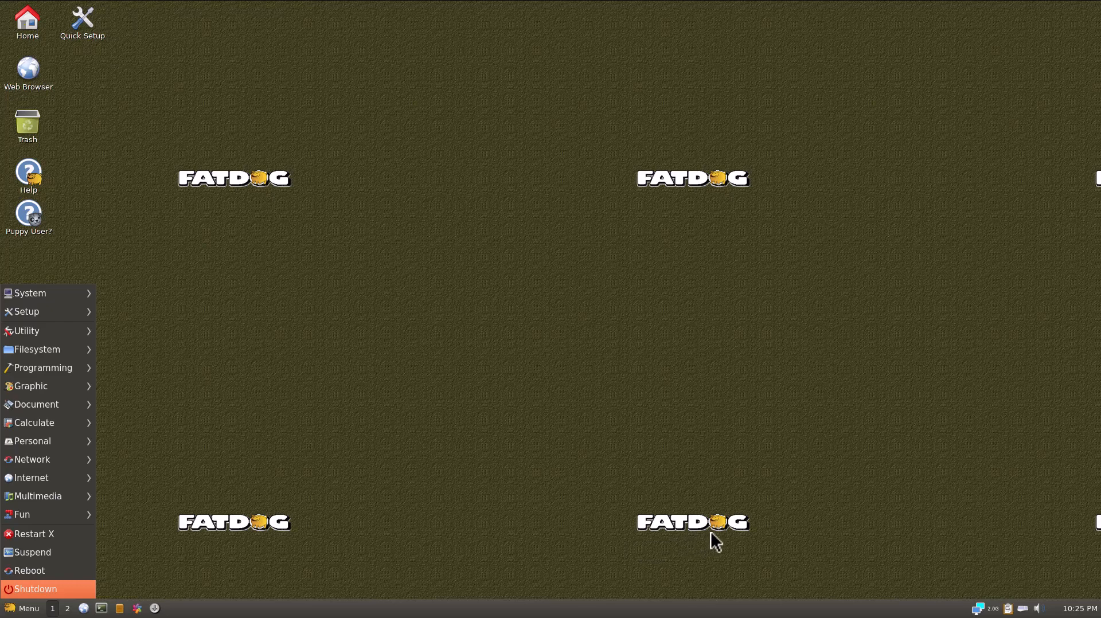
pyautogui.moveTo(807, 530)
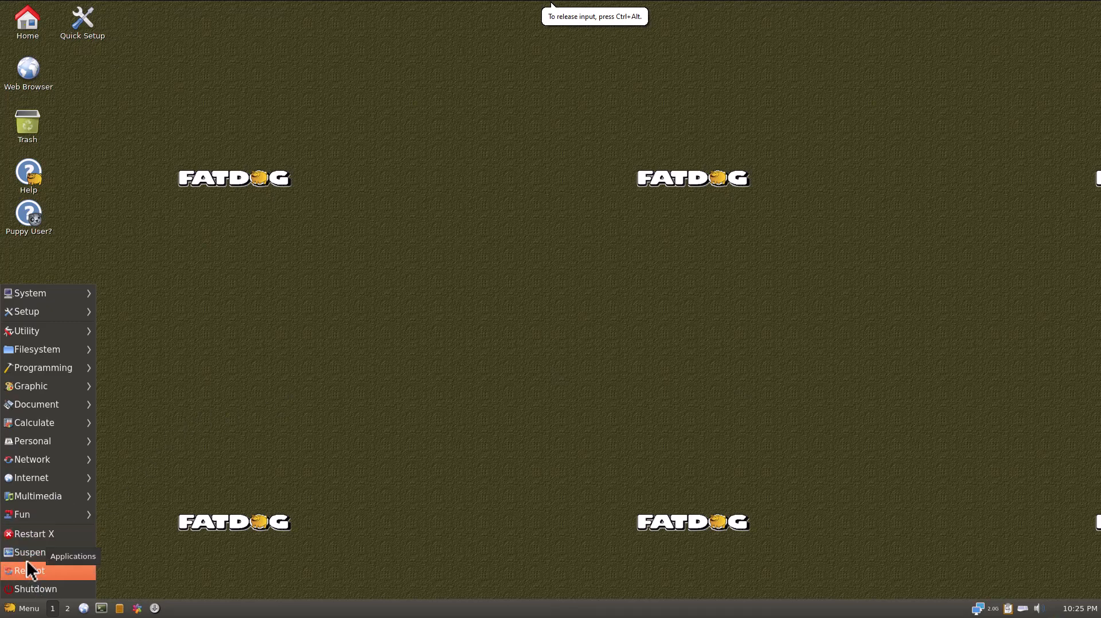
pyautogui.moveTo(30, 552)
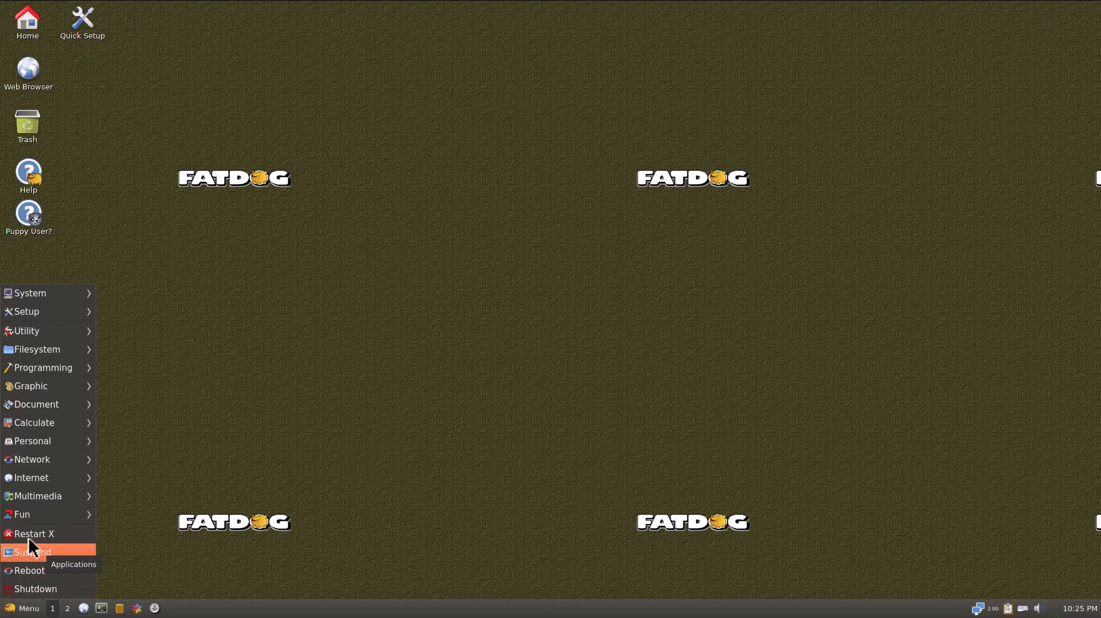
pyautogui.moveTo(34, 534)
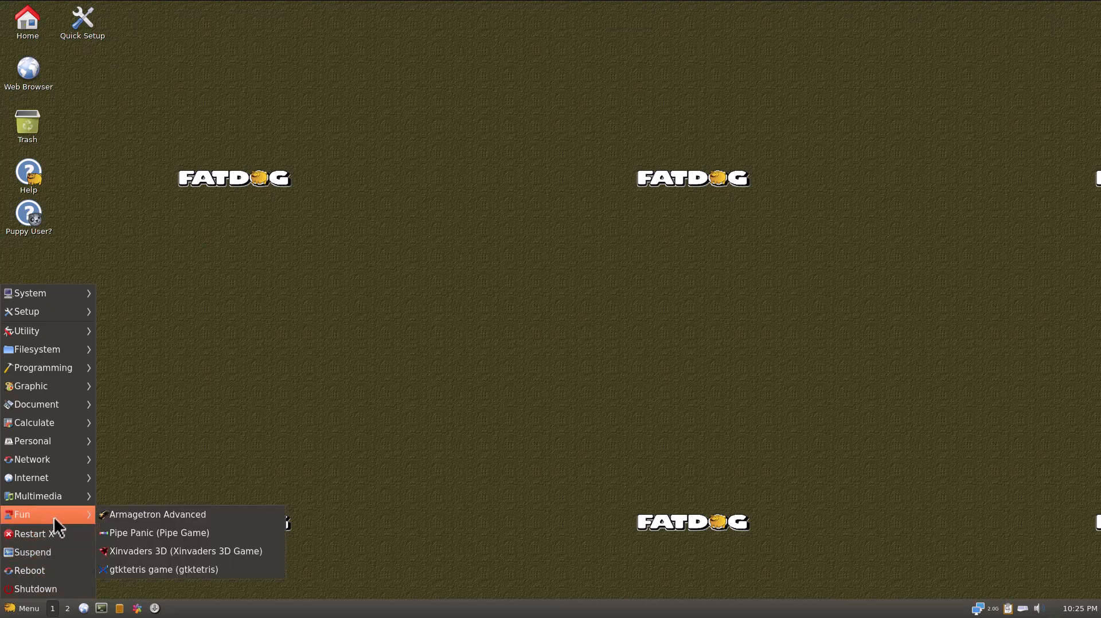
pyautogui.moveTo(105, 551)
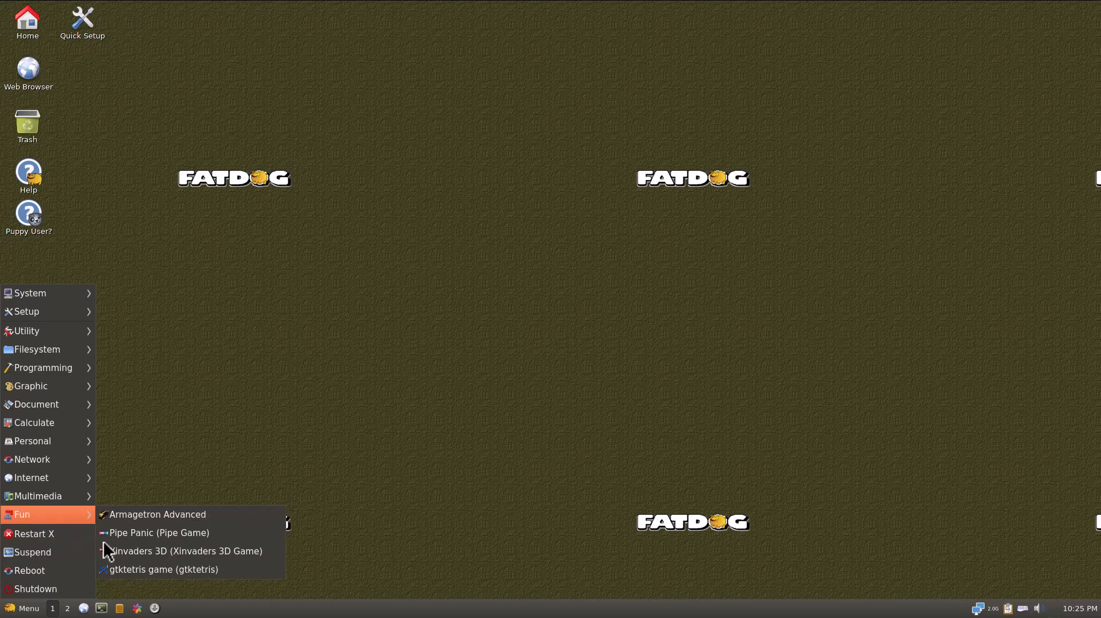
pyautogui.moveTo(88, 516)
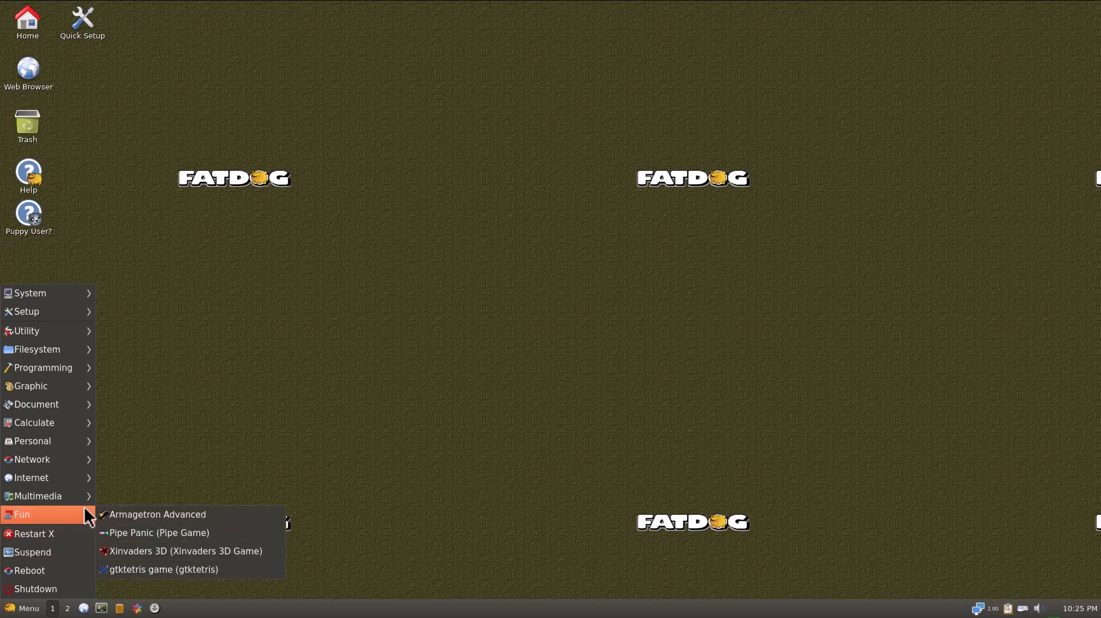
pyautogui.moveTo(144, 533)
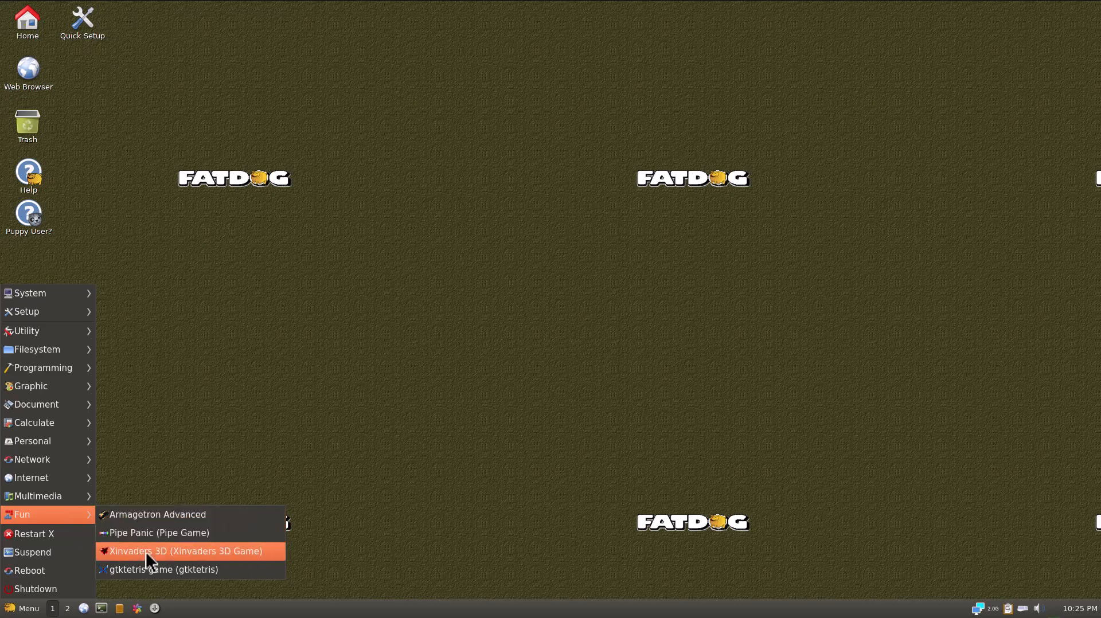
pyautogui.moveTo(154, 569)
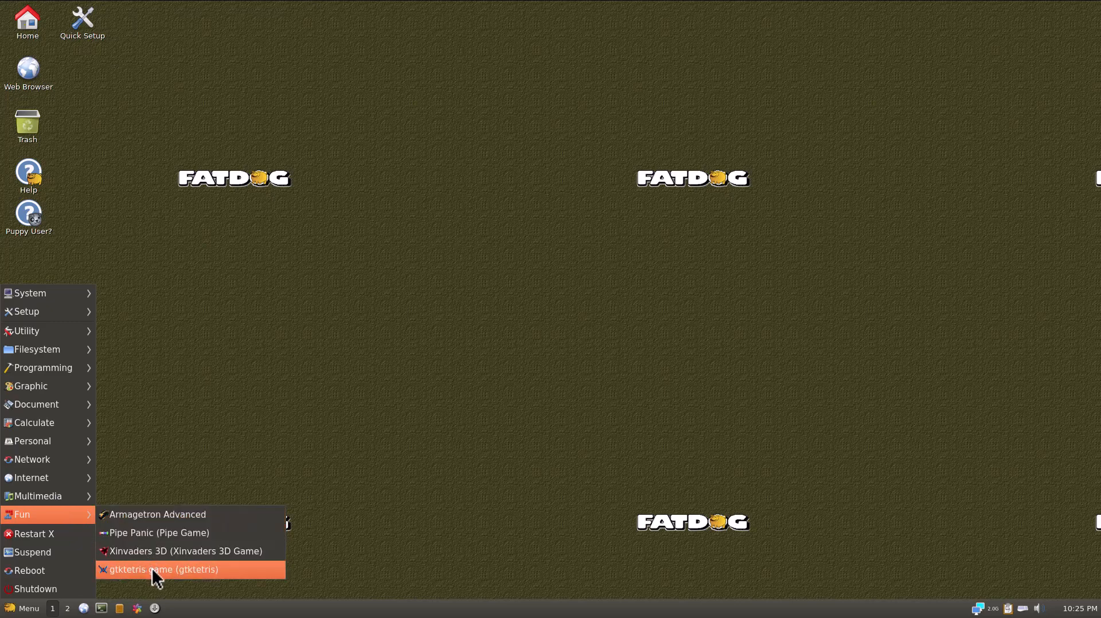
pyautogui.click(163, 568)
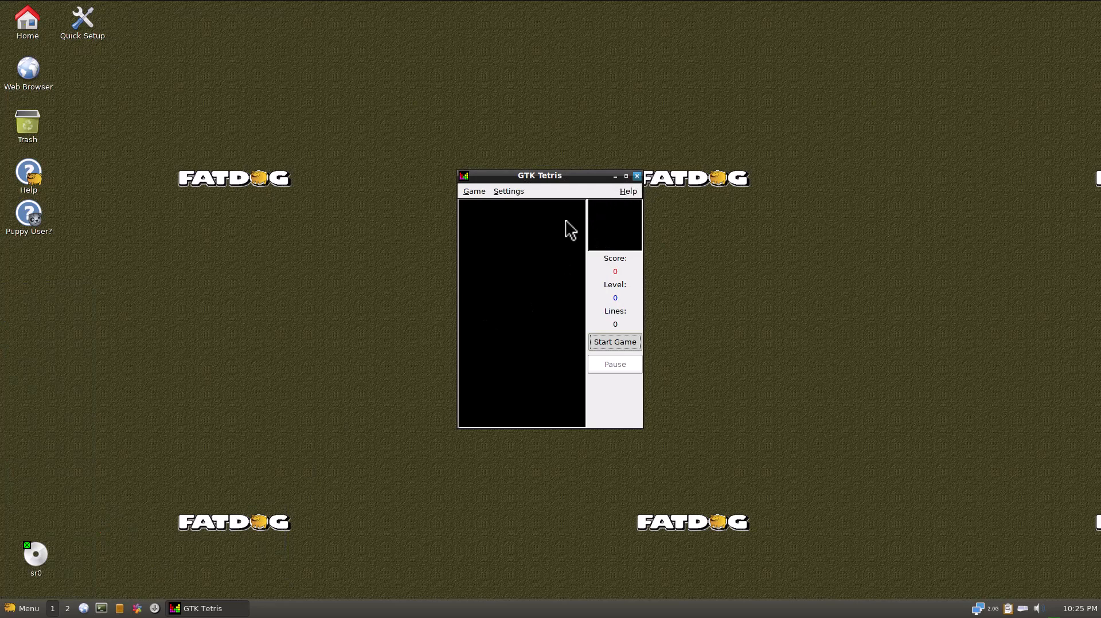
pyautogui.click(635, 175)
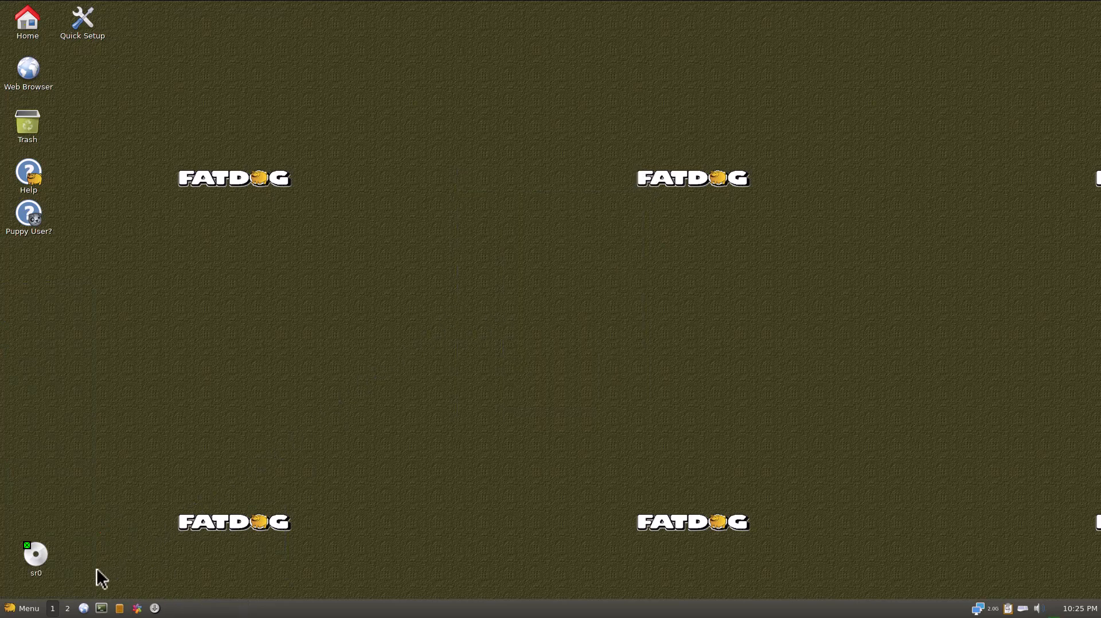
pyautogui.click(23, 607)
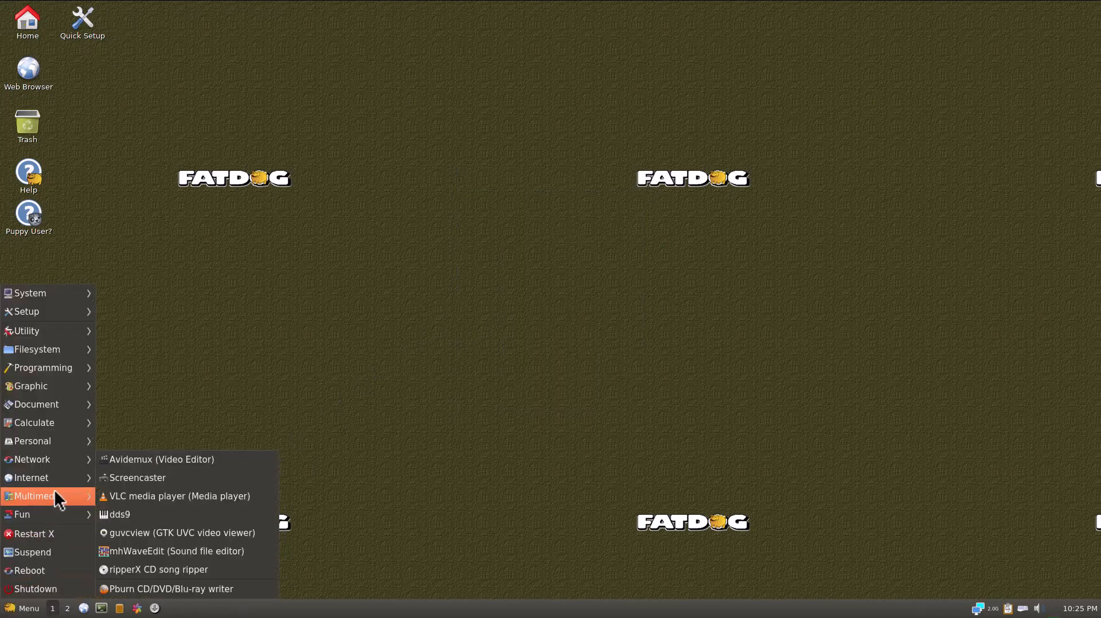
pyautogui.moveTo(176, 495)
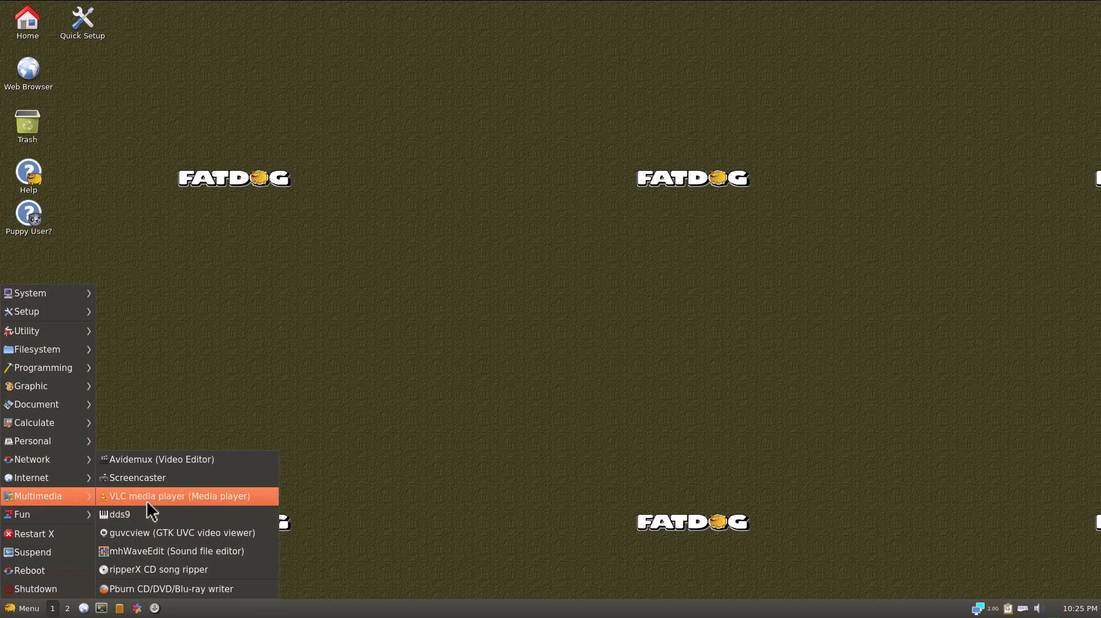
pyautogui.moveTo(152, 486)
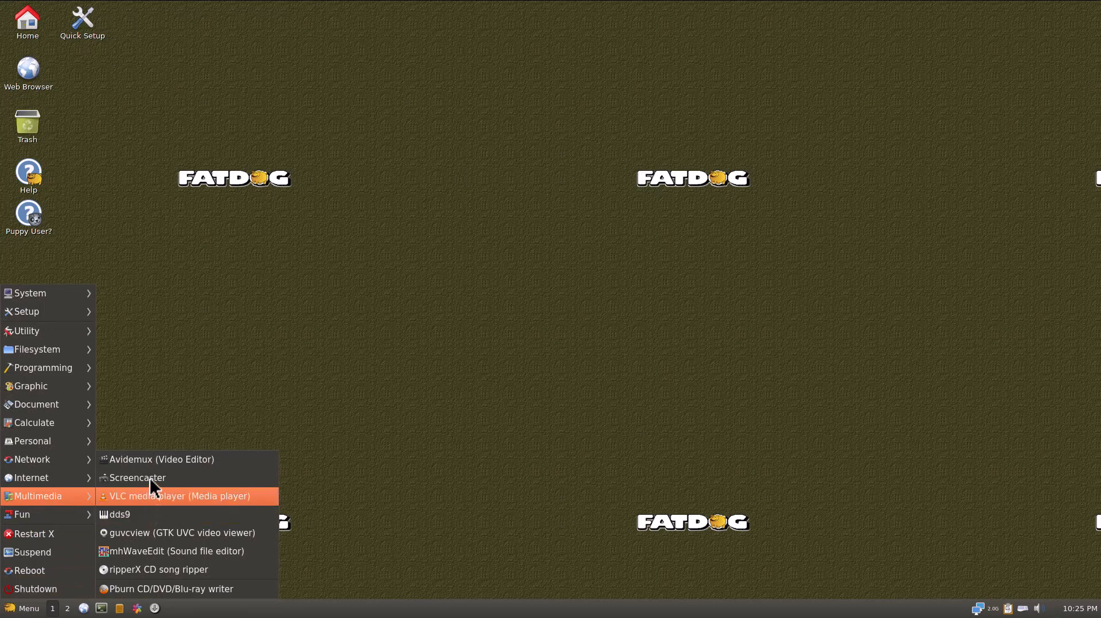
pyautogui.moveTo(154, 463)
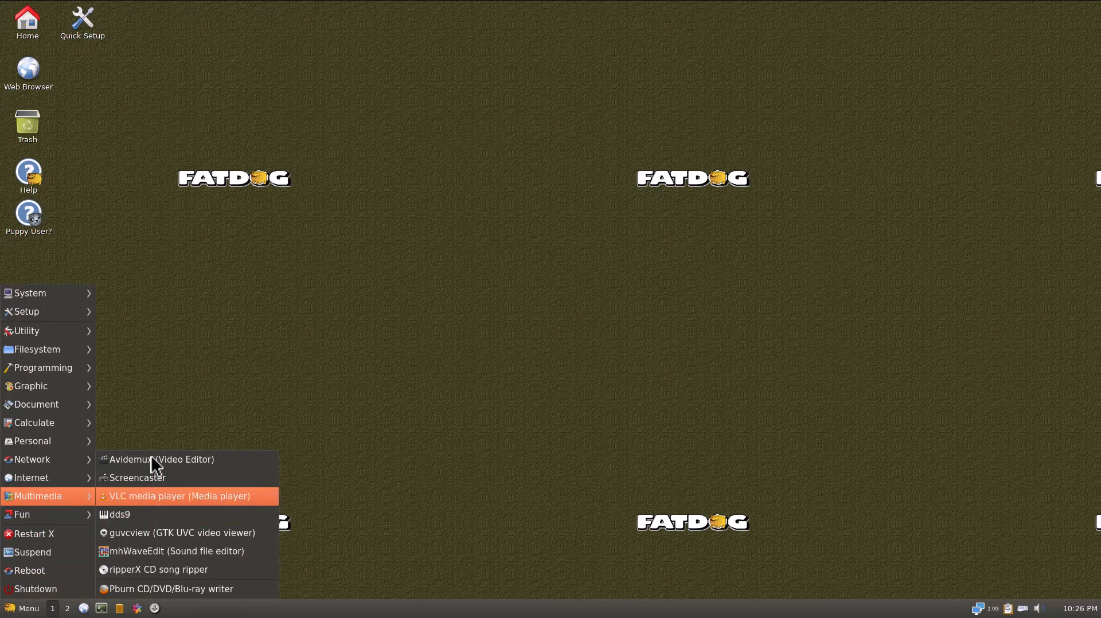
pyautogui.moveTo(159, 459)
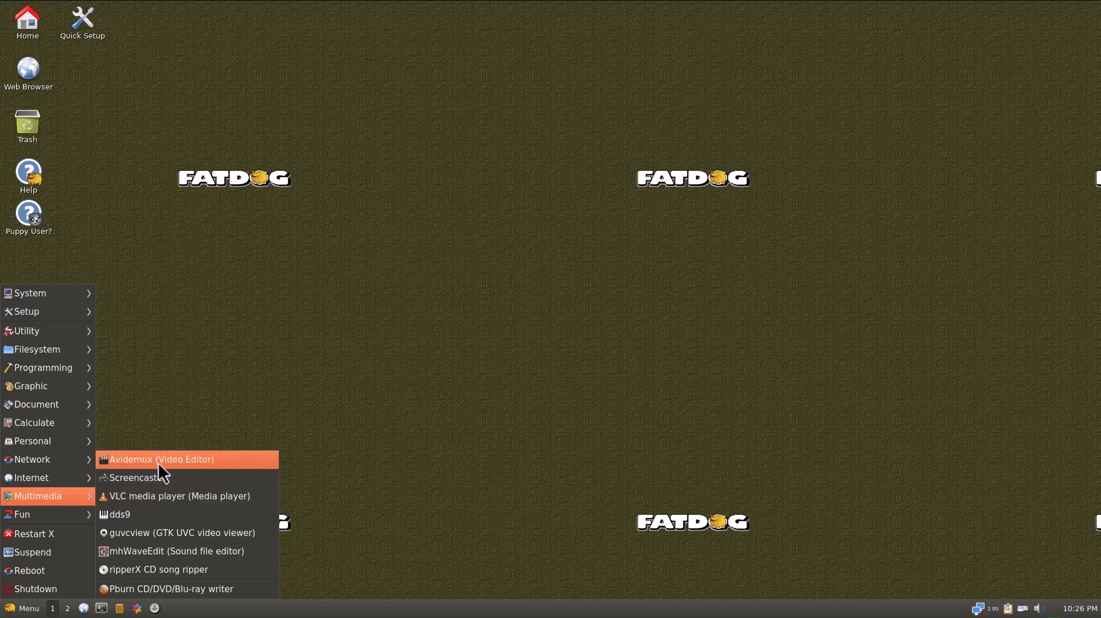
pyautogui.moveTo(184, 519)
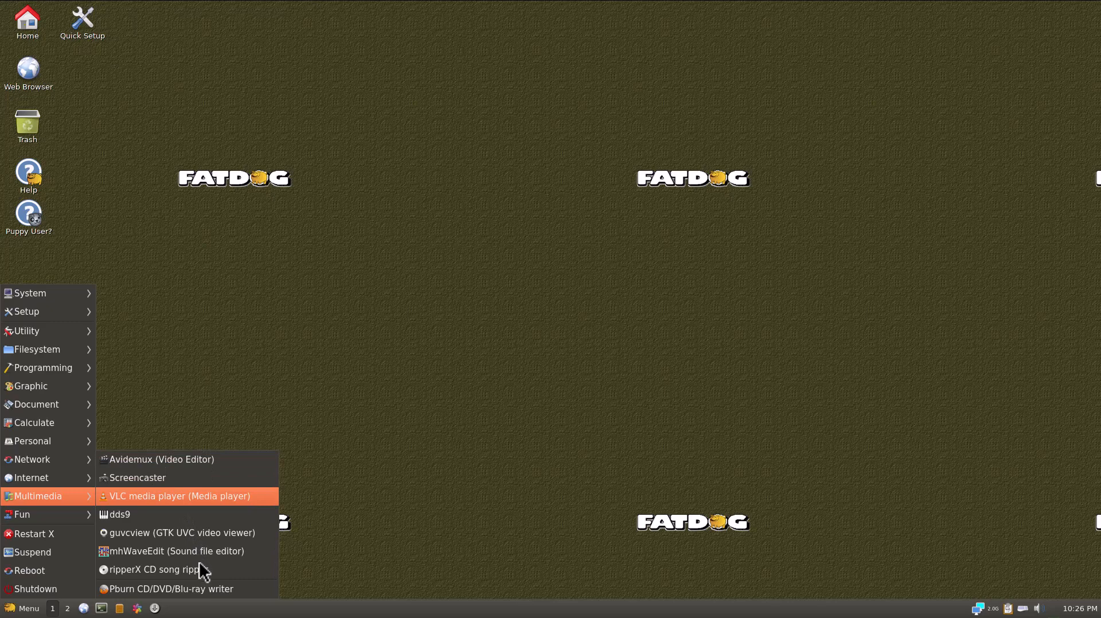
pyautogui.moveTo(193, 589)
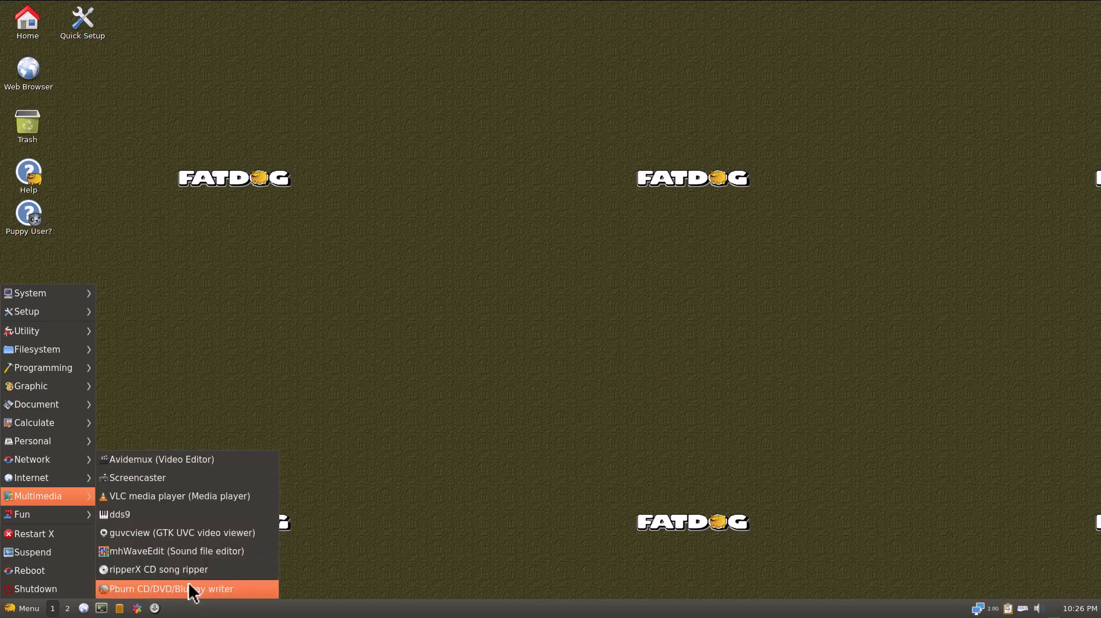
pyautogui.moveTo(167, 592)
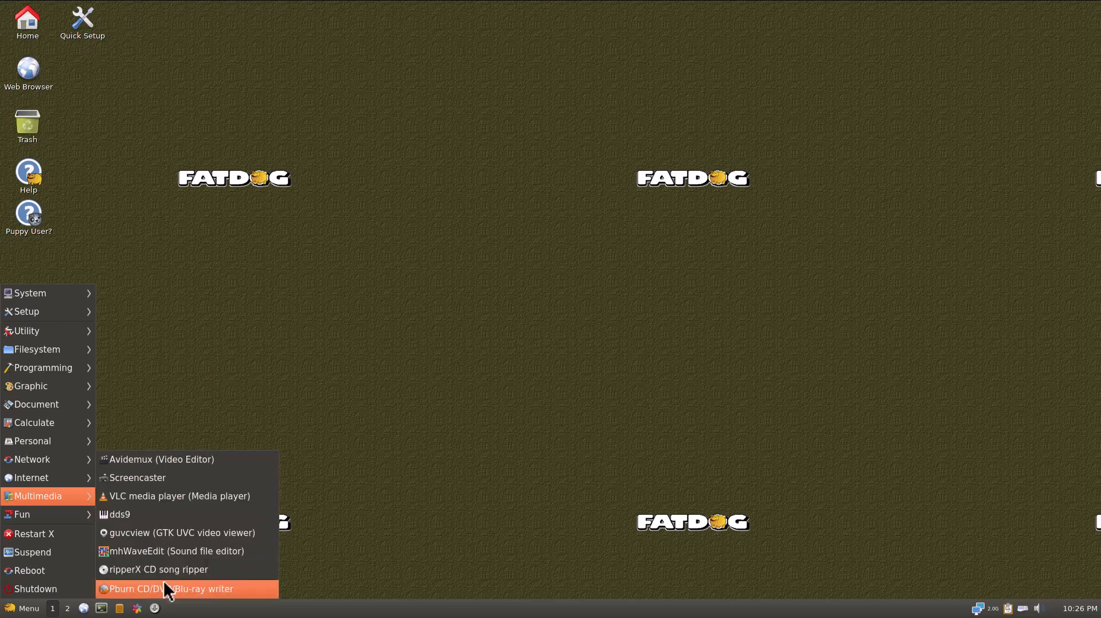
pyautogui.moveTo(135, 589)
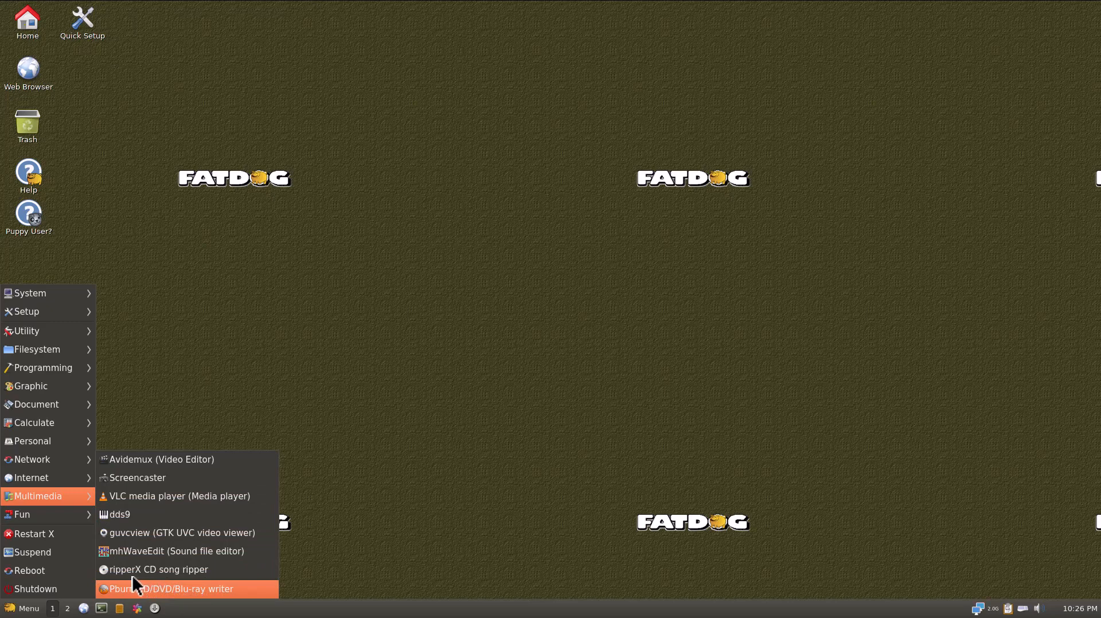
pyautogui.moveTo(103, 576)
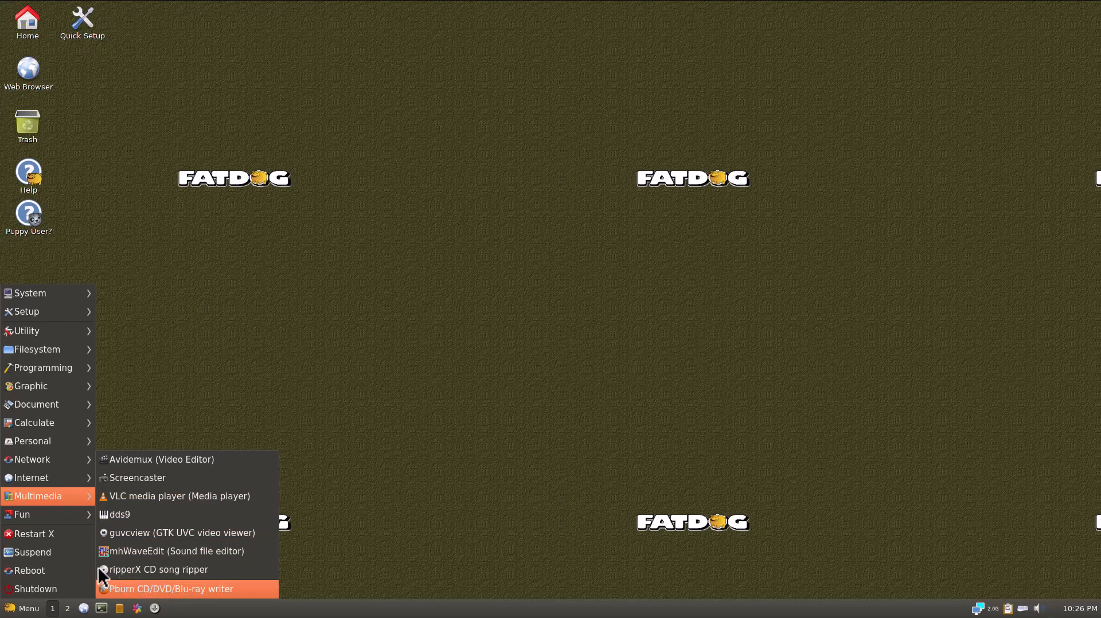
pyautogui.moveTo(68, 566)
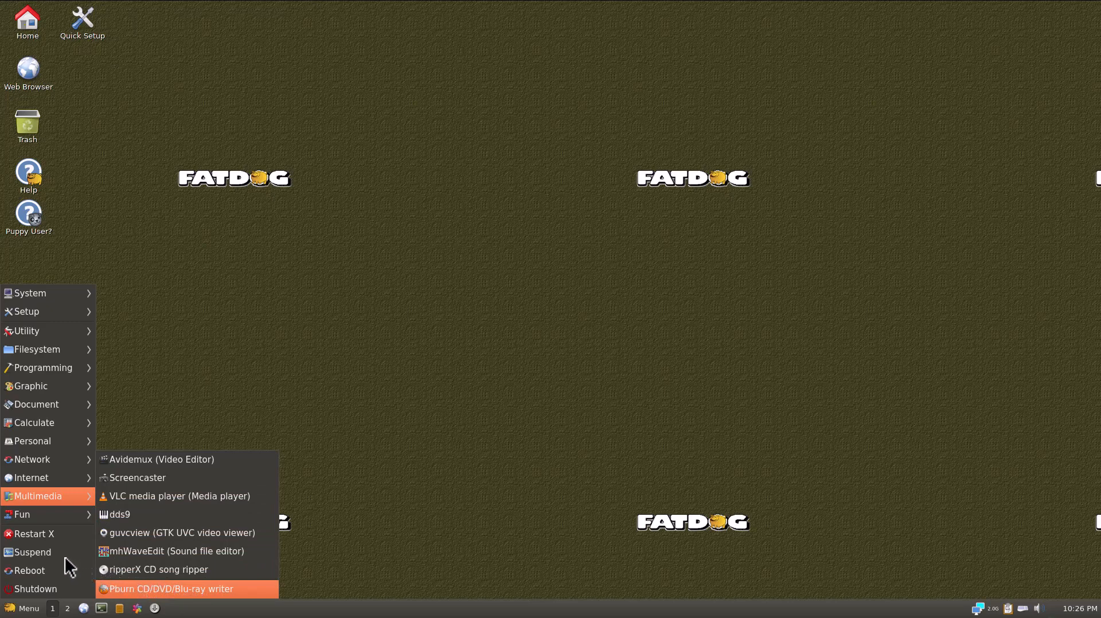
pyautogui.moveTo(39, 555)
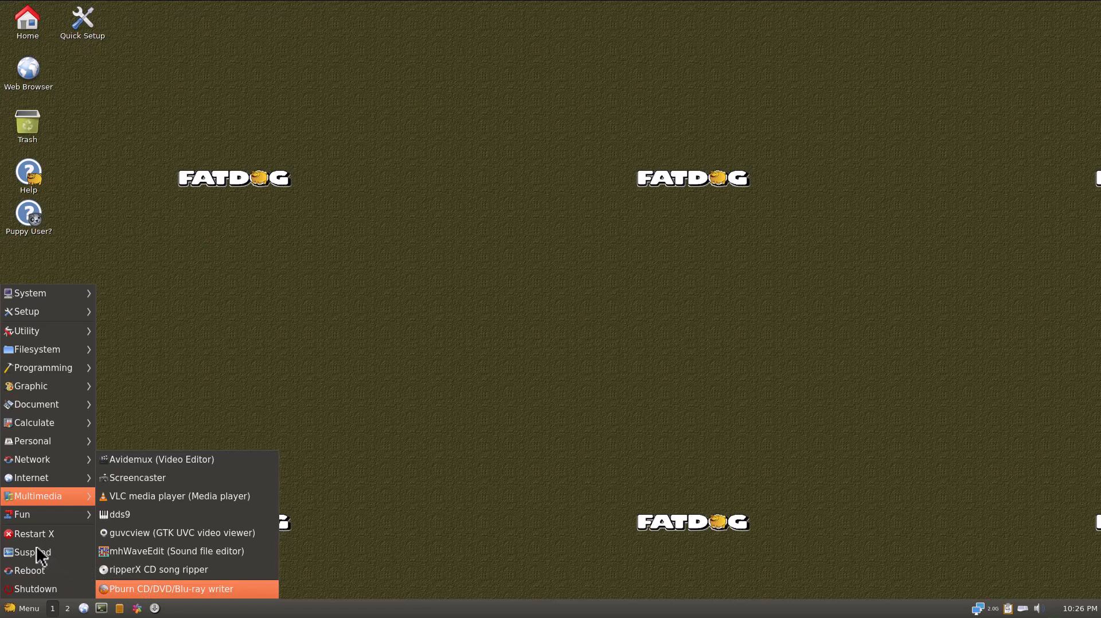
pyautogui.moveTo(34, 533)
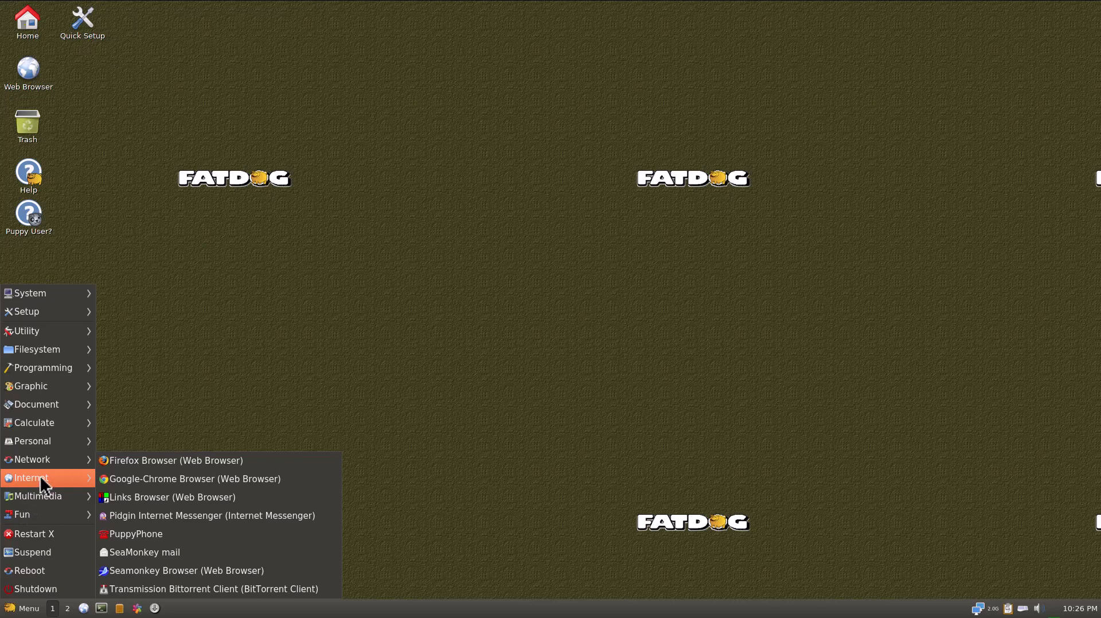
pyautogui.moveTo(80, 474)
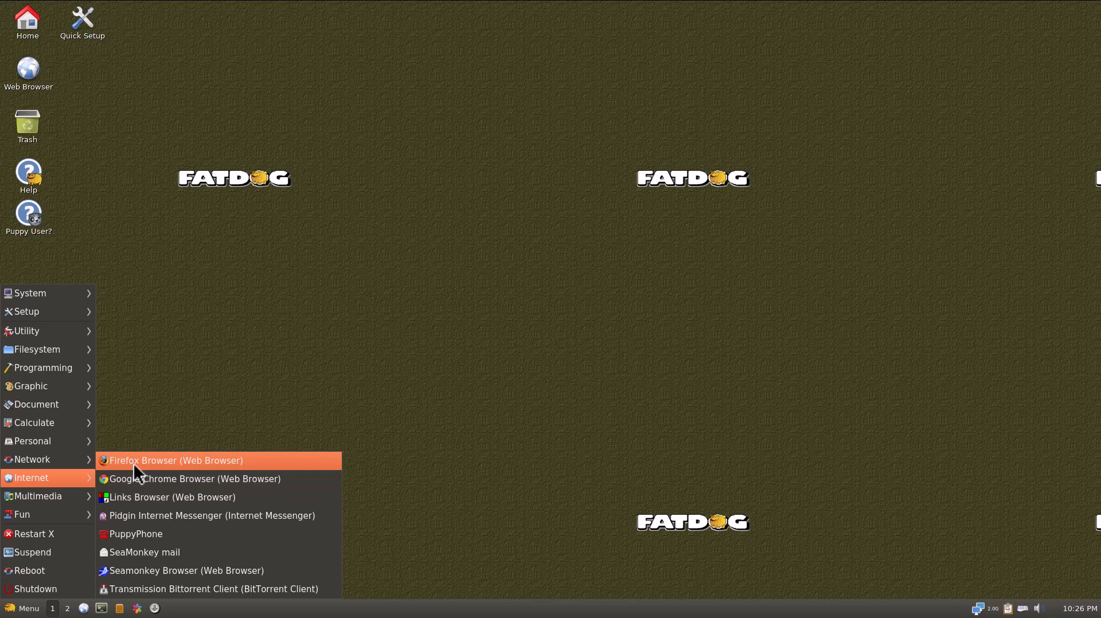
pyautogui.moveTo(141, 481)
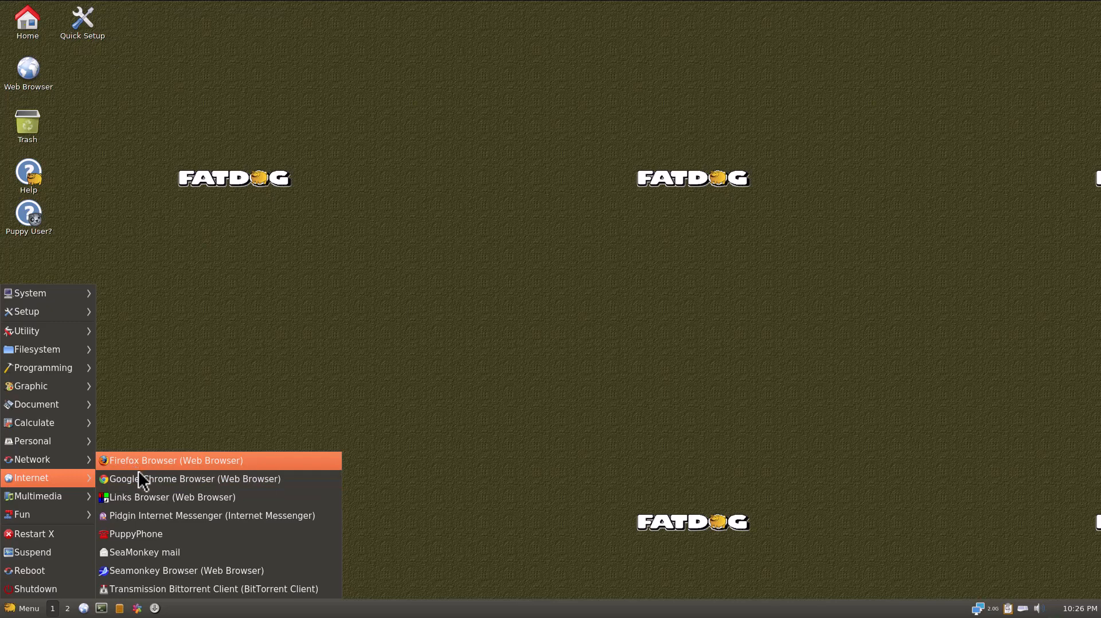
pyautogui.moveTo(171, 497)
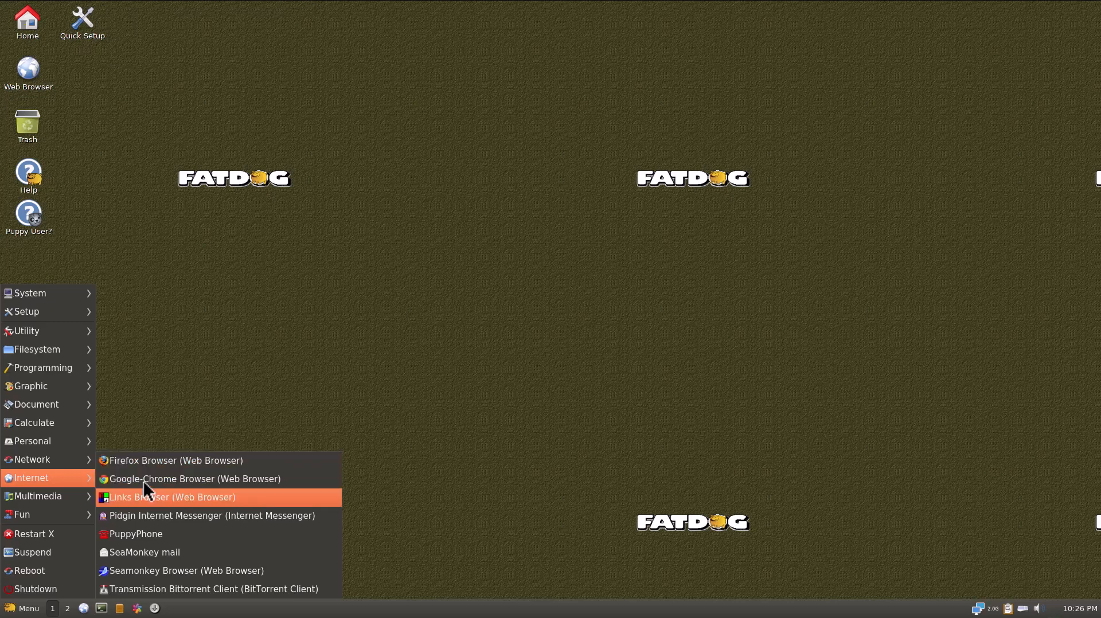
pyautogui.moveTo(153, 502)
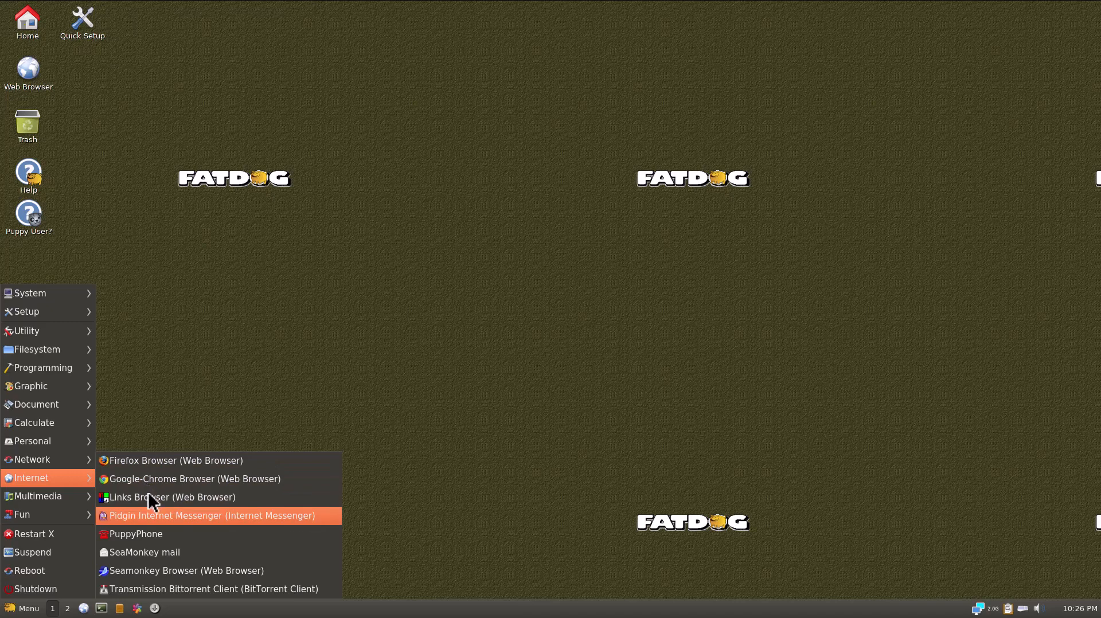
pyautogui.moveTo(157, 512)
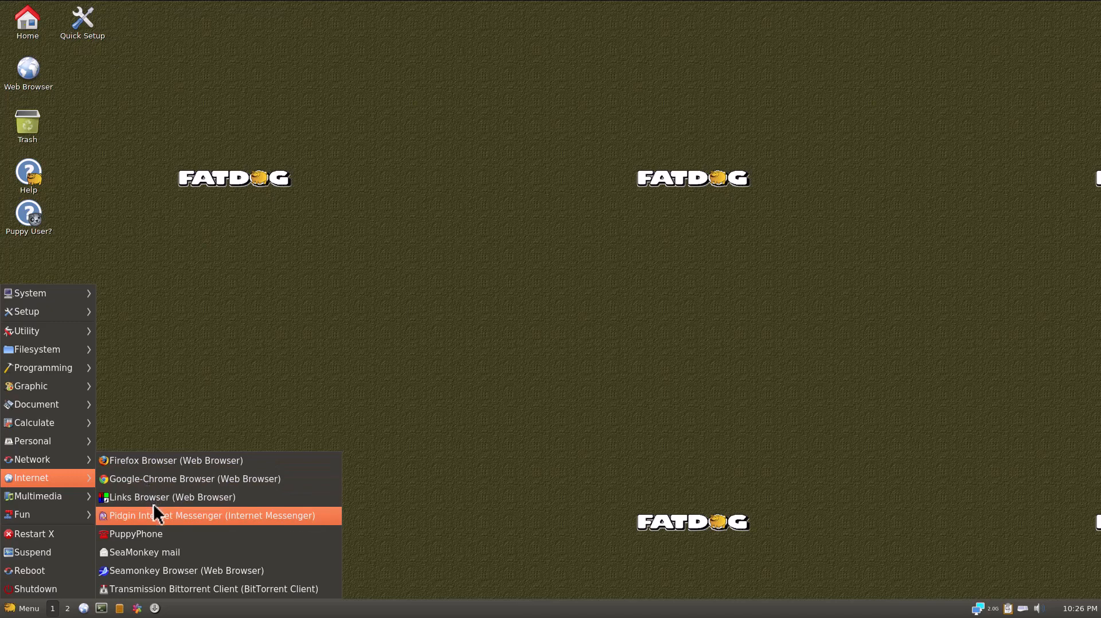
pyautogui.moveTo(163, 523)
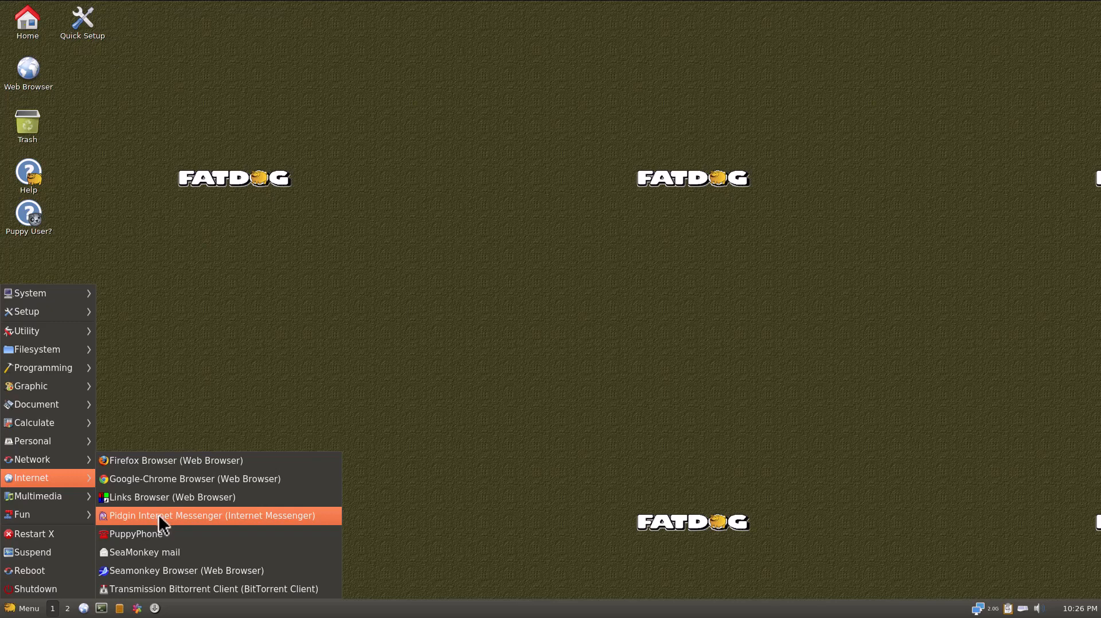
pyautogui.moveTo(165, 530)
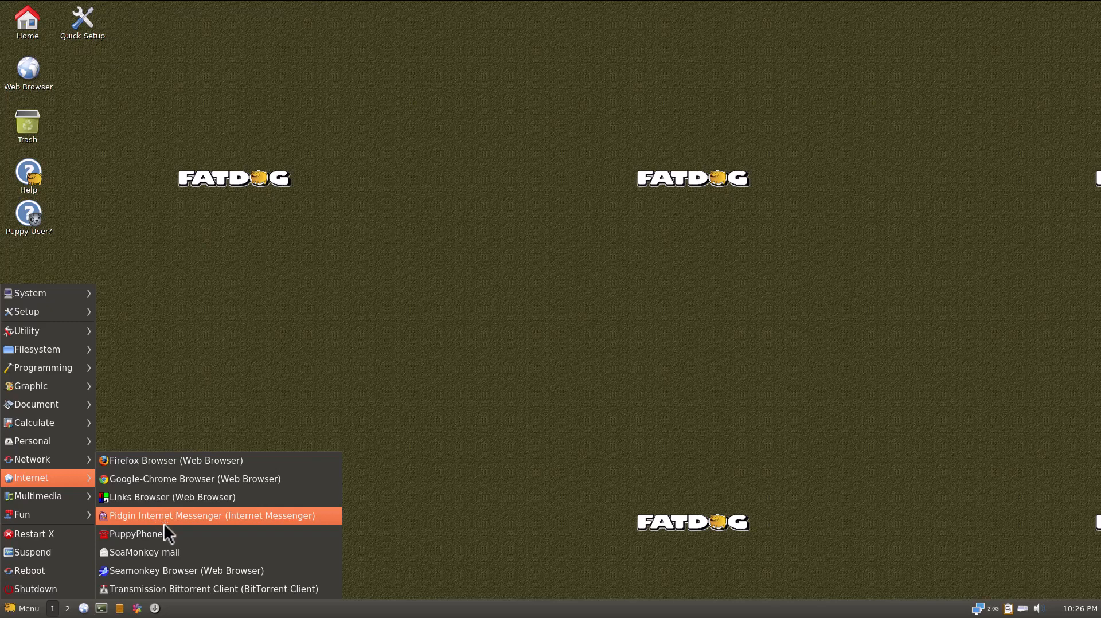
pyautogui.moveTo(172, 541)
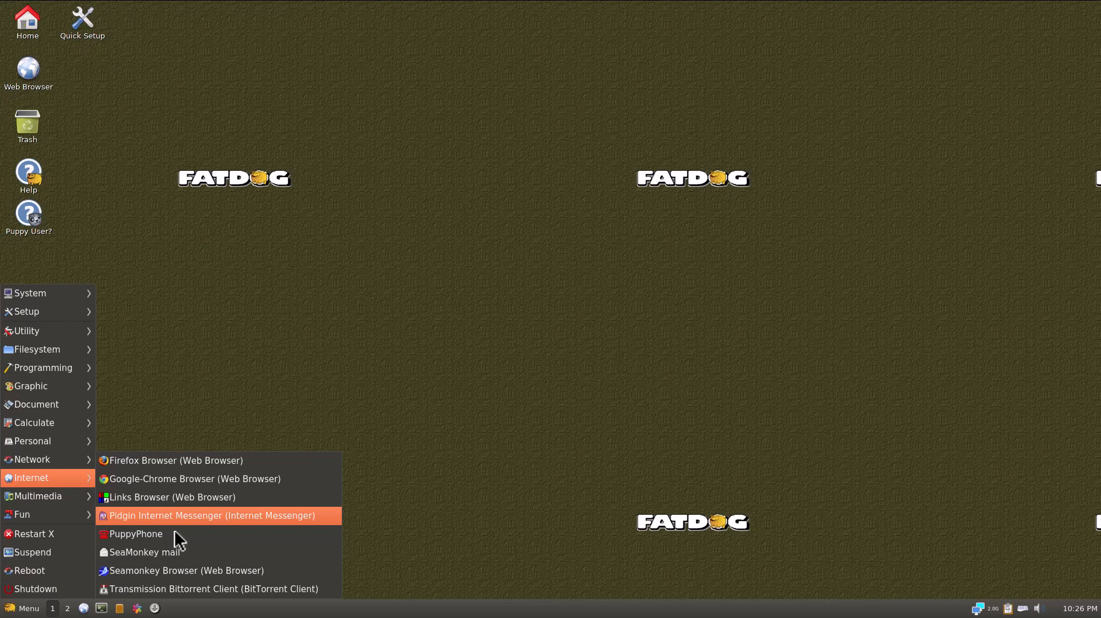
# Launch Pidgin, view the Add Account protocol list, and cancel the new-account form.
pyautogui.click(457, 383)
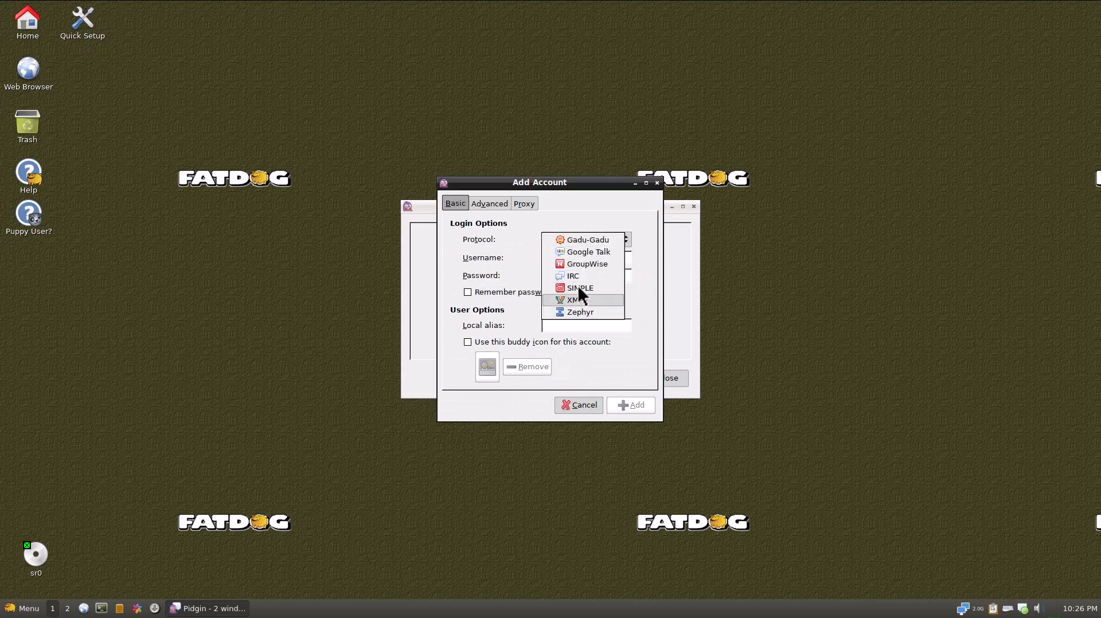
pyautogui.moveTo(611, 291)
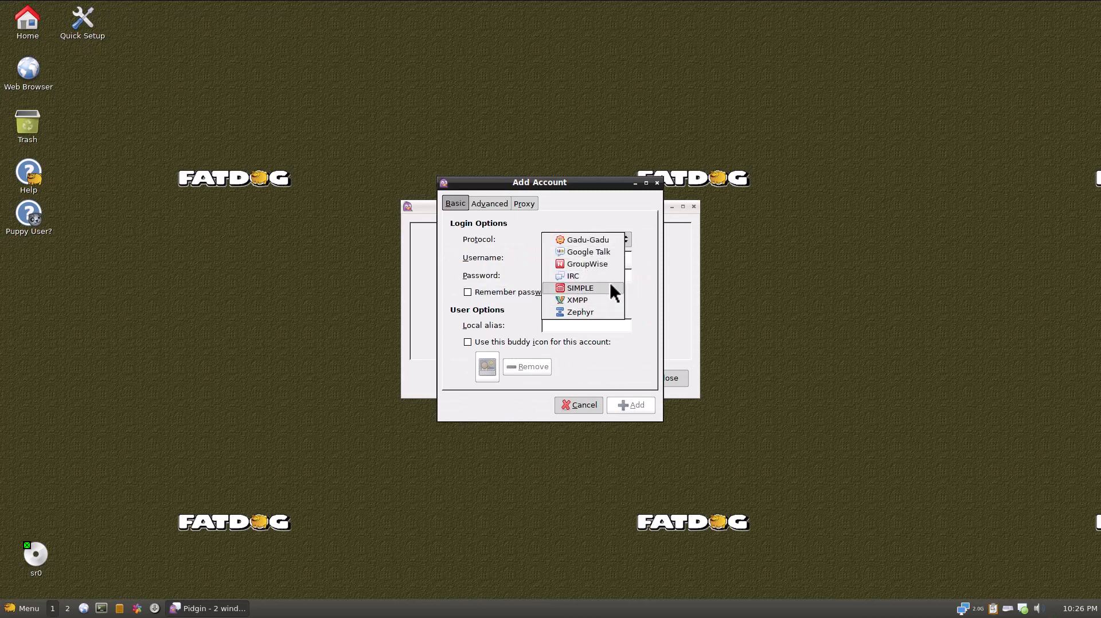
pyautogui.moveTo(585, 263)
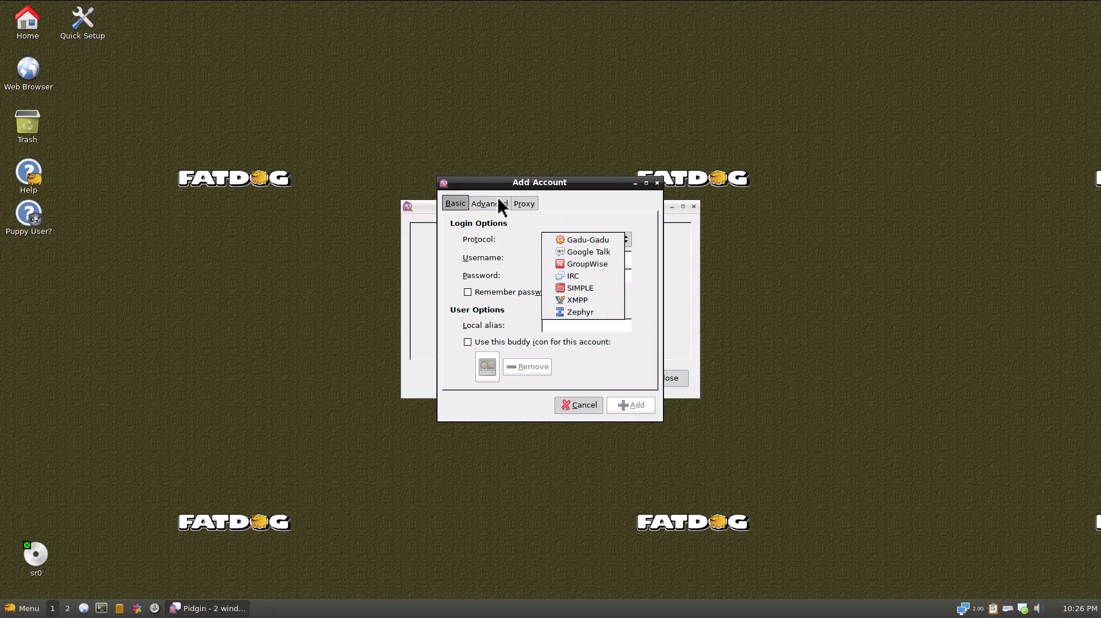
pyautogui.moveTo(575, 252)
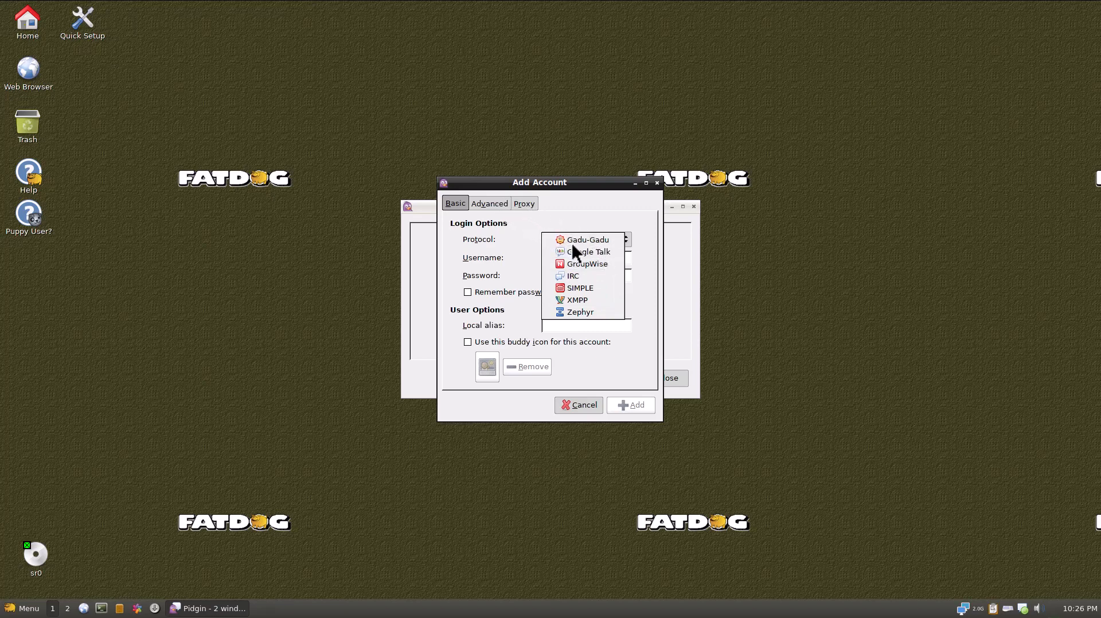
pyautogui.moveTo(517, 218)
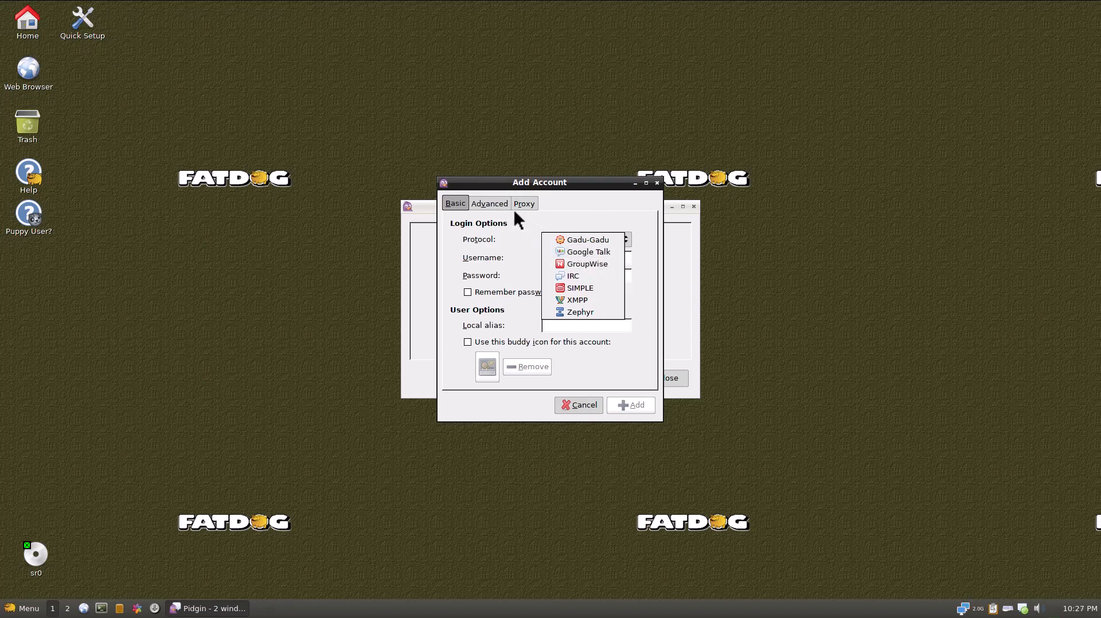
pyautogui.click(577, 405)
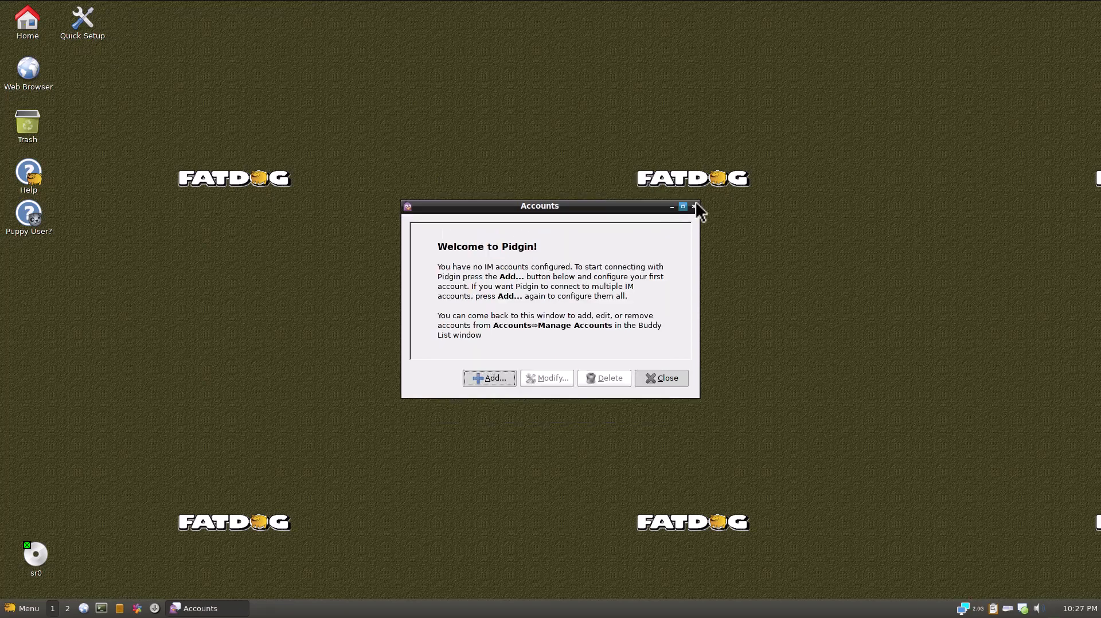
# Close Pidgin's Accounts window and show the Menu's Internet > Network submenu.
pyautogui.click(23, 608)
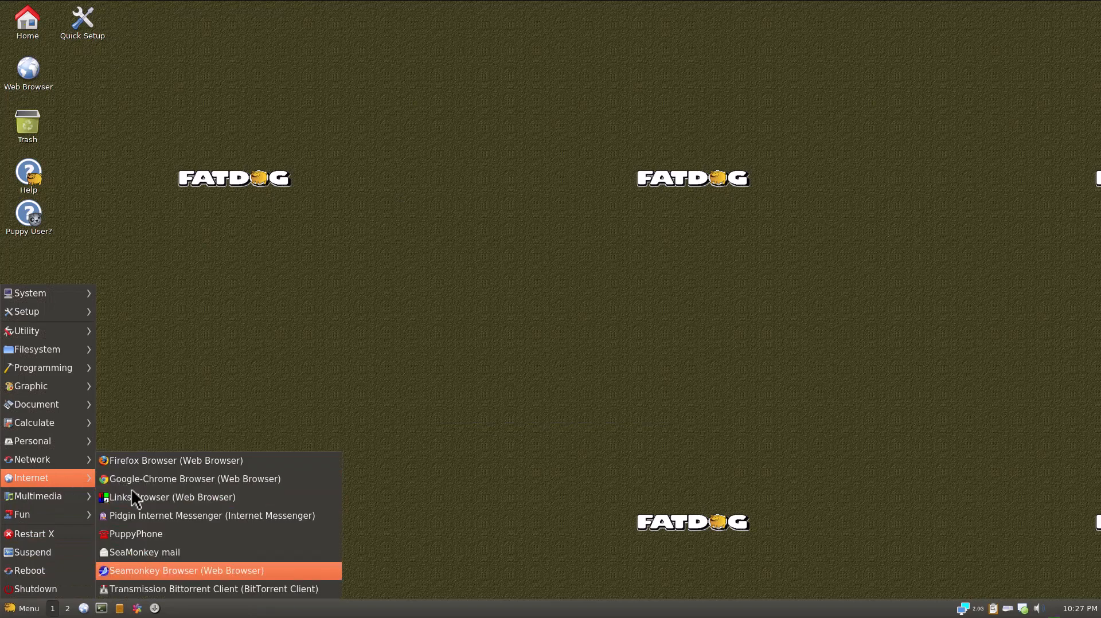
pyautogui.moveTo(191, 544)
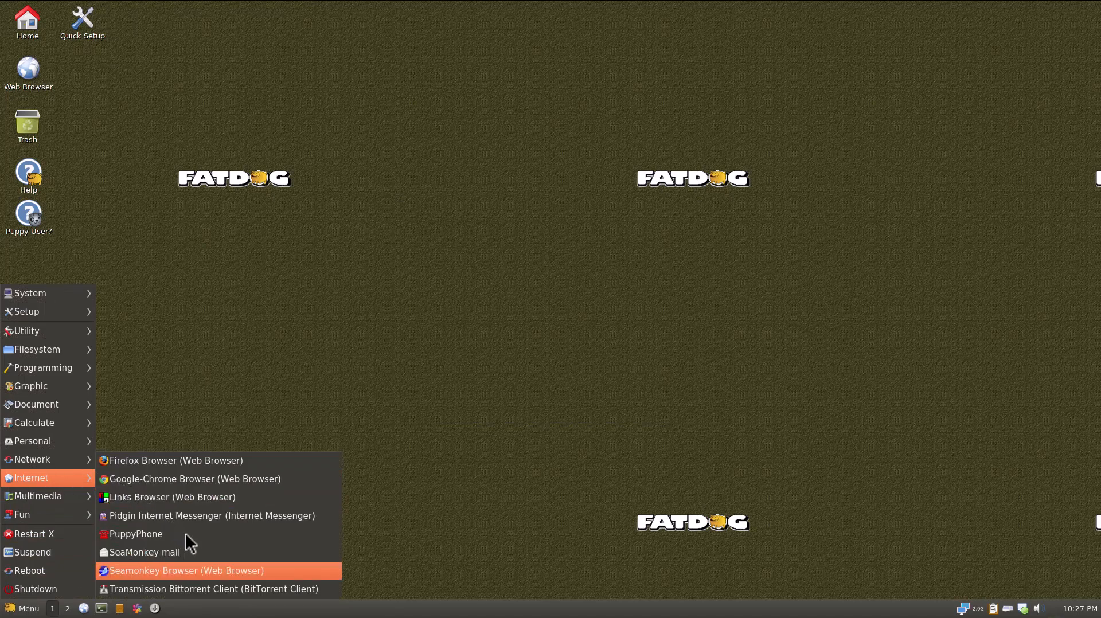
pyautogui.moveTo(213, 575)
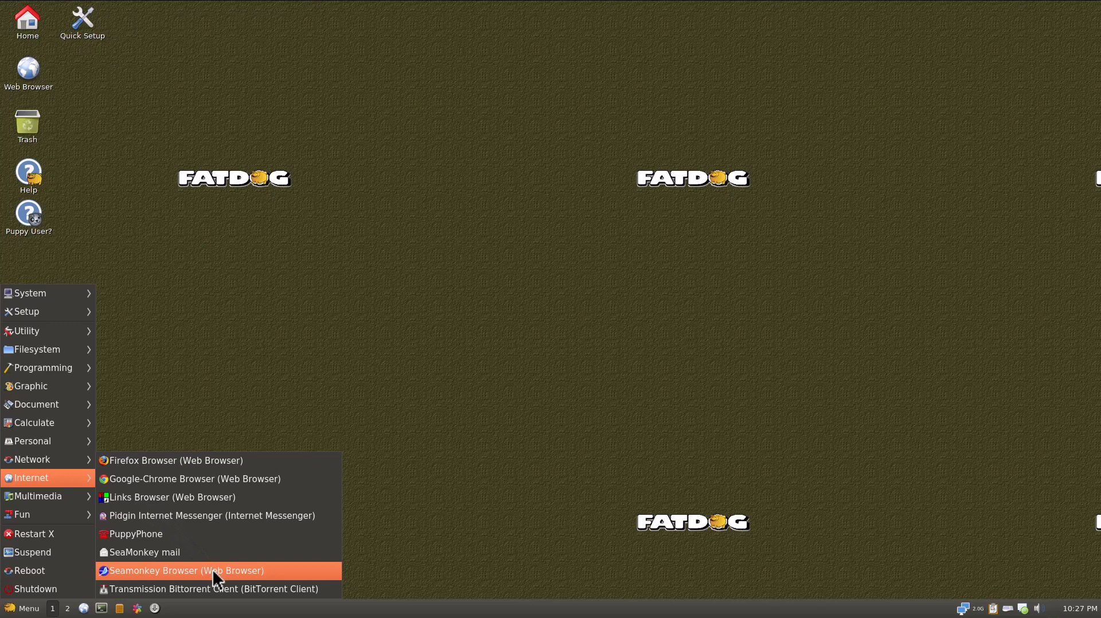
pyautogui.moveTo(205, 579)
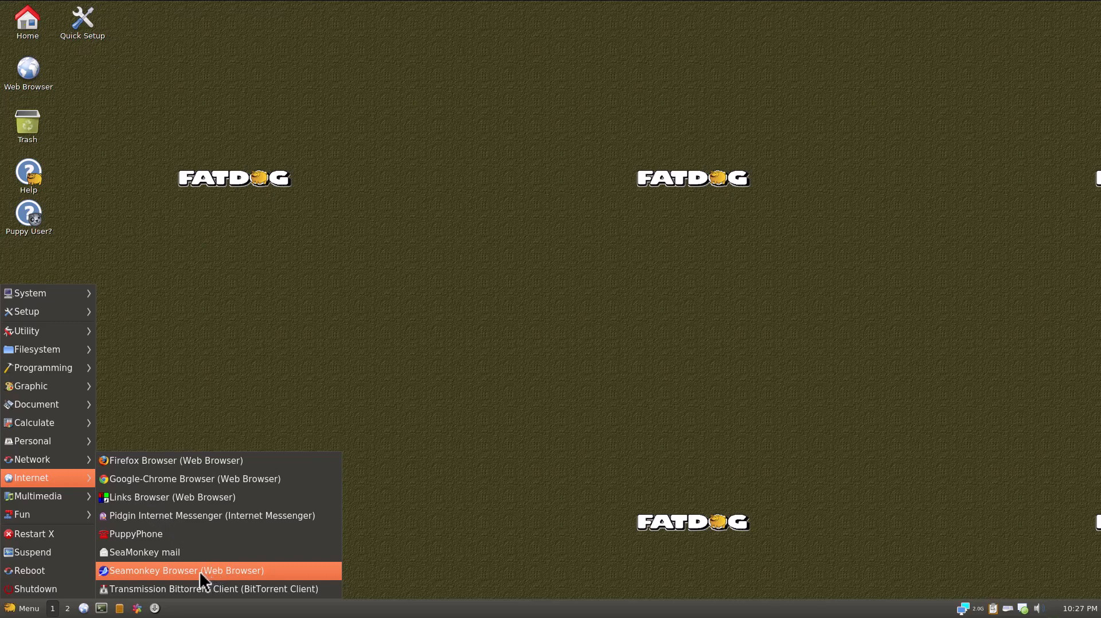
pyautogui.moveTo(184, 577)
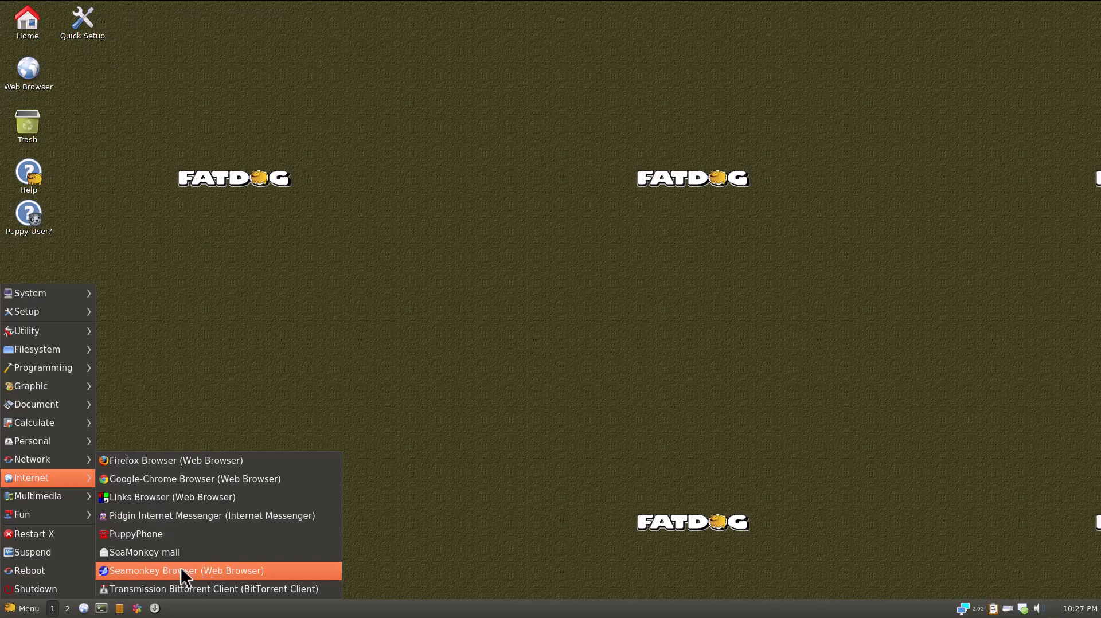
pyautogui.moveTo(166, 568)
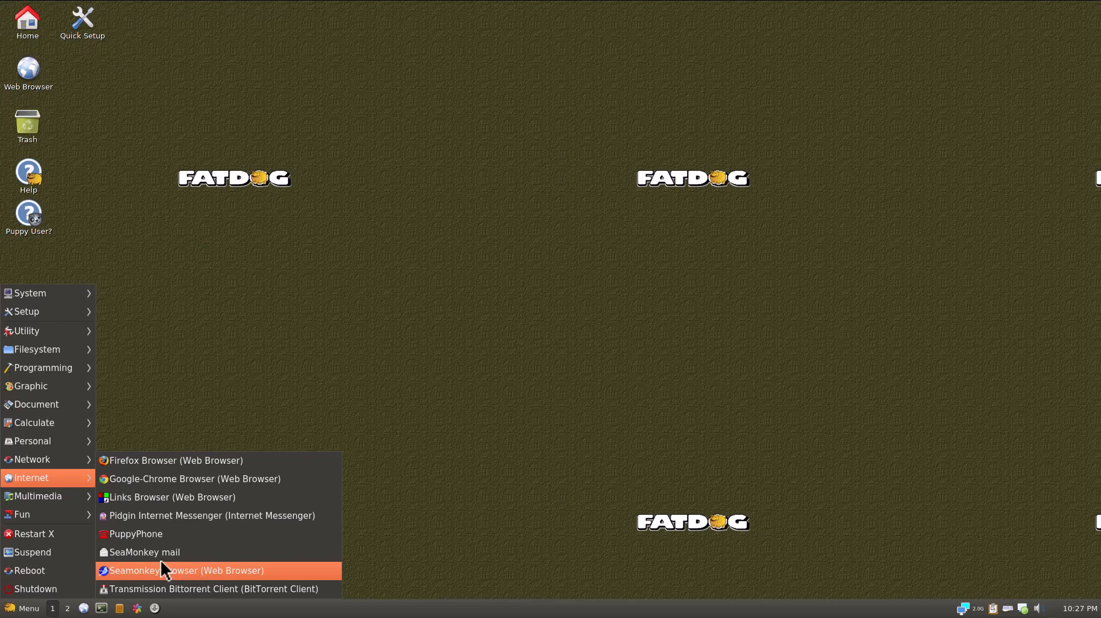
pyautogui.moveTo(147, 558)
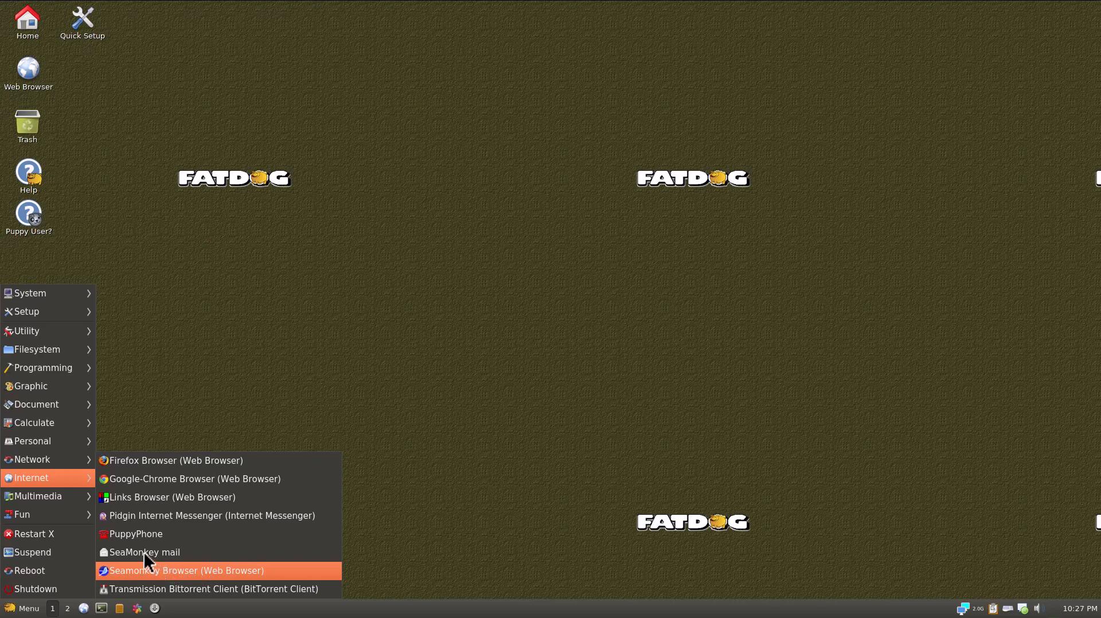
pyautogui.moveTo(31, 459)
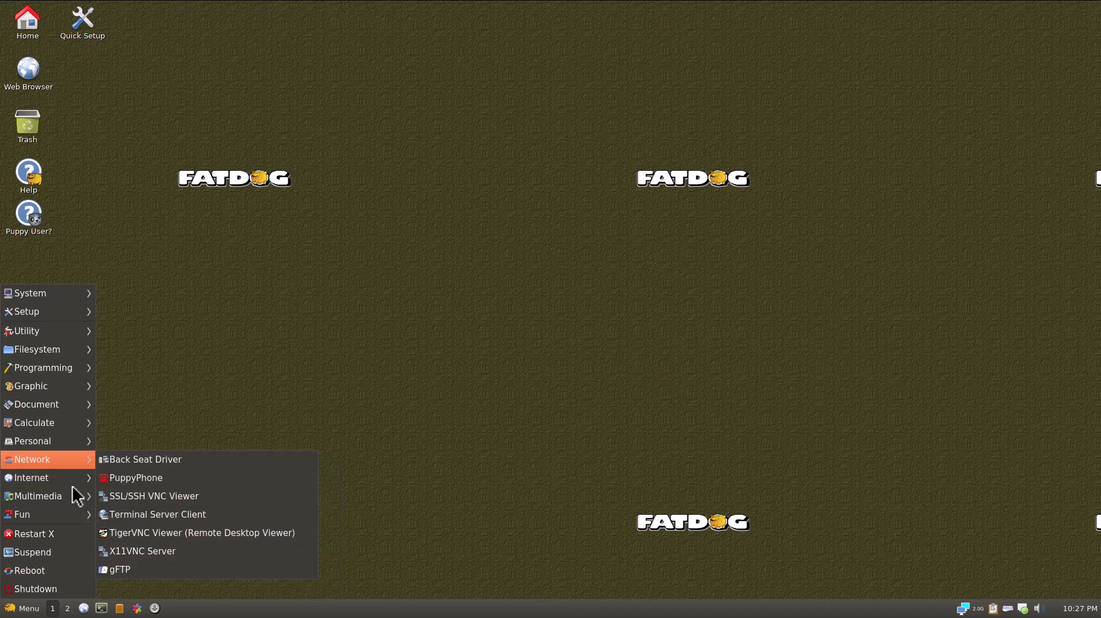
pyautogui.moveTo(65, 471)
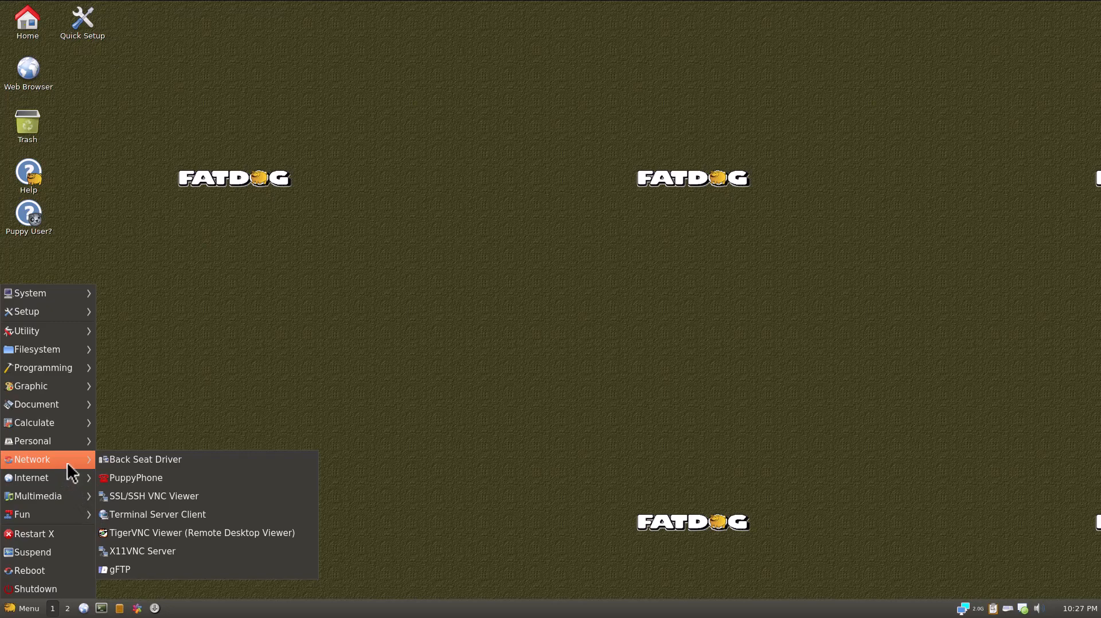
pyautogui.moveTo(119, 569)
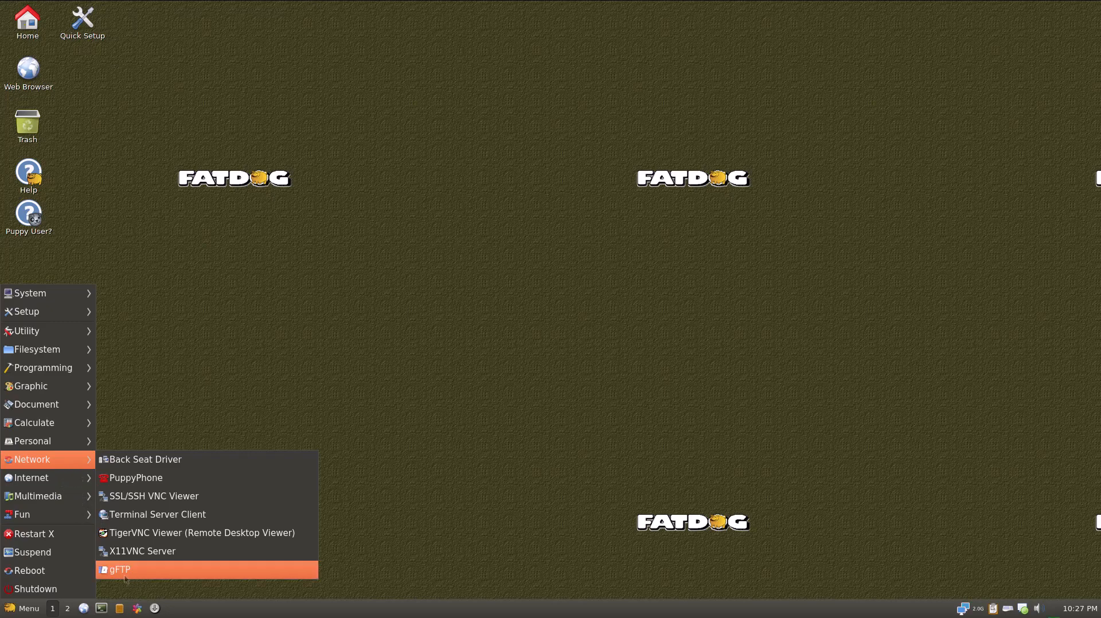
pyautogui.moveTo(142, 551)
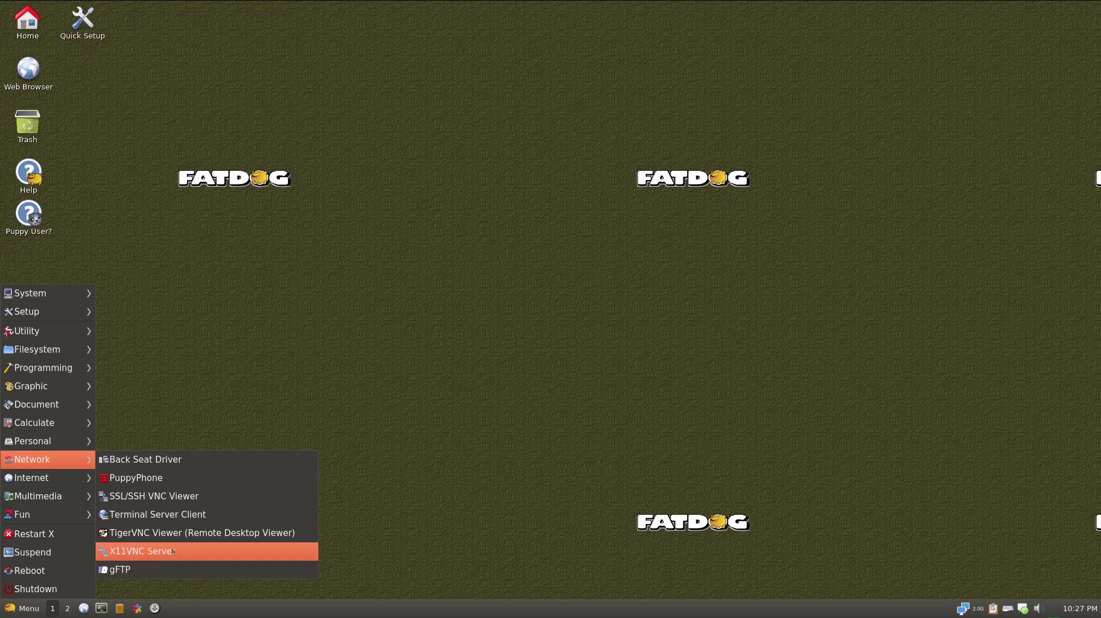
pyautogui.moveTo(202, 532)
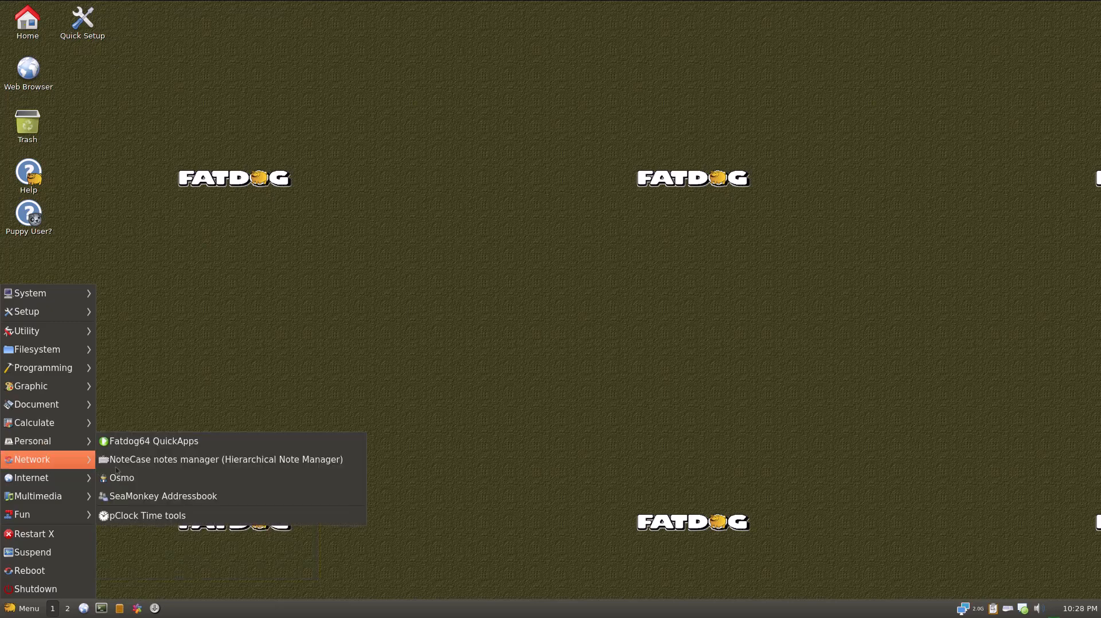
pyautogui.moveTo(31, 441)
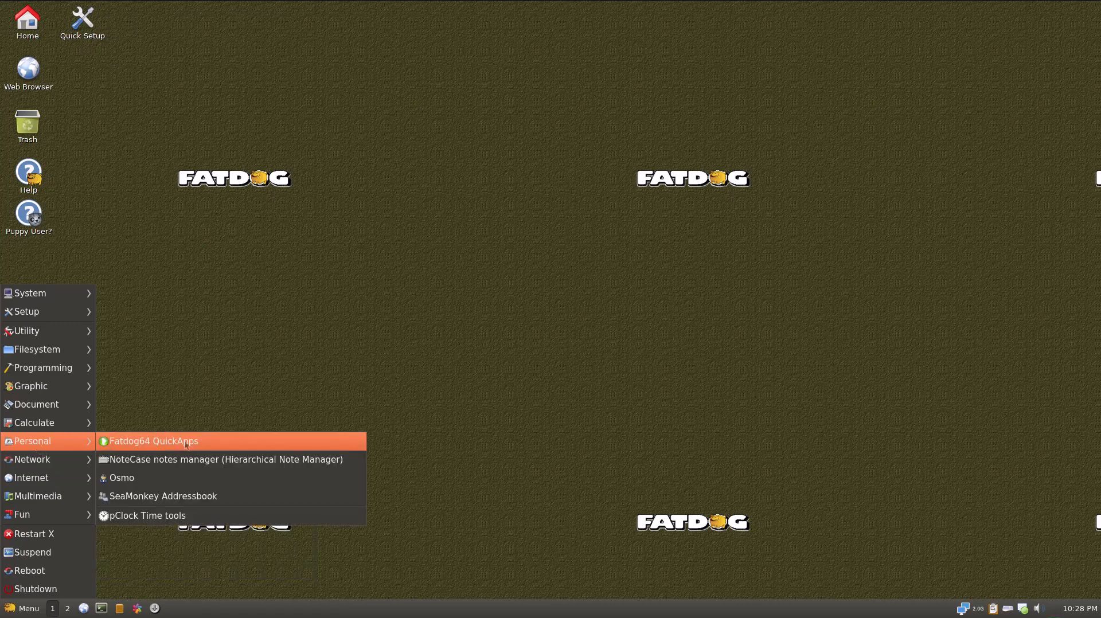
pyautogui.moveTo(157, 484)
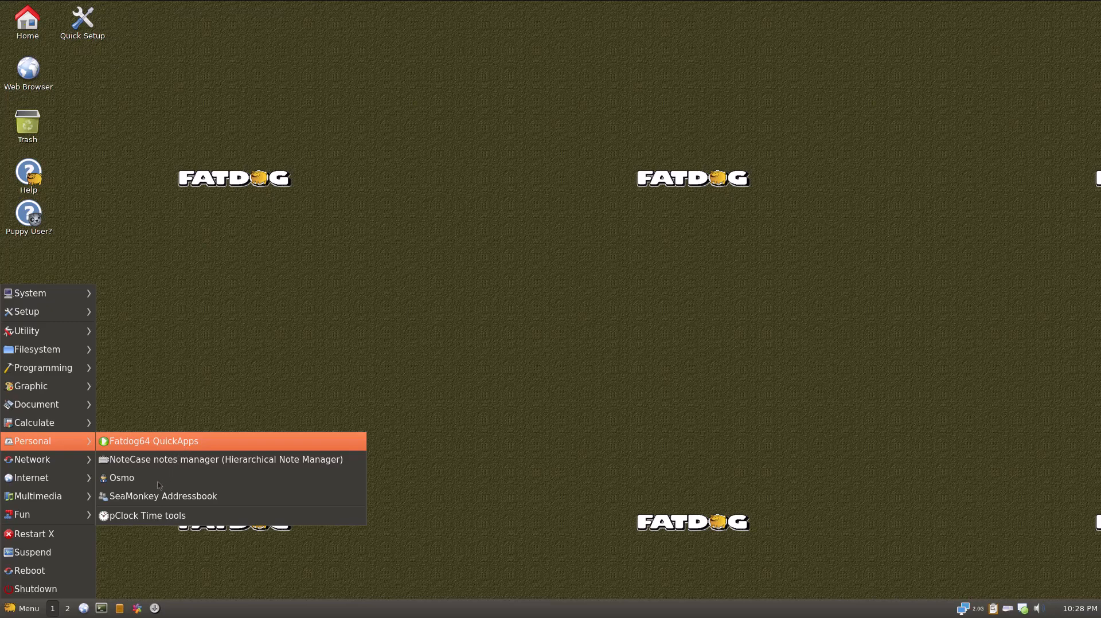
pyautogui.moveTo(122, 478)
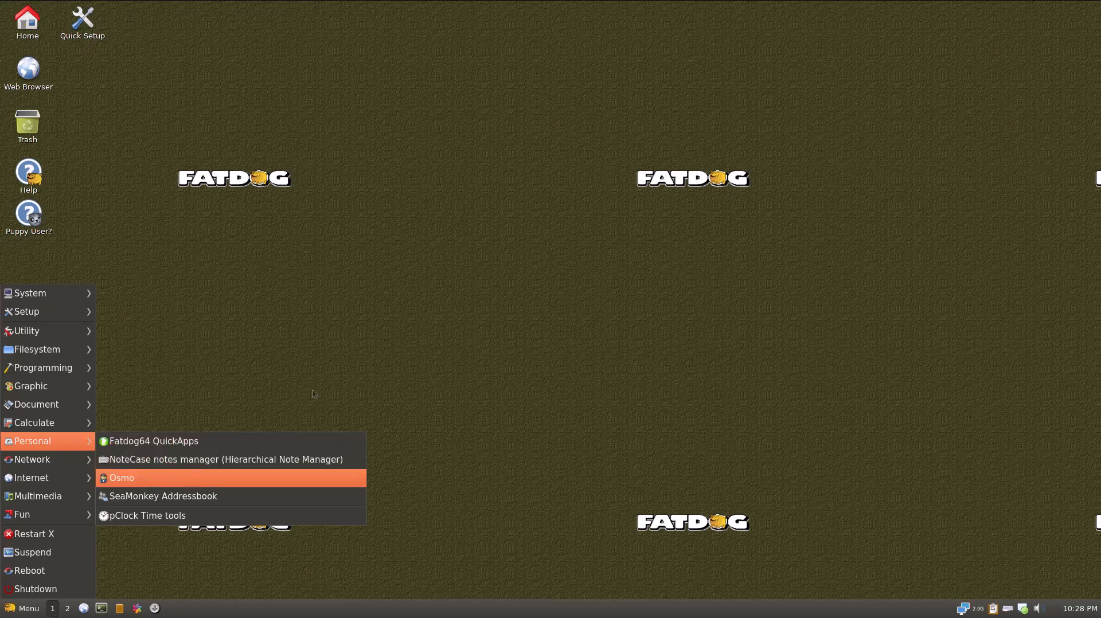
# Launch Osmo, switch to its Contacts view, then close the organizer.
pyautogui.click(121, 478)
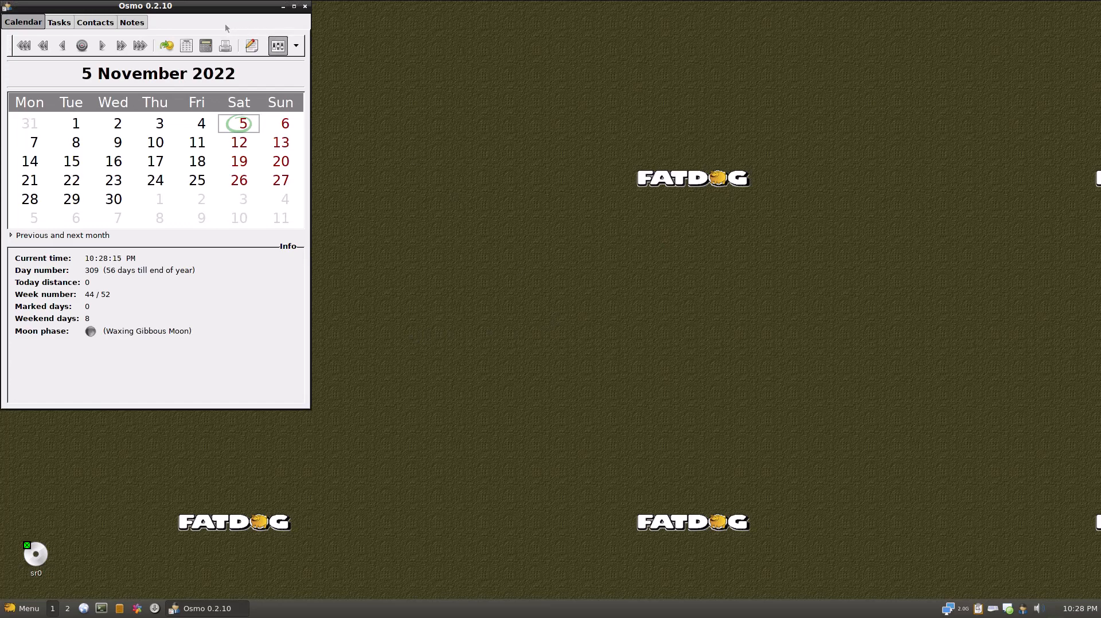
pyautogui.click(94, 22)
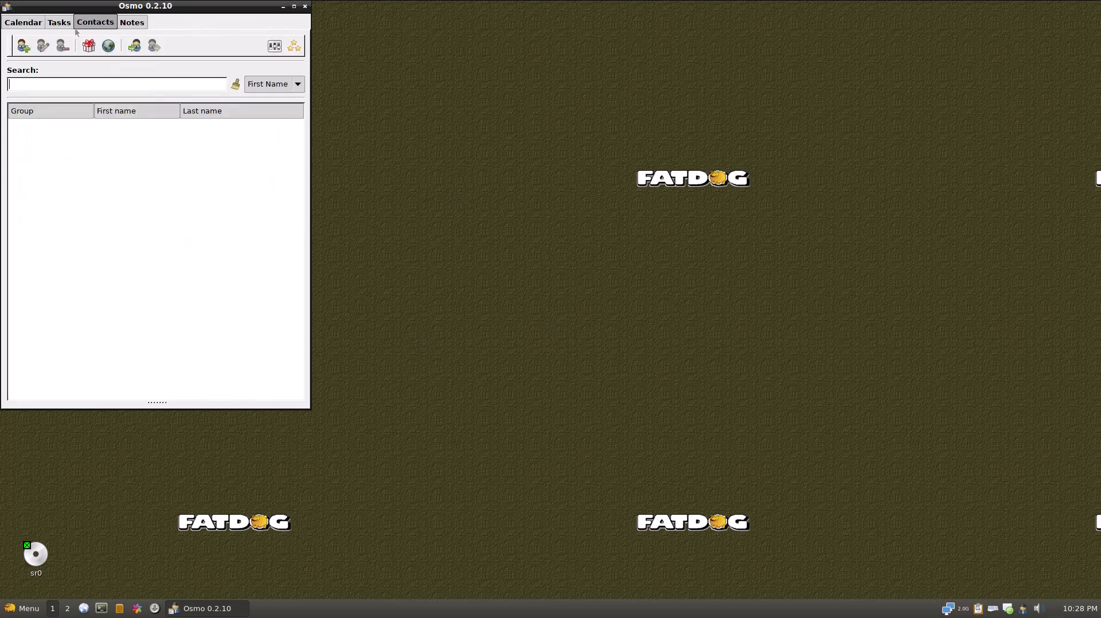
pyautogui.click(304, 6)
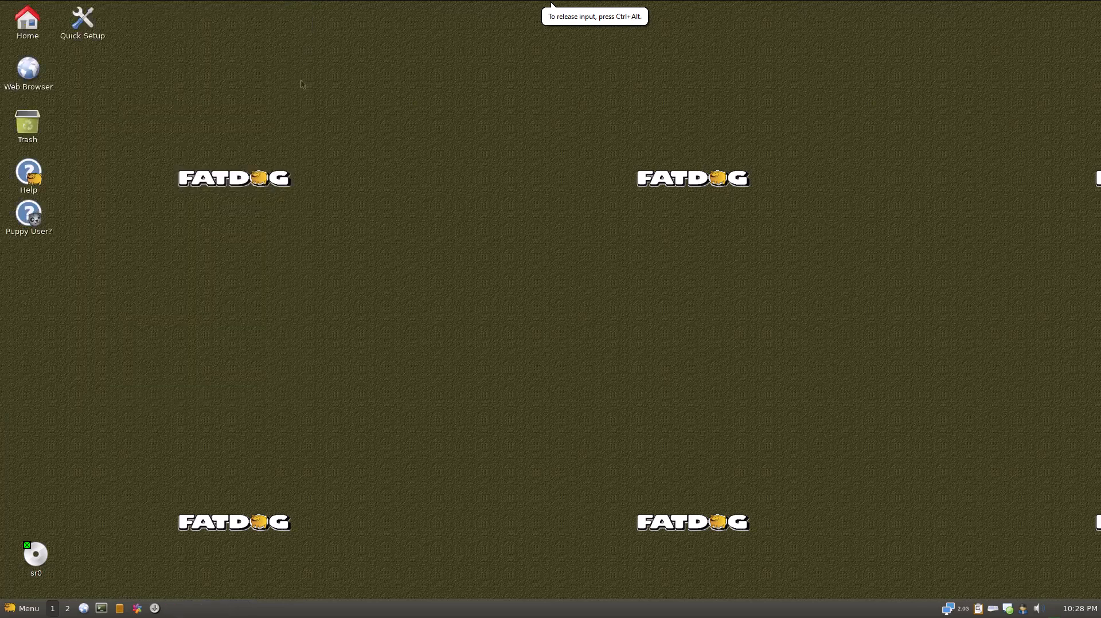
# Browse the Calculate, Document and Network submenus, ending on LibreOffice Calc.
pyautogui.click(23, 608)
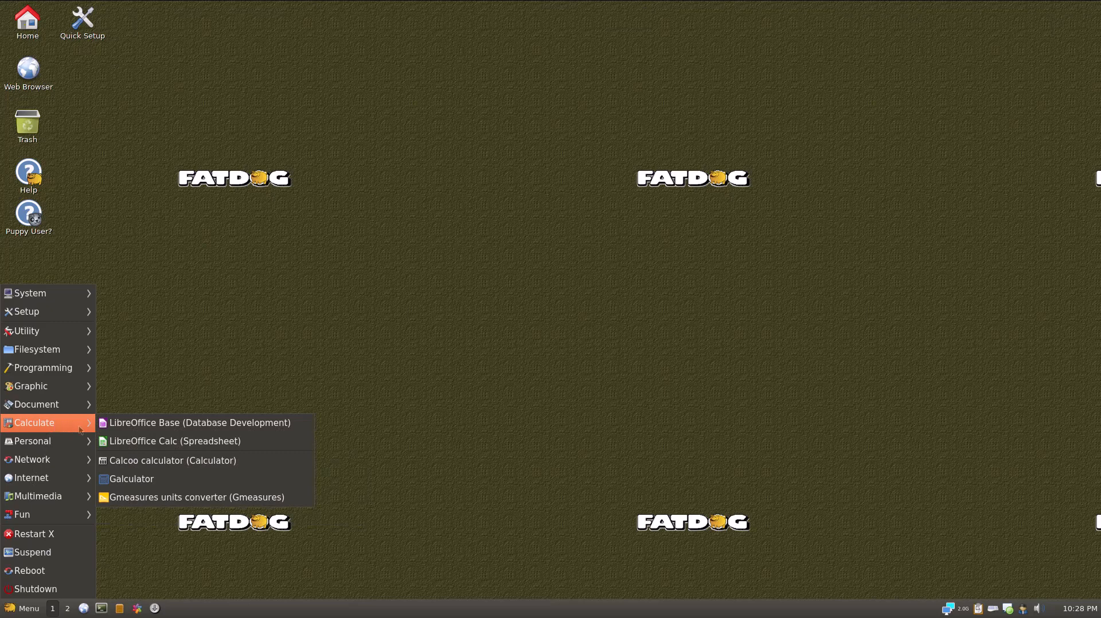
pyautogui.moveTo(174, 441)
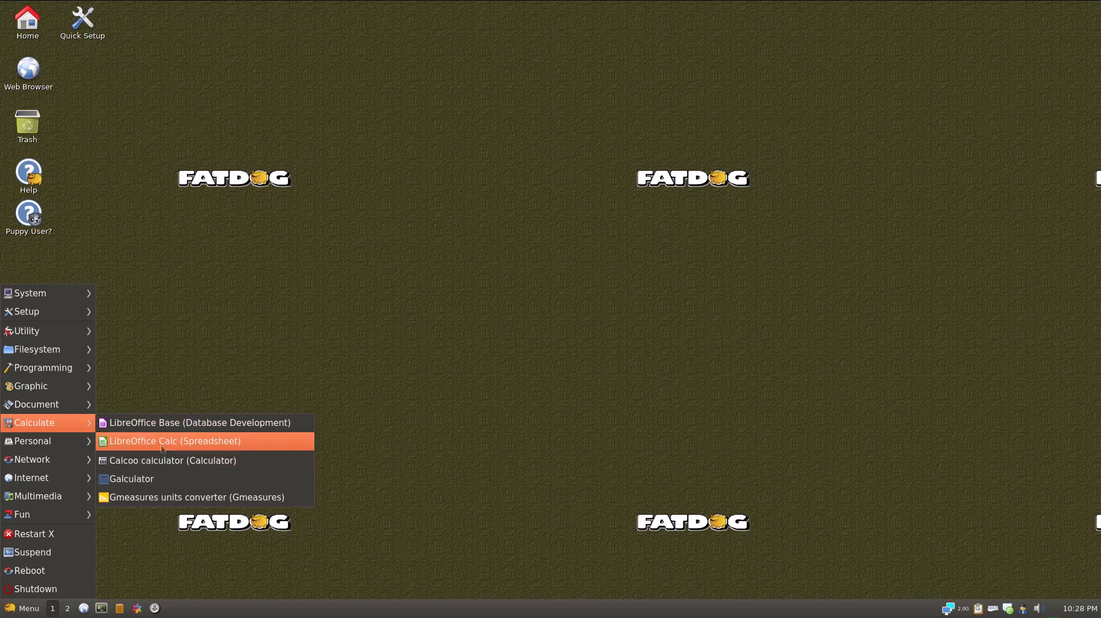
pyautogui.moveTo(76, 419)
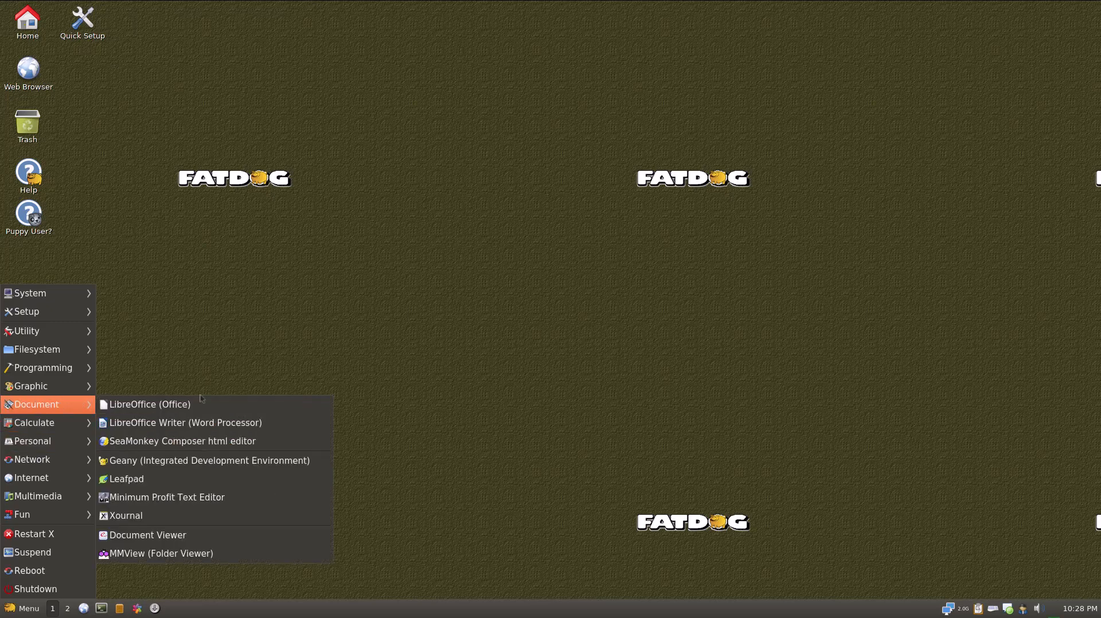
pyautogui.moveTo(84, 436)
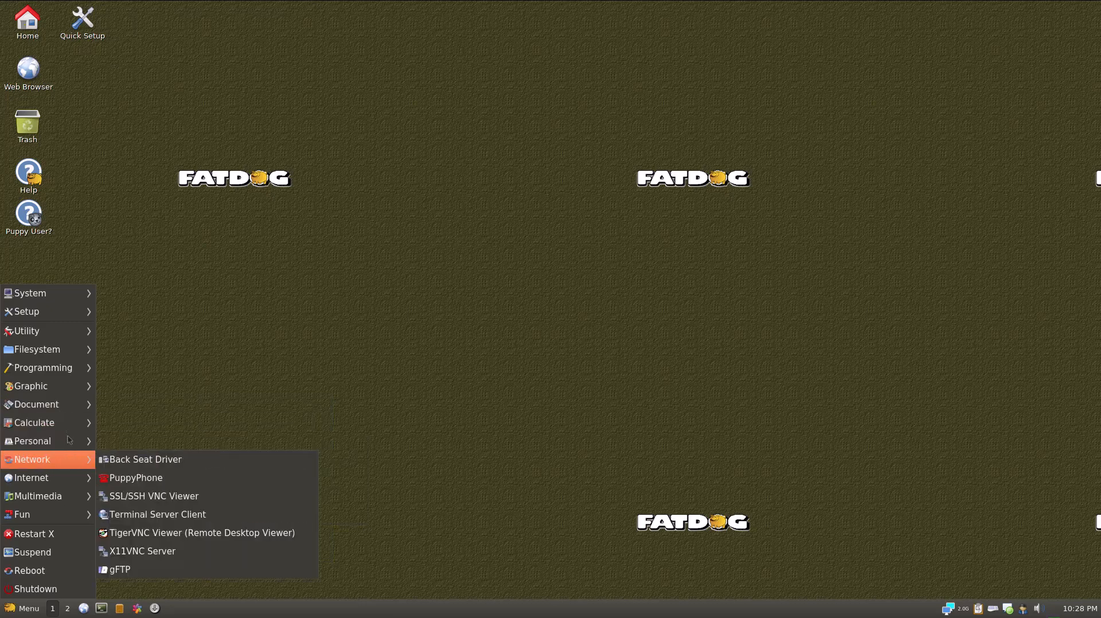
pyautogui.moveTo(75, 471)
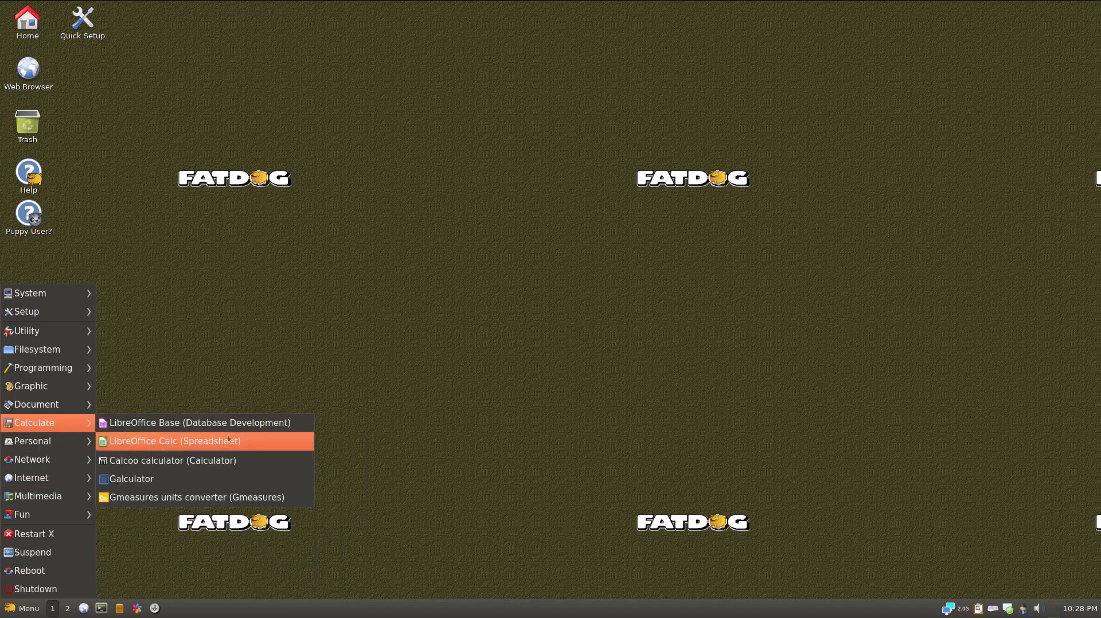
pyautogui.moveTo(478, 403)
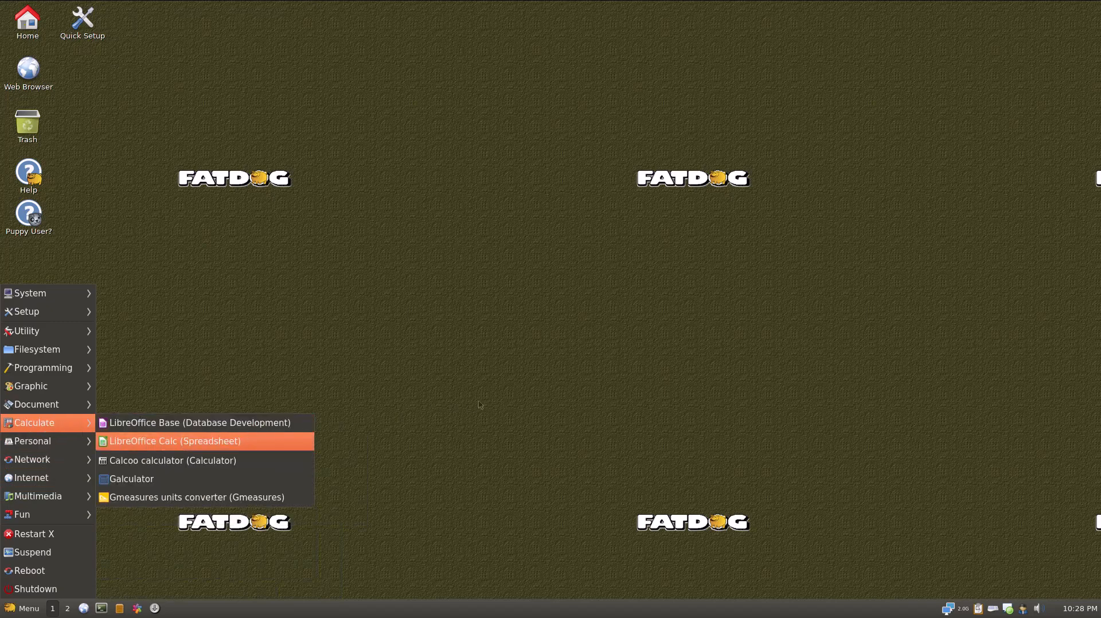
# Launch LibreOffice Calc to a blank spreadsheet, then close it.
pyautogui.click(174, 441)
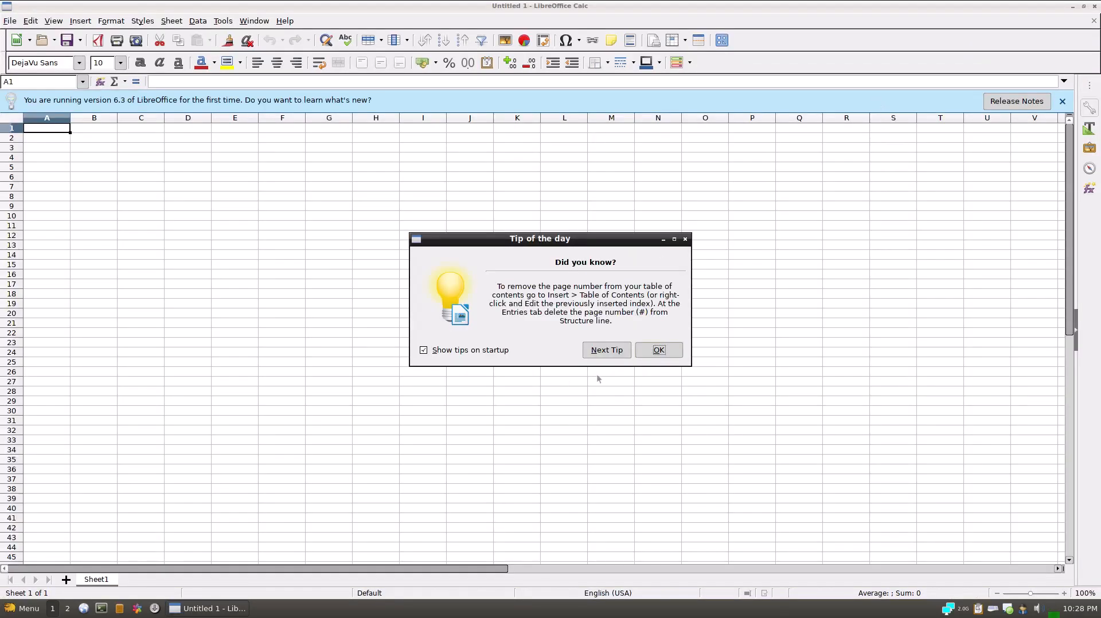
pyautogui.click(656, 349)
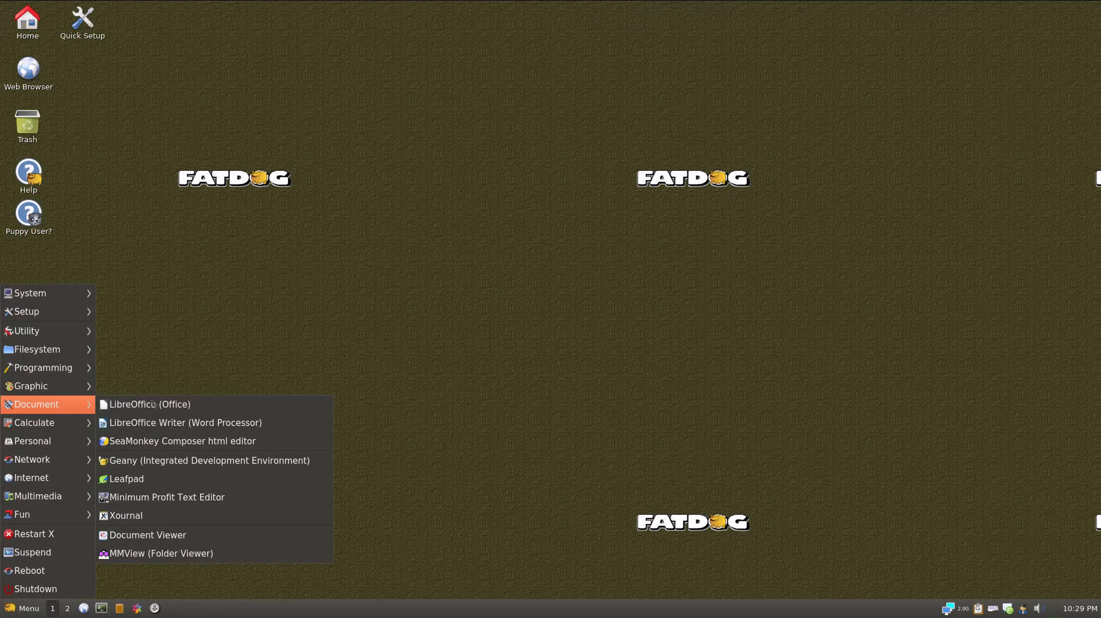
pyautogui.moveTo(185, 422)
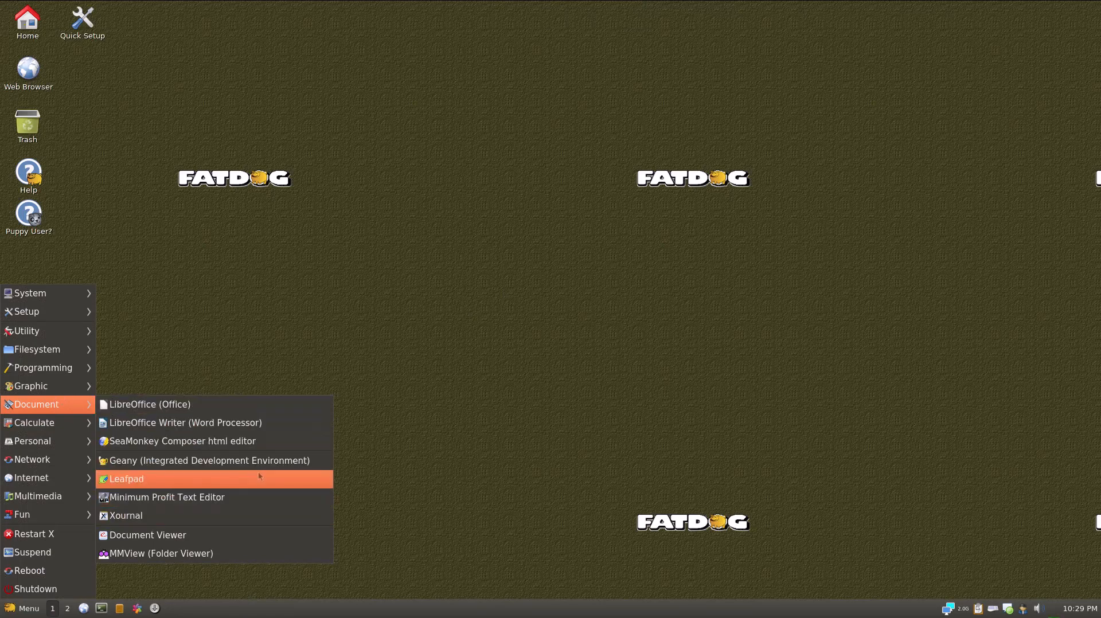
pyautogui.moveTo(376, 358)
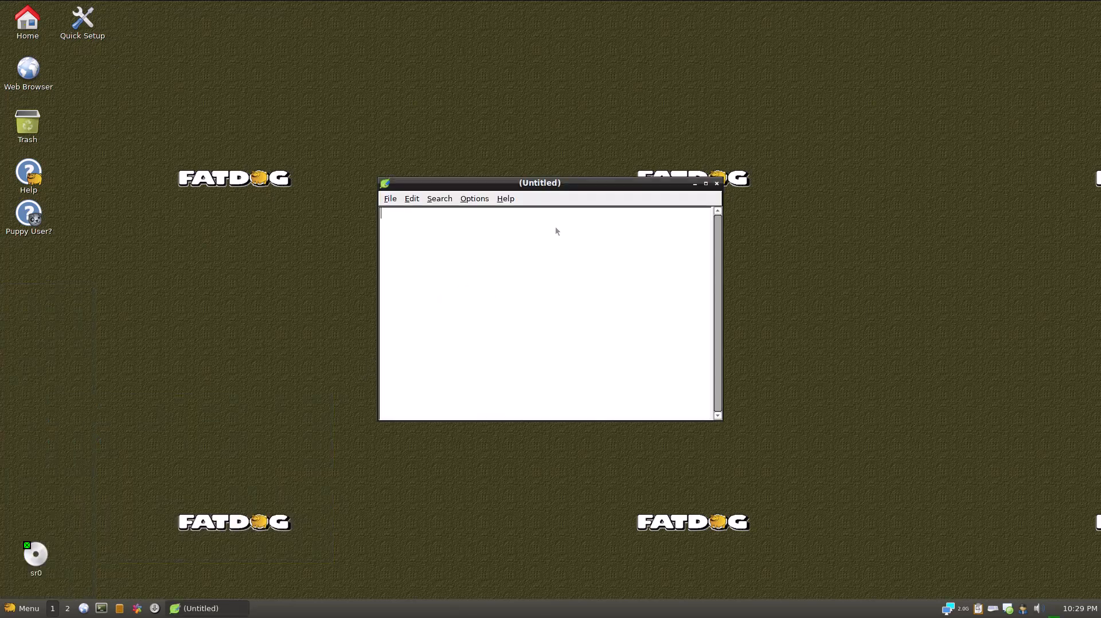
# View and dismiss Leafpad's About box (version 0.8.18.1), then show the Search menu.
pyautogui.click(504, 198)
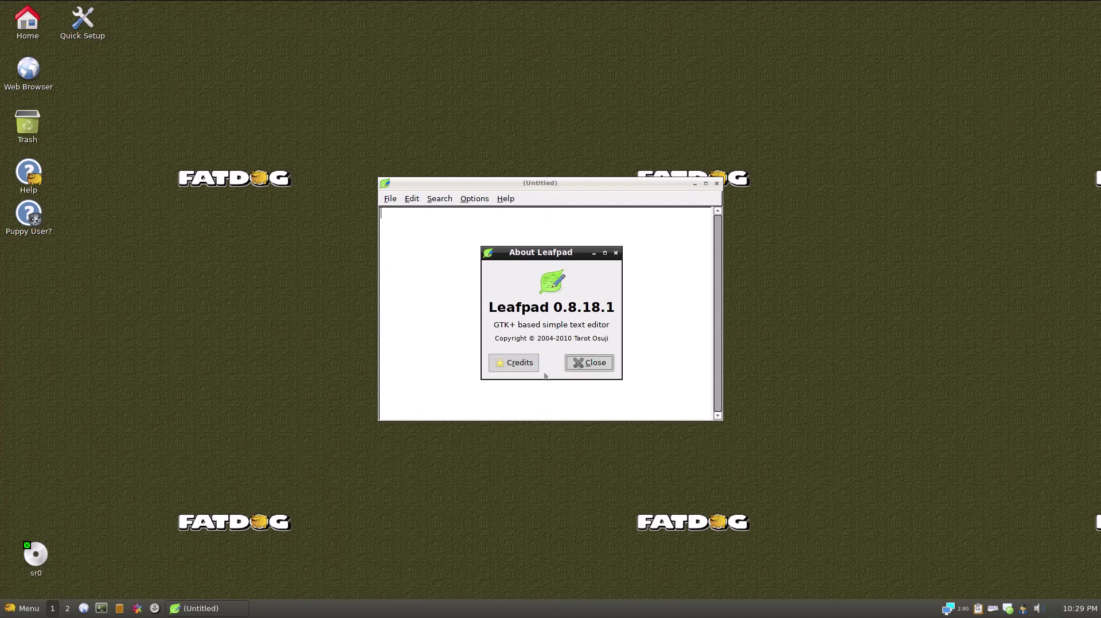
pyautogui.click(439, 199)
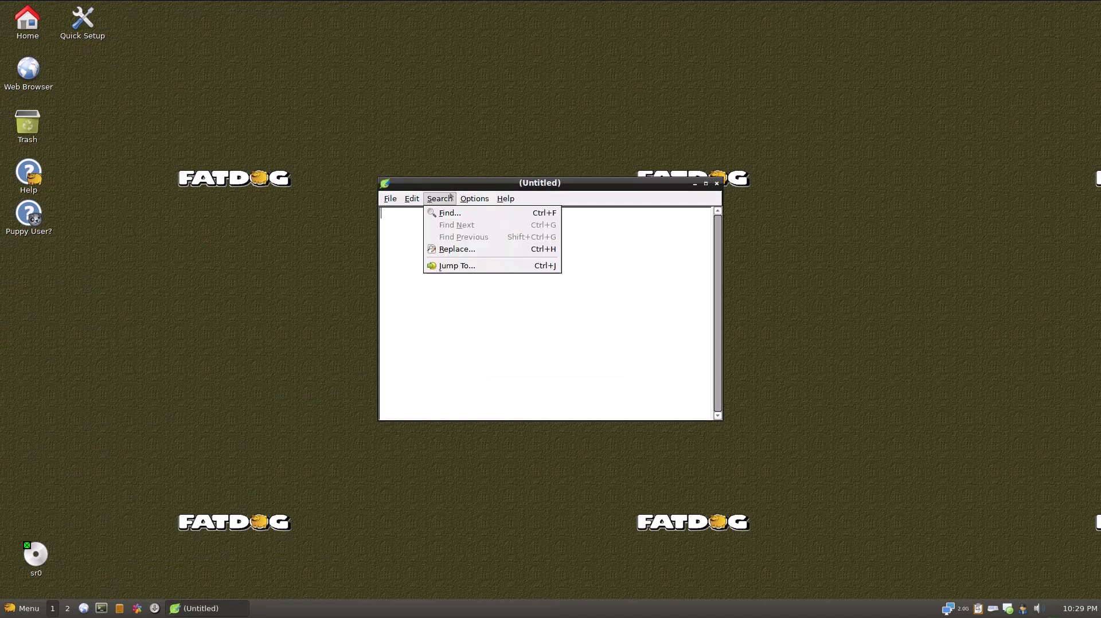
pyautogui.moveTo(641, 299)
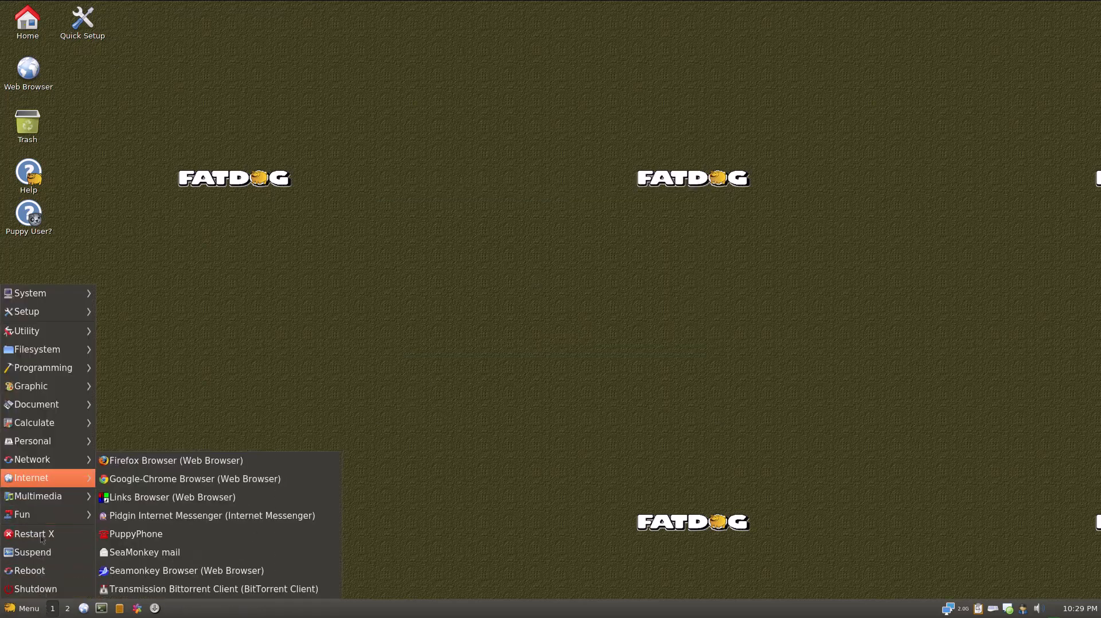
pyautogui.moveTo(31, 459)
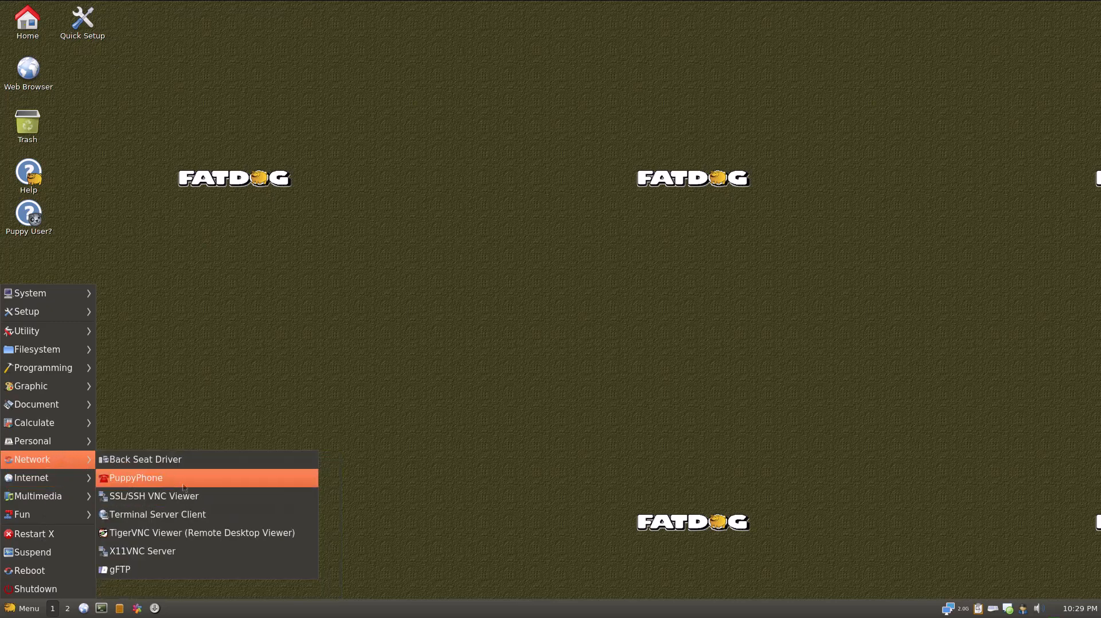
# Launch PuppyPhone from Internet > Network, then close the Puppy SIP Phone window.
pyautogui.click(456, 377)
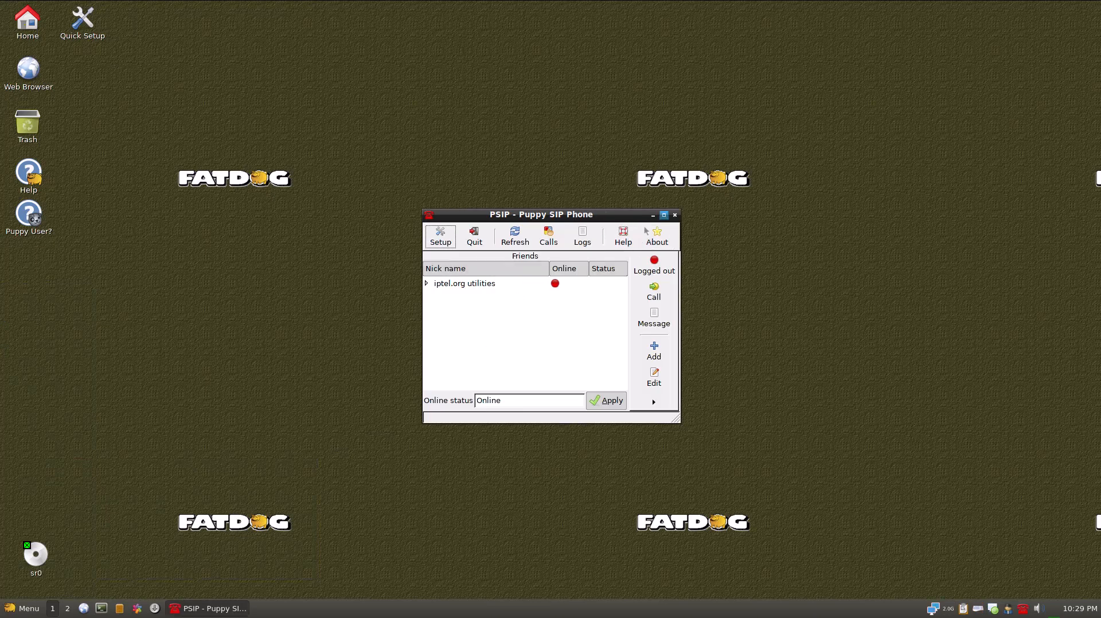
pyautogui.click(24, 609)
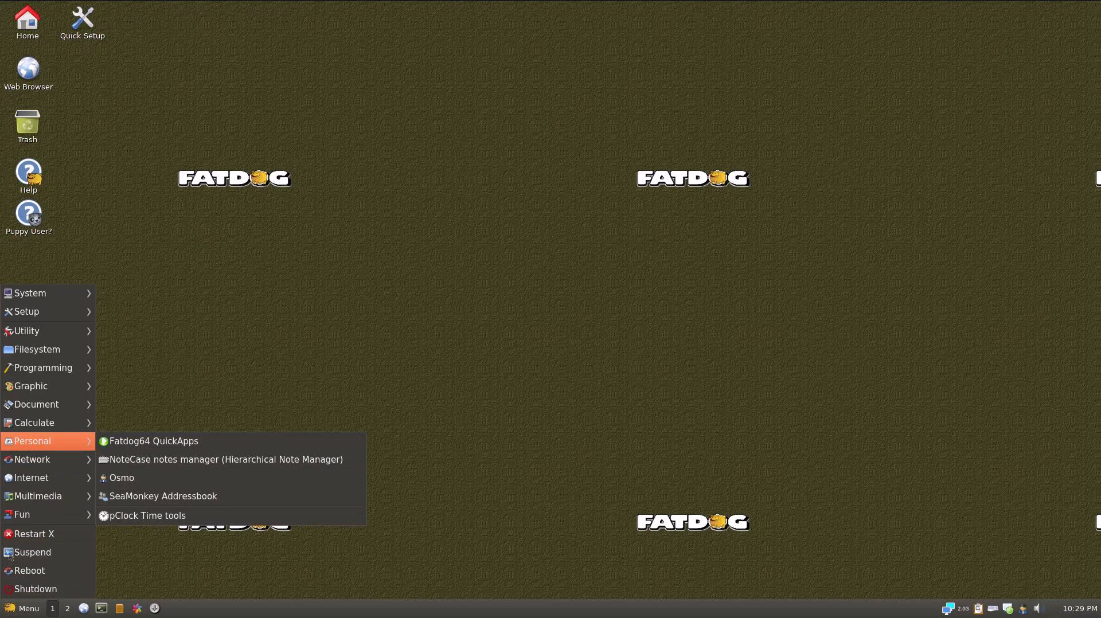
pyautogui.moveTo(34, 422)
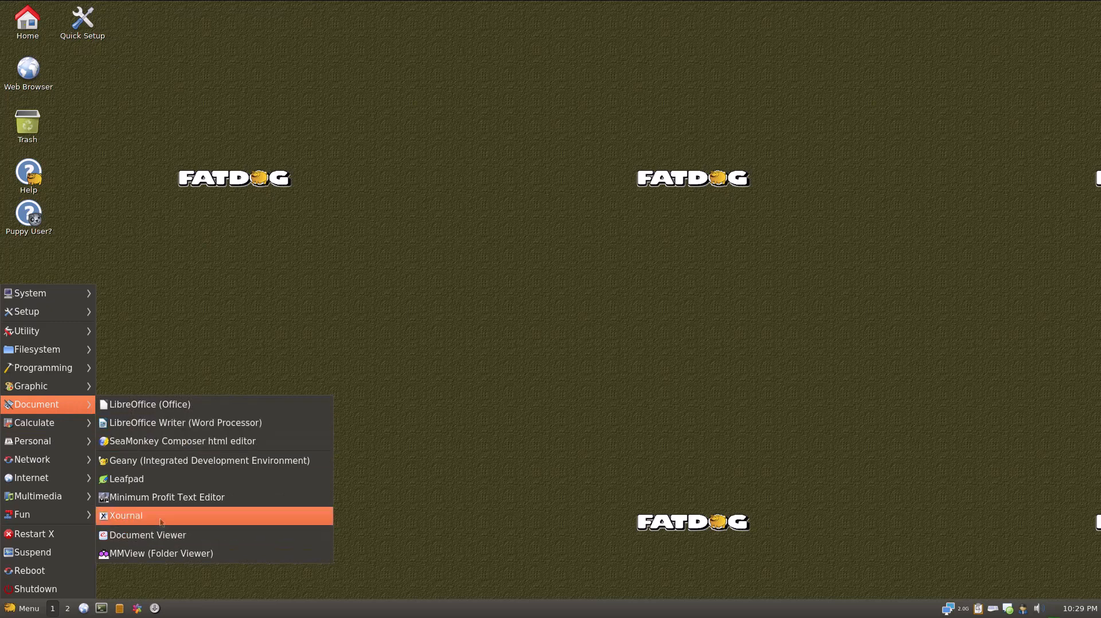
pyautogui.moveTo(337, 321)
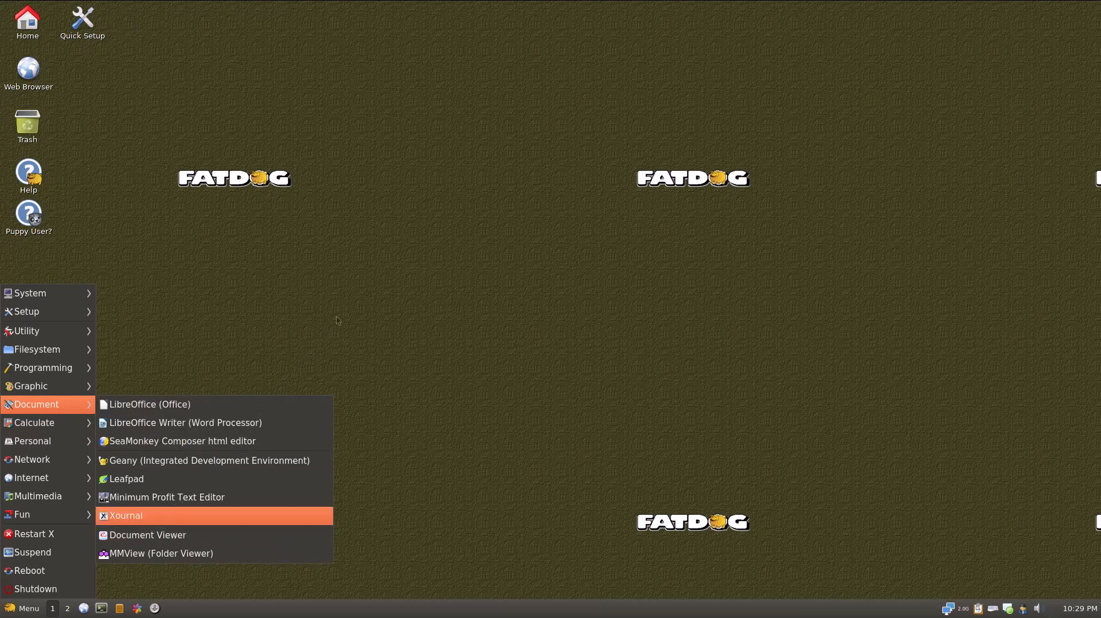
pyautogui.moveTo(412, 224)
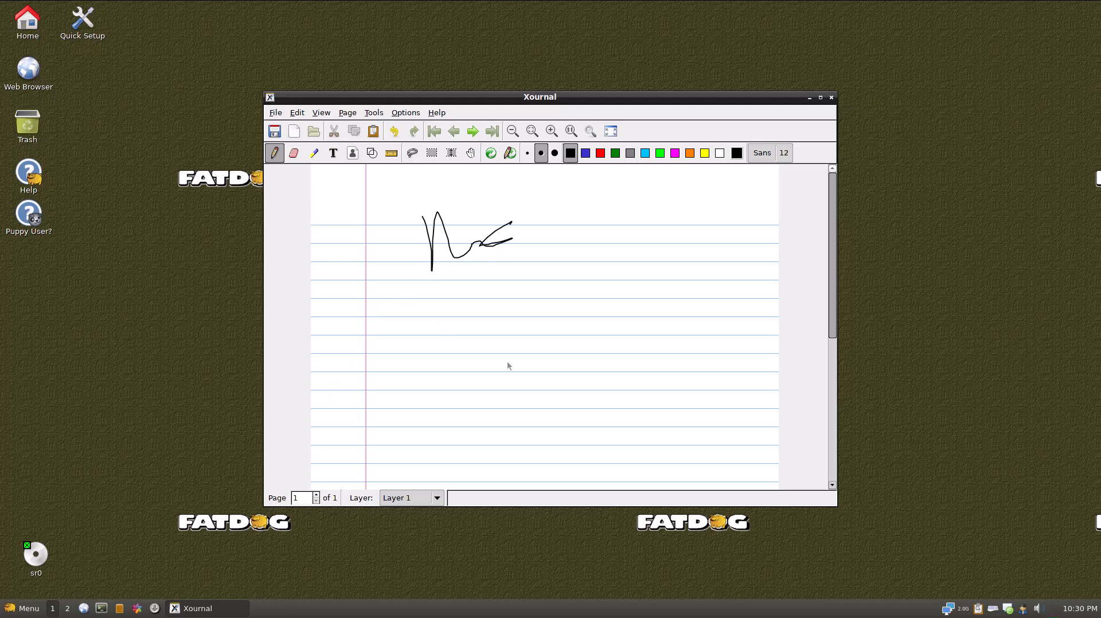
# Quit Xournal via File > Quit, discarding the unsaved scribble.
pyautogui.click(275, 112)
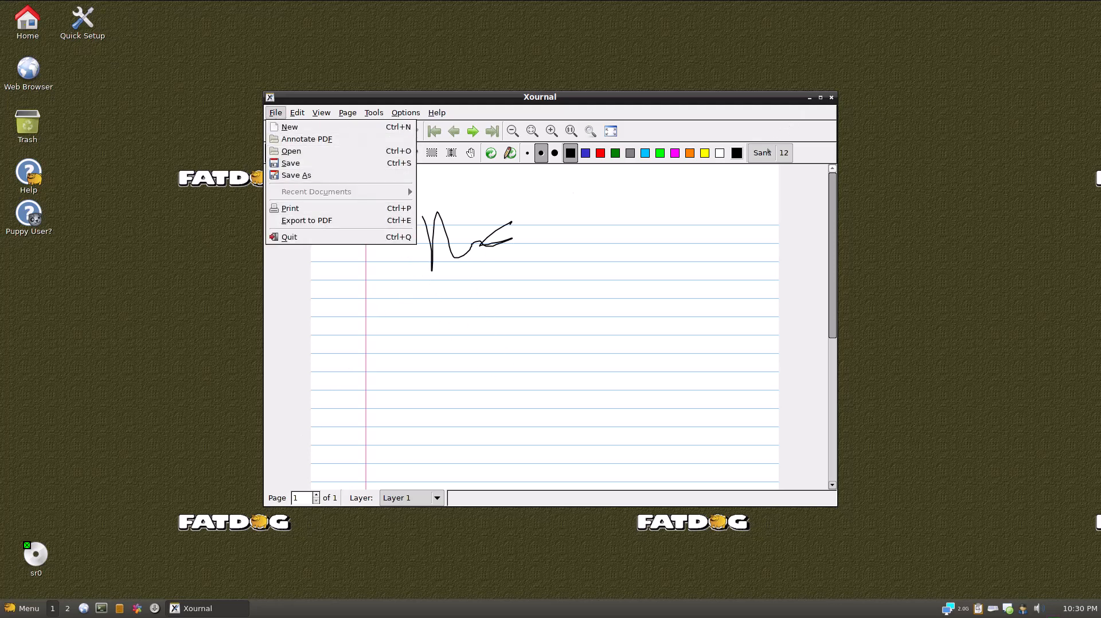
pyautogui.click(288, 127)
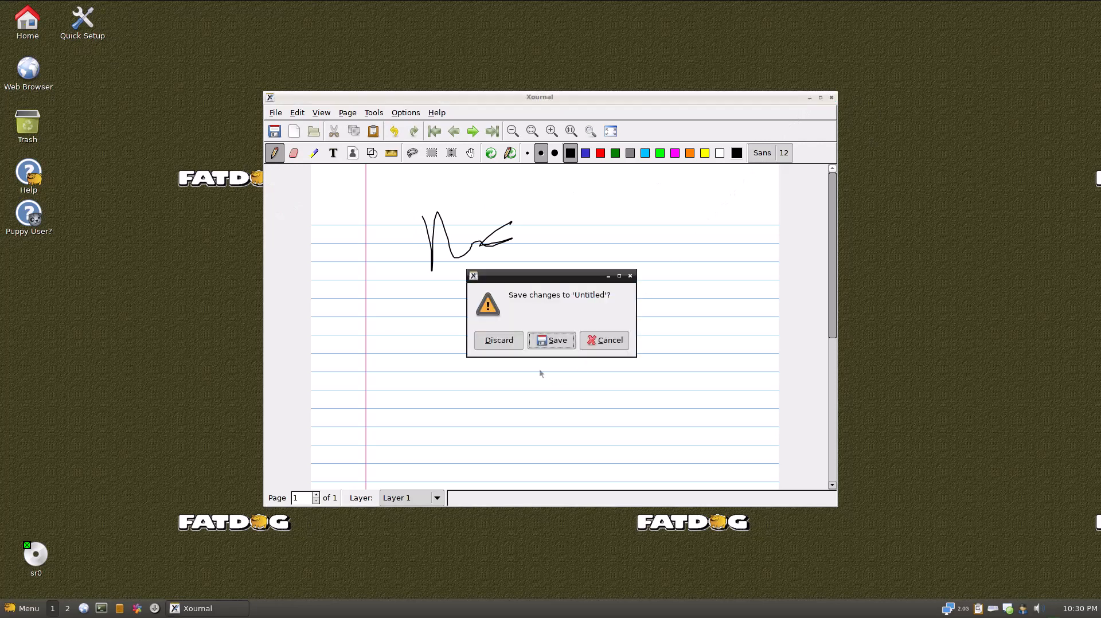
pyautogui.click(497, 340)
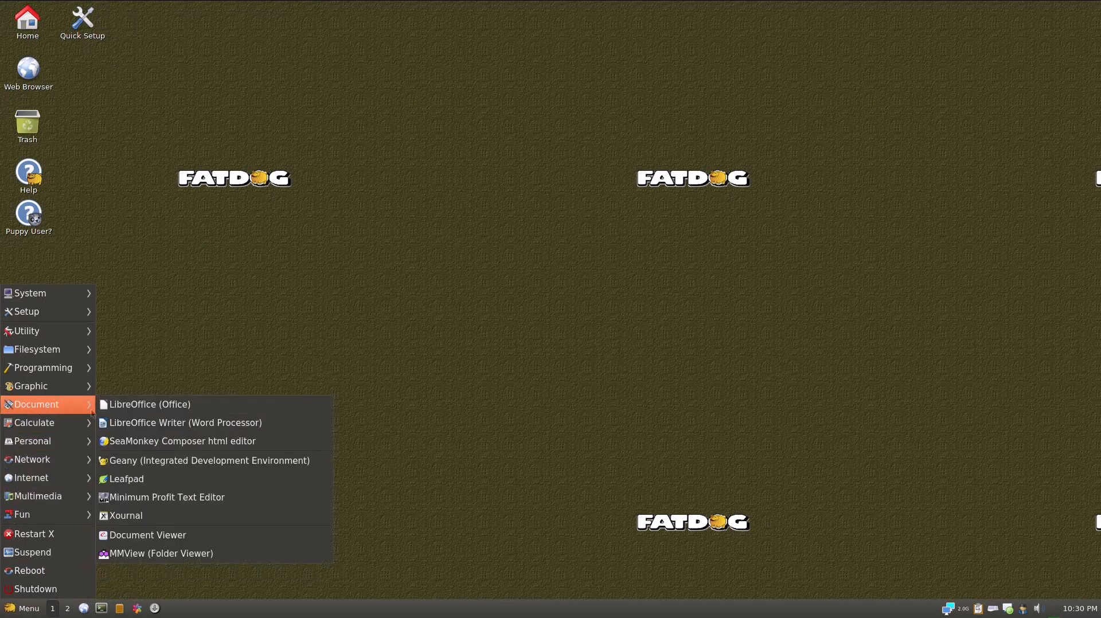
pyautogui.moveTo(162, 553)
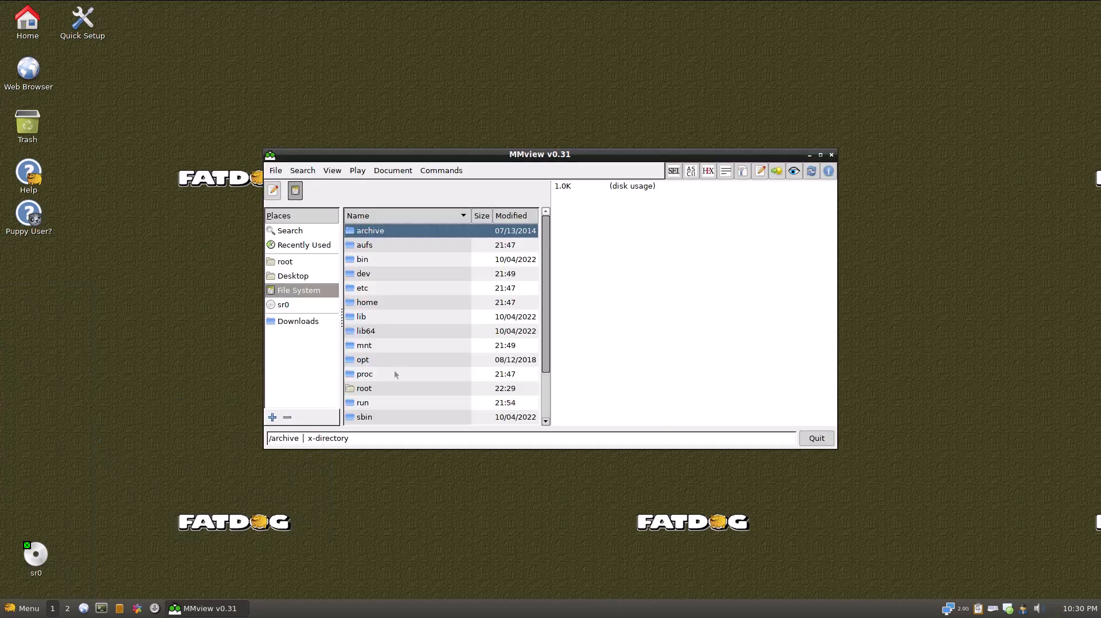
pyautogui.moveTo(460, 286)
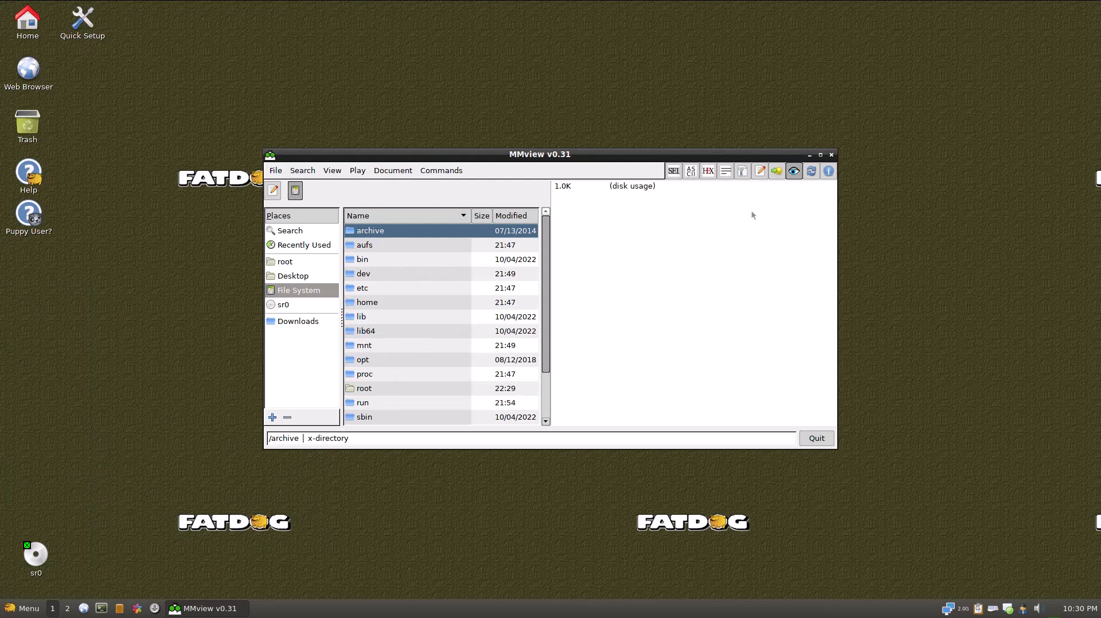
# Show MMview's Commands menu, then the Menu's Document apps list.
pyautogui.click(441, 170)
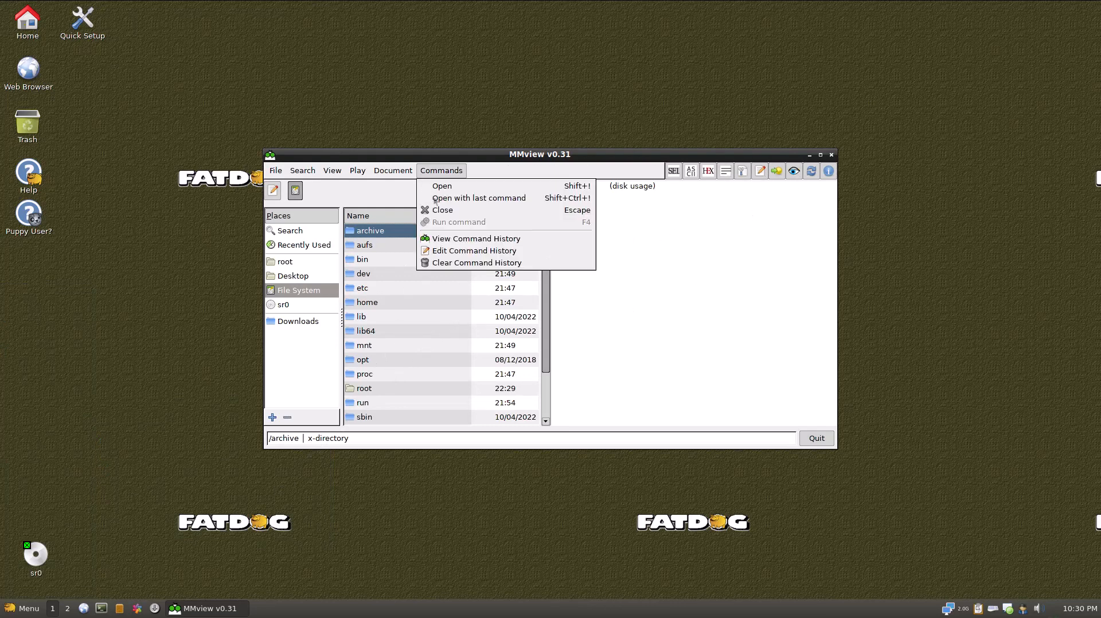
pyautogui.moveTo(363, 193)
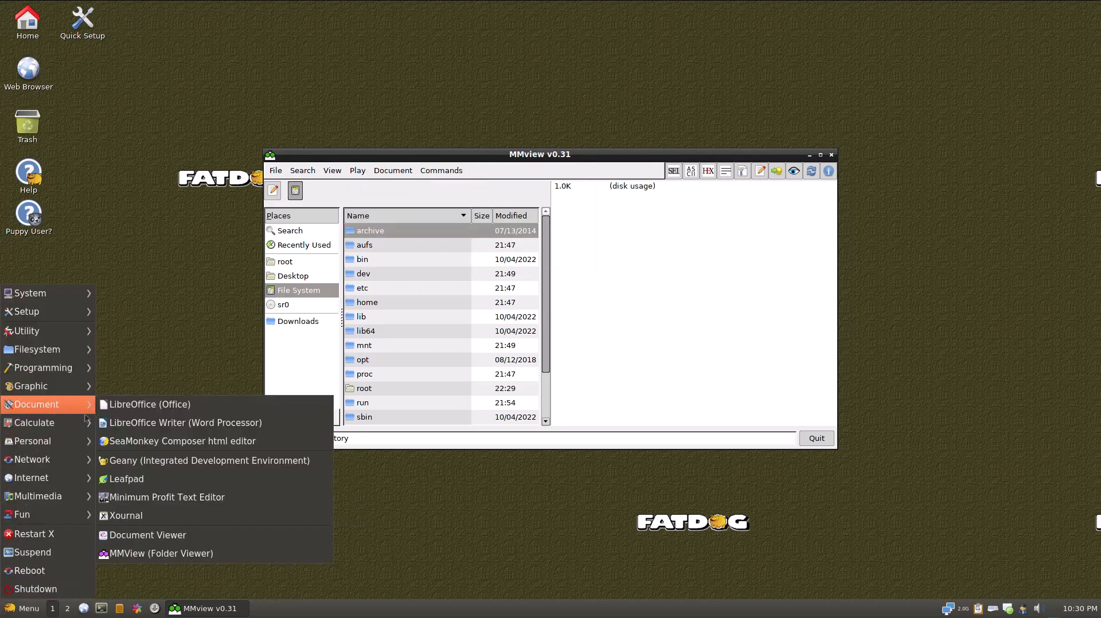
pyautogui.moveTo(148, 535)
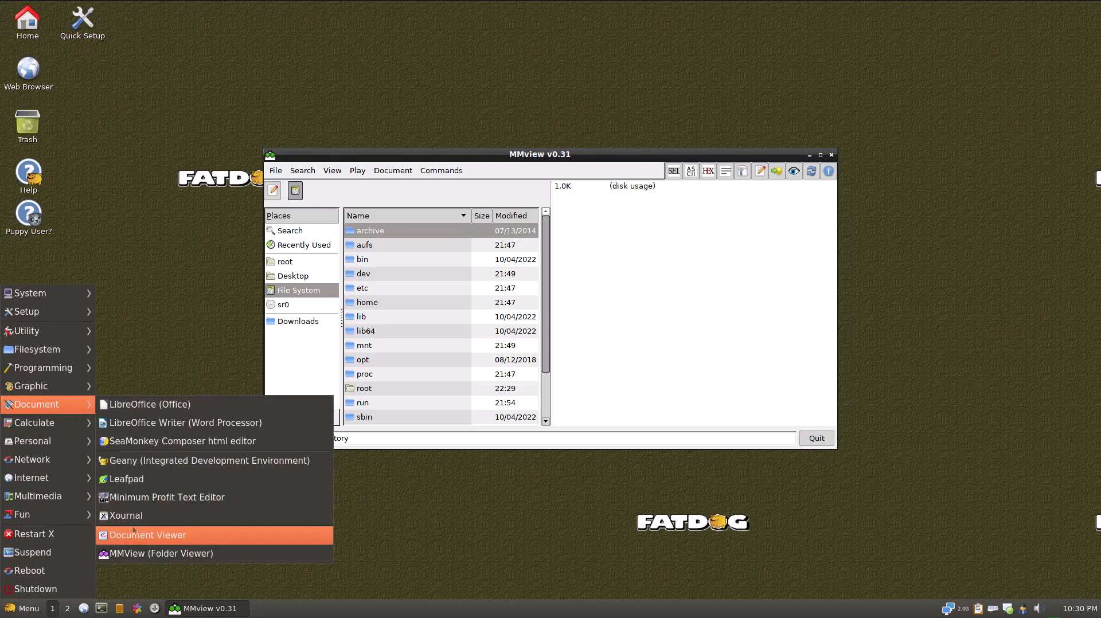
pyautogui.click(147, 534)
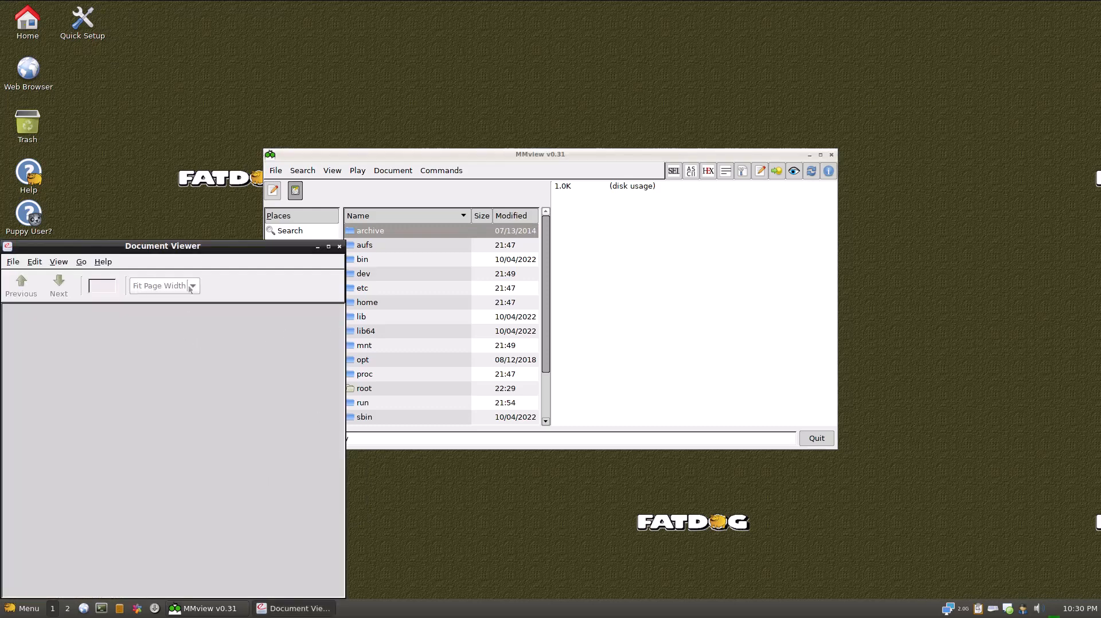
pyautogui.moveTo(162, 246); pyautogui.dragTo(238, 220)
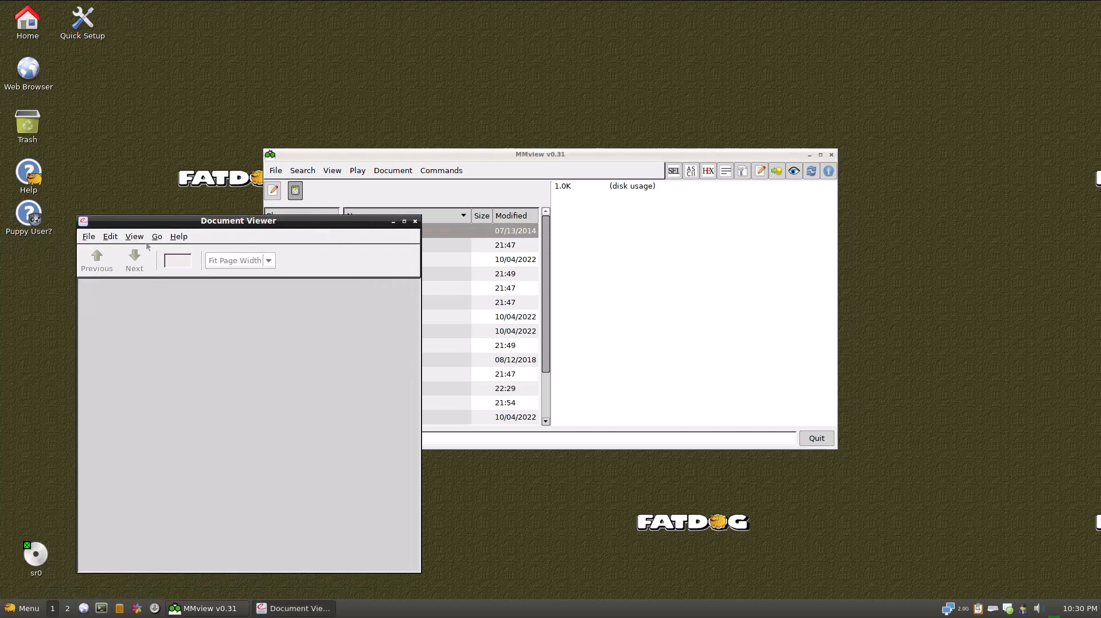
pyautogui.moveTo(238, 220); pyautogui.dragTo(304, 196)
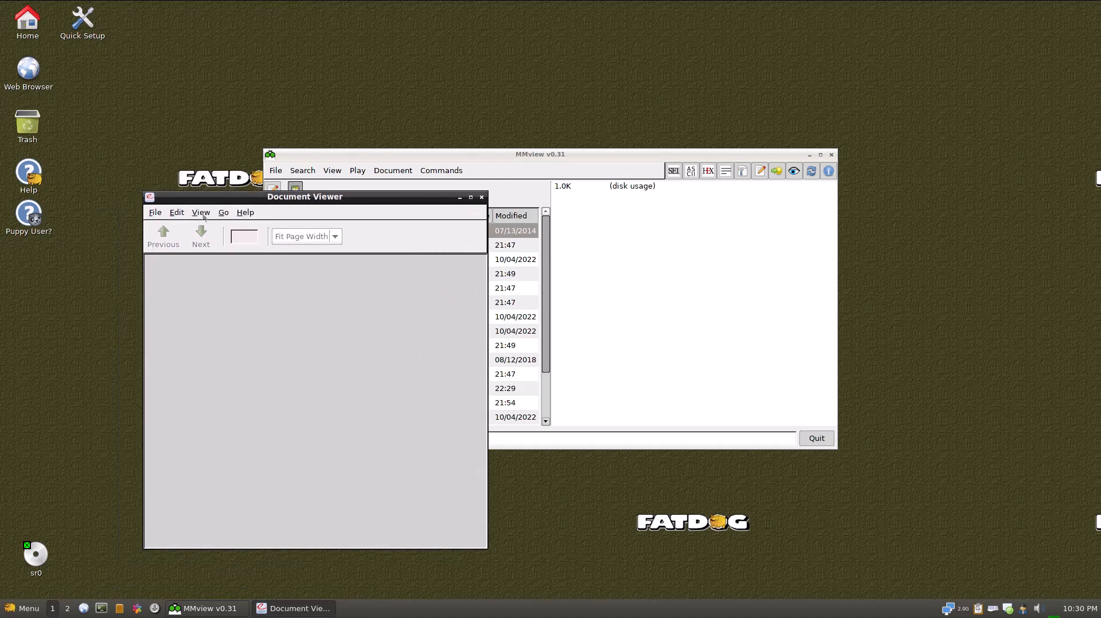
pyautogui.click(247, 211)
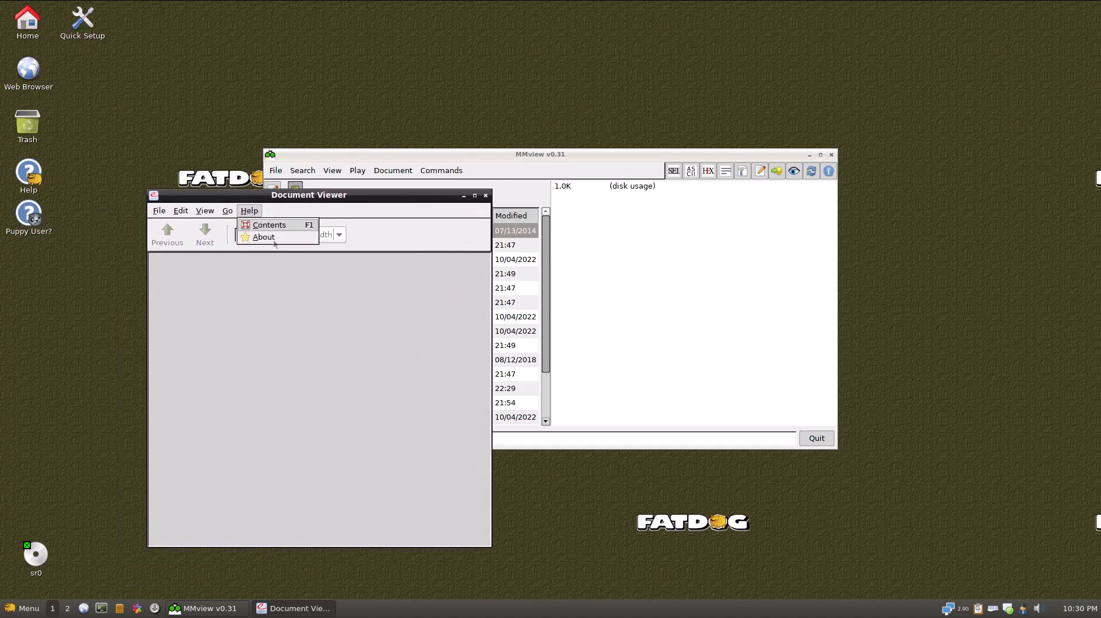
pyautogui.click(263, 237)
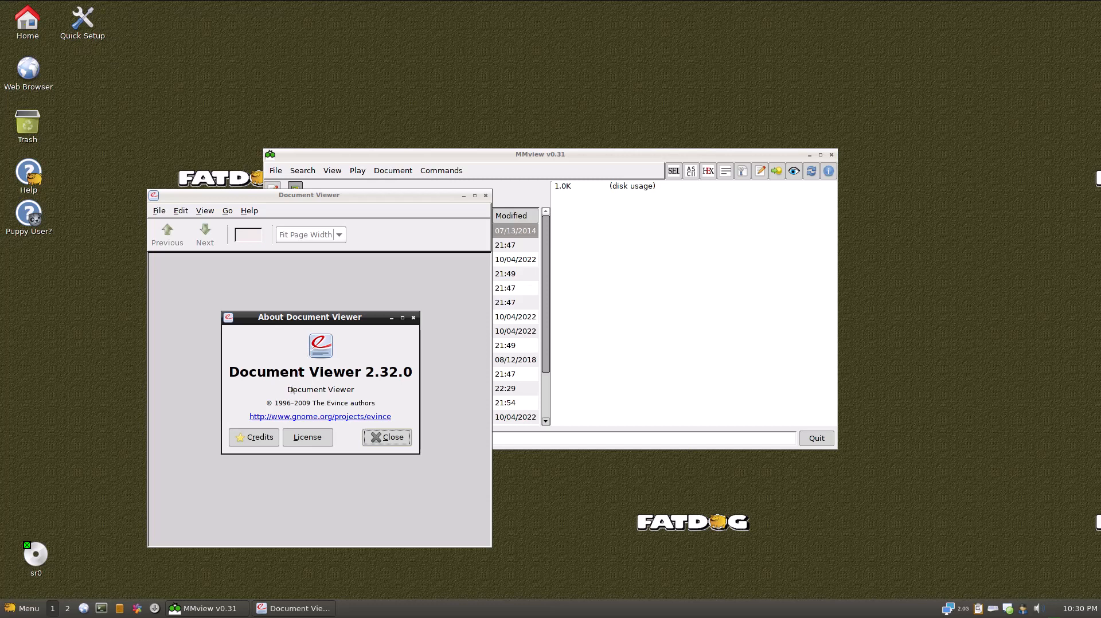
pyautogui.moveTo(327, 398)
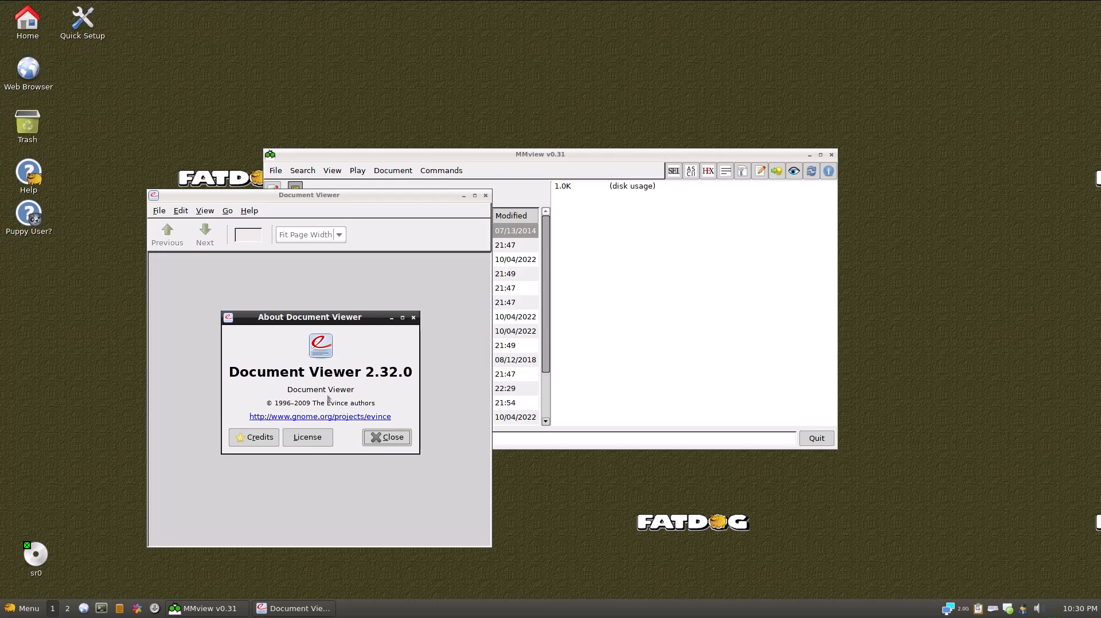
pyautogui.click(386, 436)
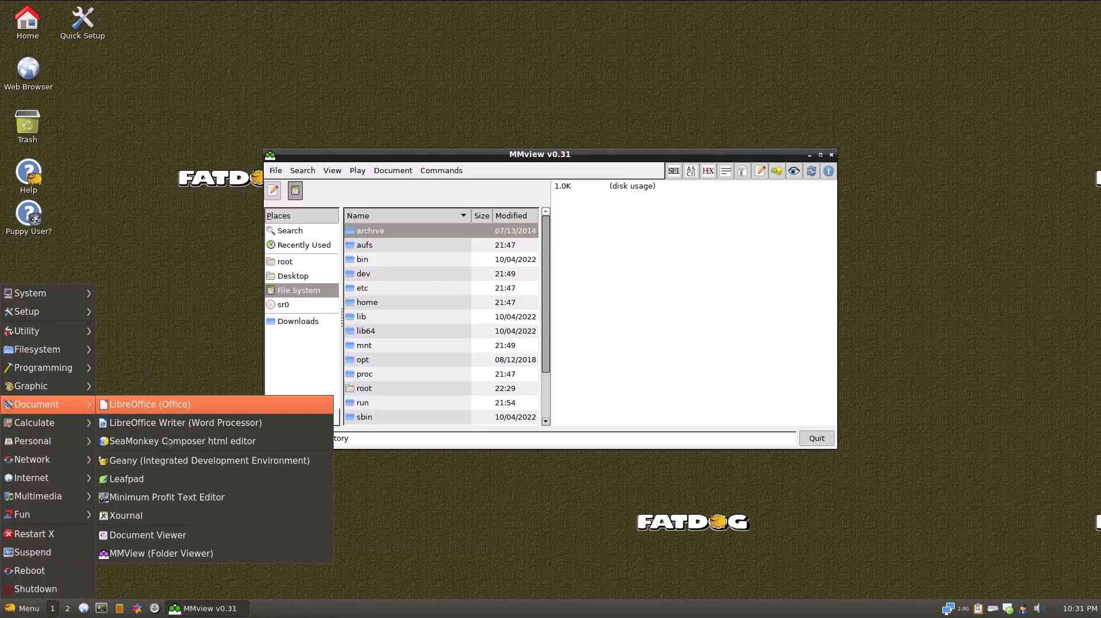
pyautogui.moveTo(30, 386)
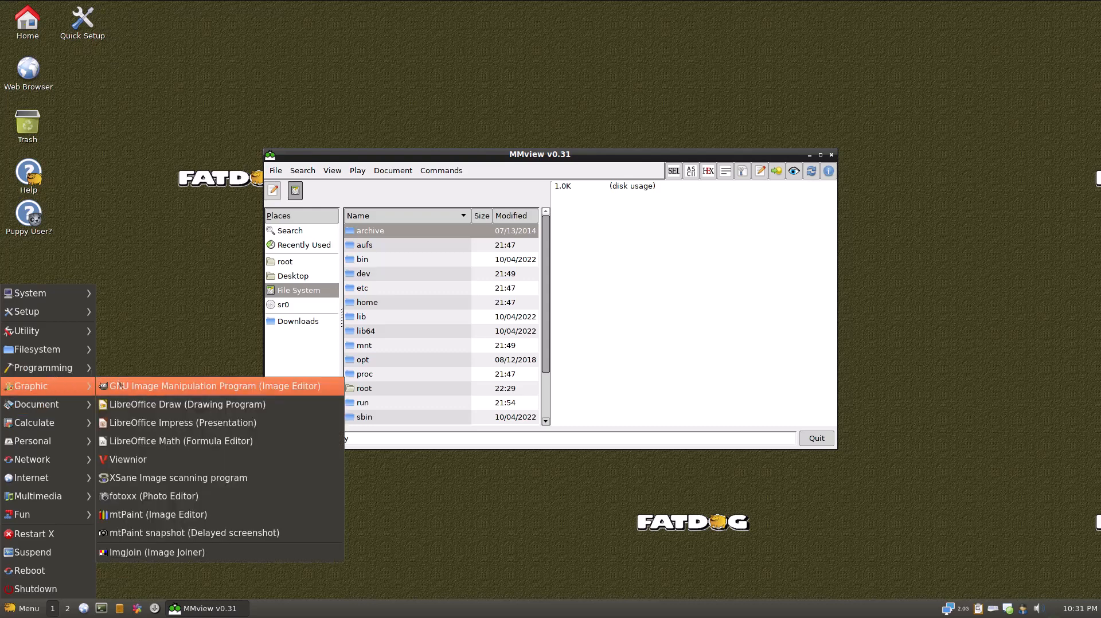
pyautogui.moveTo(119, 393)
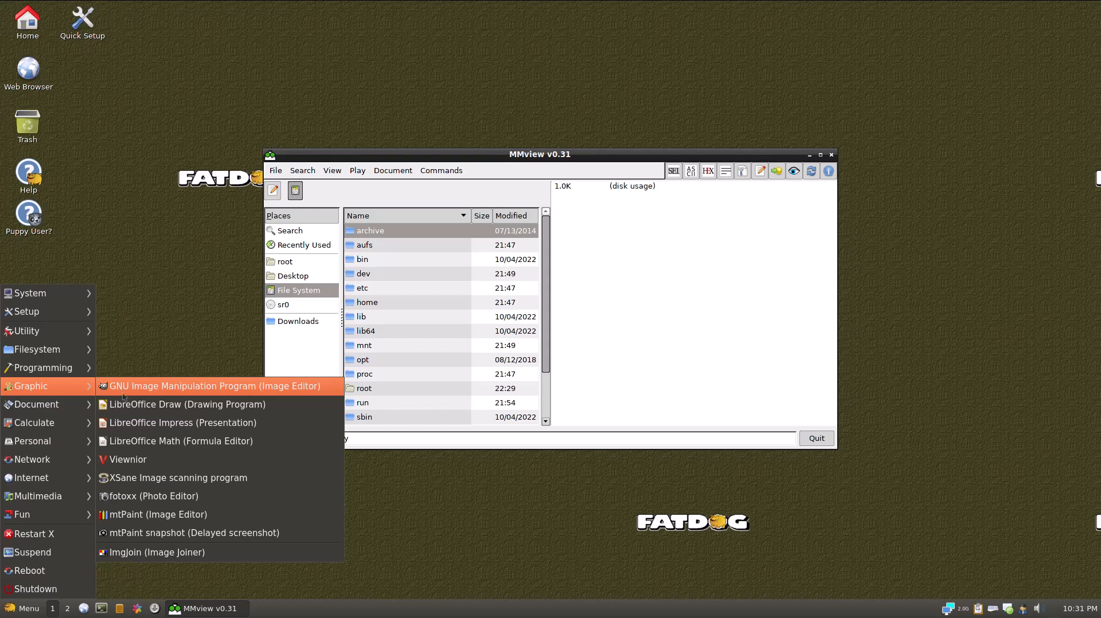
pyautogui.moveTo(126, 459)
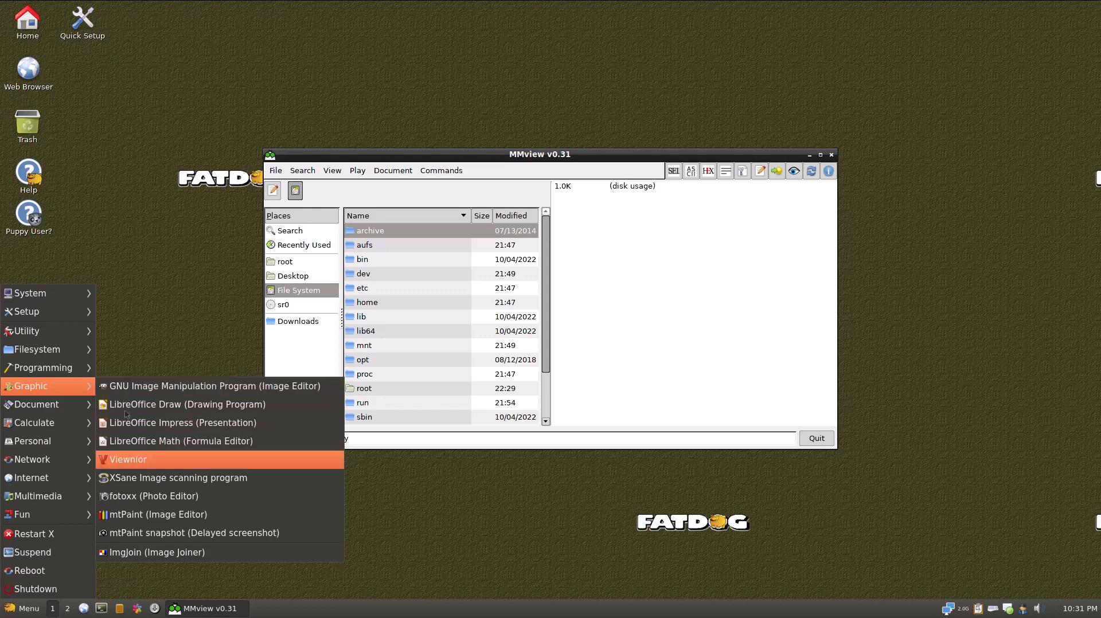
pyautogui.moveTo(130, 448)
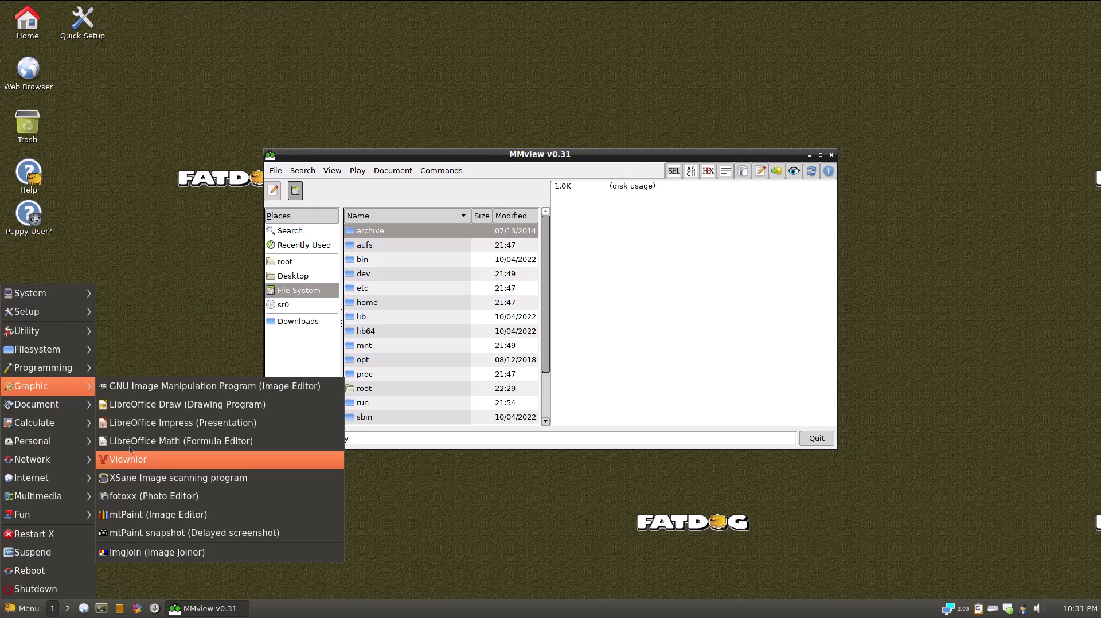
pyautogui.click(128, 459)
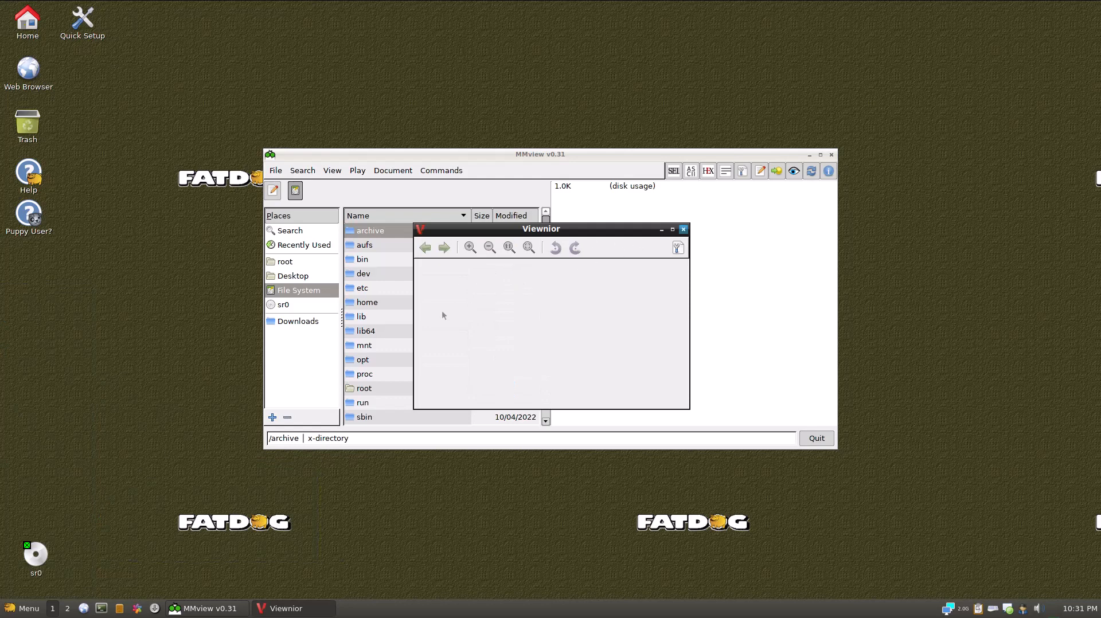
pyautogui.click(23, 608)
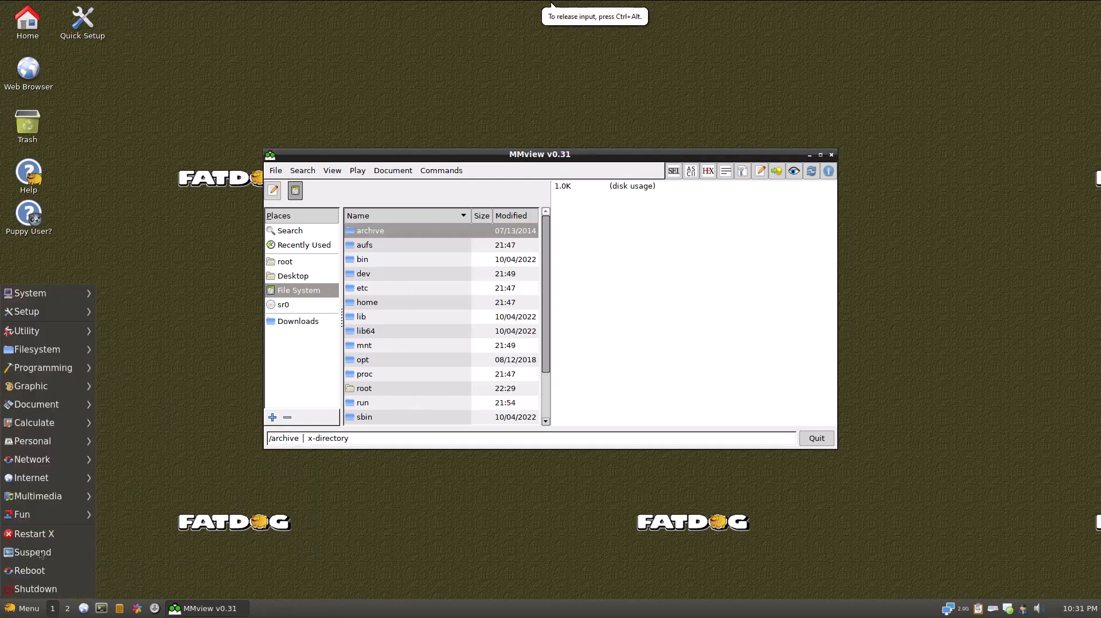
pyautogui.click(31, 385)
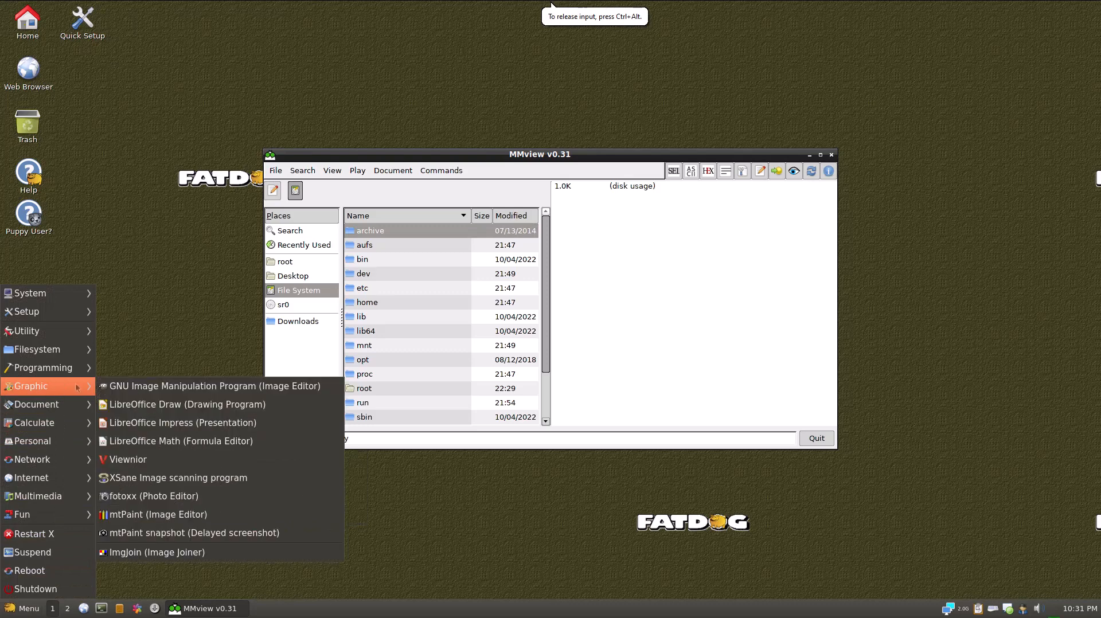
pyautogui.click(127, 458)
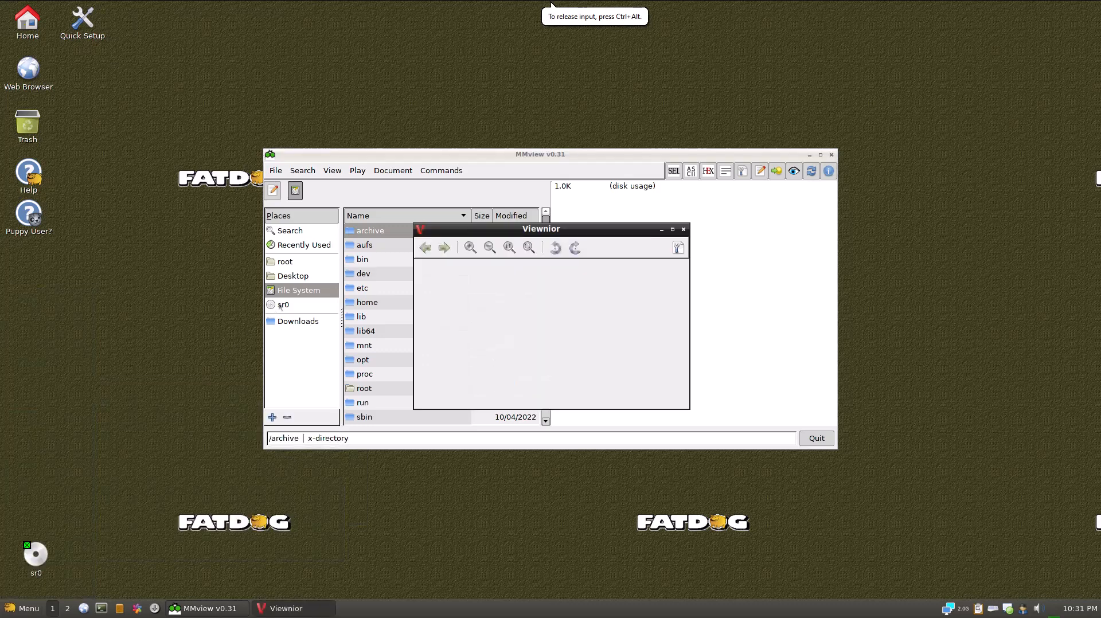
pyautogui.moveTo(625, 222)
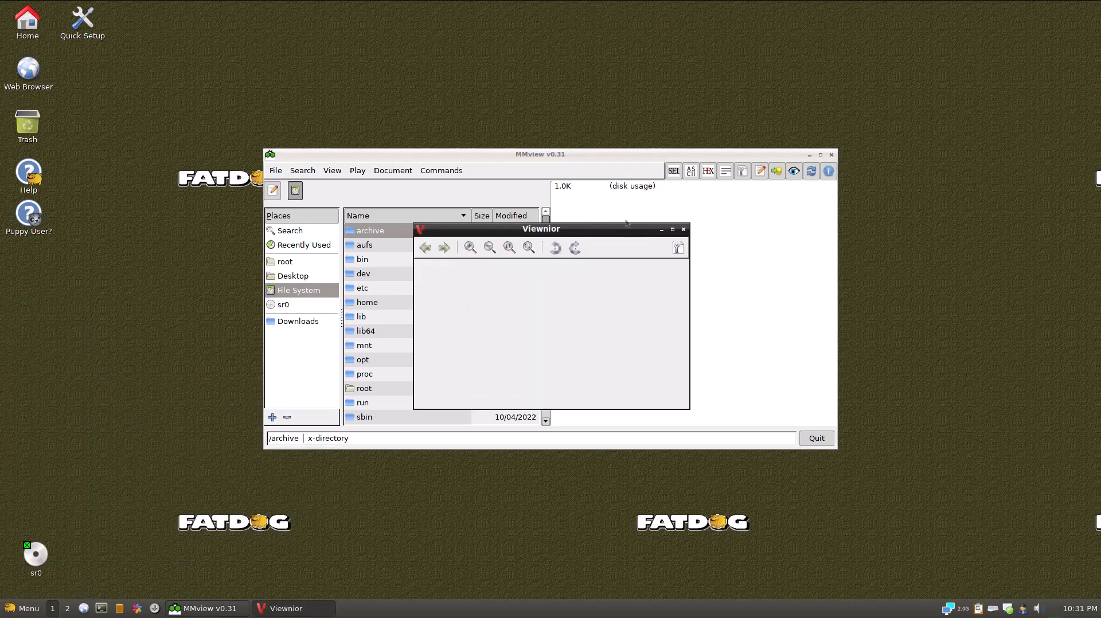
pyautogui.click(676, 247)
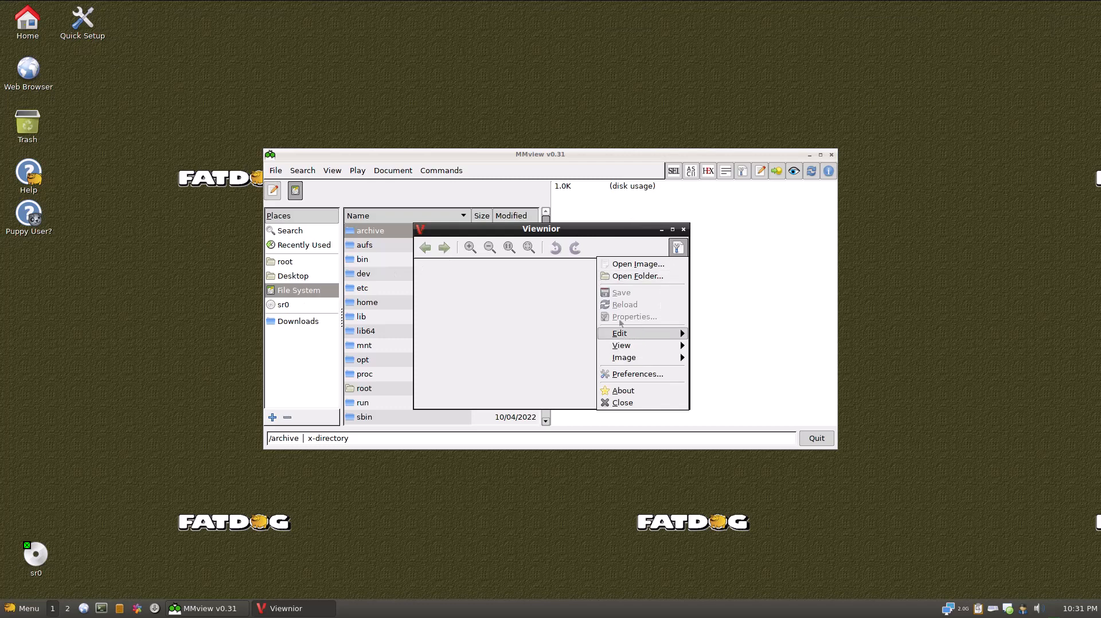
pyautogui.moveTo(561, 288)
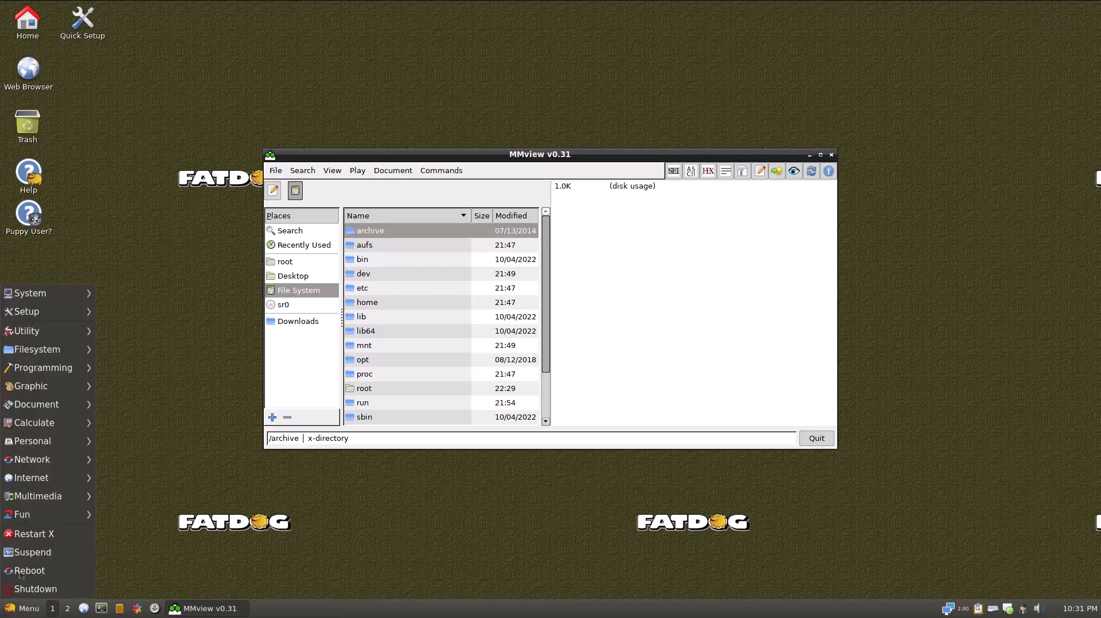
# Reopen the Graphic submenu listing XSane, fotoxx, mtPaint and LibreOffice Draw.
pyautogui.click(30, 385)
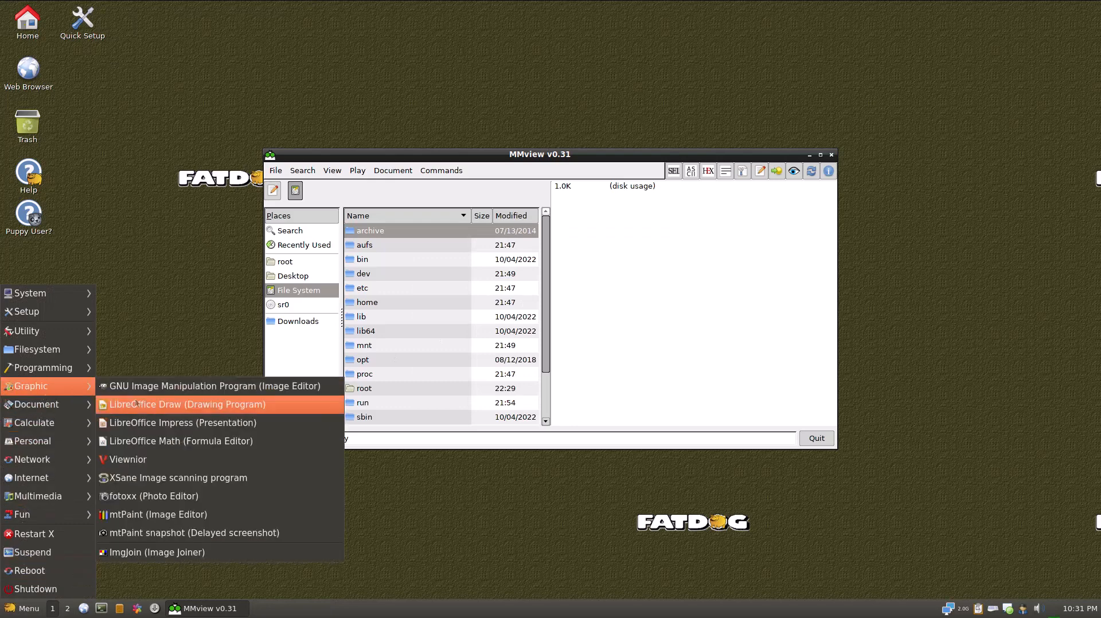
pyautogui.moveTo(128, 459)
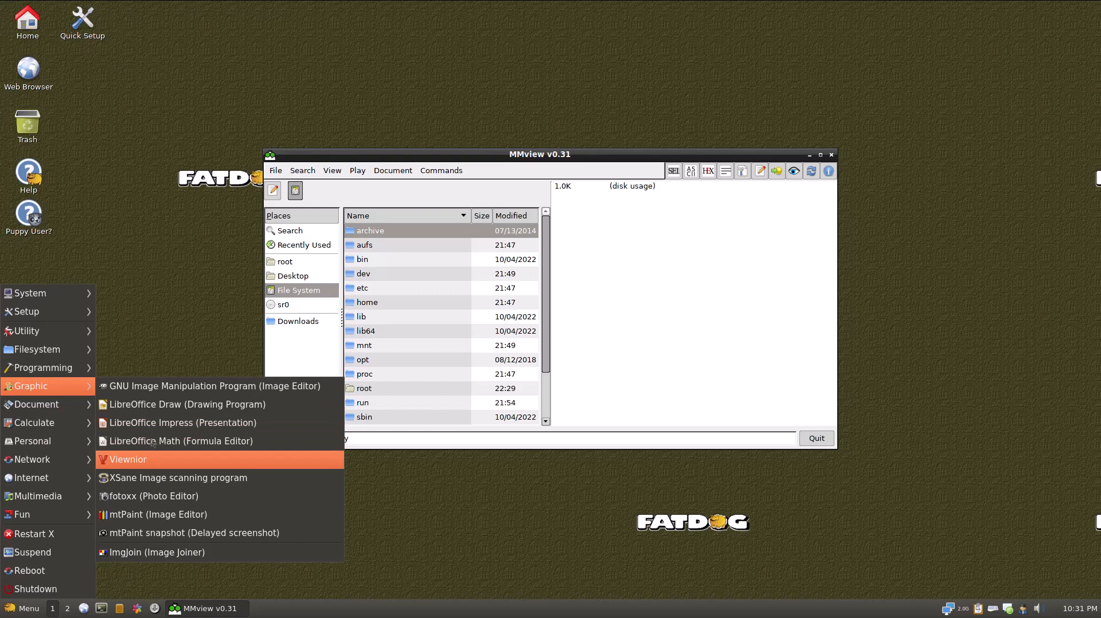
pyautogui.moveTo(179, 477)
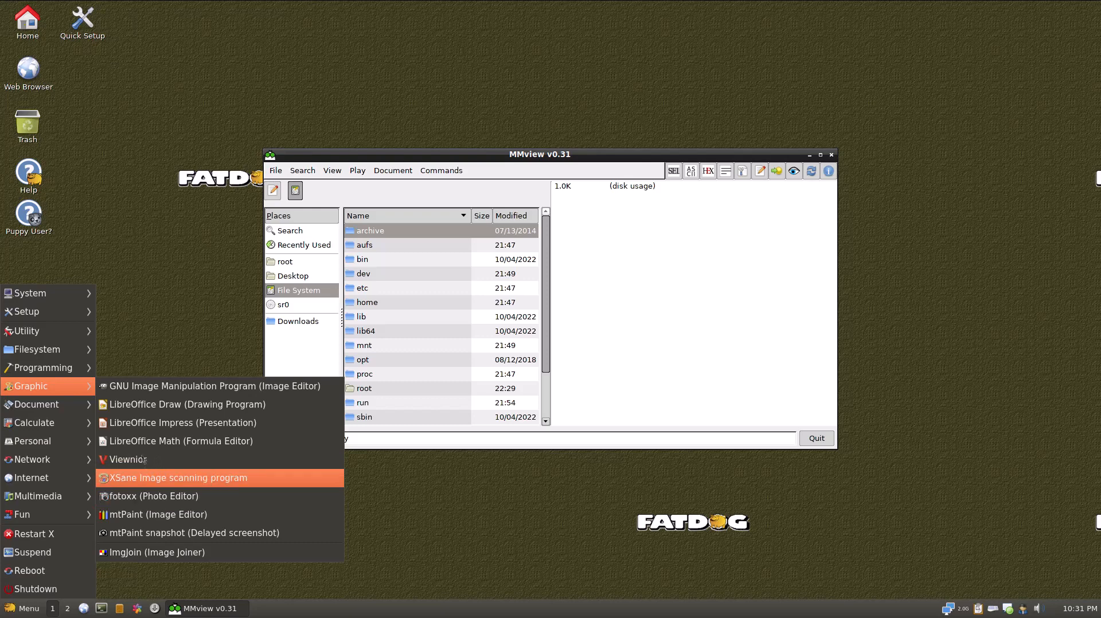
pyautogui.moveTo(126, 460)
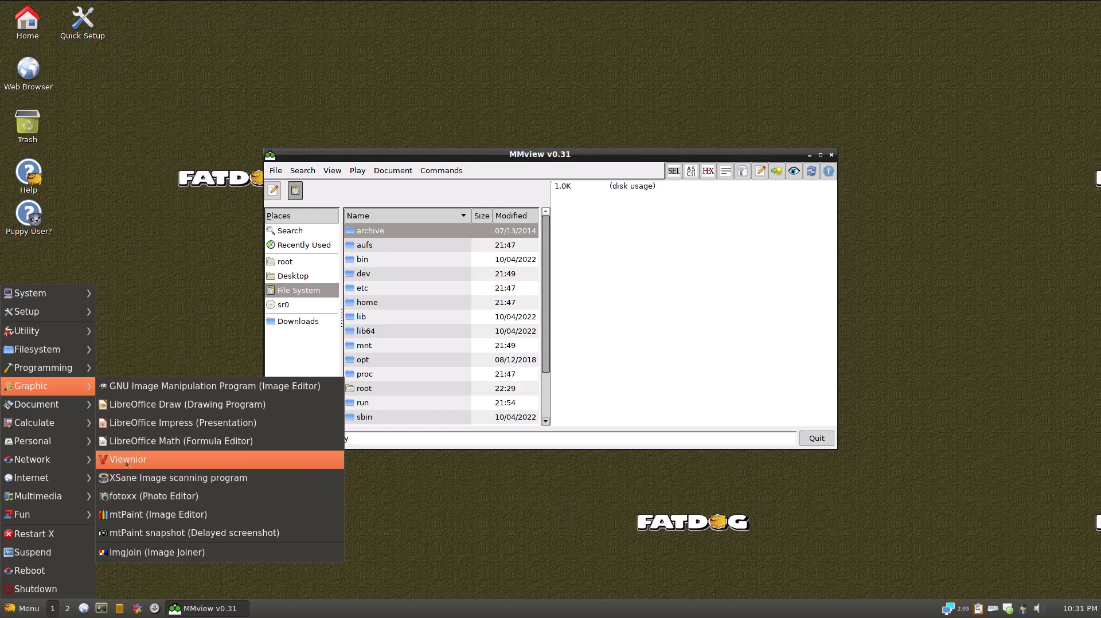
pyautogui.moveTo(196, 485)
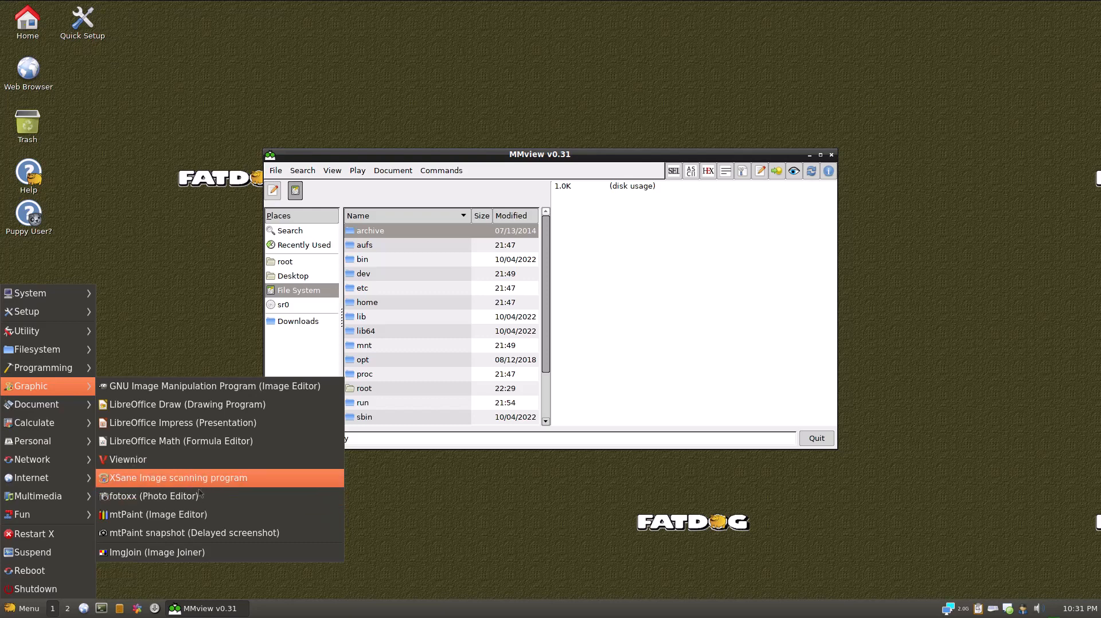
pyautogui.moveTo(153, 495)
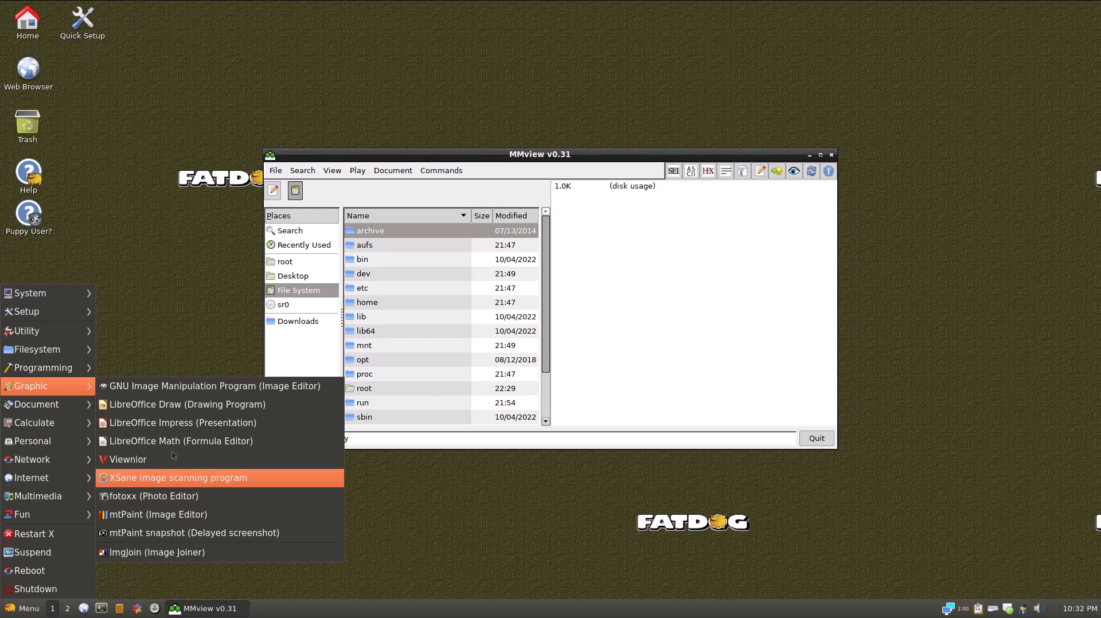
pyautogui.moveTo(153, 496)
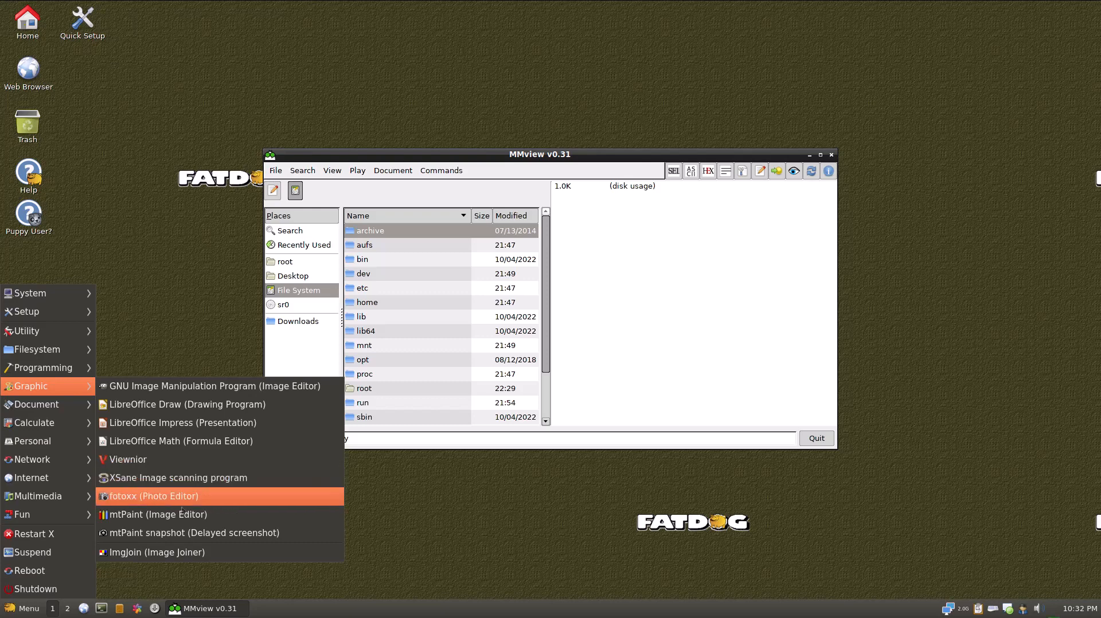
pyautogui.moveTo(158, 514)
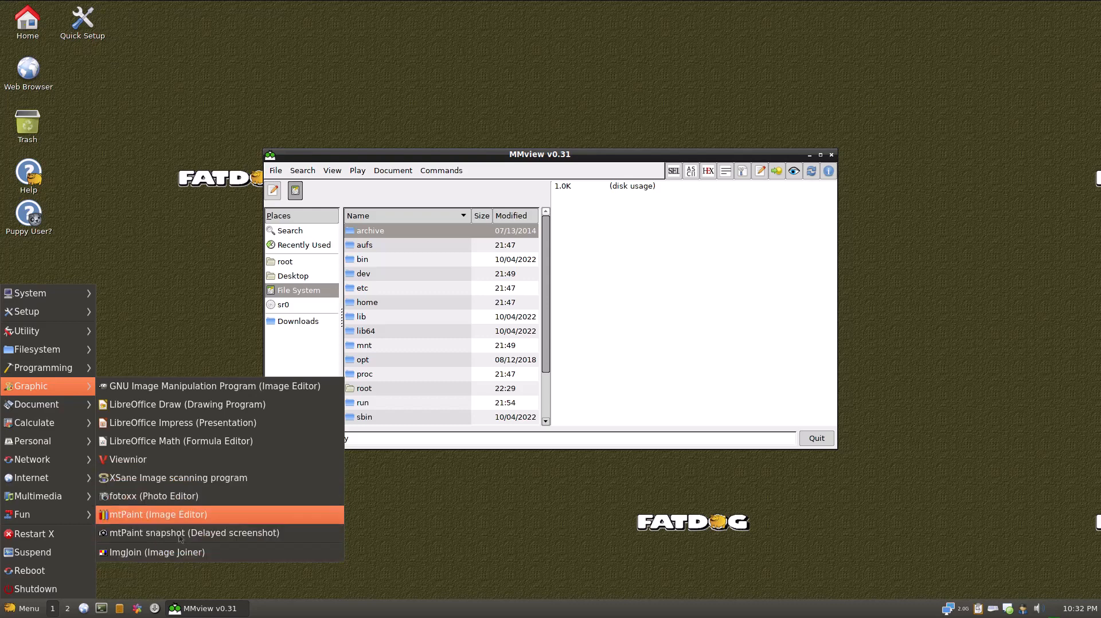
pyautogui.moveTo(126, 459)
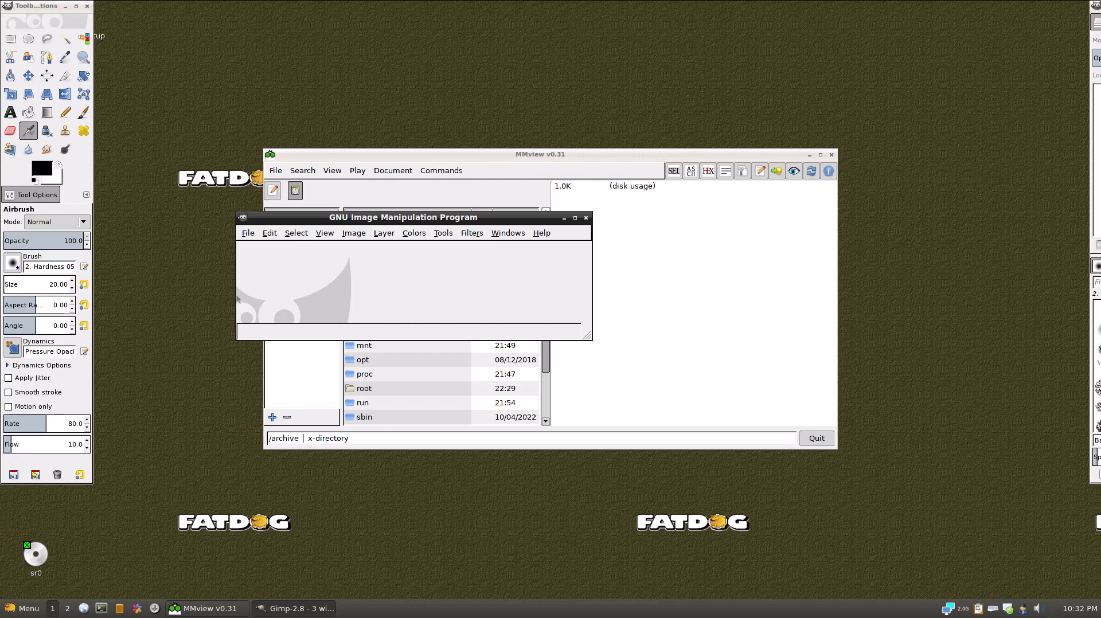
pyautogui.moveTo(325, 259)
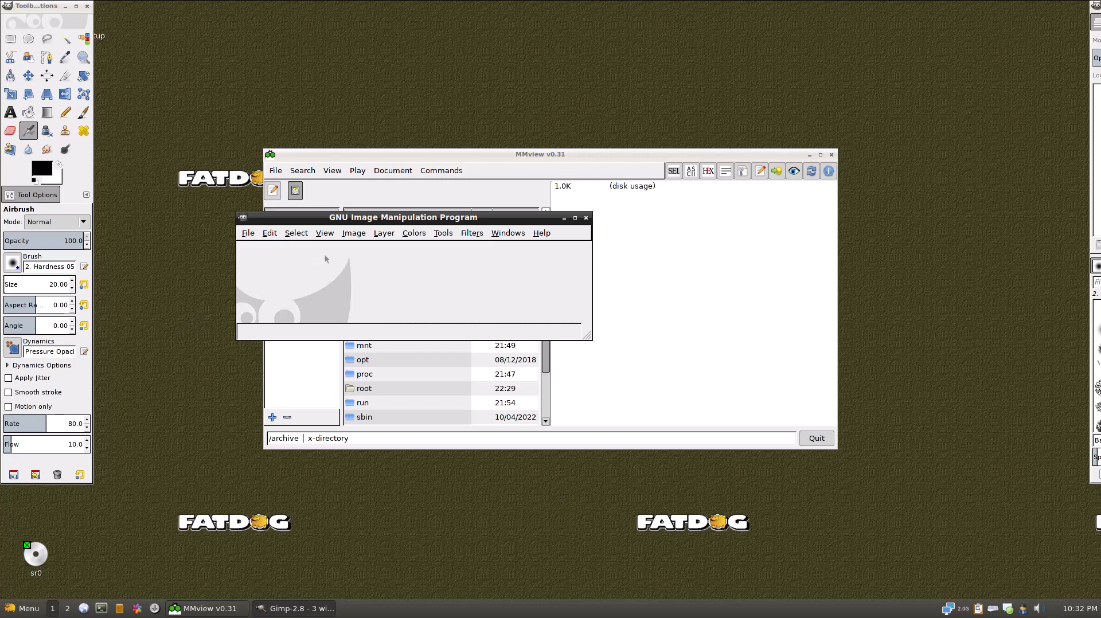
pyautogui.moveTo(399, 229)
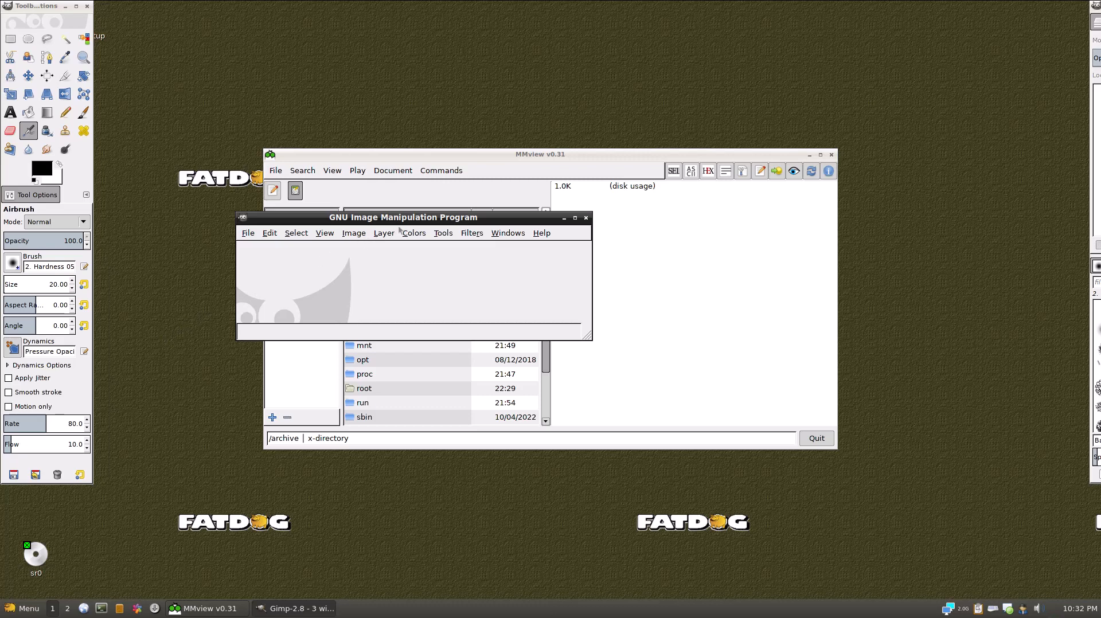
# Move the GIMP window onto the desktop and switch it to Single-Window Mode.
pyautogui.moveTo(402, 217); pyautogui.dragTo(467, 234)
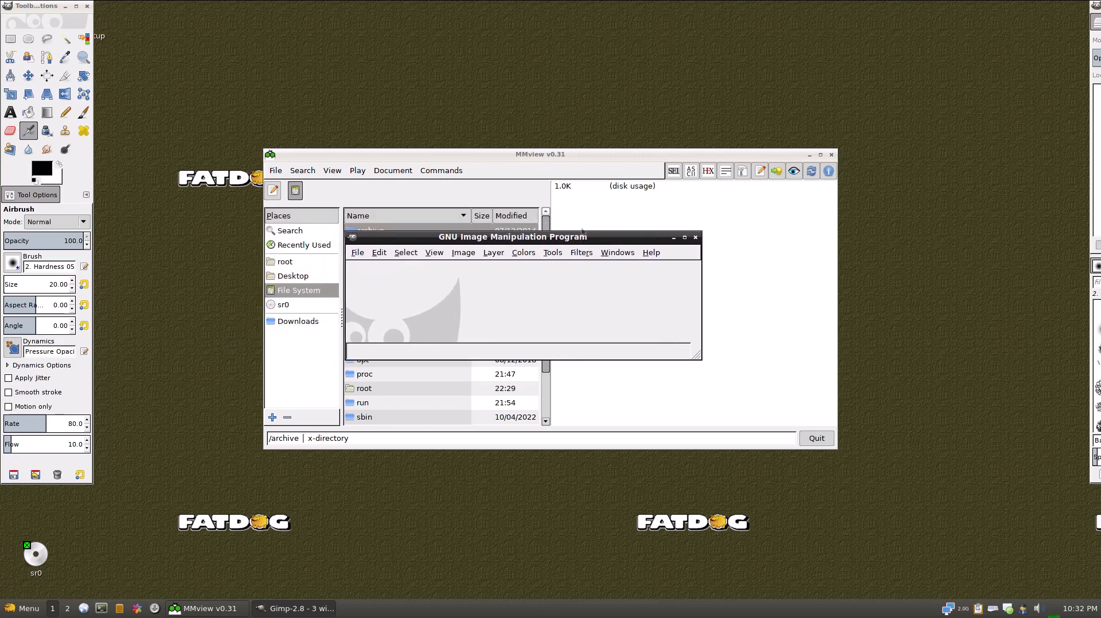
pyautogui.click(616, 252)
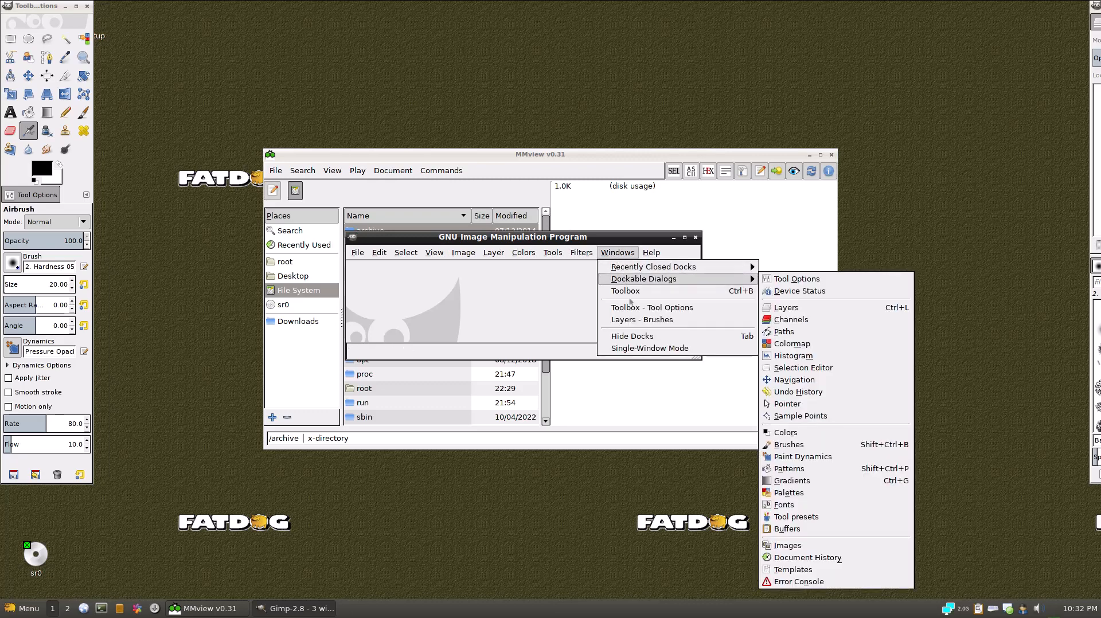
pyautogui.click(649, 348)
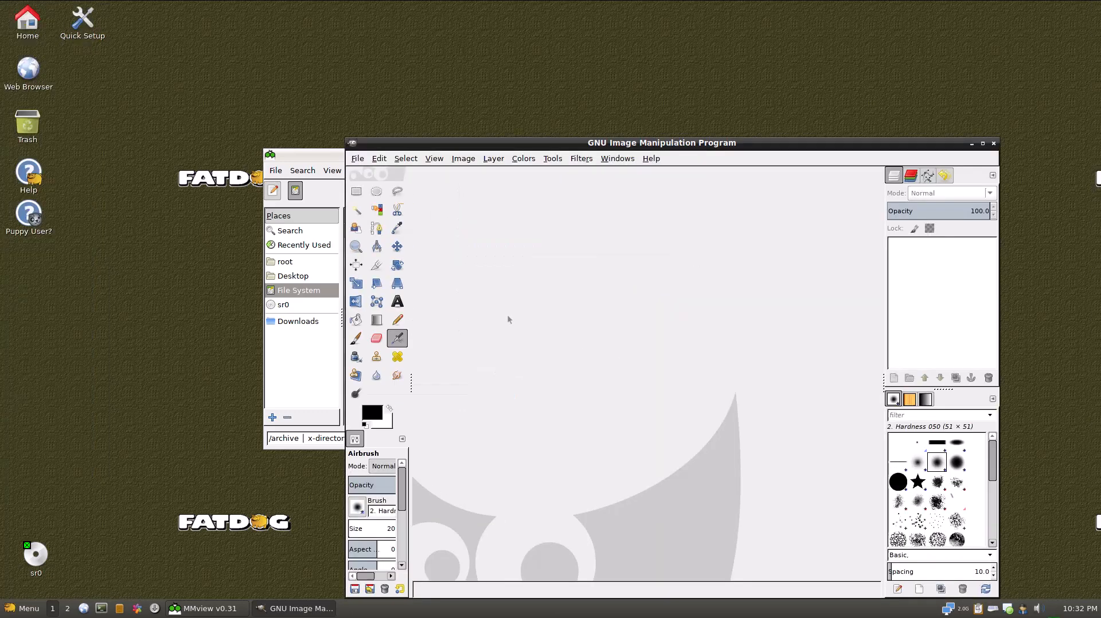
pyautogui.moveTo(851, 150)
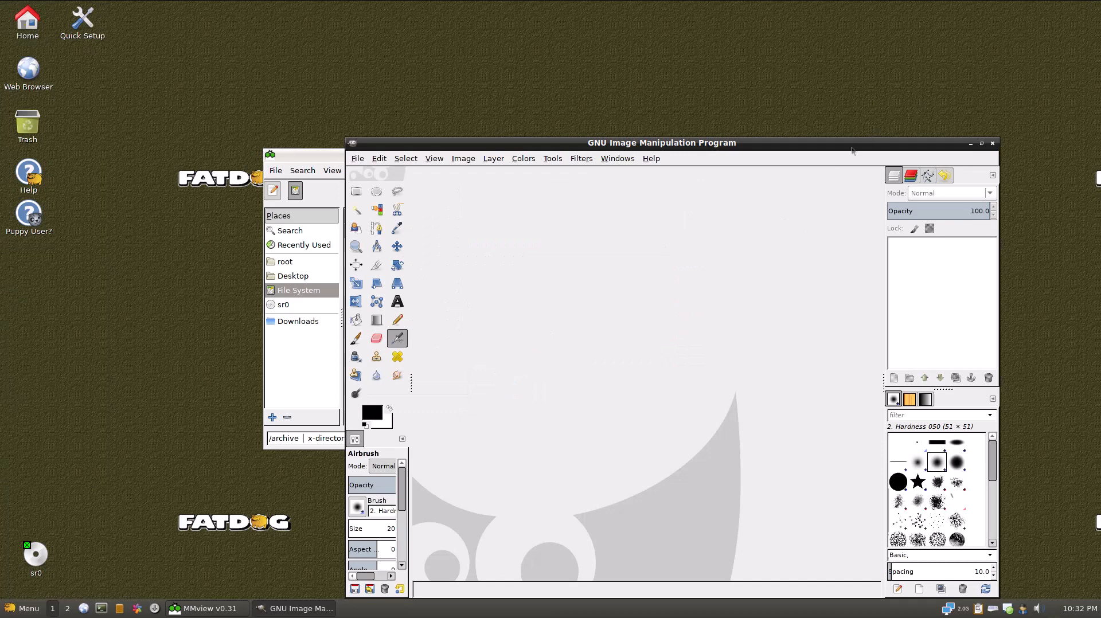
# Close GIMP, then launch mtPaint from Menu > Graphic and close it again.
pyautogui.click(980, 143)
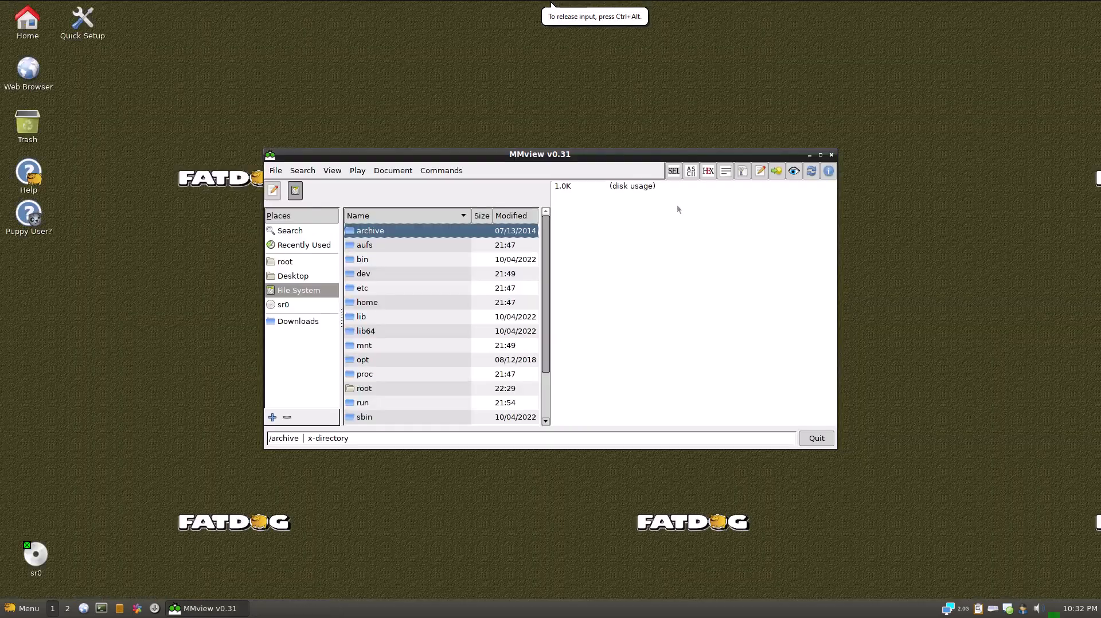
pyautogui.click(23, 608)
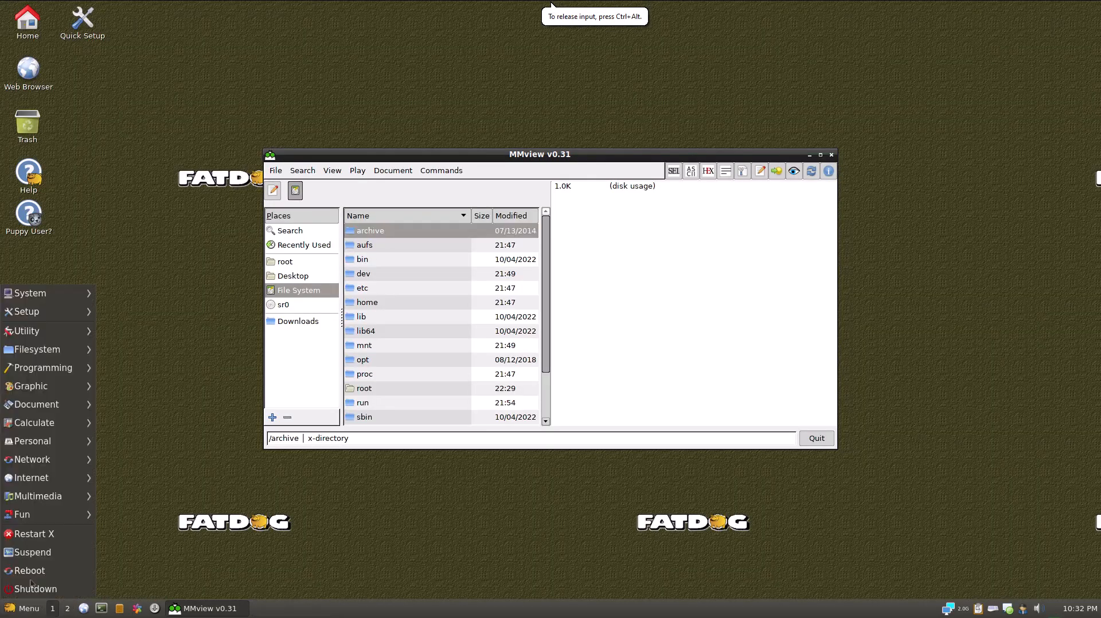
pyautogui.click(30, 386)
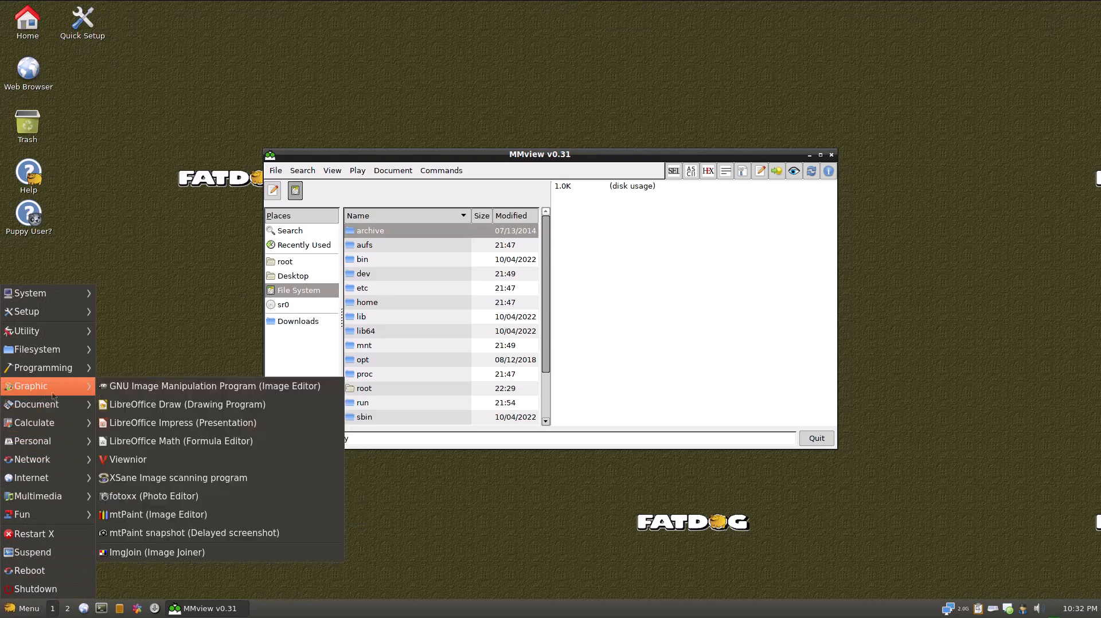
pyautogui.moveTo(178, 478)
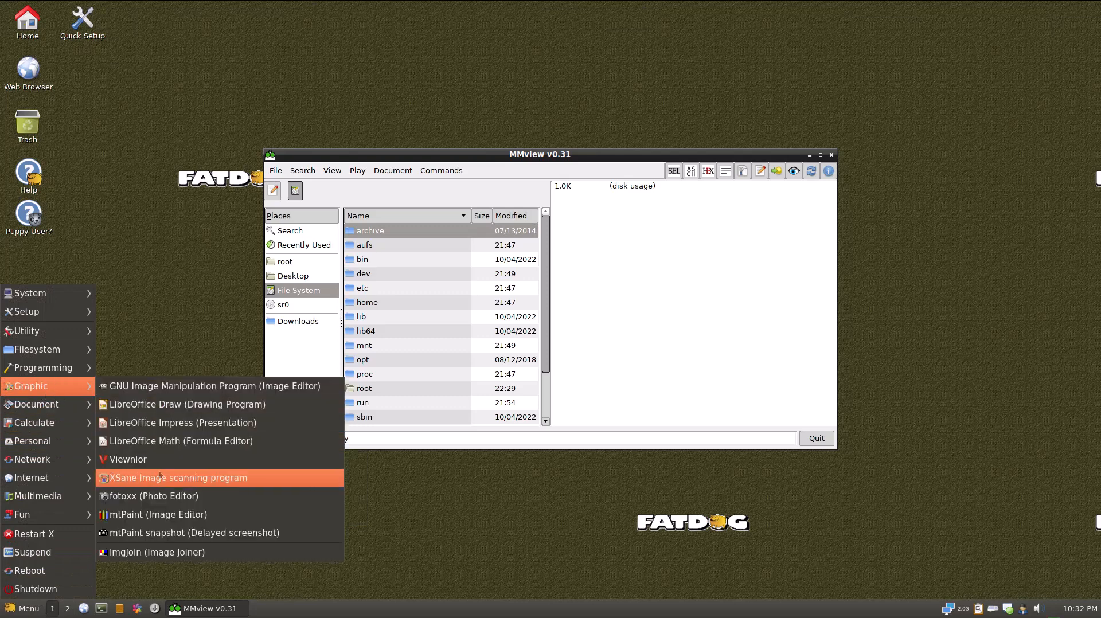
pyautogui.click(159, 514)
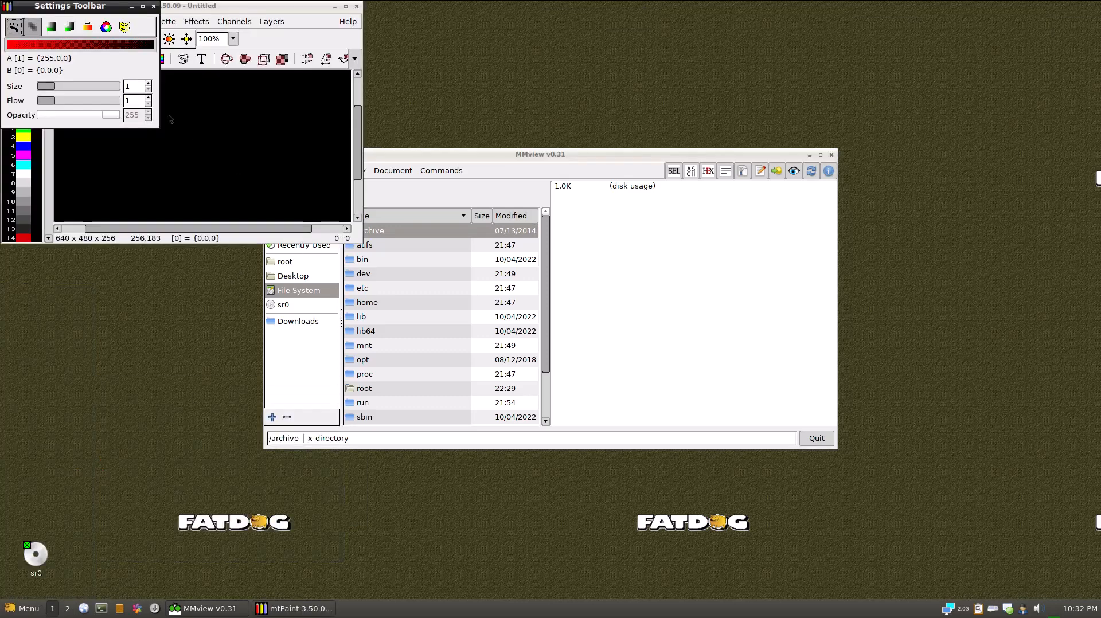
pyautogui.click(152, 6)
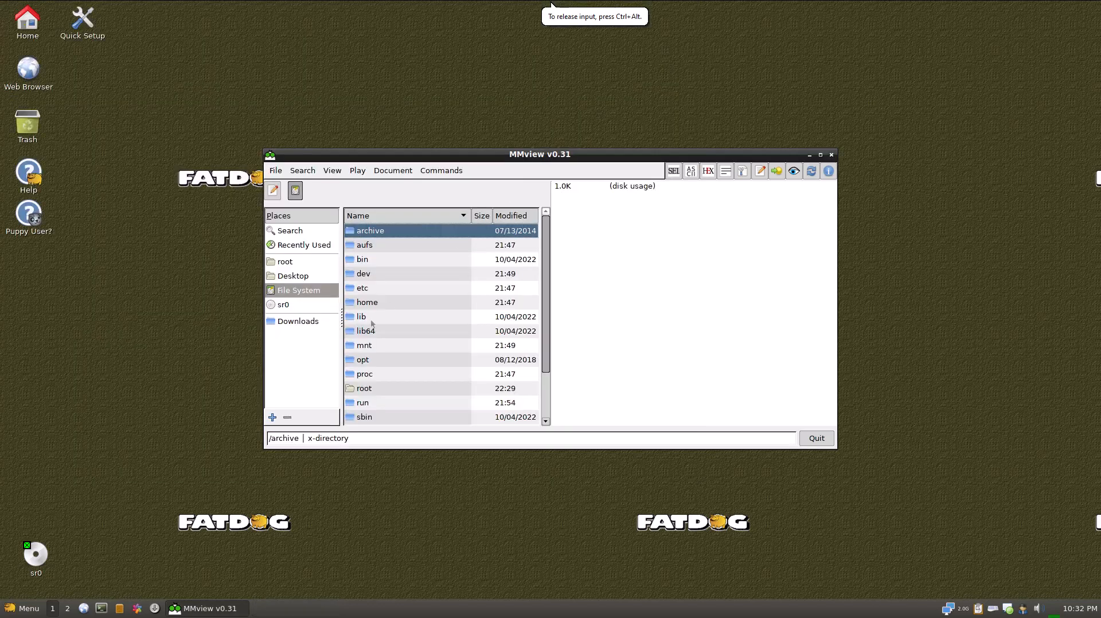
# Reopen the applications menu showing programming tools like Geany, Glade and Icon Browser.
pyautogui.click(22, 608)
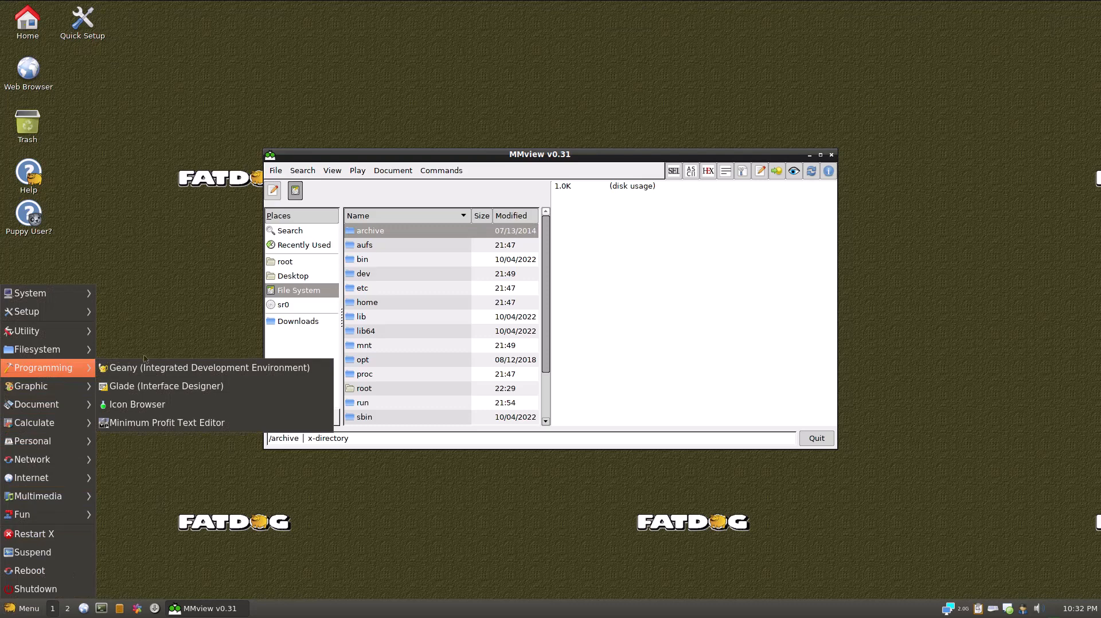
pyautogui.moveTo(207, 367)
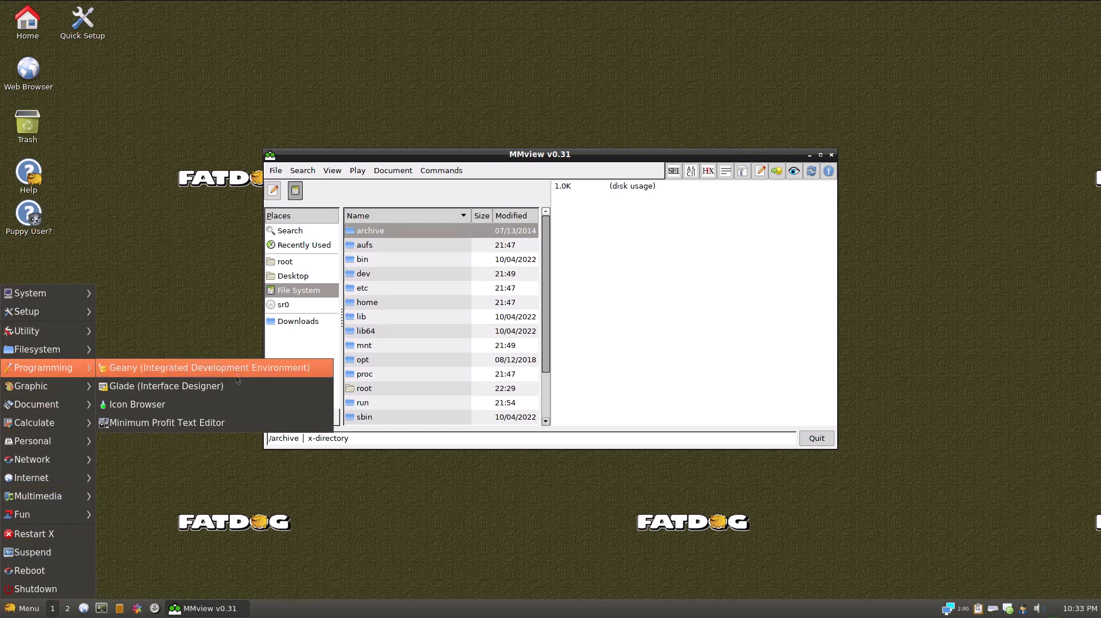
pyautogui.moveTo(166, 386)
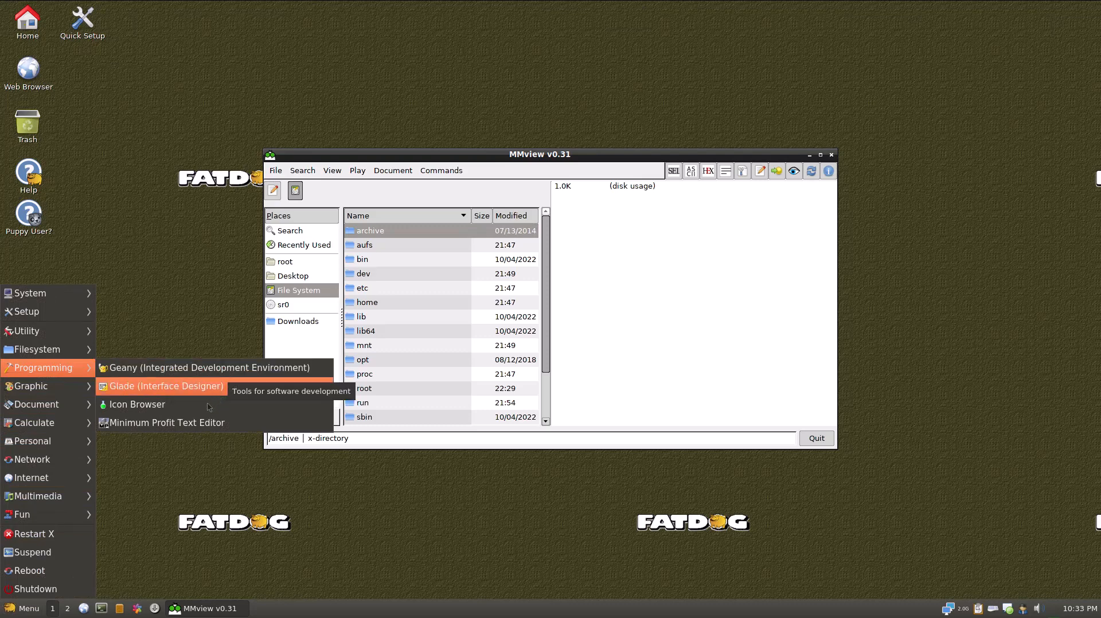
pyautogui.moveTo(166, 422)
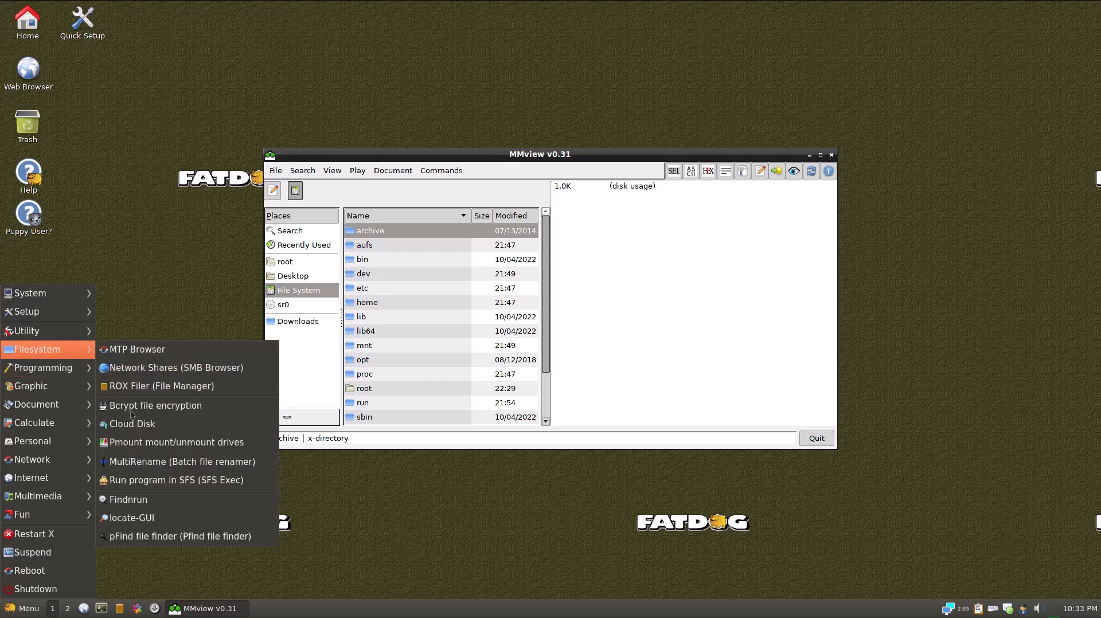
pyautogui.moveTo(75, 385)
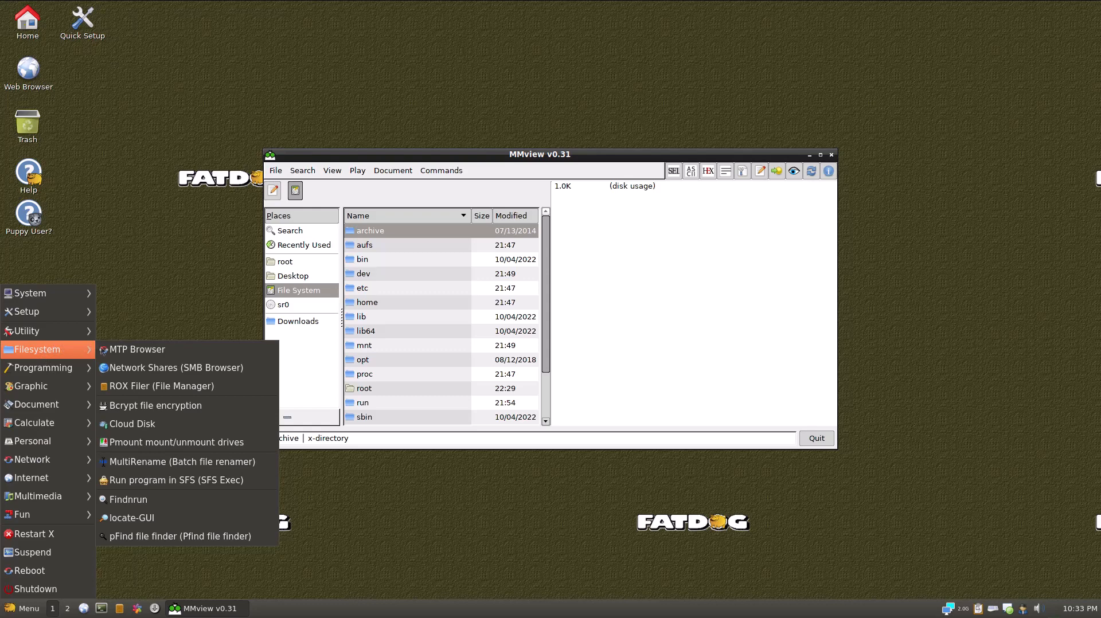
pyautogui.moveTo(156, 406)
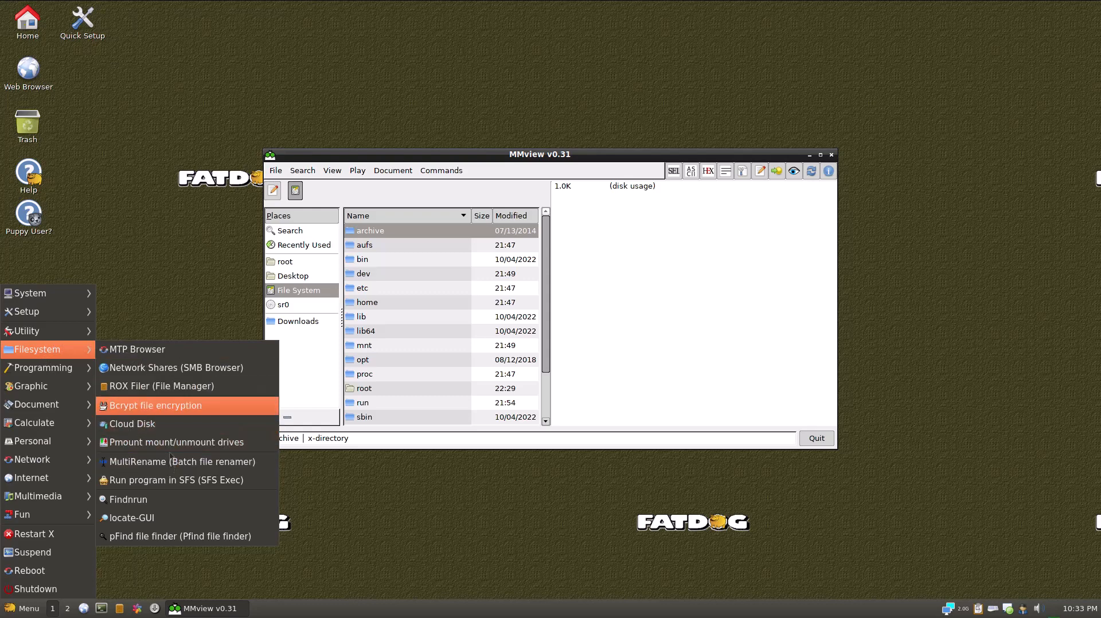
pyautogui.moveTo(135, 349)
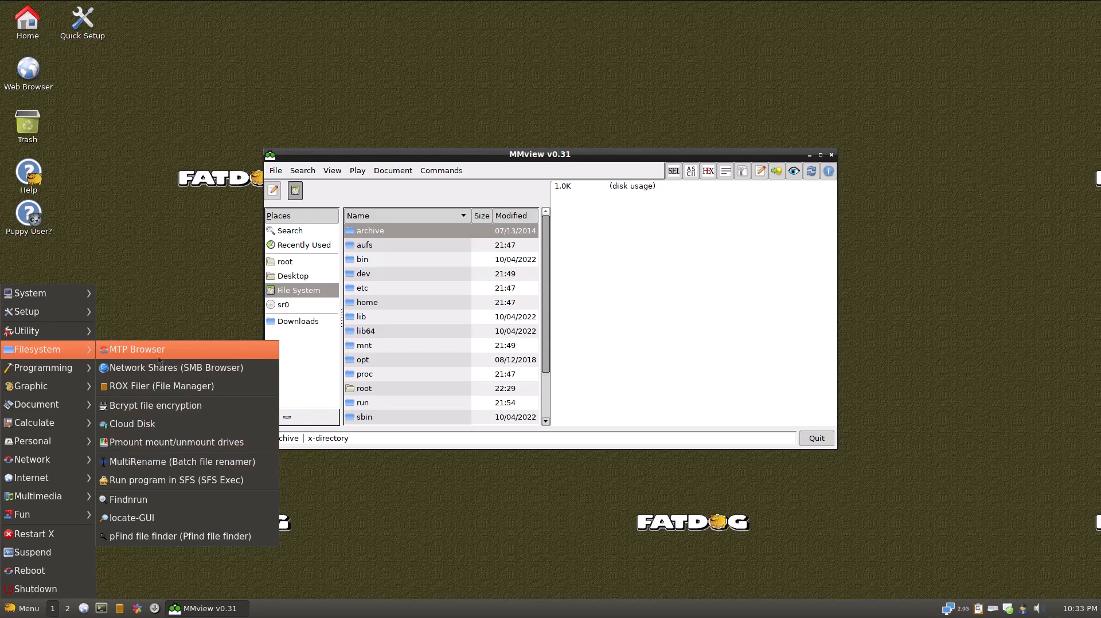
# Launch MTP Browser, start the scan, and dismiss 'No MTP devices found'.
pyautogui.click(136, 349)
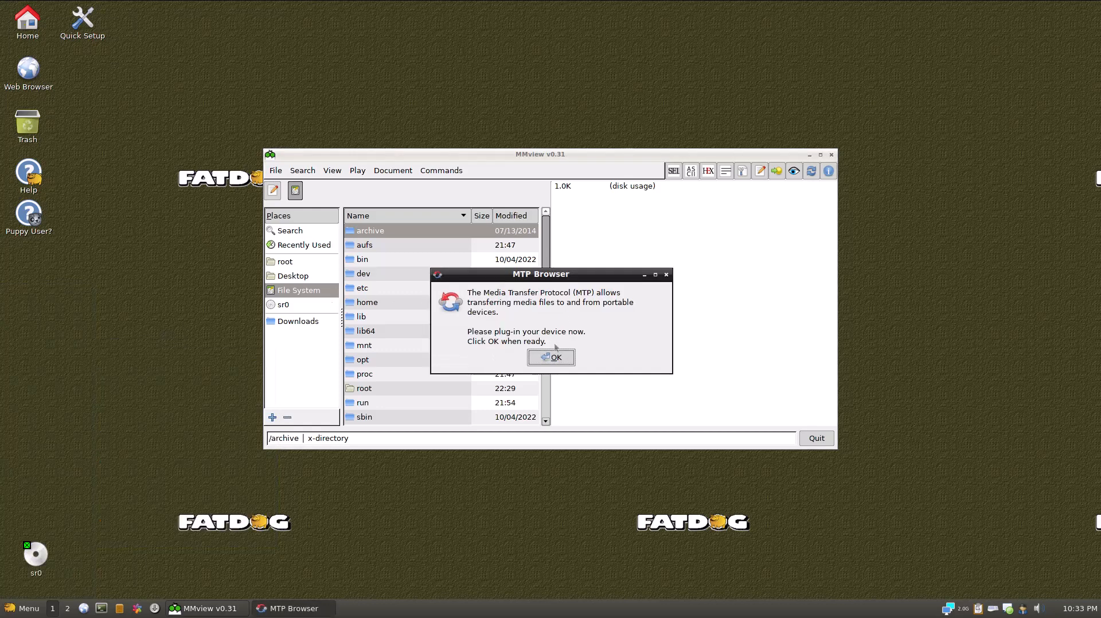
pyautogui.click(551, 357)
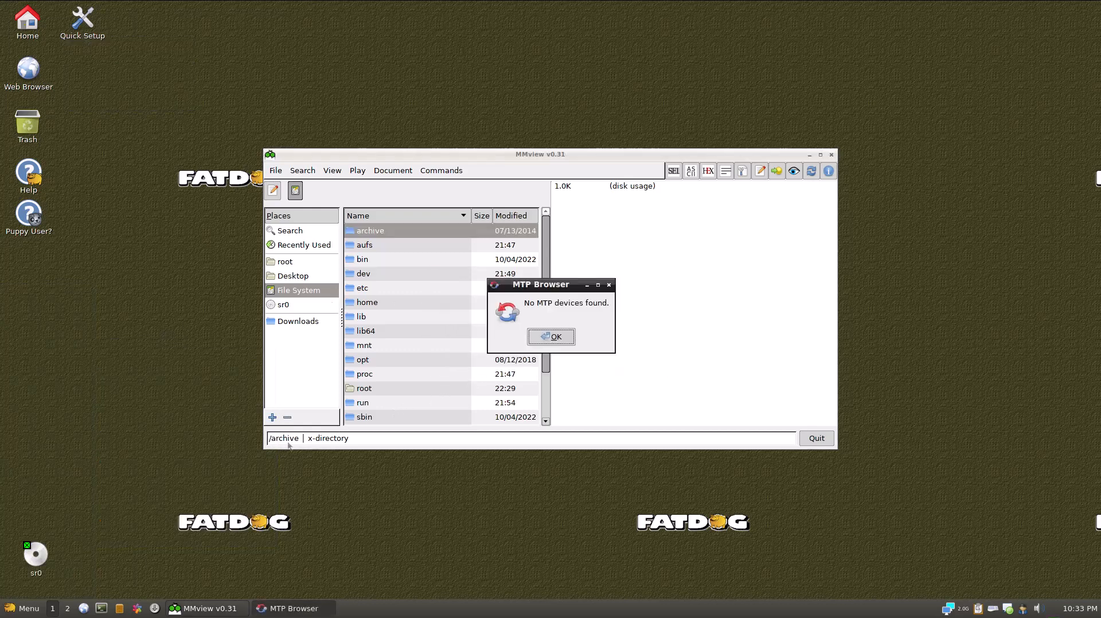
pyautogui.click(550, 337)
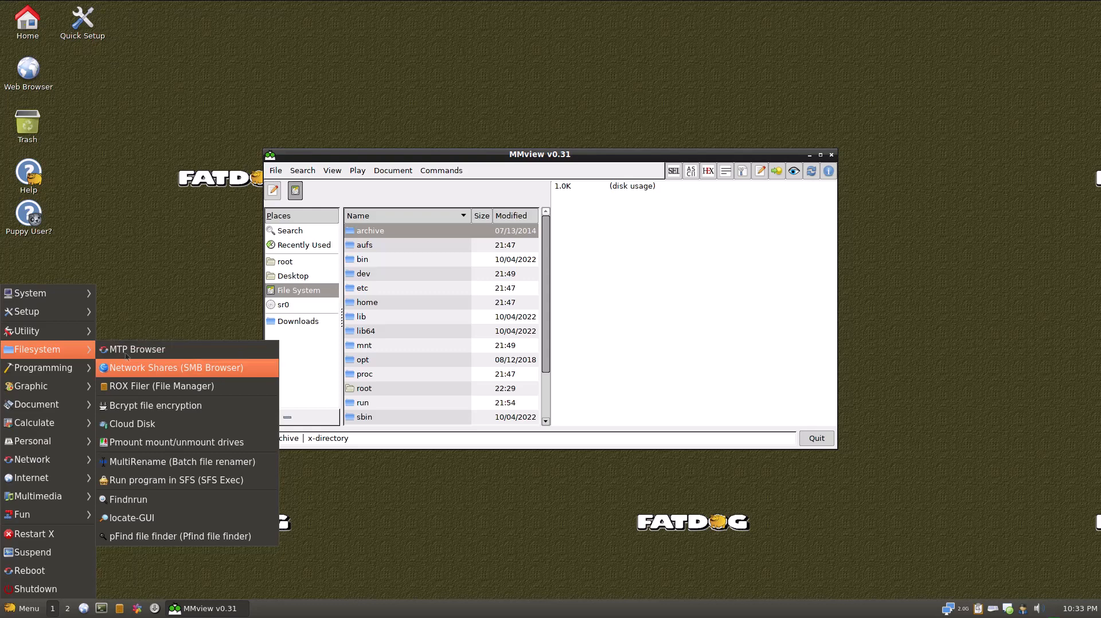
pyautogui.moveTo(160, 386)
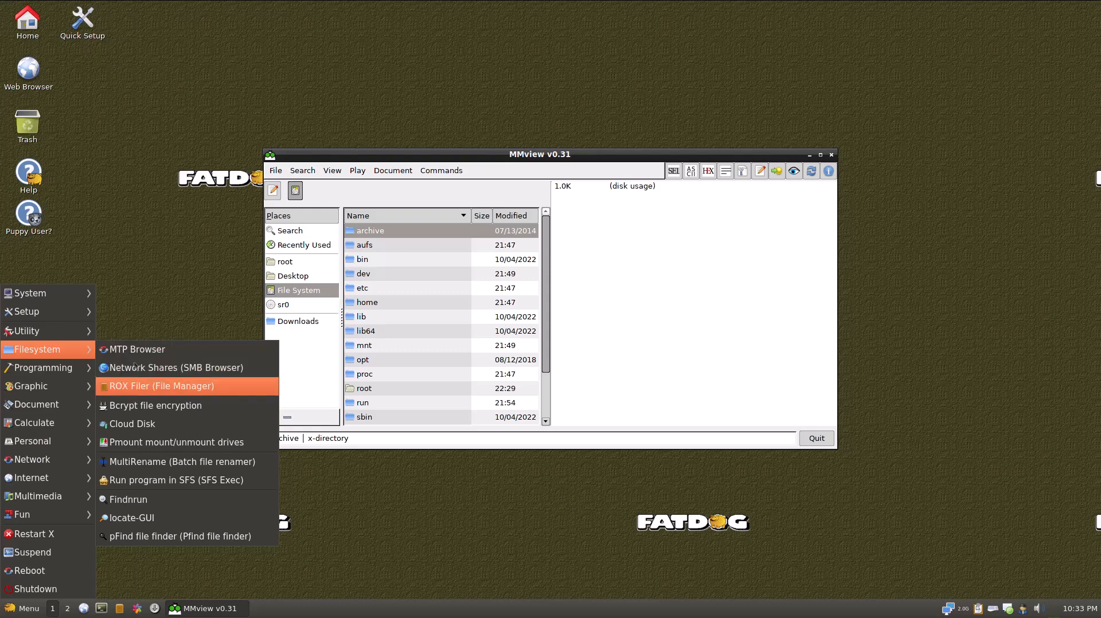
pyautogui.moveTo(157, 390)
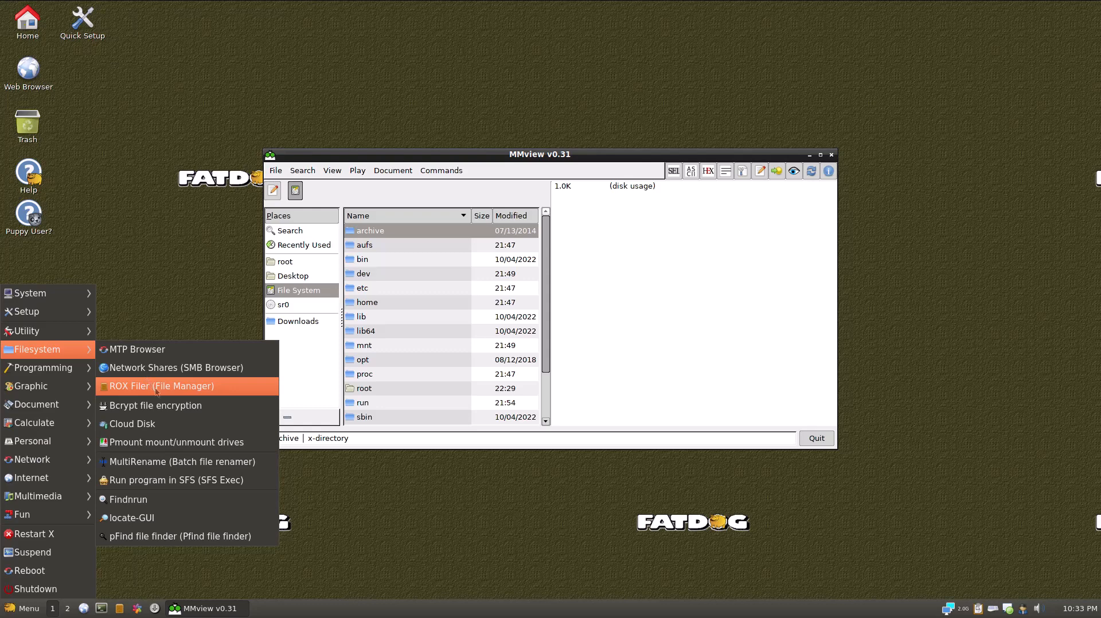
pyautogui.moveTo(156, 406)
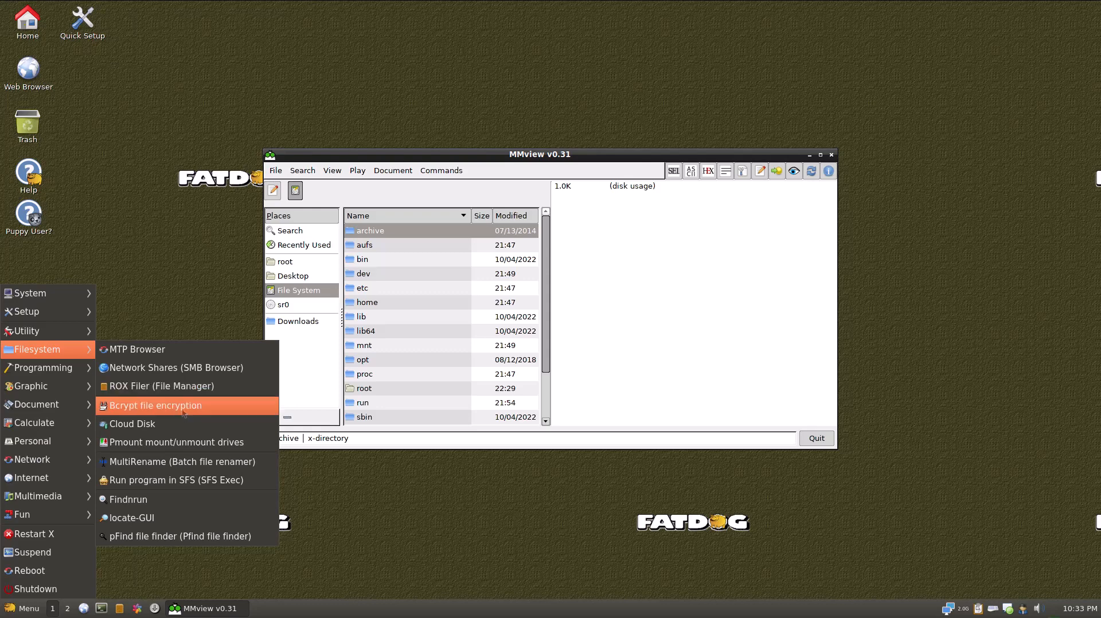
pyautogui.moveTo(174, 382)
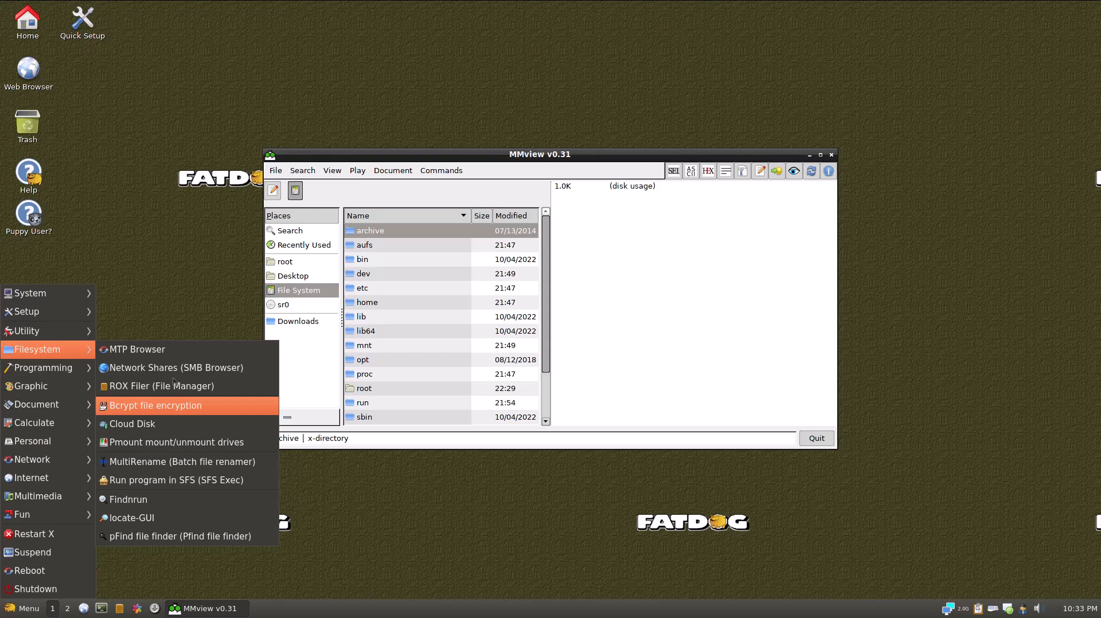
pyautogui.moveTo(175, 367)
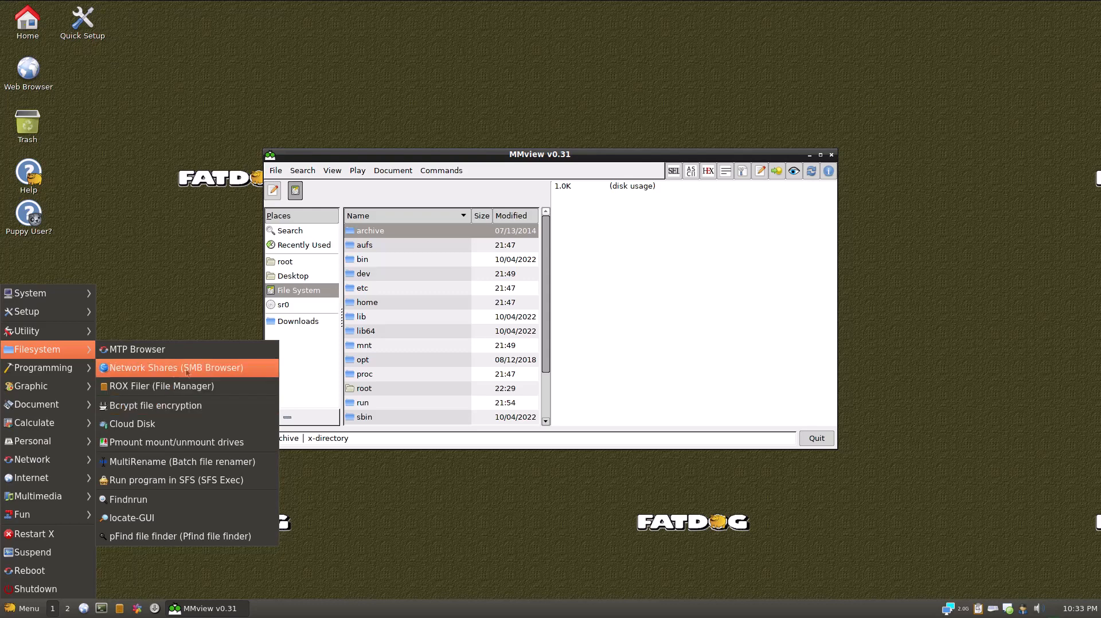
# Launch Network Shares (SMB Browser), dismiss its password prompts, leaving the Shares folder open.
pyautogui.click(175, 367)
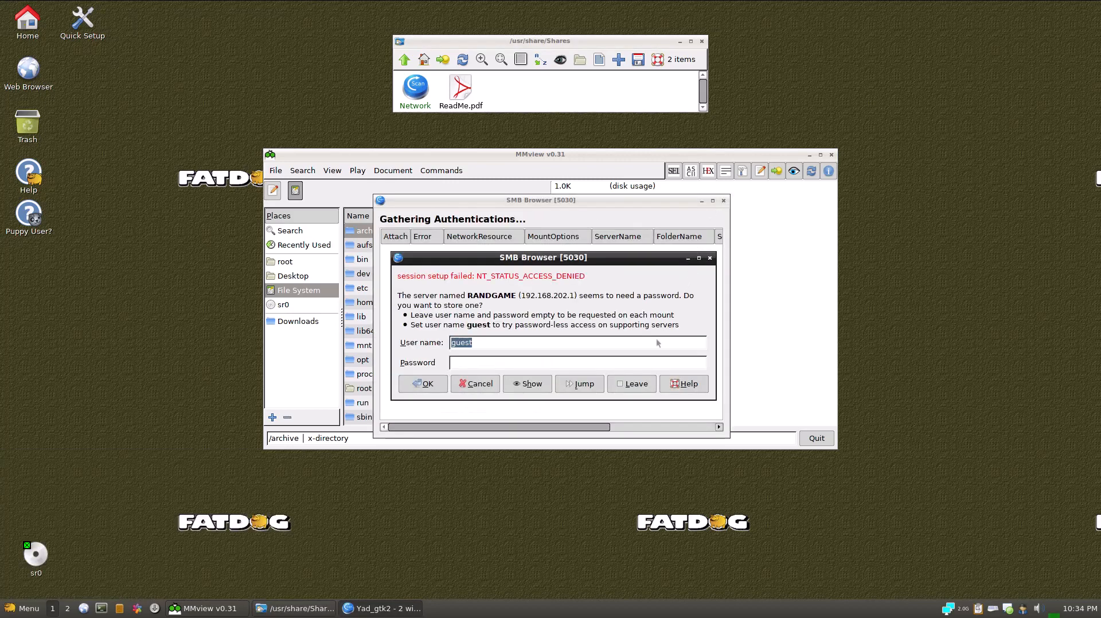
pyautogui.click(422, 384)
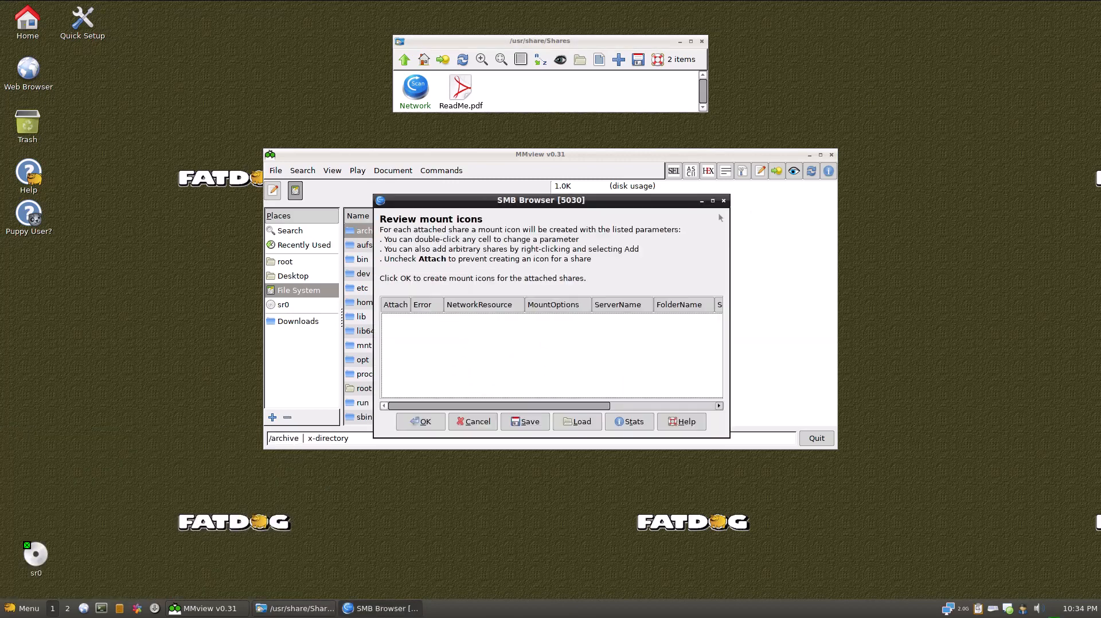
pyautogui.click(478, 421)
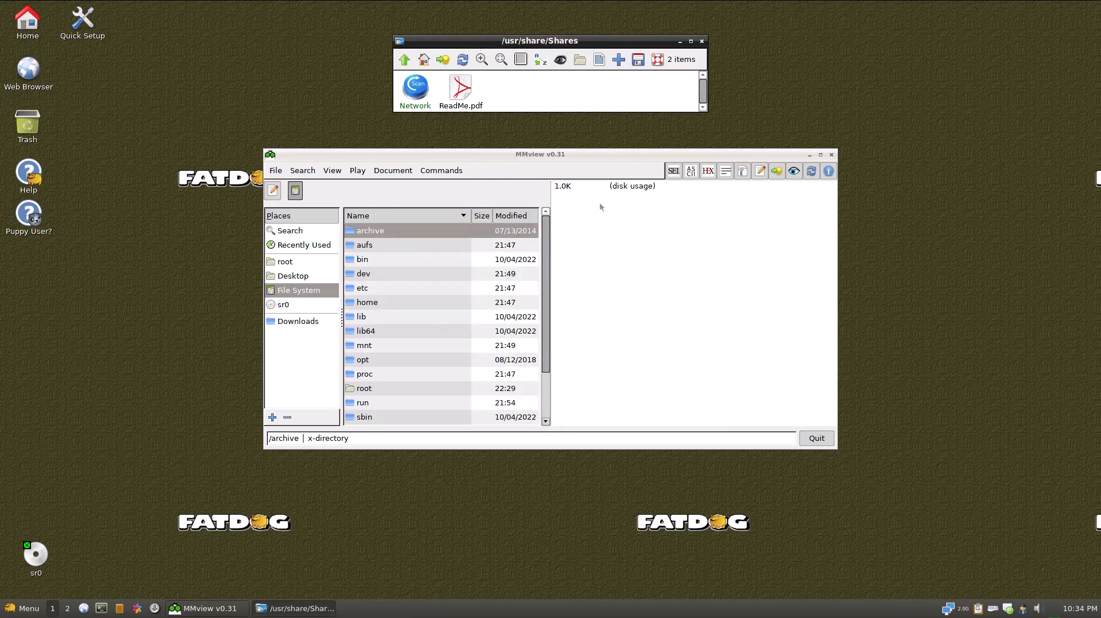
# Reopen the applications menu on the Filesystem tools list to reach MultiRename.
pyautogui.click(22, 607)
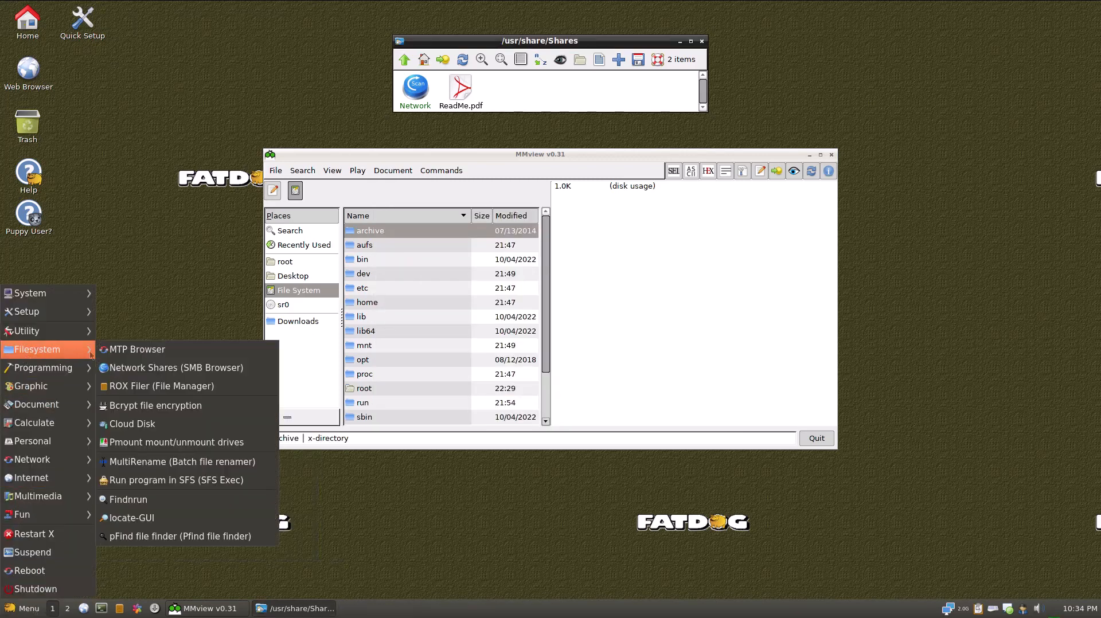
pyautogui.moveTo(155, 405)
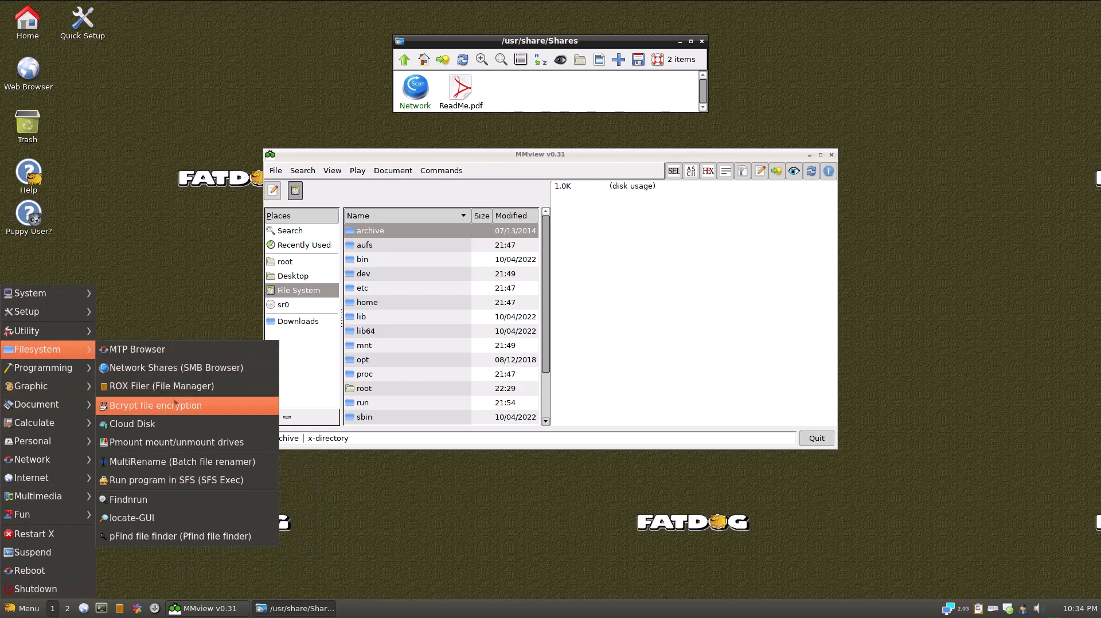
pyautogui.moveTo(176, 442)
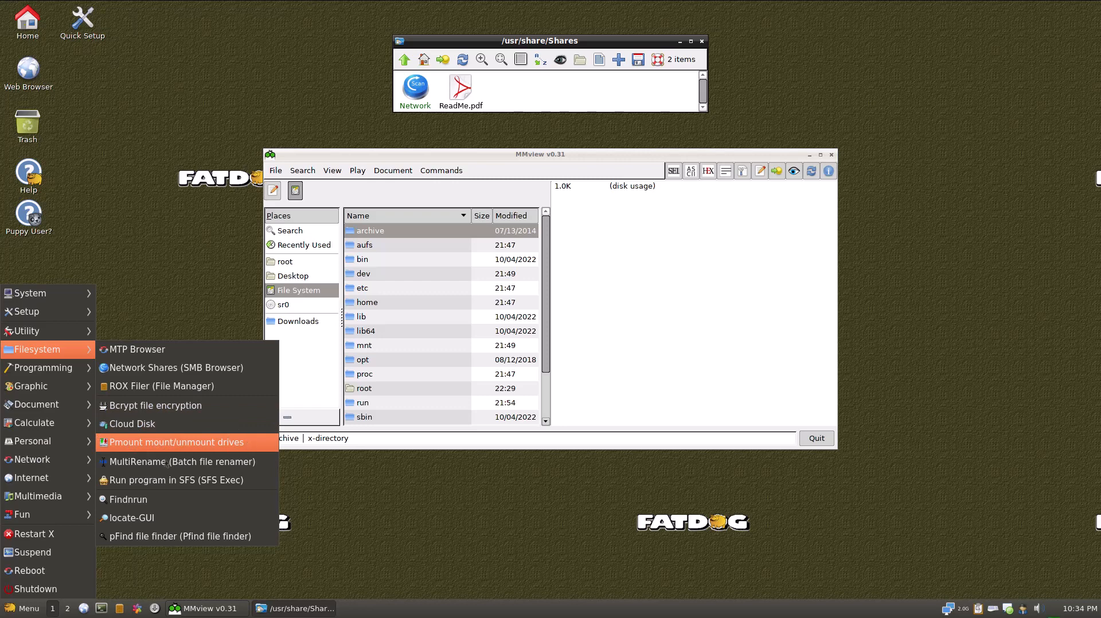
pyautogui.moveTo(182, 461)
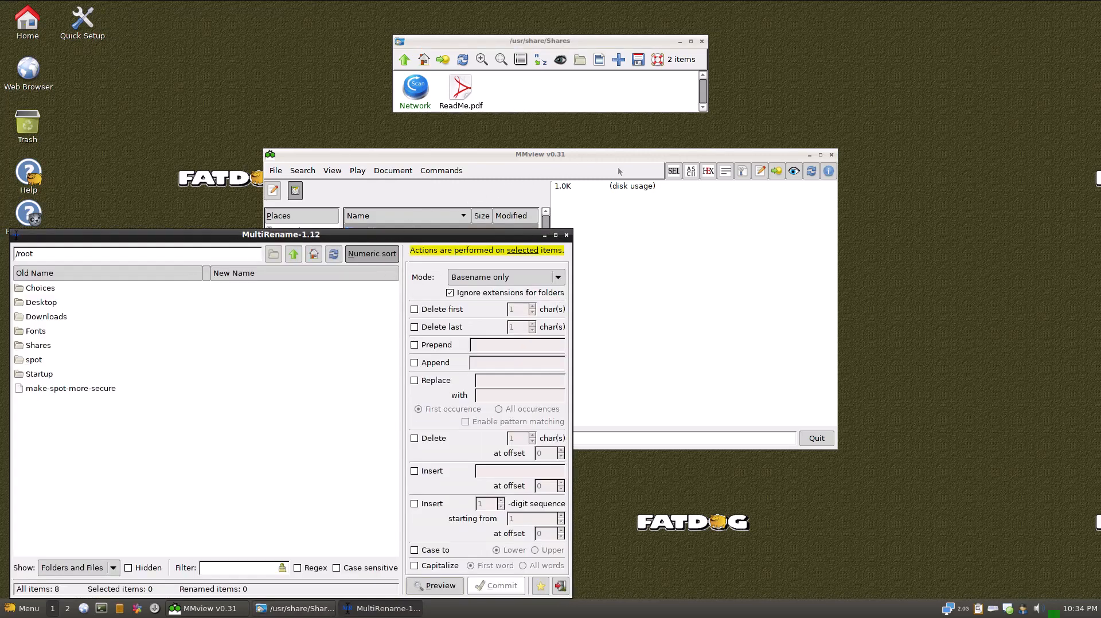
# Centre the MultiRename window, then reopen the Filesystem menu to browse other tools.
pyautogui.moveTo(281, 234); pyautogui.dragTo(335, 226)
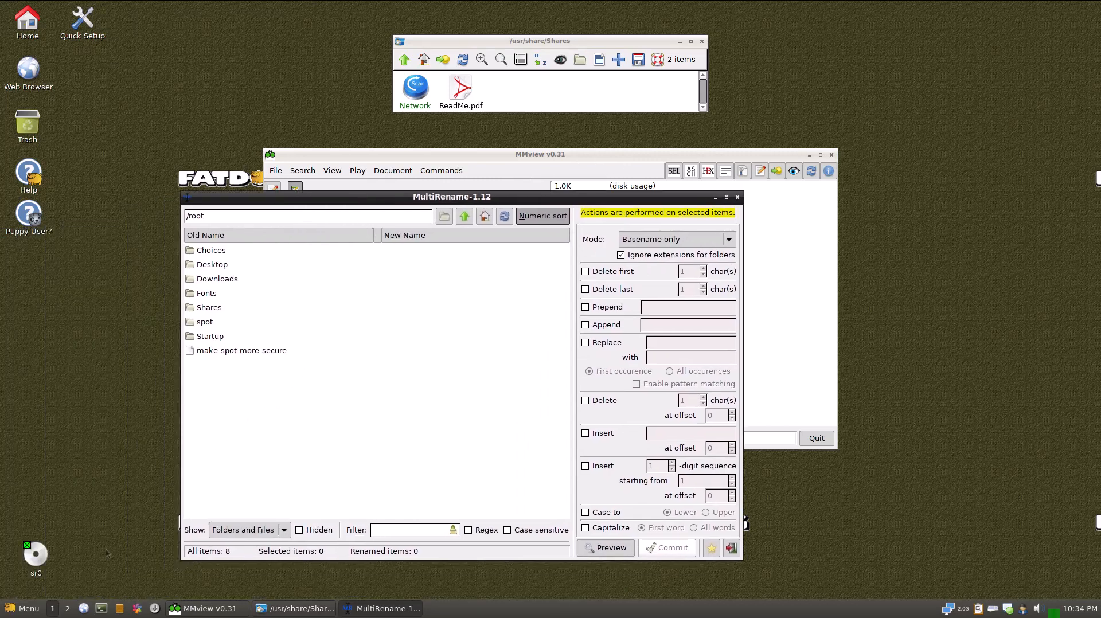
pyautogui.moveTo(450, 196); pyautogui.dragTo(506, 174)
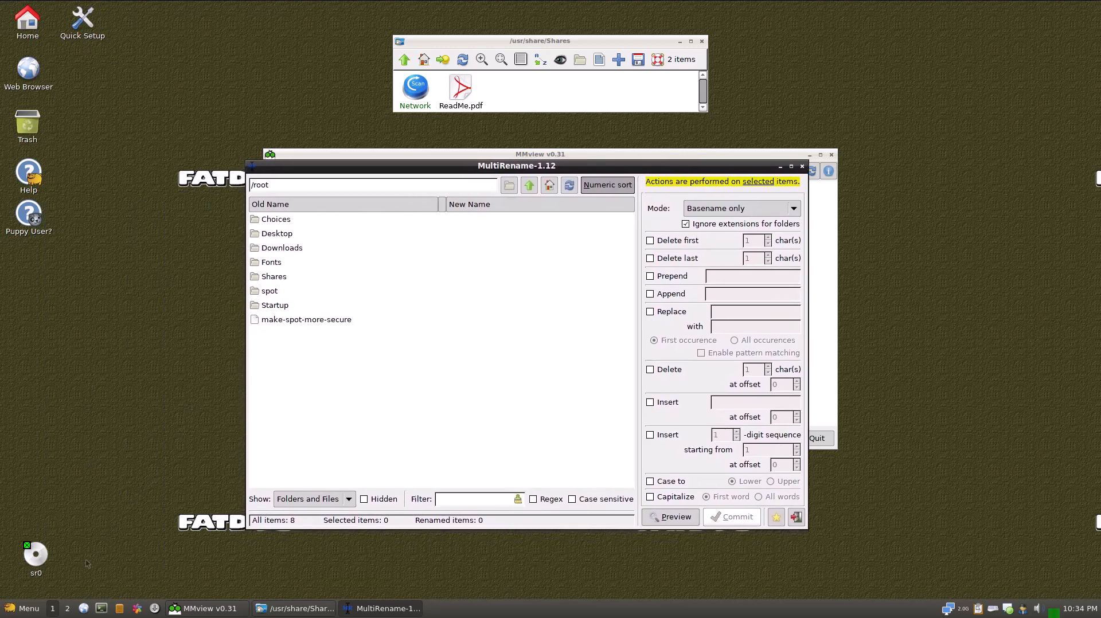
pyautogui.click(23, 608)
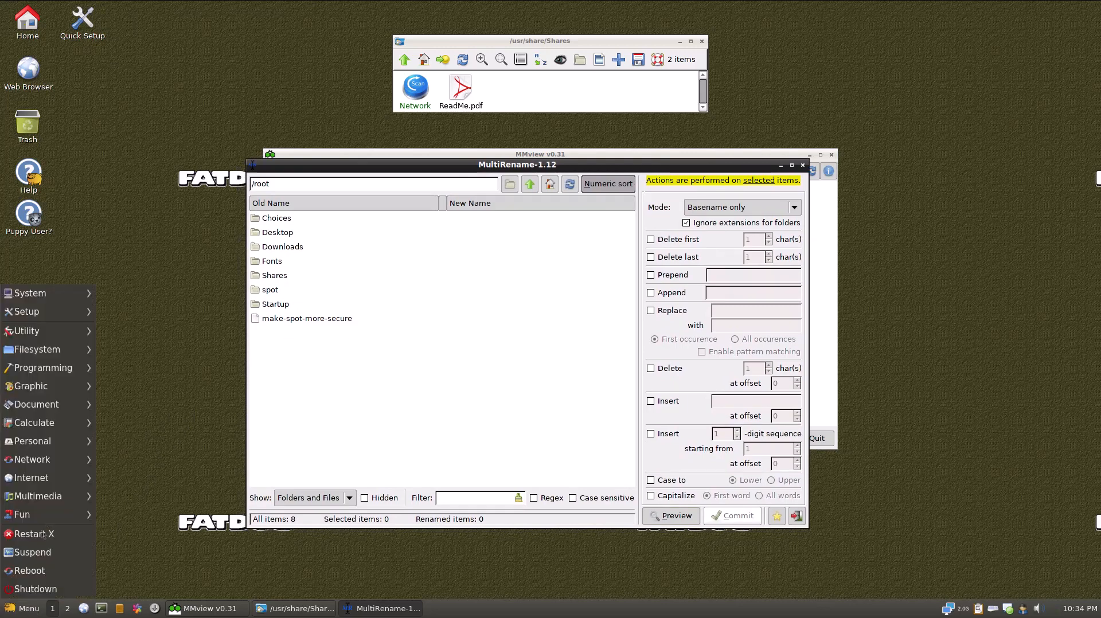
pyautogui.click(30, 386)
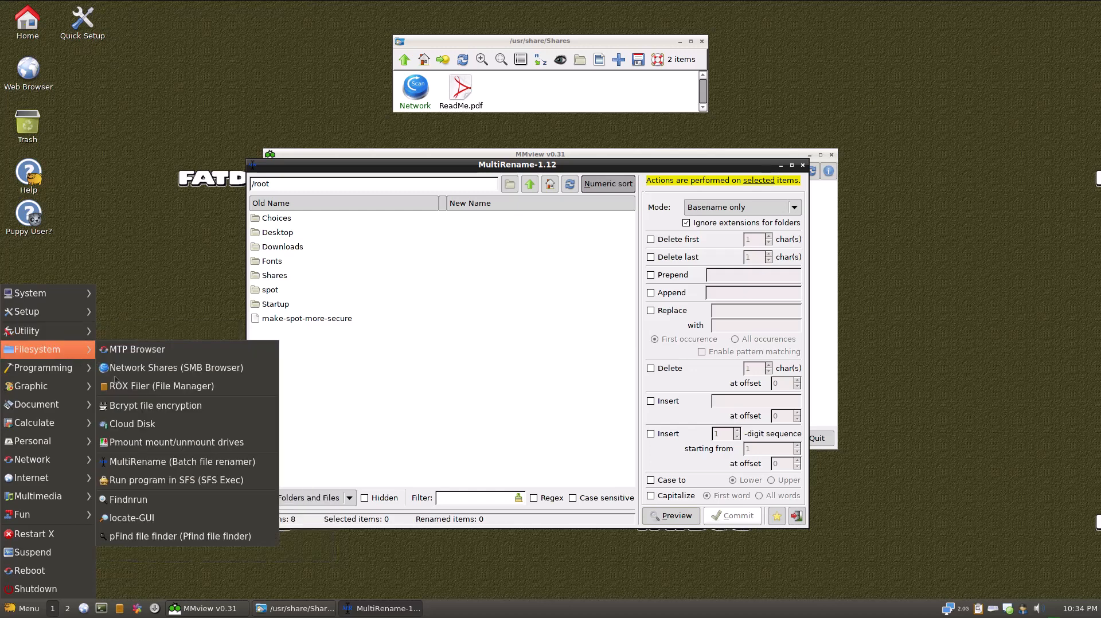
pyautogui.moveTo(128, 499)
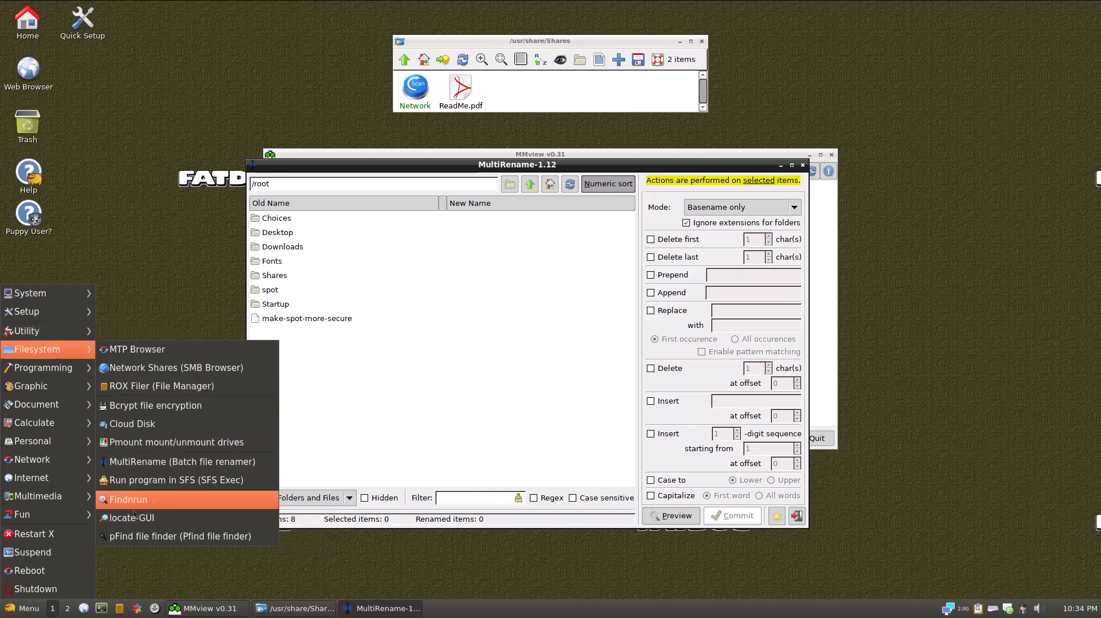
pyautogui.moveTo(186, 461)
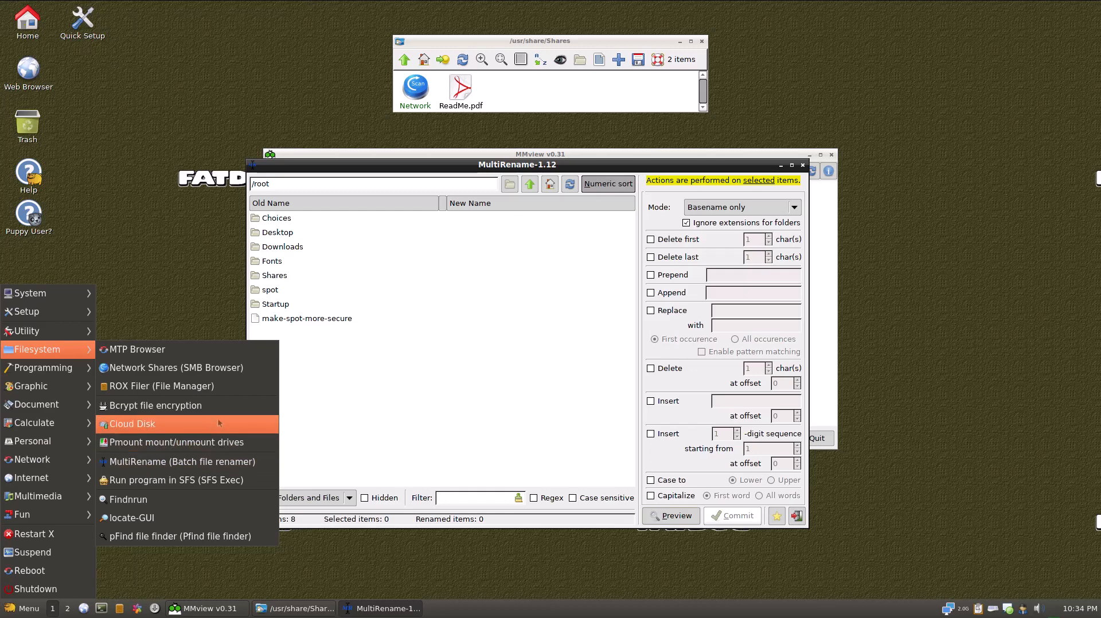
pyautogui.click(132, 424)
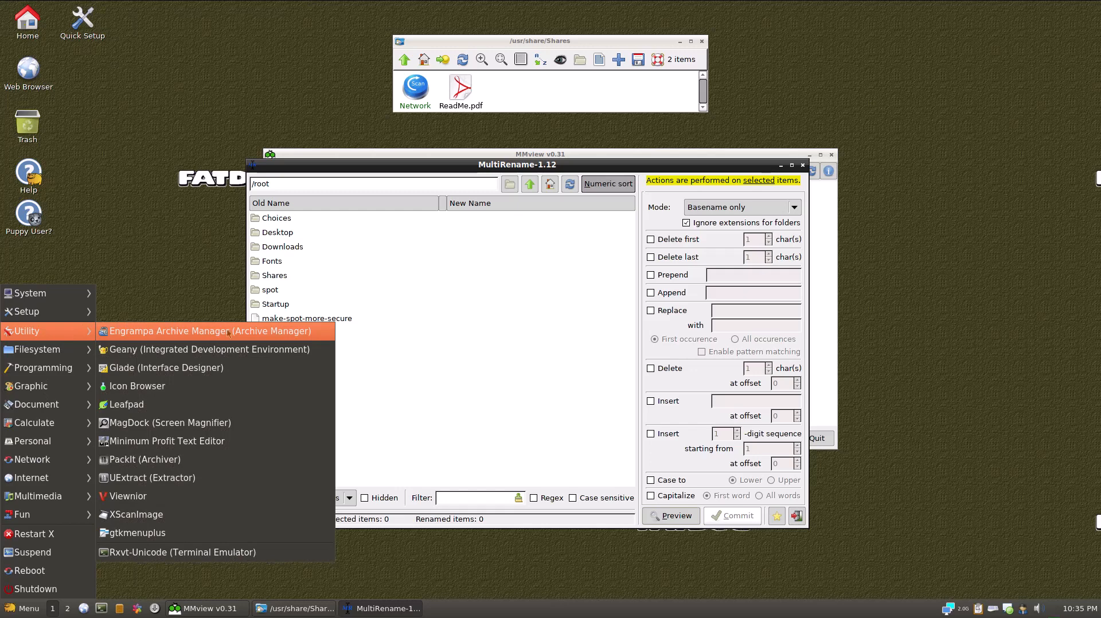
pyautogui.moveTo(209, 349)
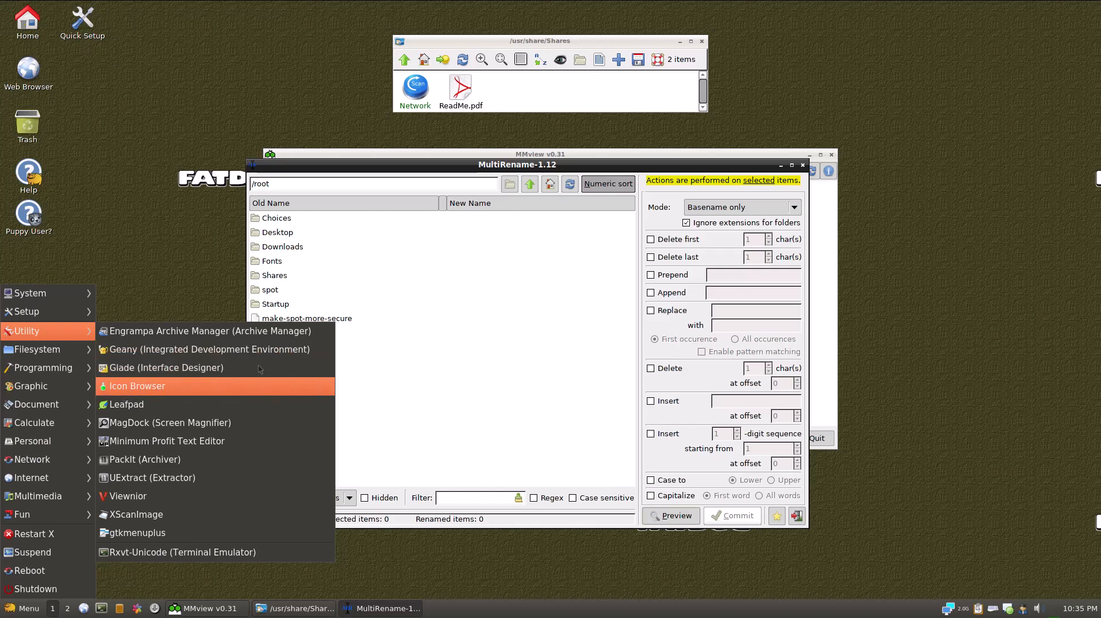
pyautogui.click(136, 386)
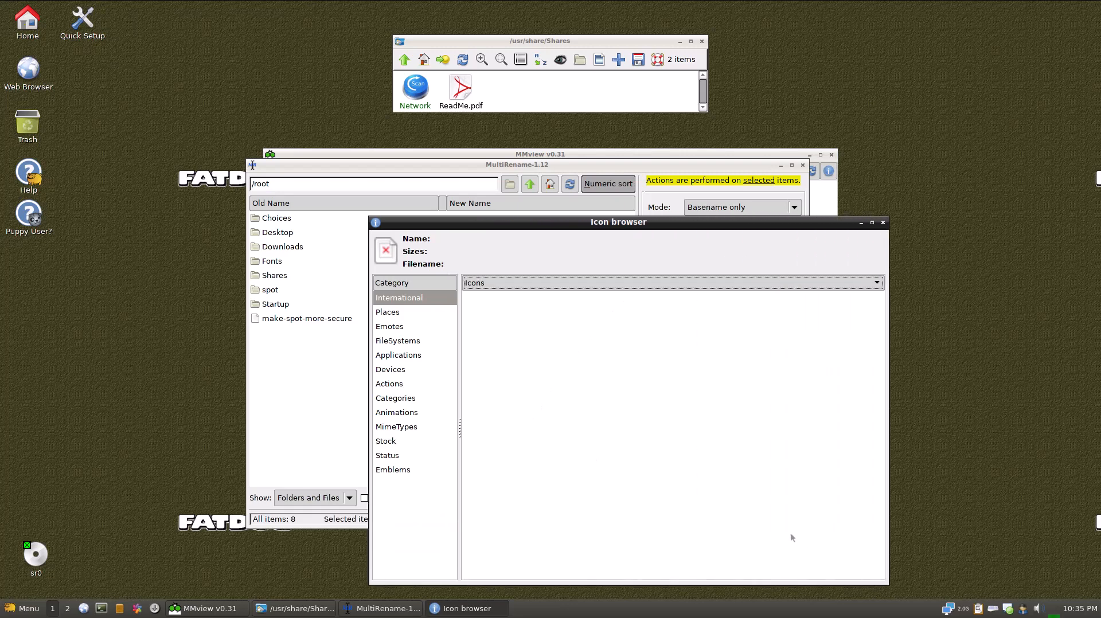
pyautogui.click(387, 312)
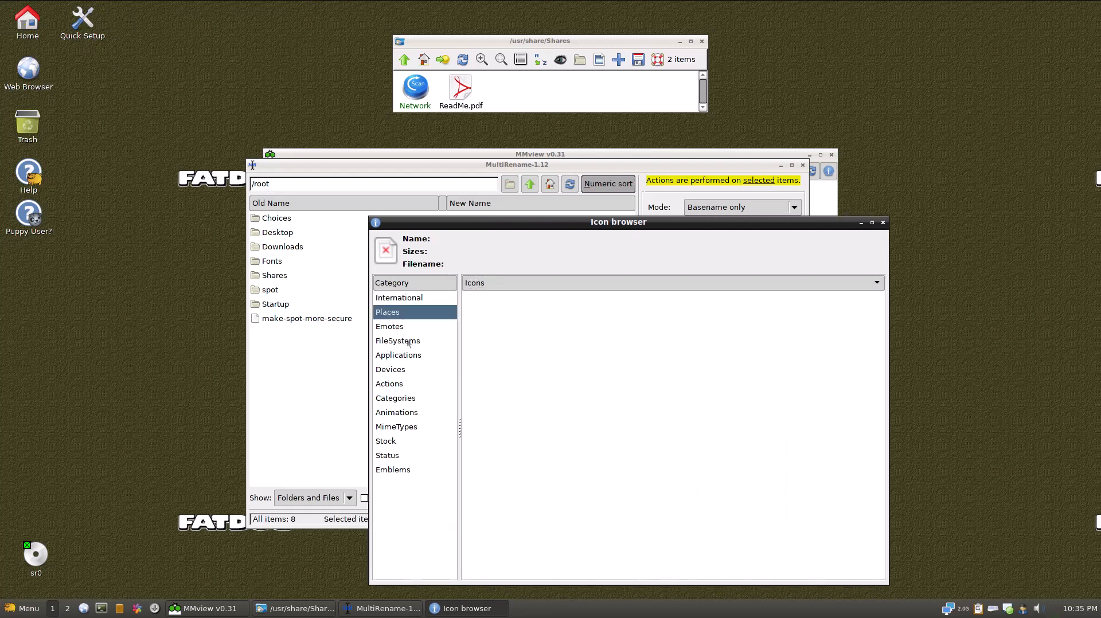
pyautogui.click(390, 368)
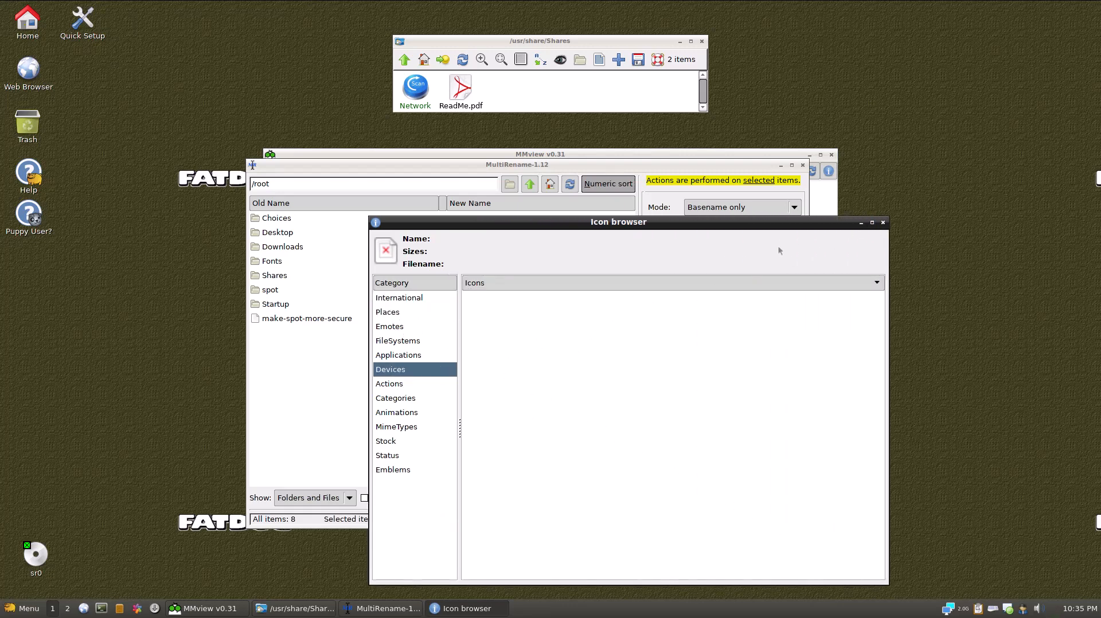
pyautogui.click(882, 223)
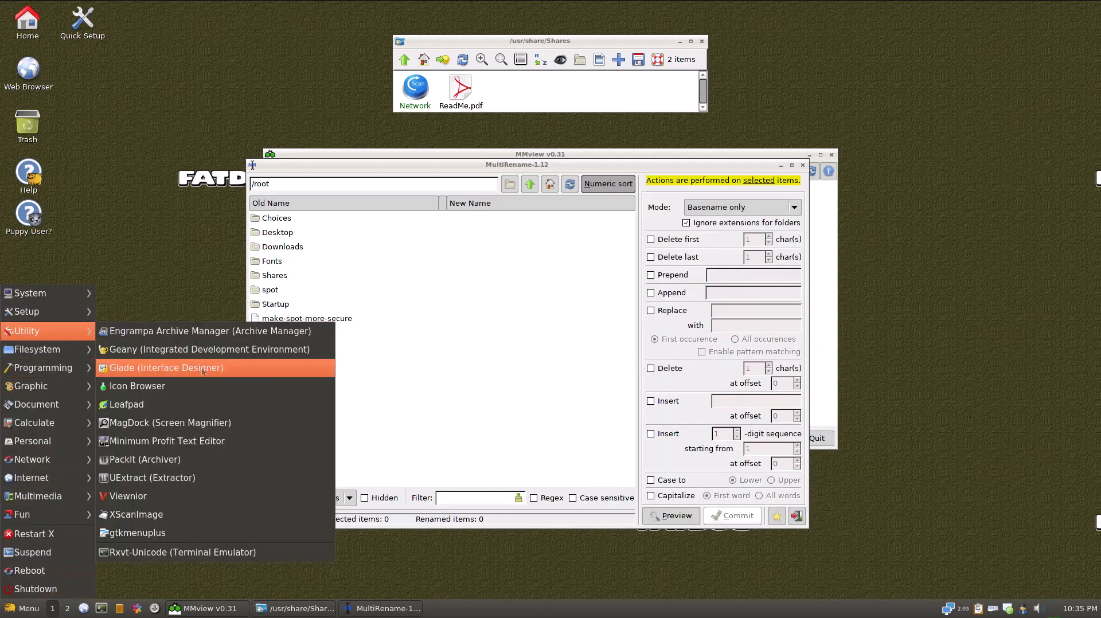
pyautogui.moveTo(144, 458)
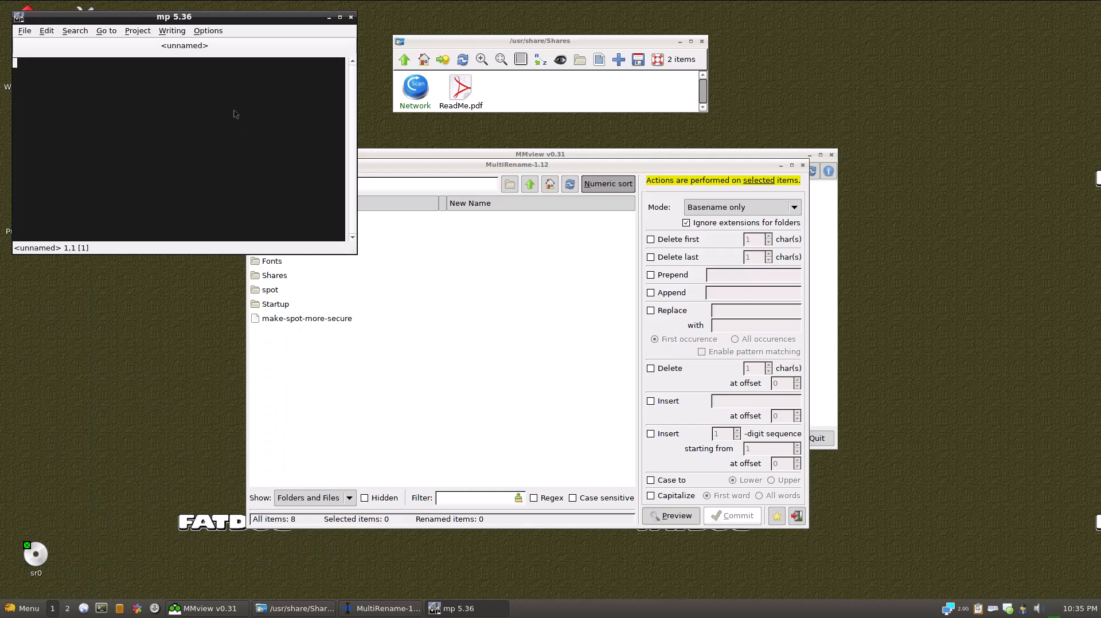
pyautogui.moveTo(213, 72)
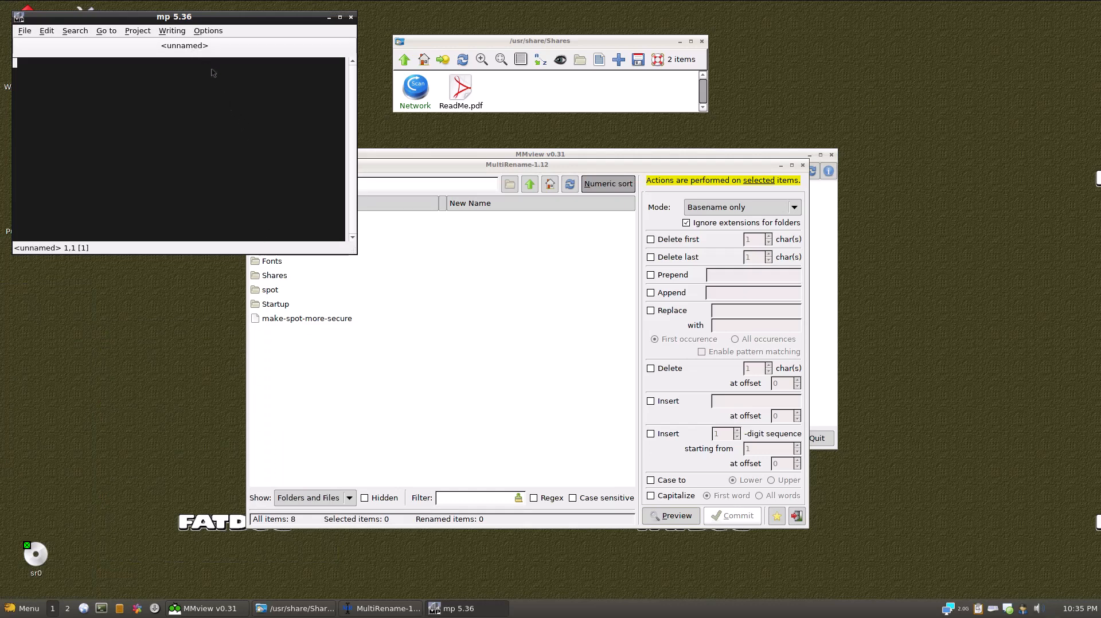
pyautogui.moveTo(266, 128)
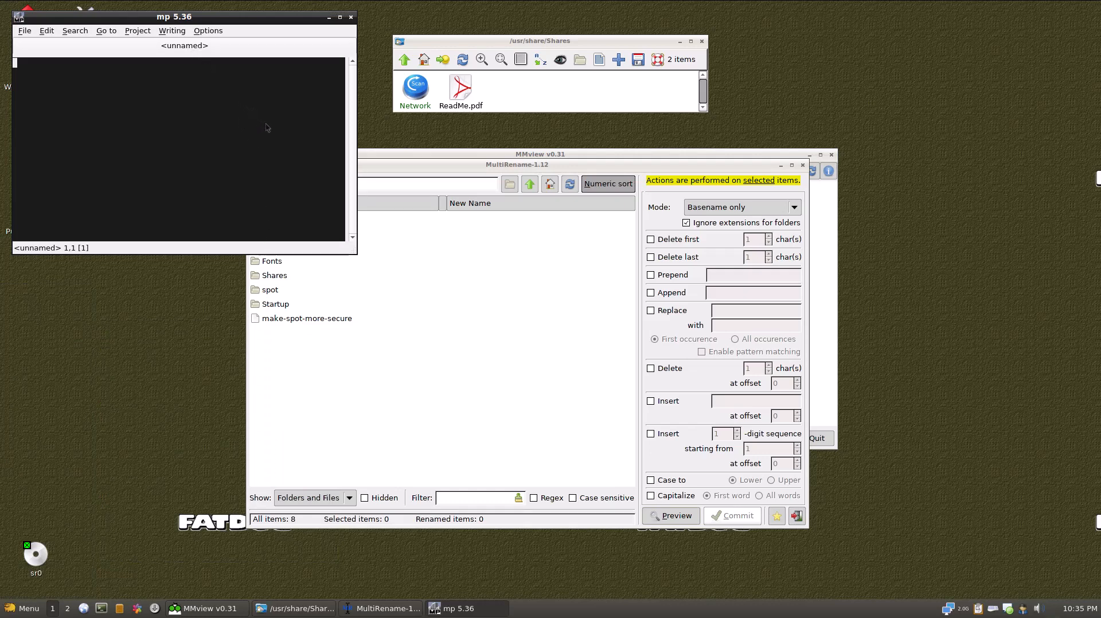
# Type 'This is a text editor?' and browse the Search and Navigation menus.
pyautogui.write('This is a tex')
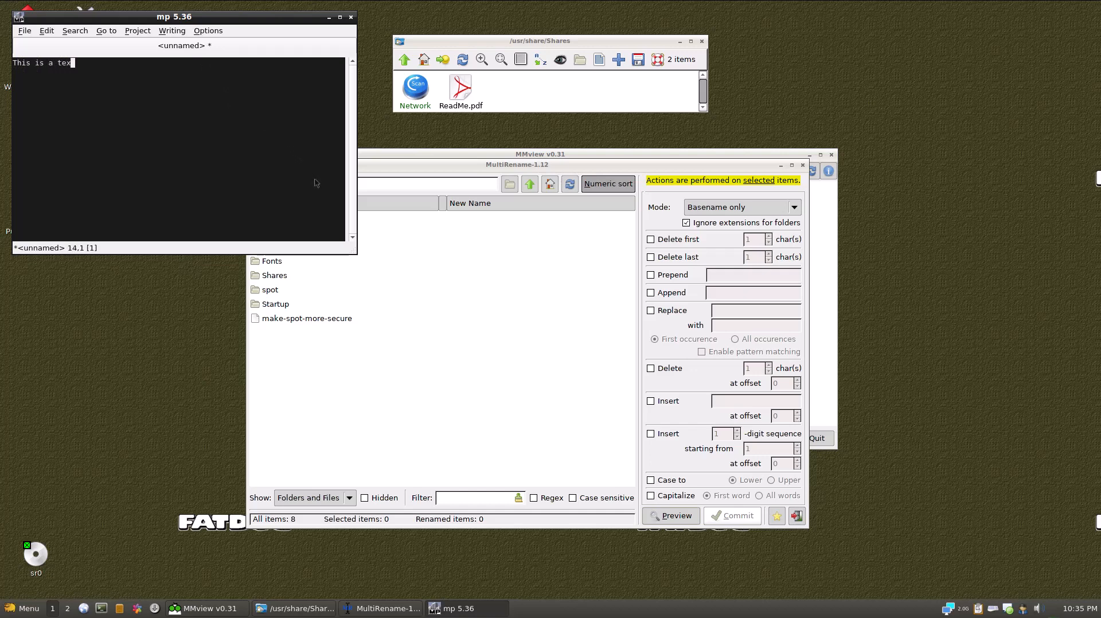
pyautogui.write('t editor?')
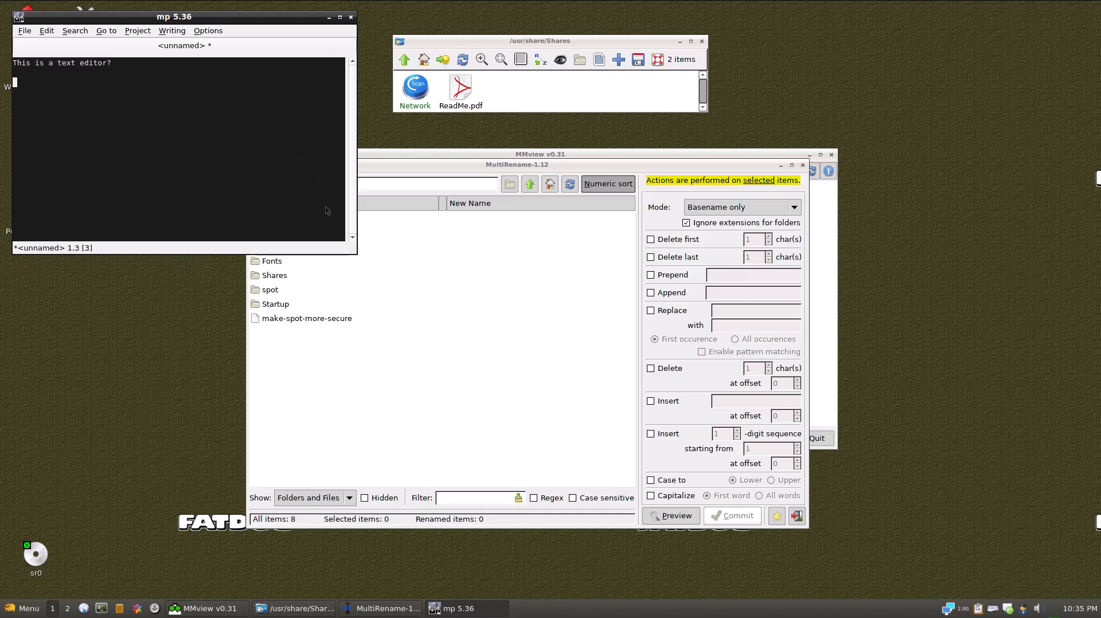
pyautogui.click(74, 30)
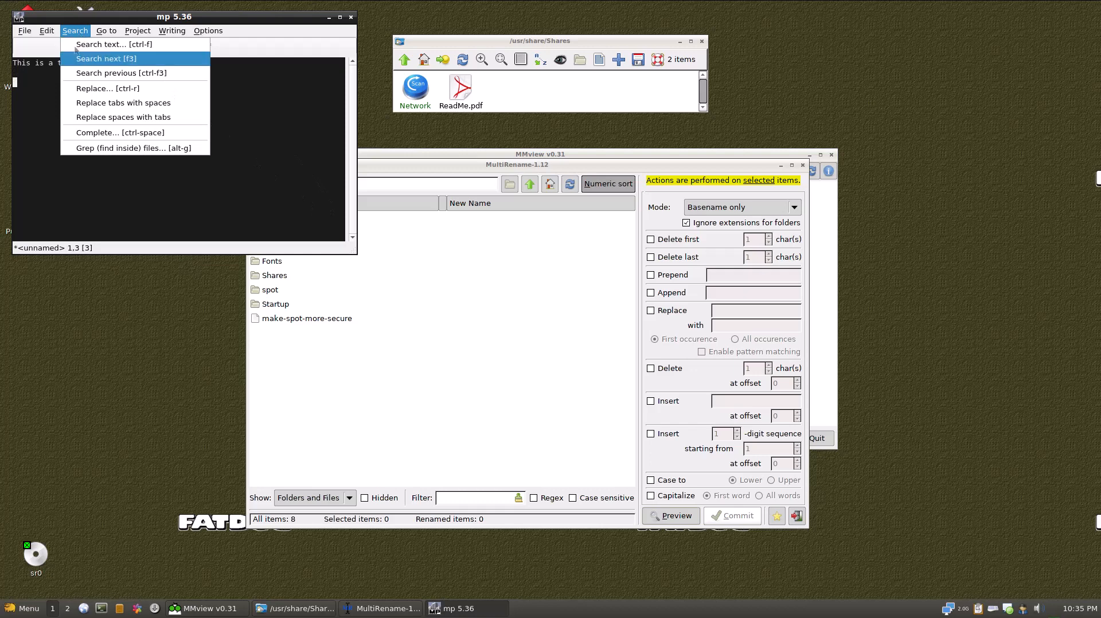
pyautogui.moveTo(135, 148)
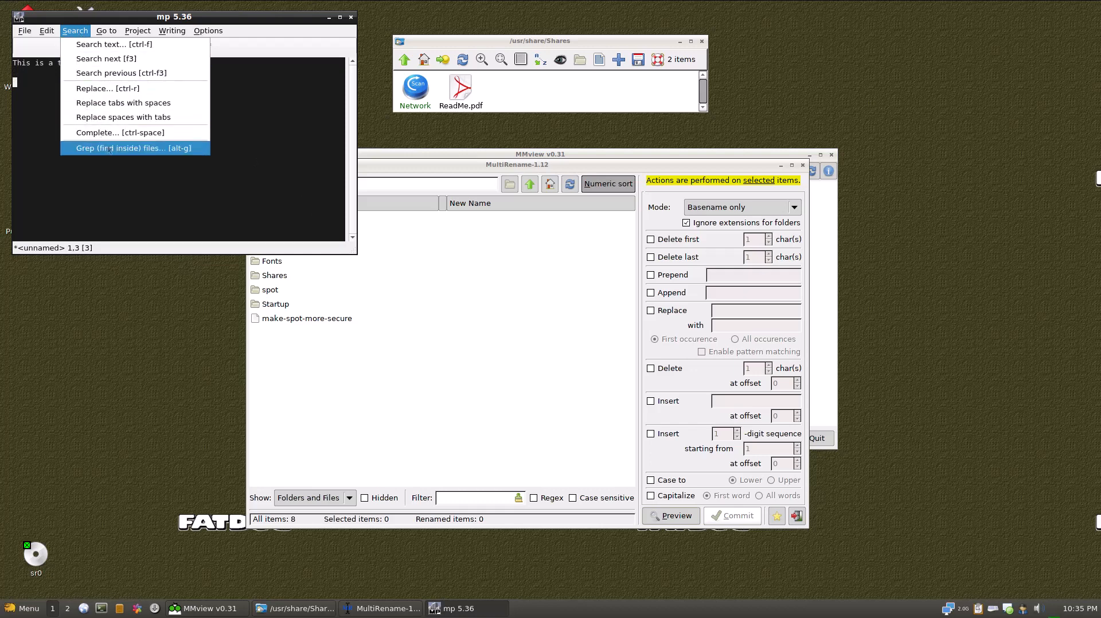
pyautogui.click(106, 31)
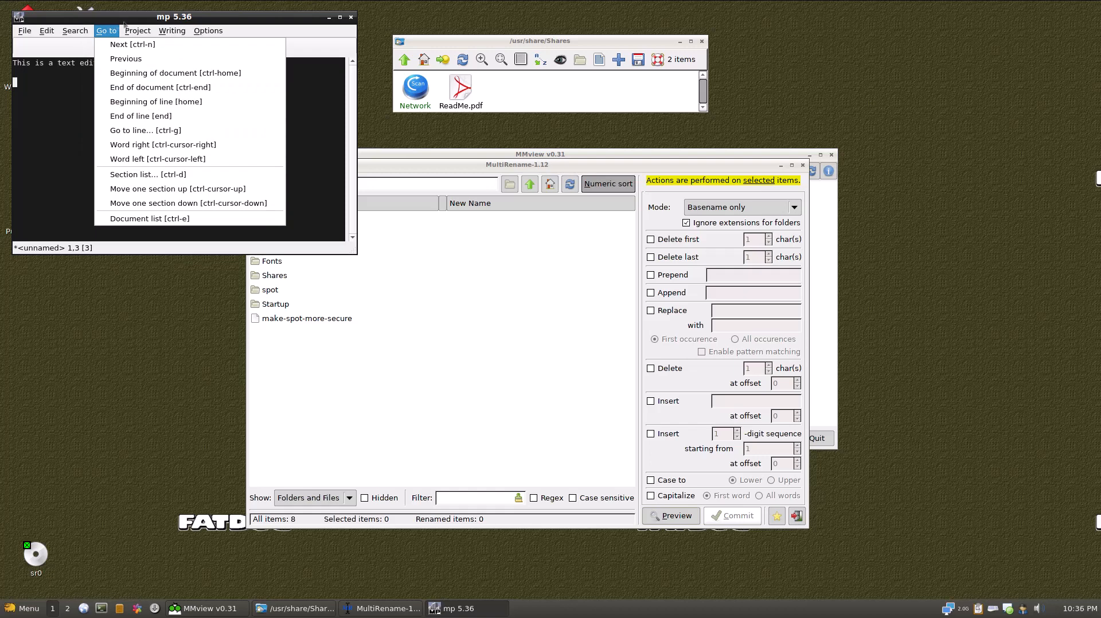
# Try building the project twice from the Project menu, then close the editor.
pyautogui.click(138, 30)
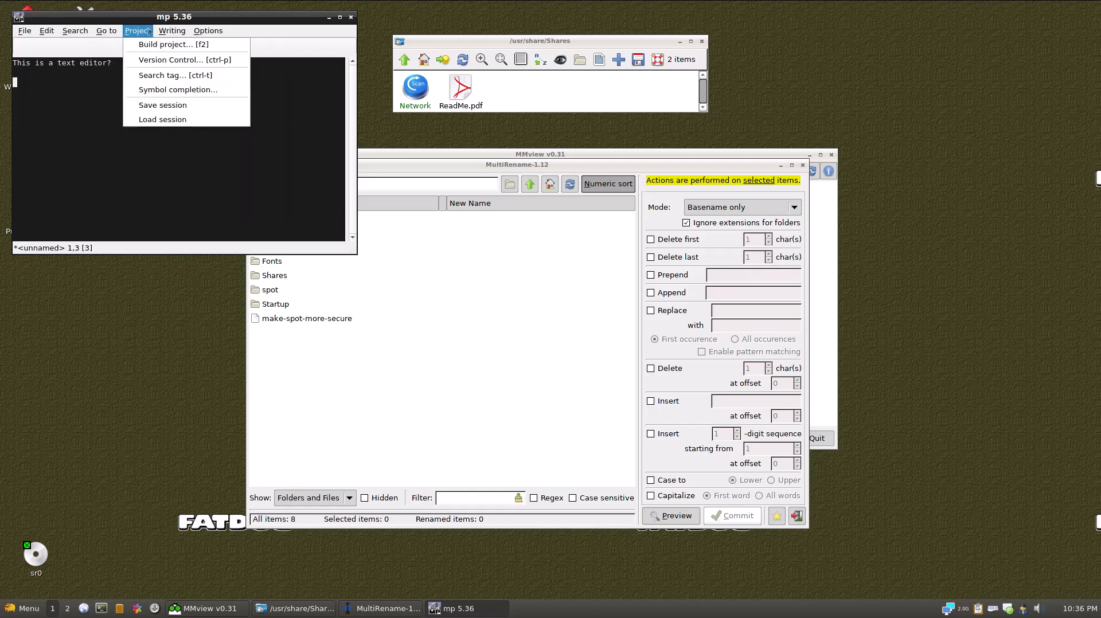
pyautogui.click(173, 44)
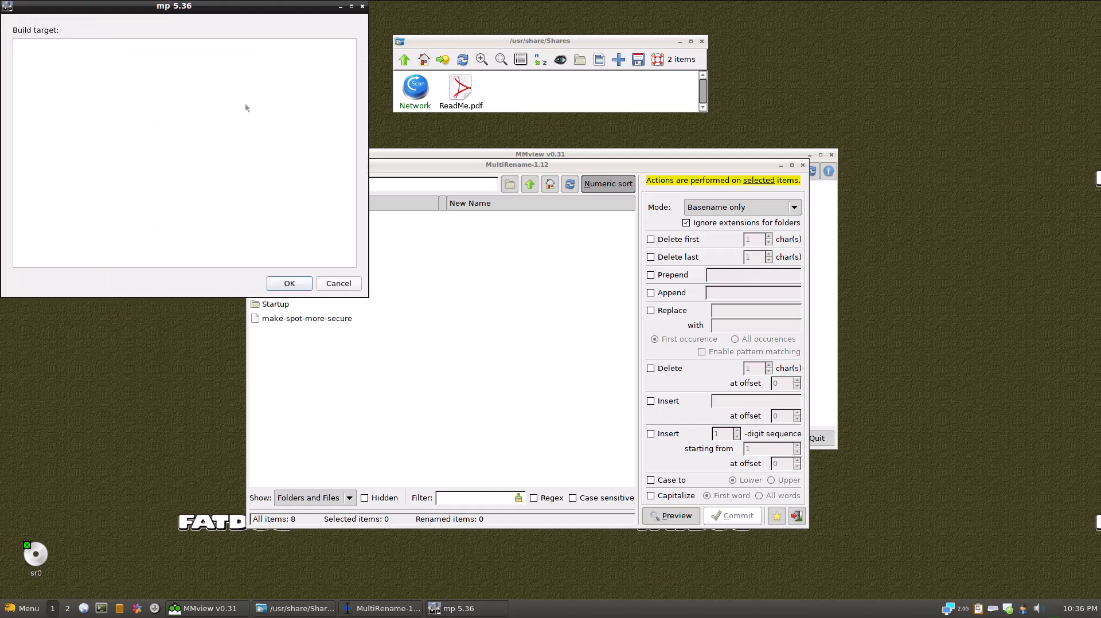
pyautogui.click(289, 283)
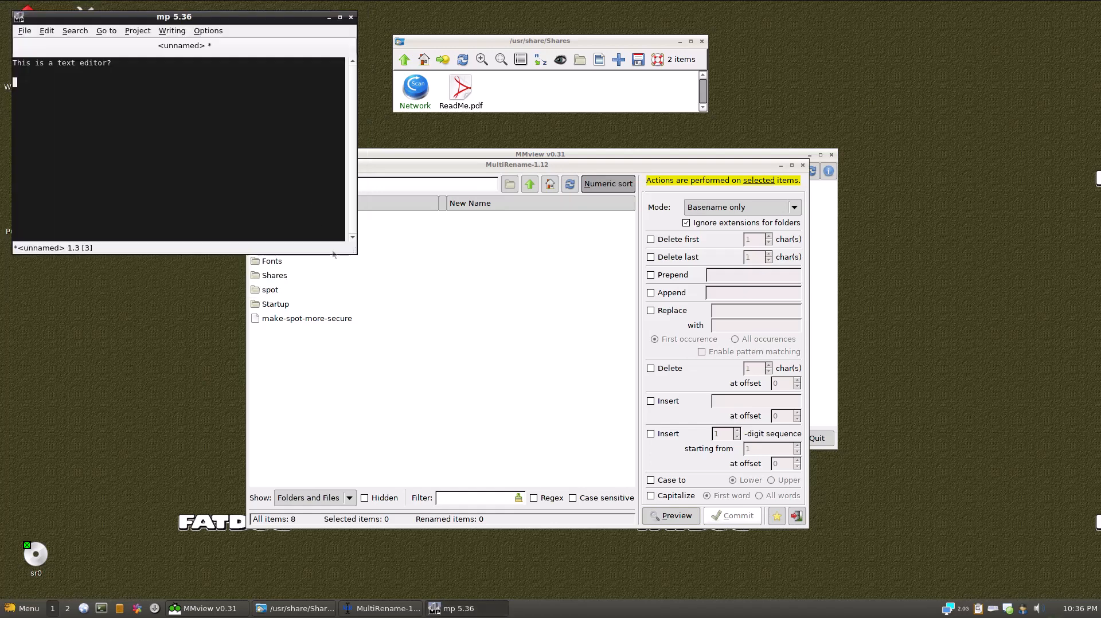
pyautogui.click(137, 30)
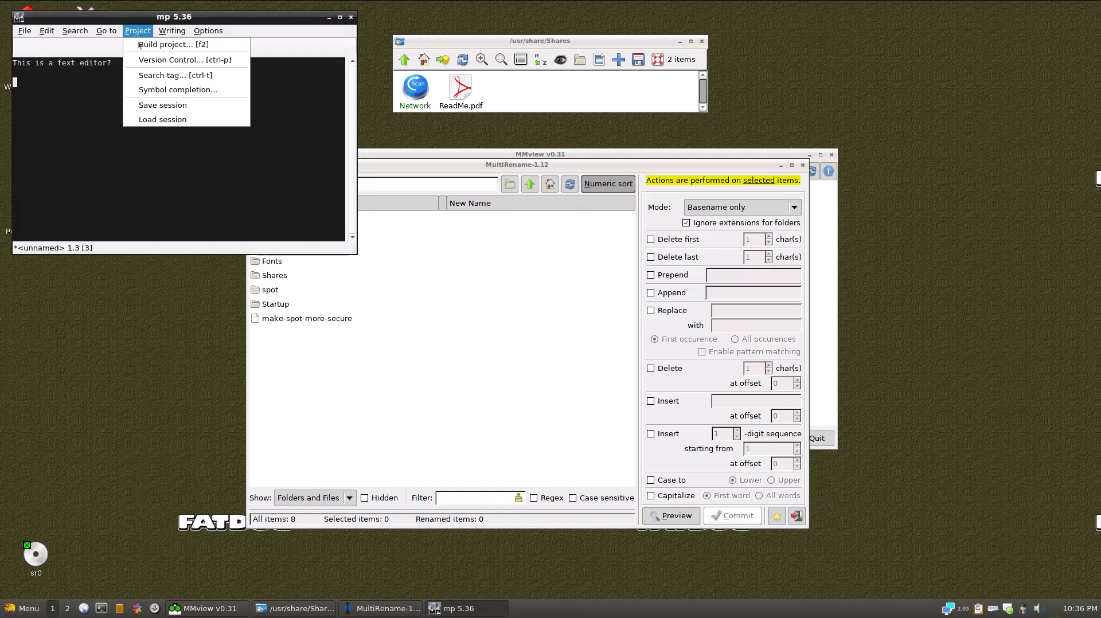
pyautogui.moveTo(173, 45)
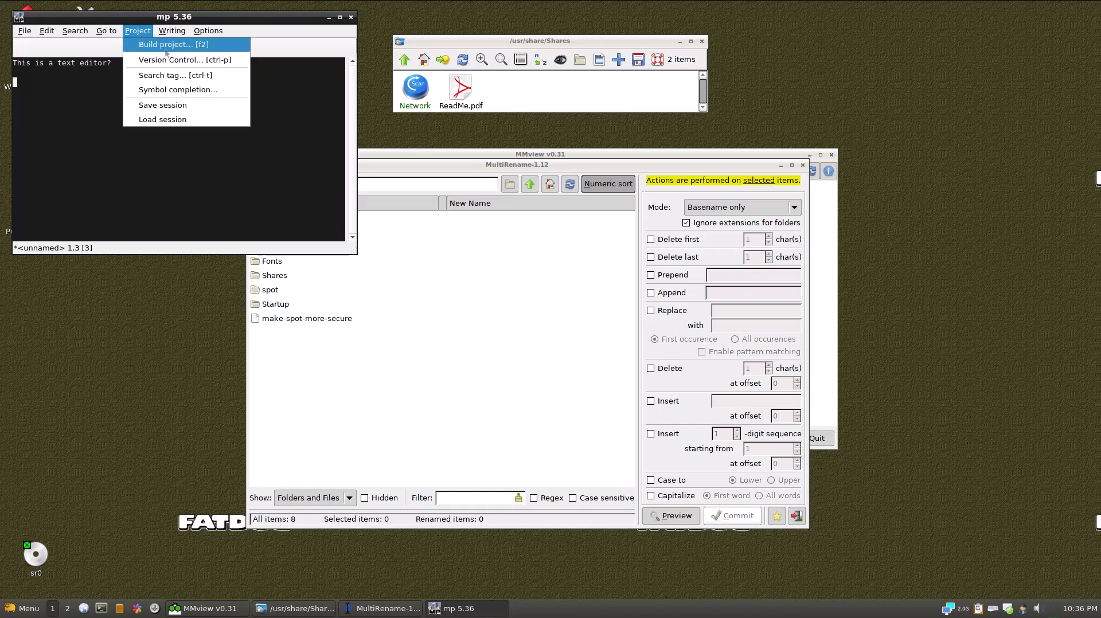
pyautogui.click(171, 30)
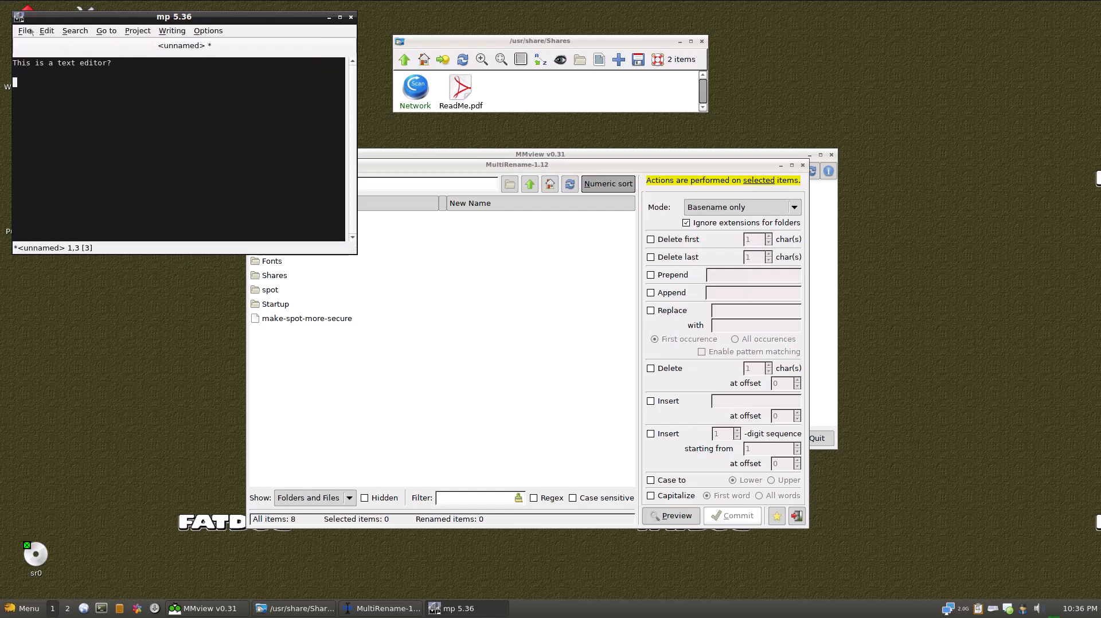
pyautogui.click(25, 31)
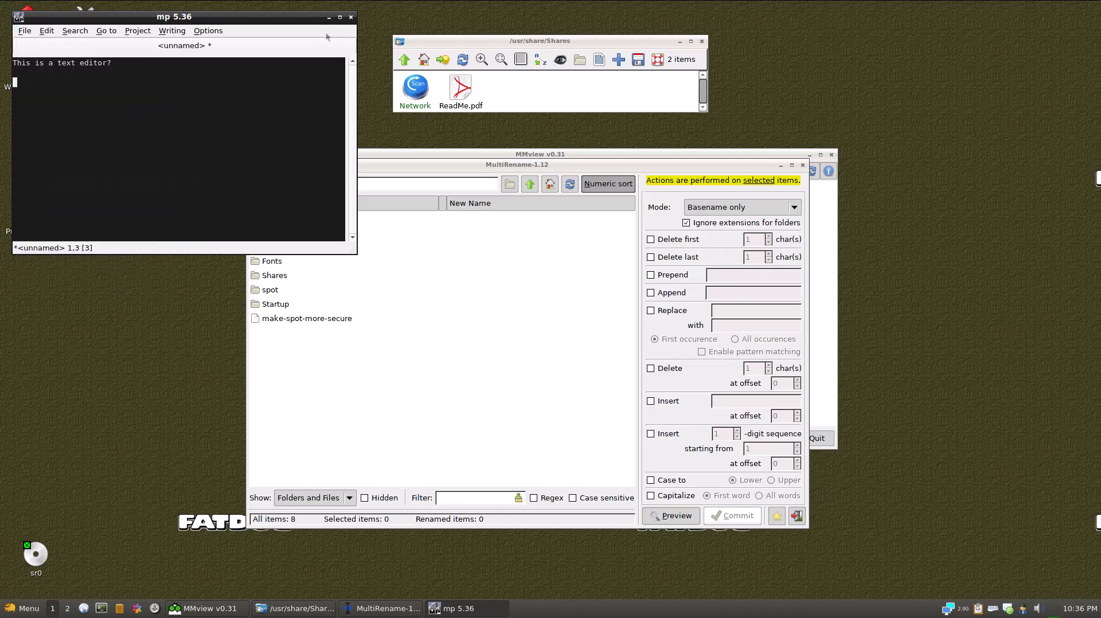
pyautogui.moveTo(45, 584)
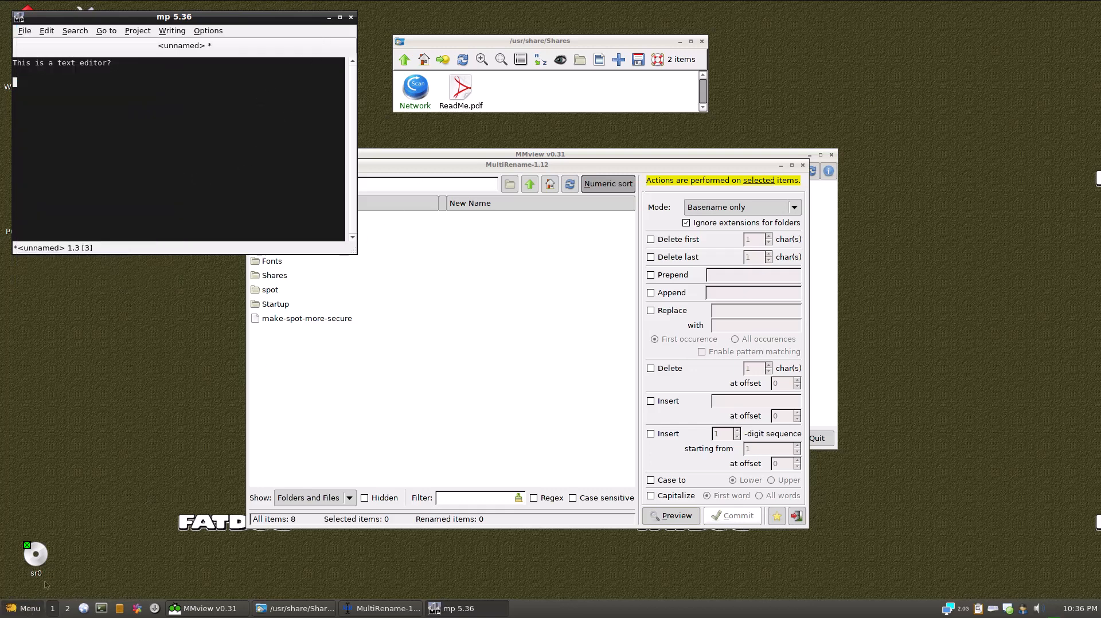
pyautogui.click(24, 608)
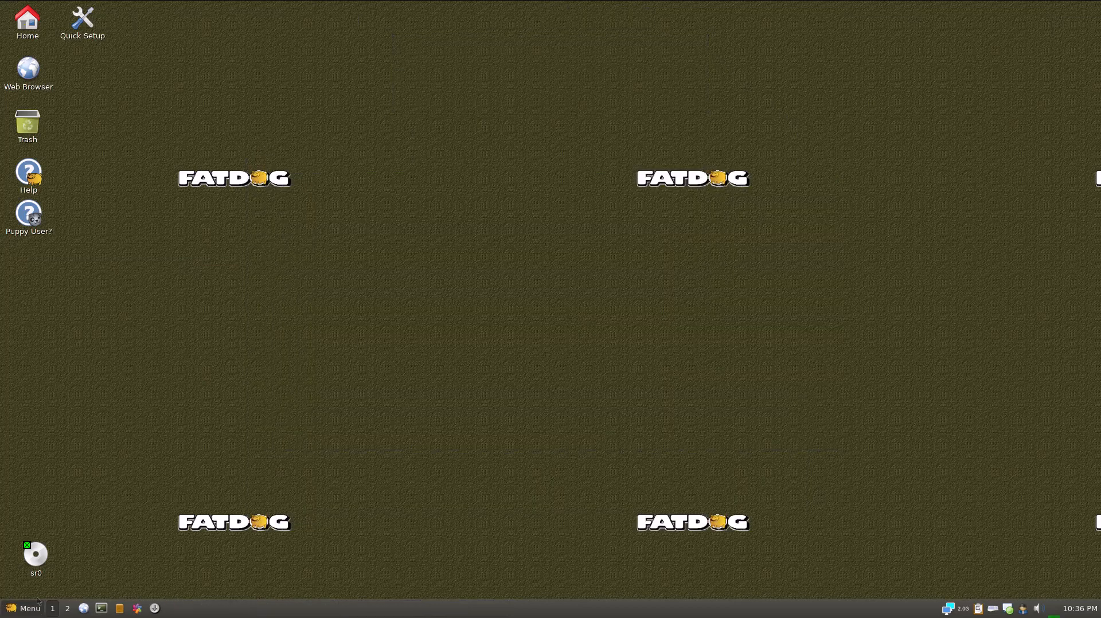
pyautogui.moveTo(56, 415)
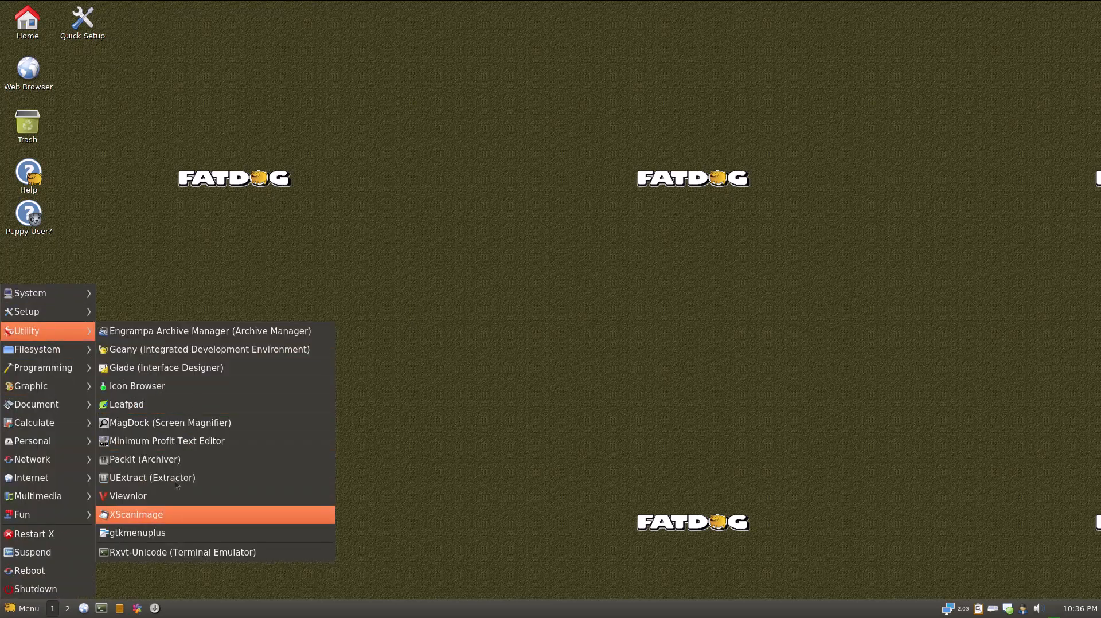
pyautogui.moveTo(25, 312)
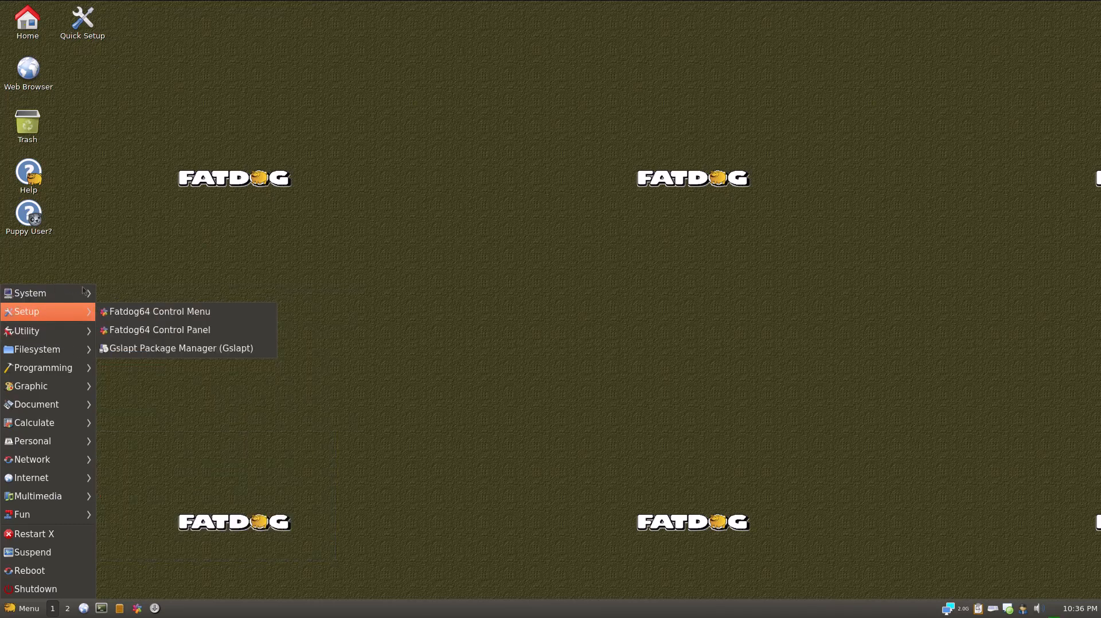
pyautogui.moveTo(134, 303)
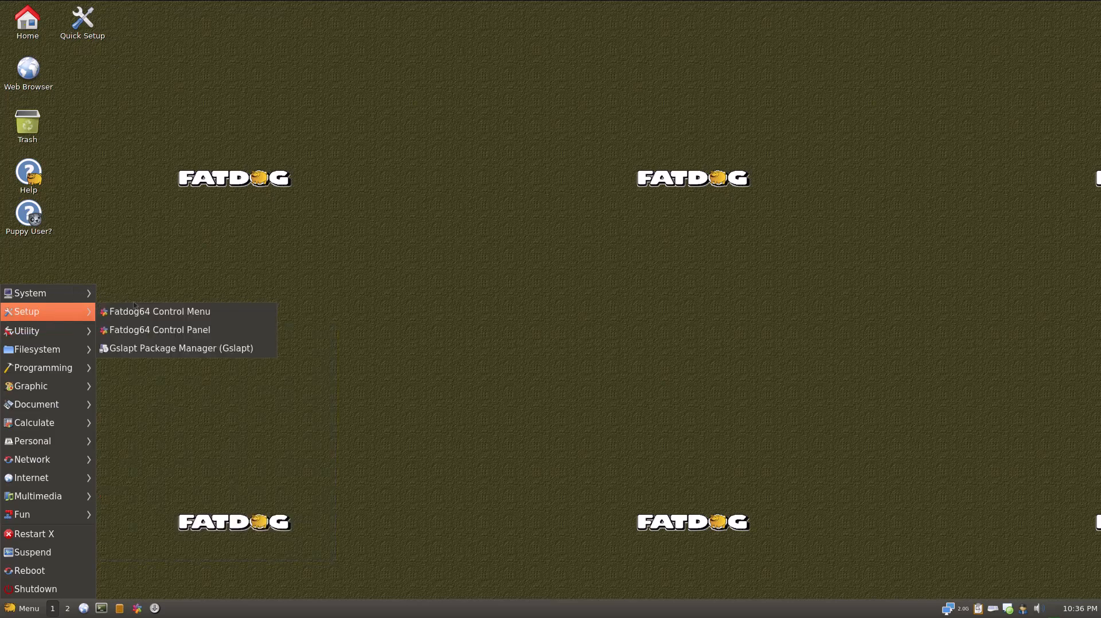
pyautogui.moveTo(159, 311)
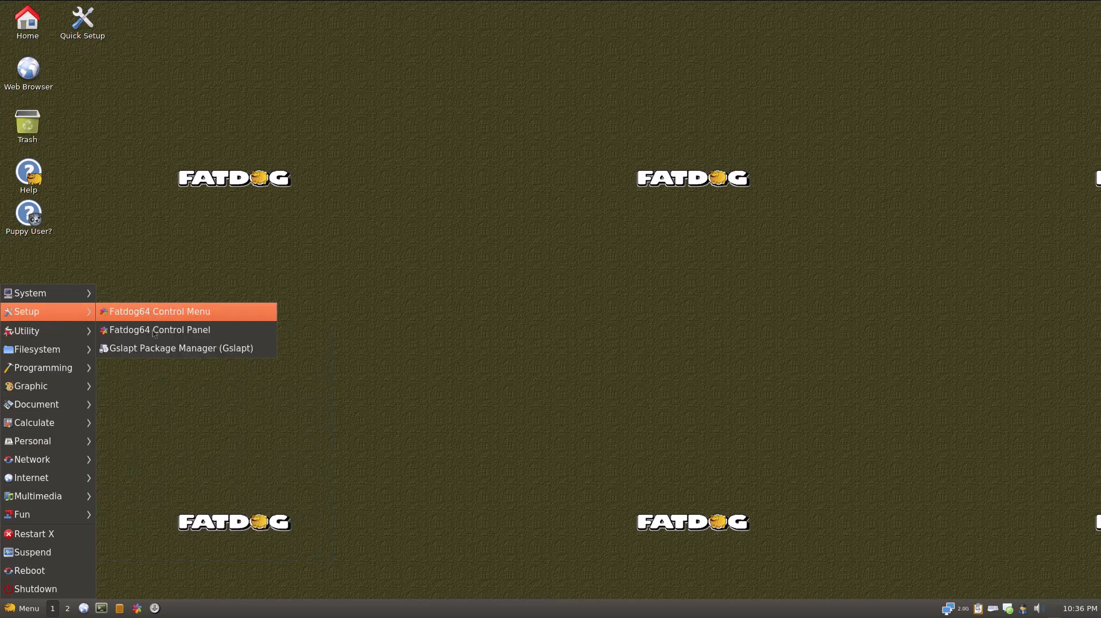
pyautogui.moveTo(179, 347)
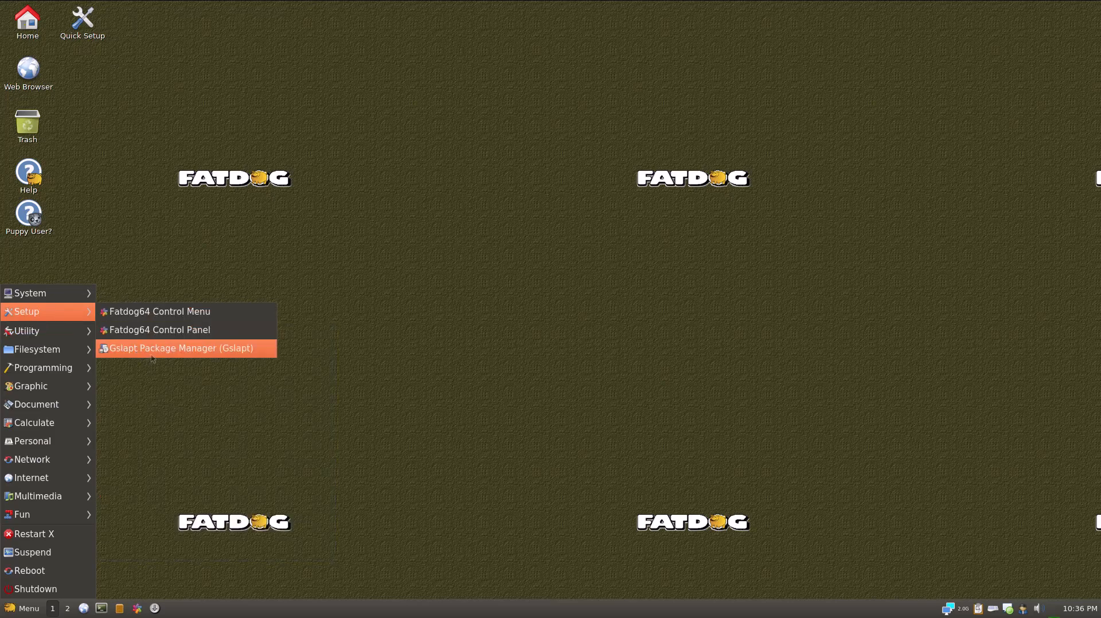
pyautogui.moveTo(168, 351)
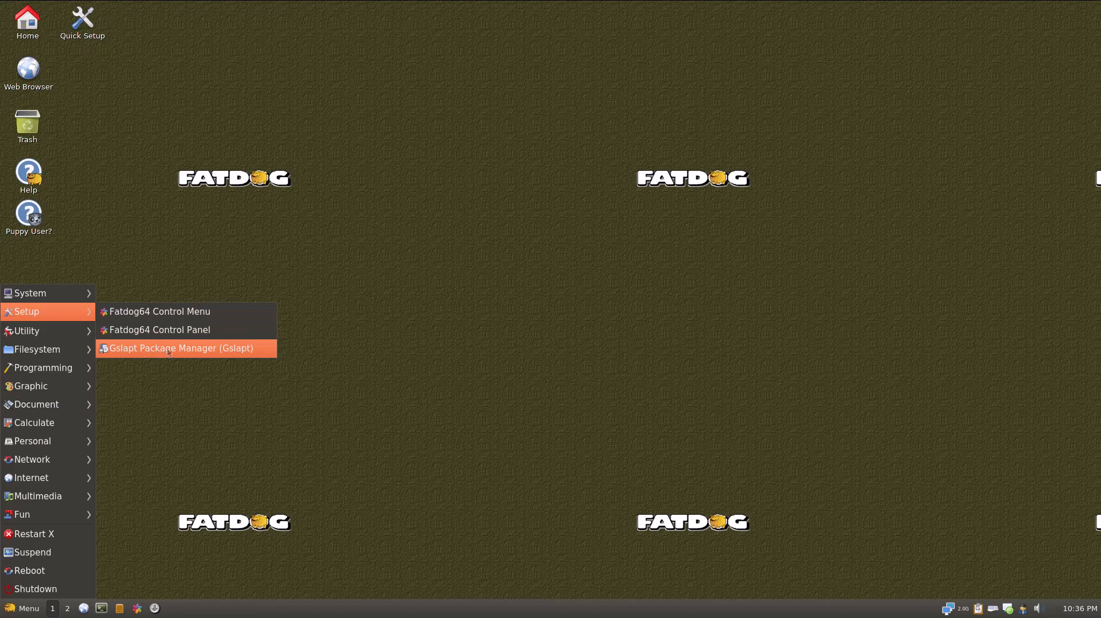
pyautogui.moveTo(188, 344)
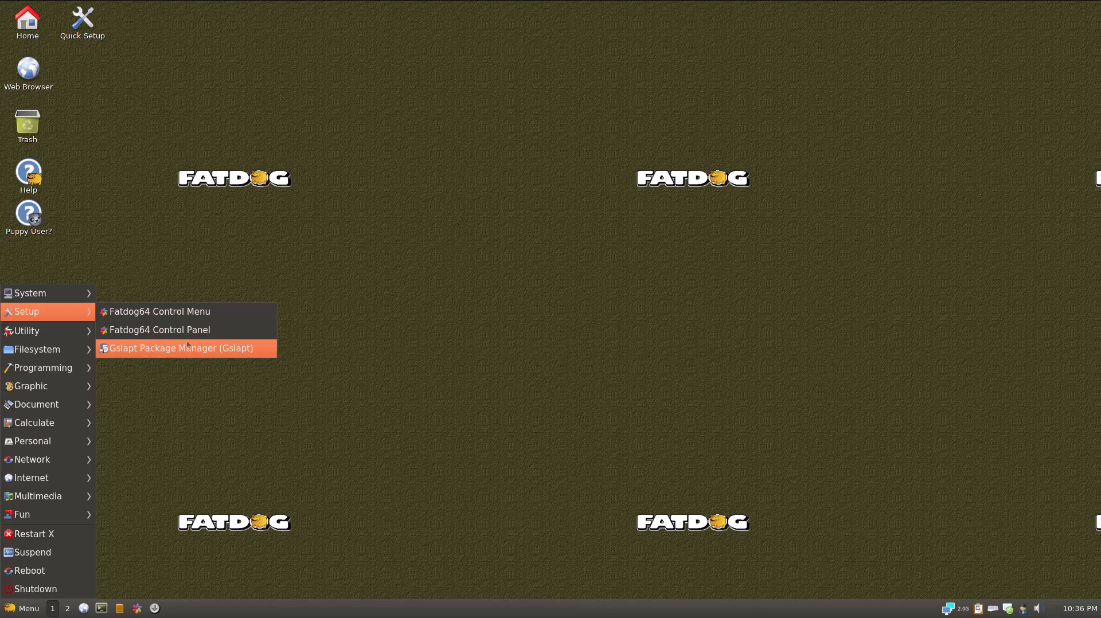
pyautogui.moveTo(232, 325)
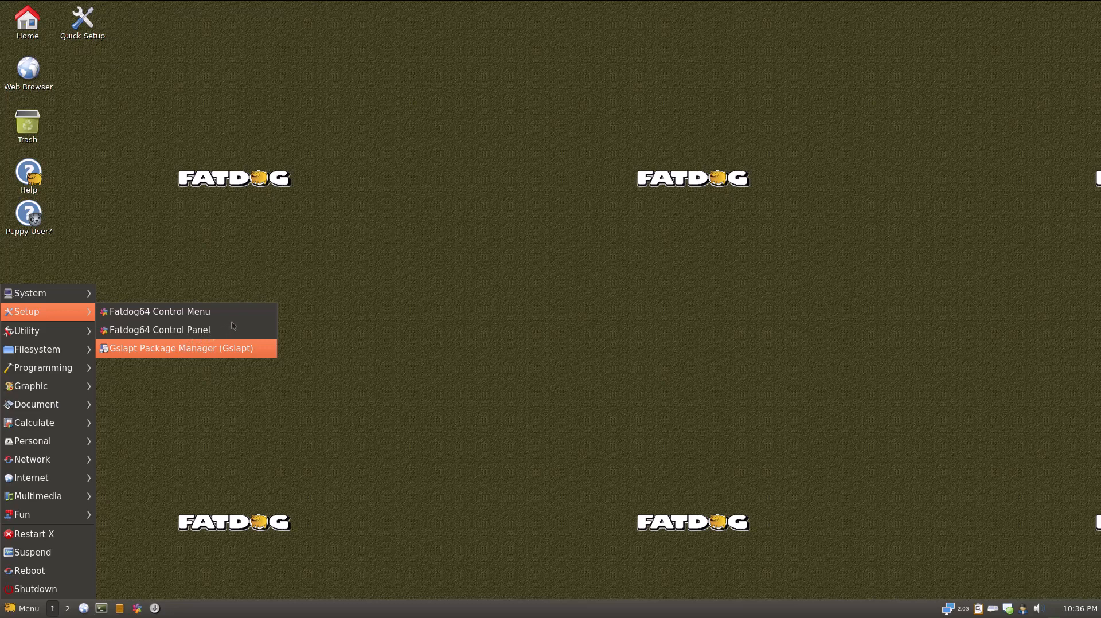
pyautogui.moveTo(256, 316)
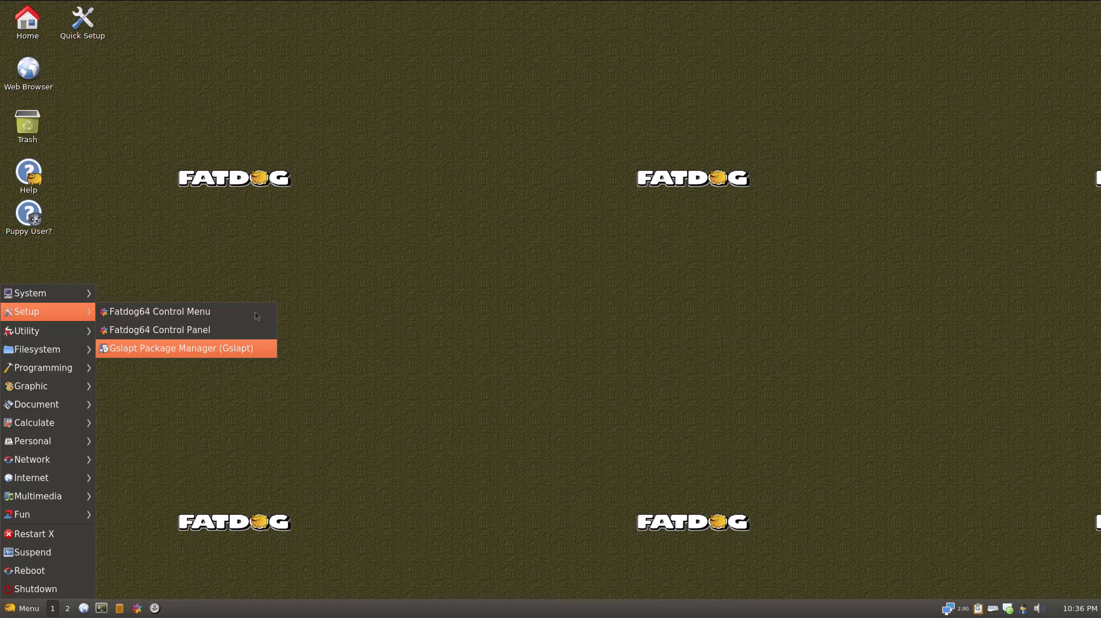
pyautogui.moveTo(279, 307)
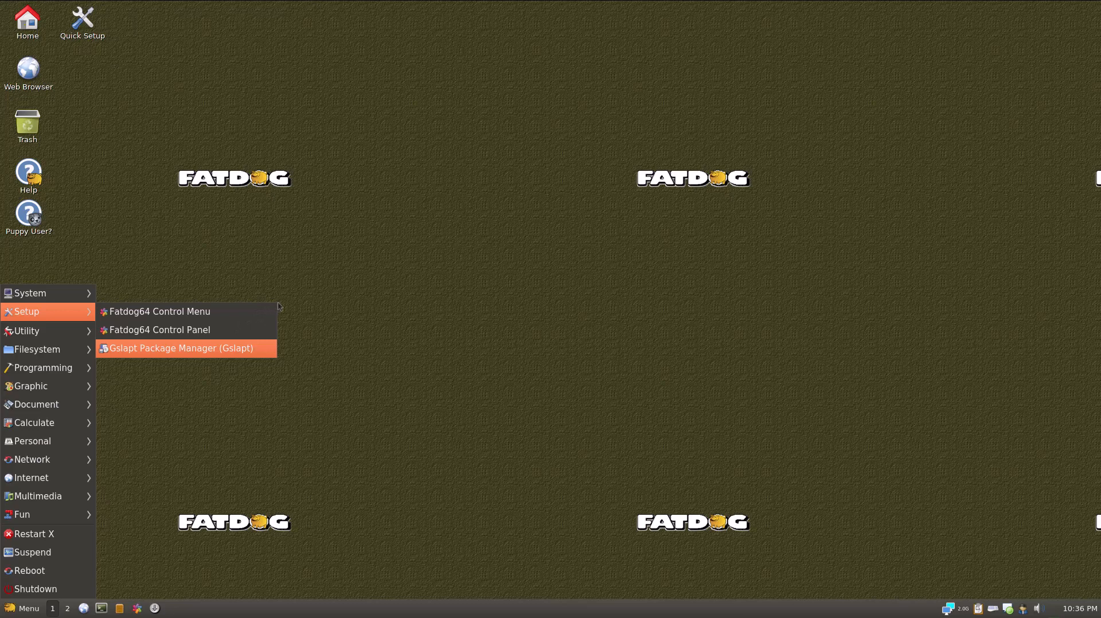
pyautogui.moveTo(300, 298)
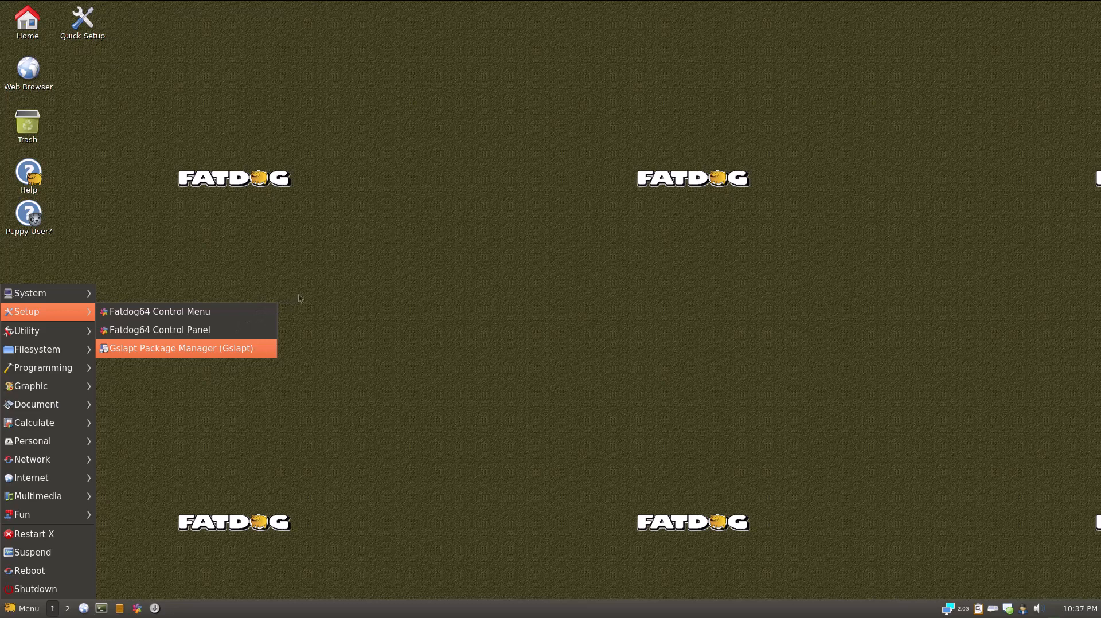
pyautogui.moveTo(316, 291)
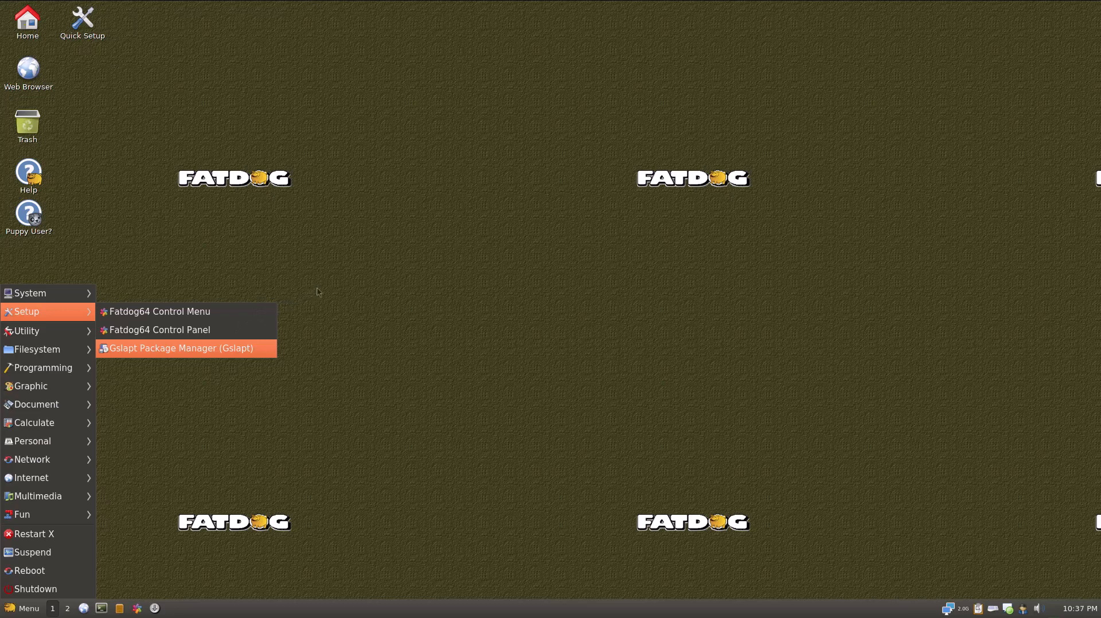
# Launch Gslapt, sort by Name, search 'brave', clear it, then search 'firefox'.
pyautogui.click(179, 347)
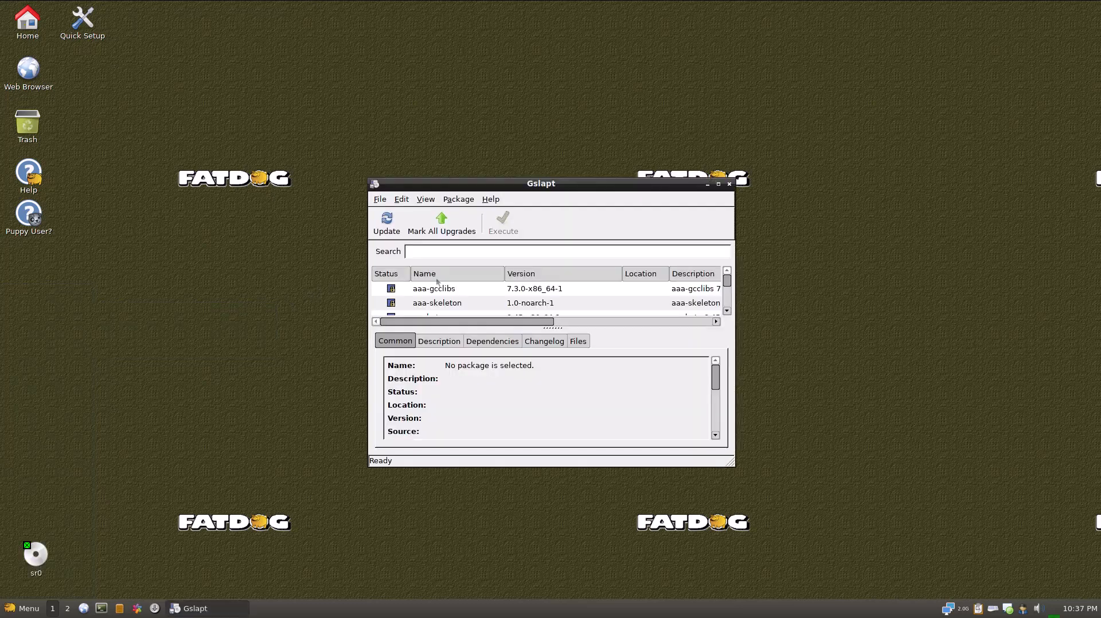
pyautogui.click(386, 221)
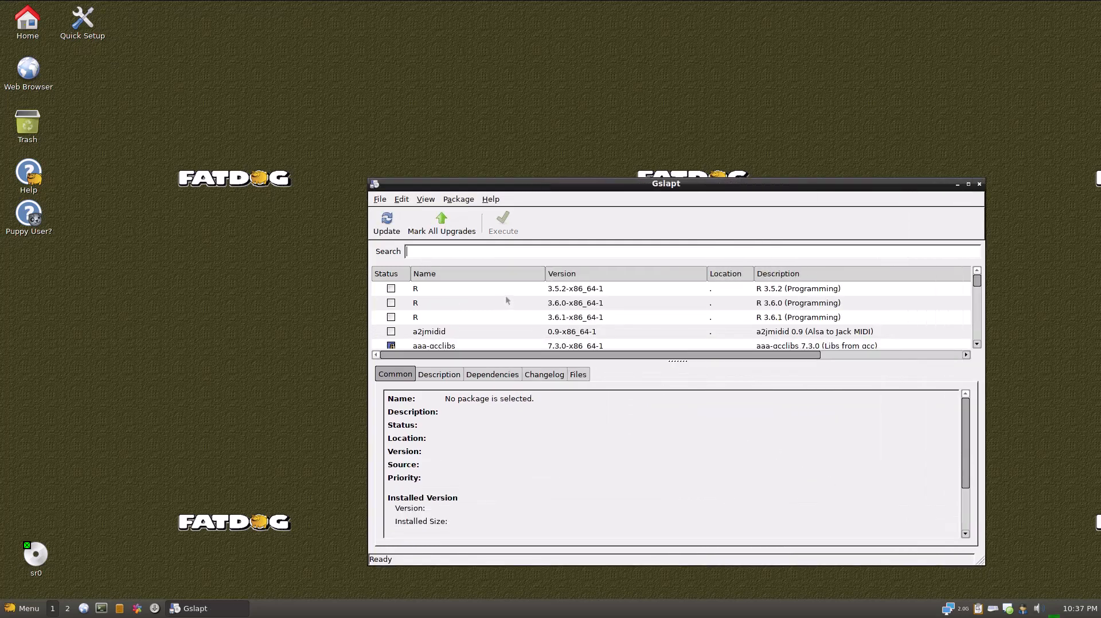
pyautogui.moveTo(501, 293)
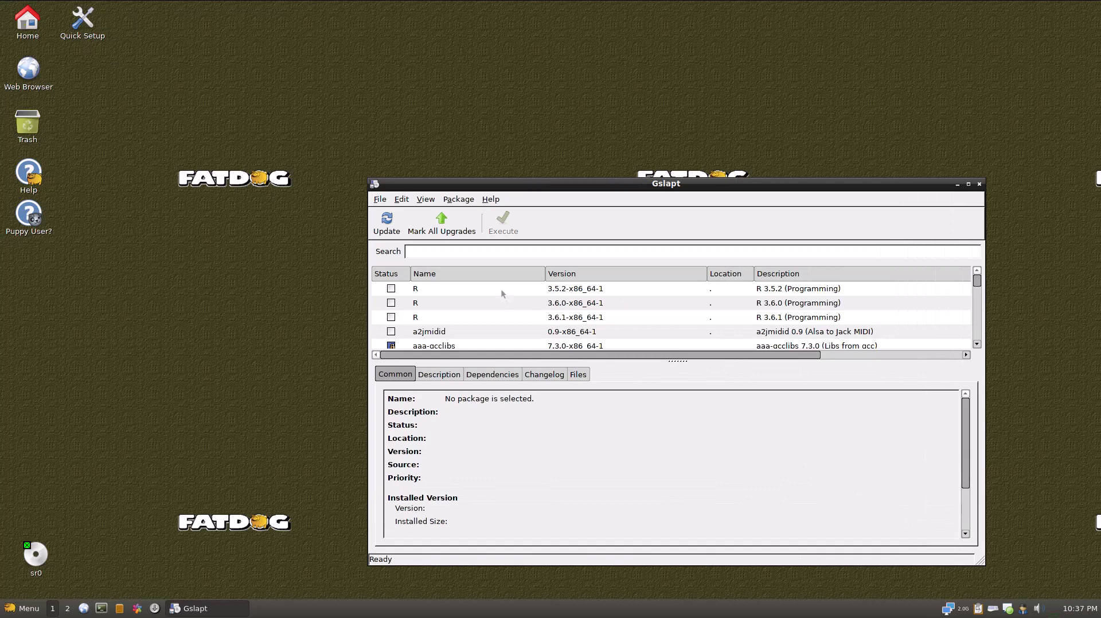
pyautogui.write('brave')
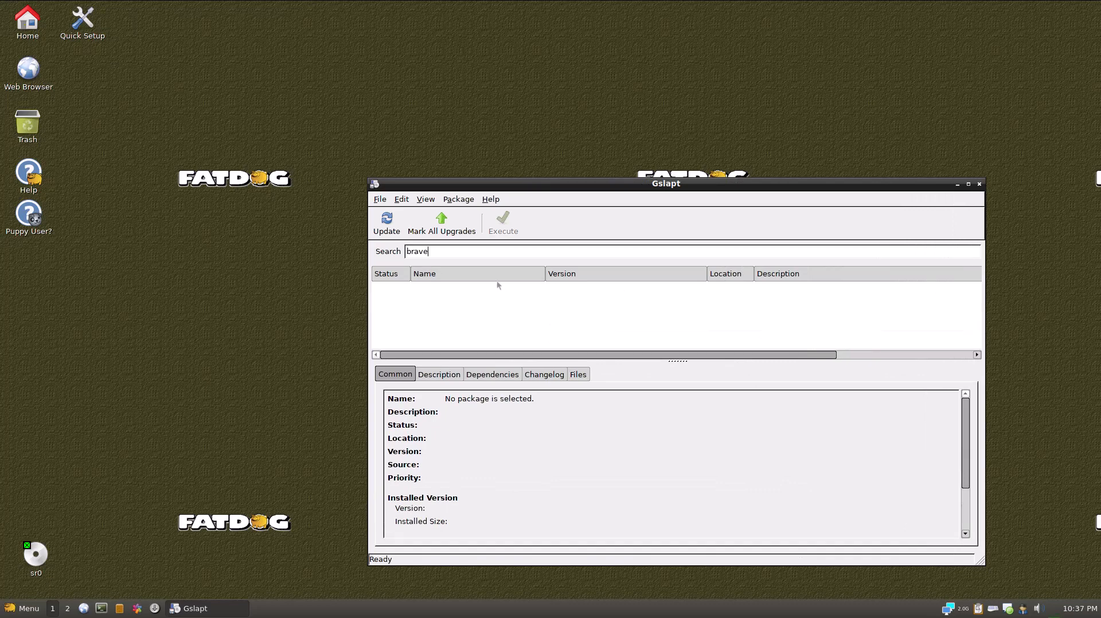
pyautogui.press('ctrl+a')
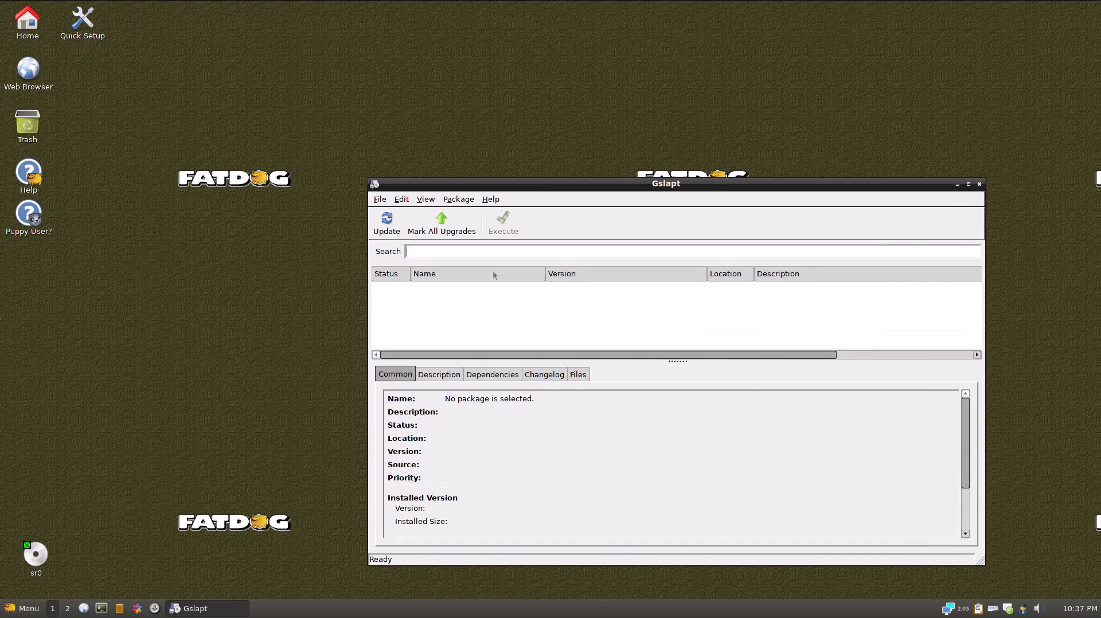
pyautogui.moveTo(491, 265)
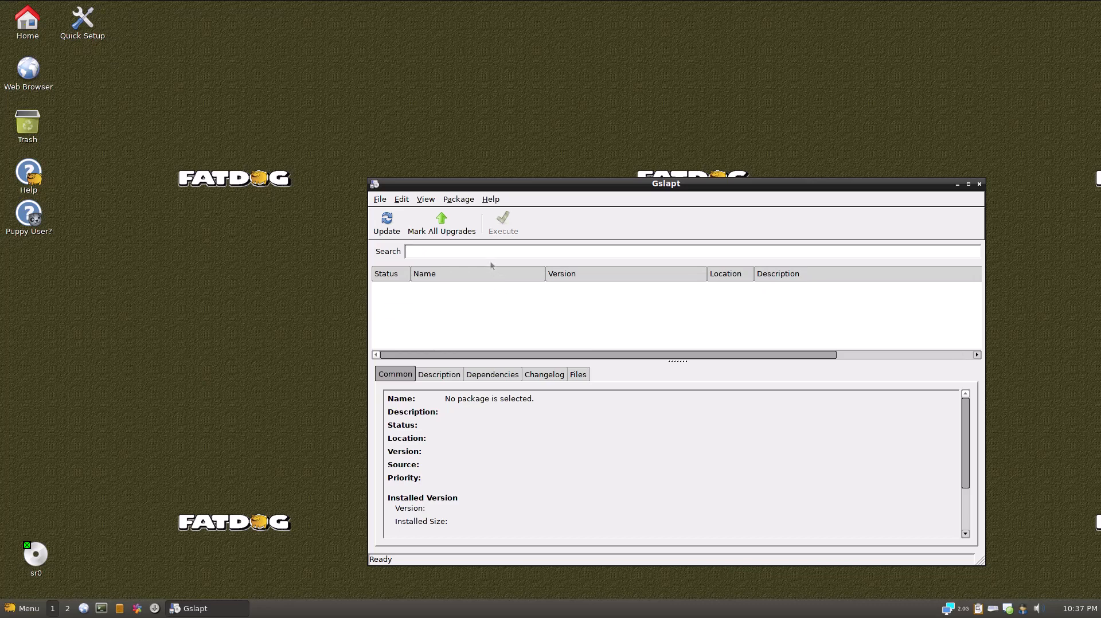
pyautogui.write('fire')
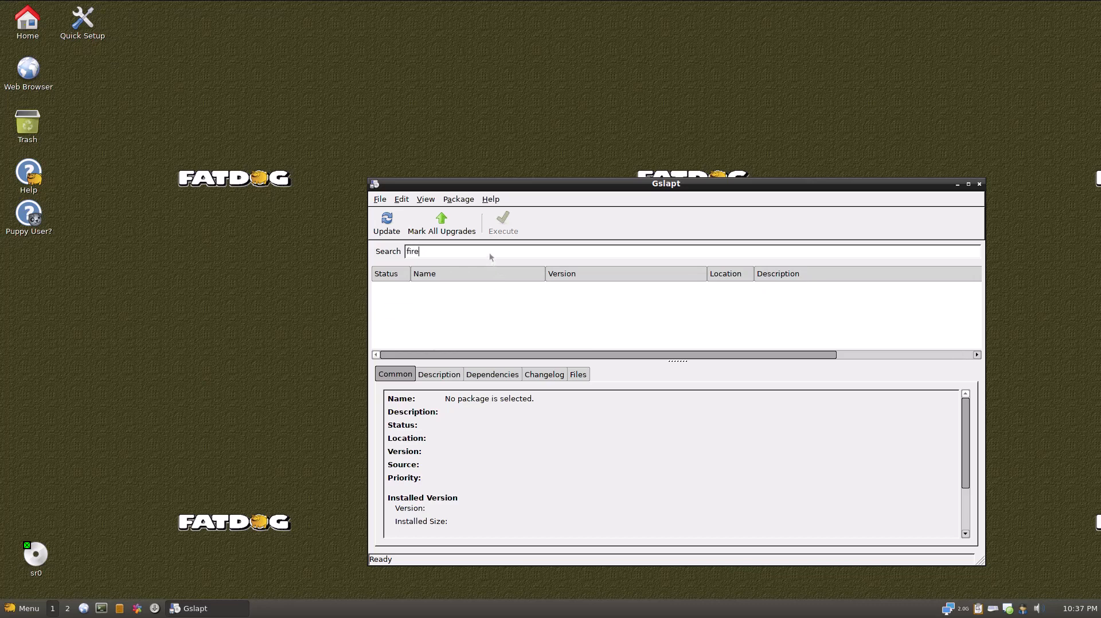
pyautogui.write('fox')
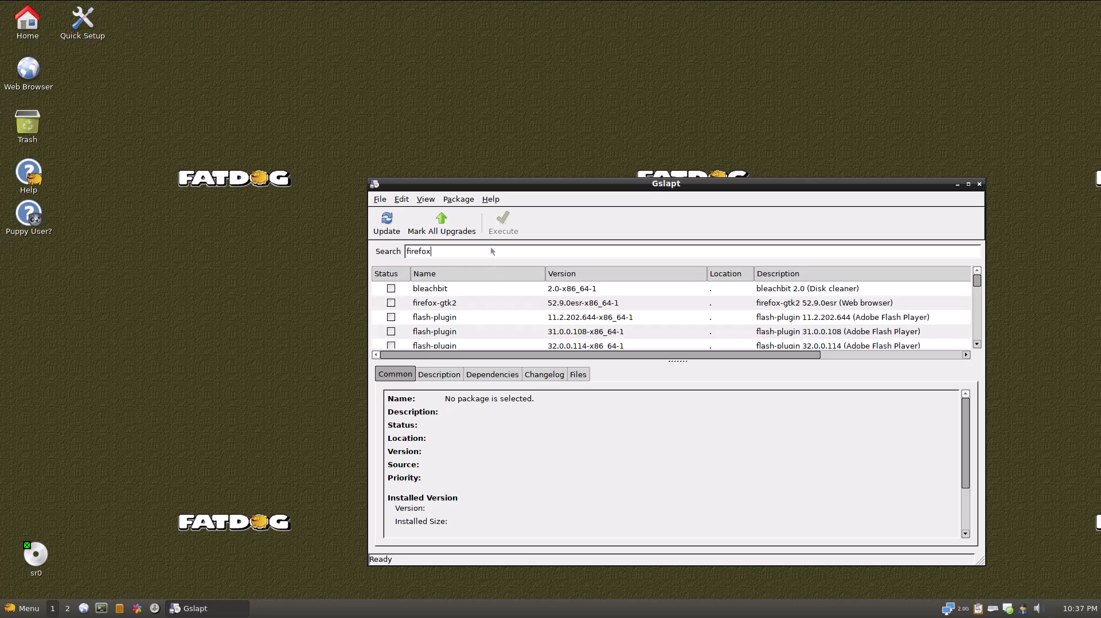
pyautogui.moveTo(751, 298)
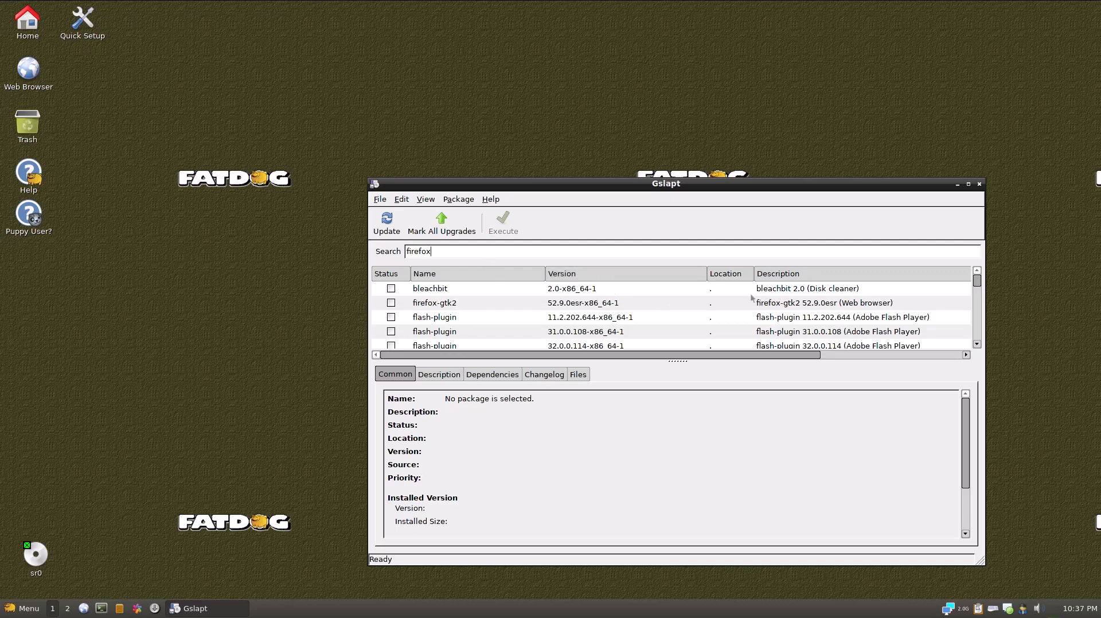
# Mark bleachbit for installation, execute it, and dismiss the success notice.
pyautogui.rightClick(430, 288)
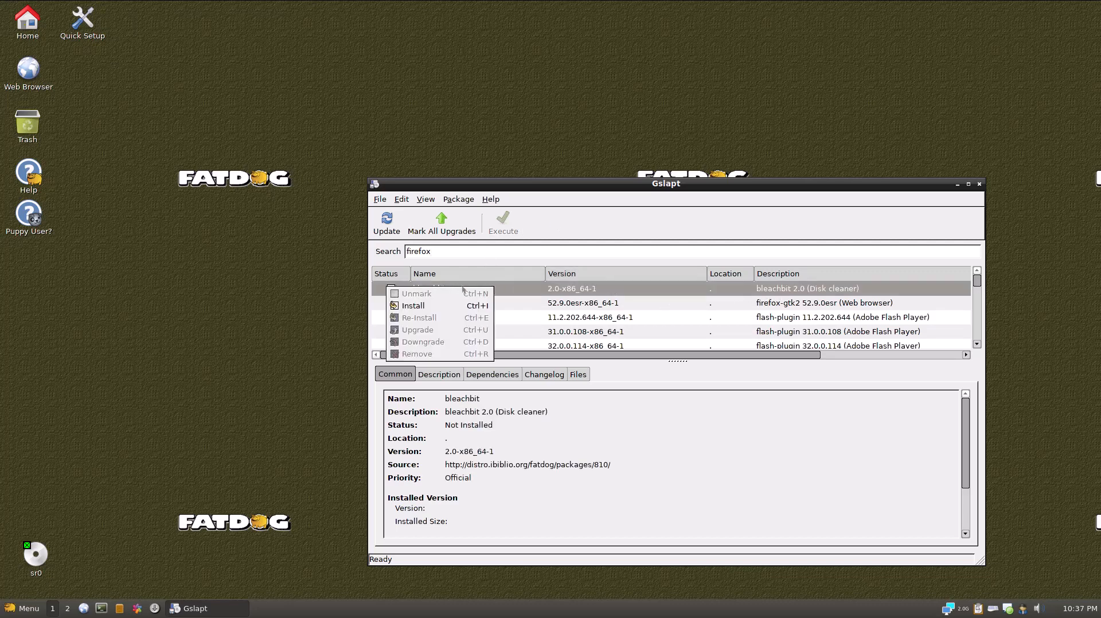
pyautogui.moveTo(416, 309)
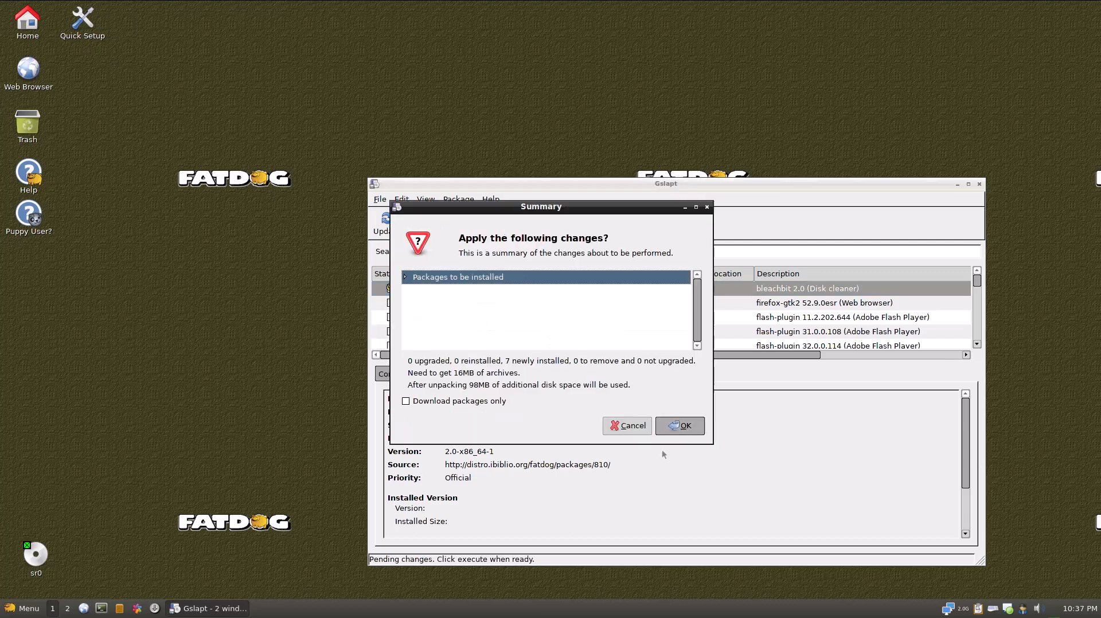
pyautogui.click(678, 425)
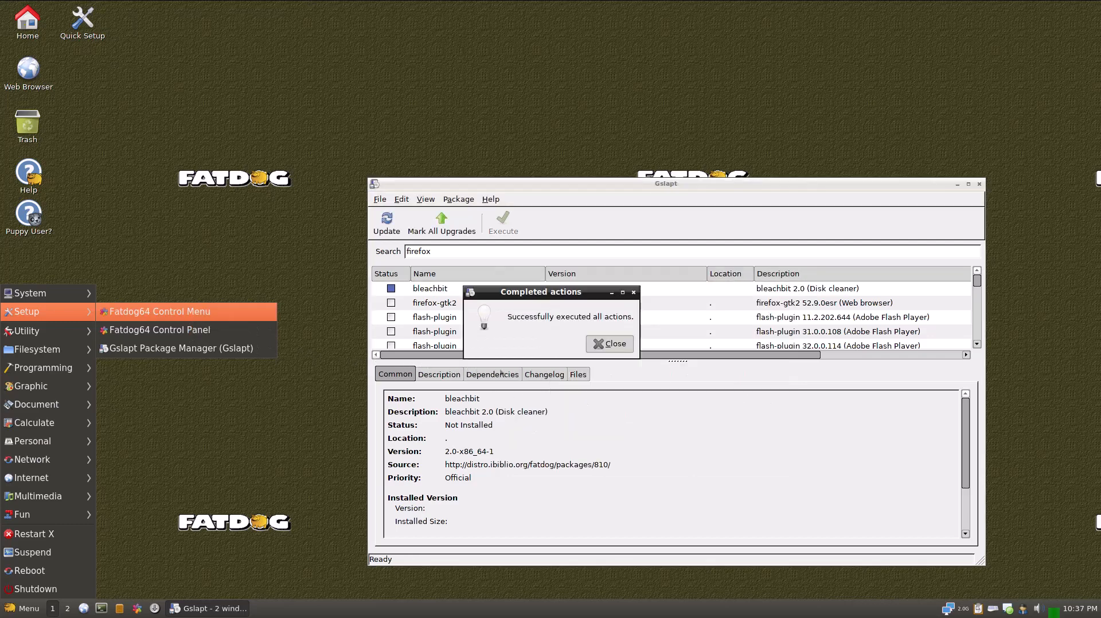
pyautogui.click(608, 343)
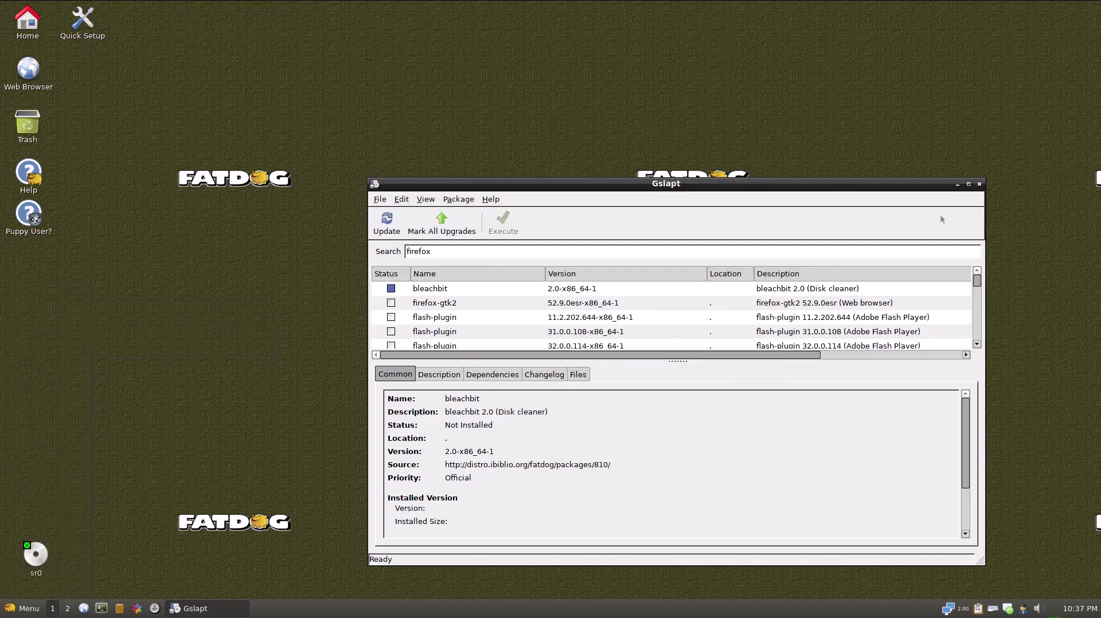
# Close the Update BleachBit notice about version 4.4.2.
pyautogui.click(978, 183)
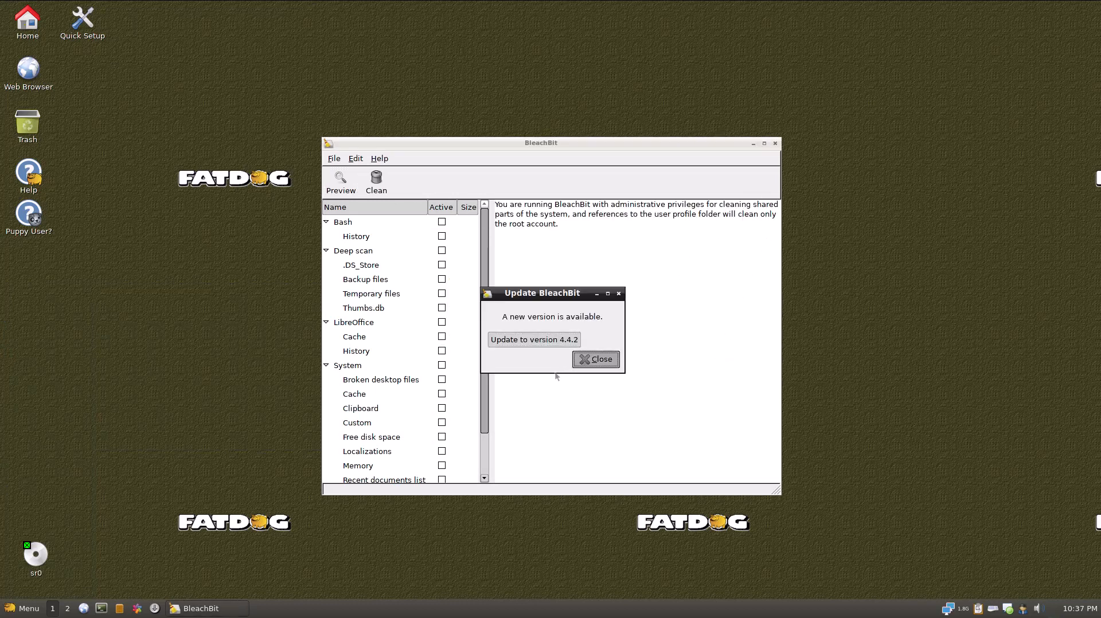
pyautogui.moveTo(484, 390)
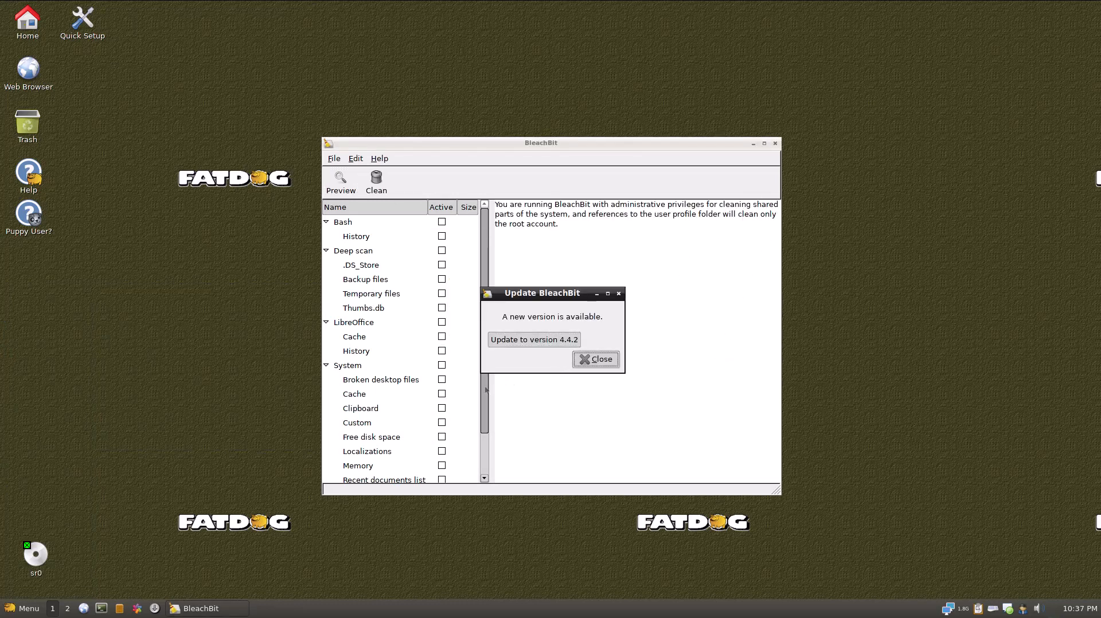
pyautogui.moveTo(444, 393)
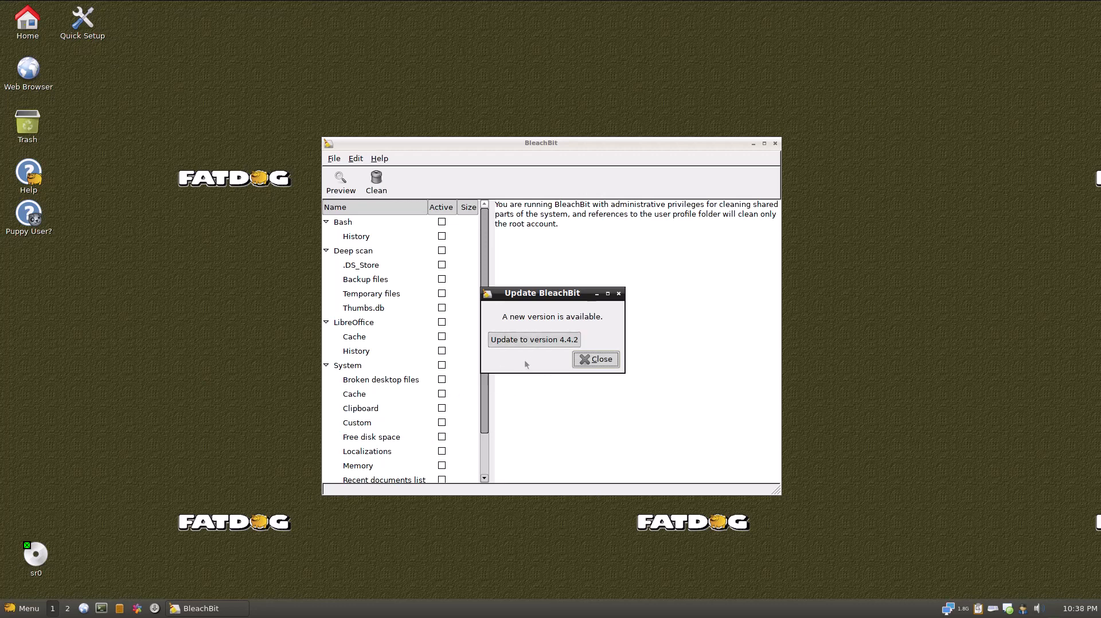
pyautogui.moveTo(645, 326)
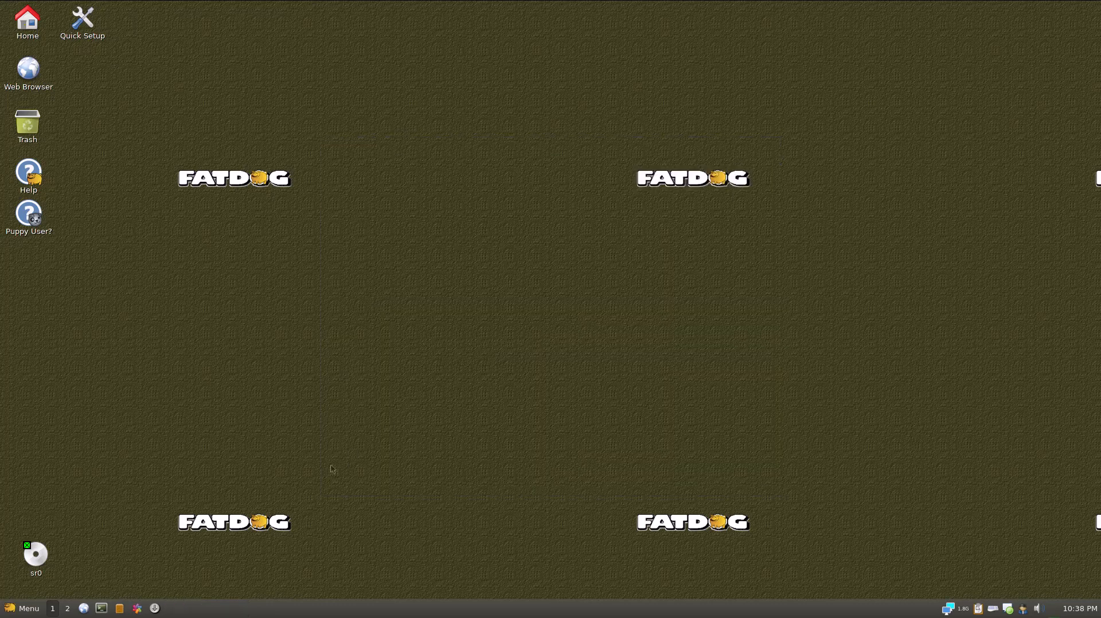
# Open the main Menu to reach the Setup submenu.
pyautogui.click(23, 608)
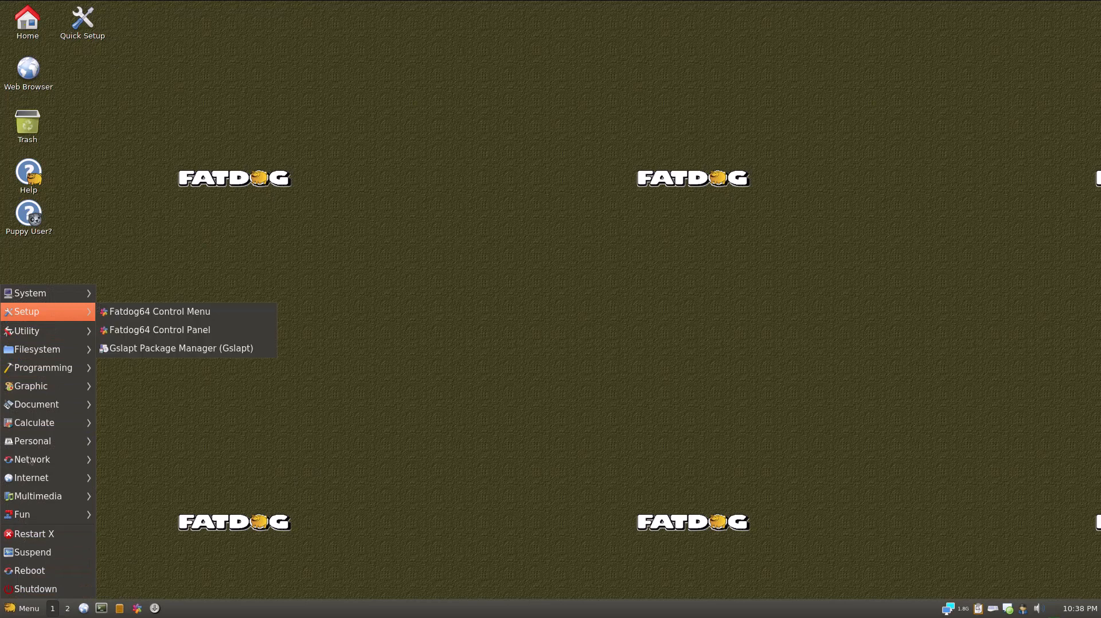
pyautogui.moveTo(50, 344)
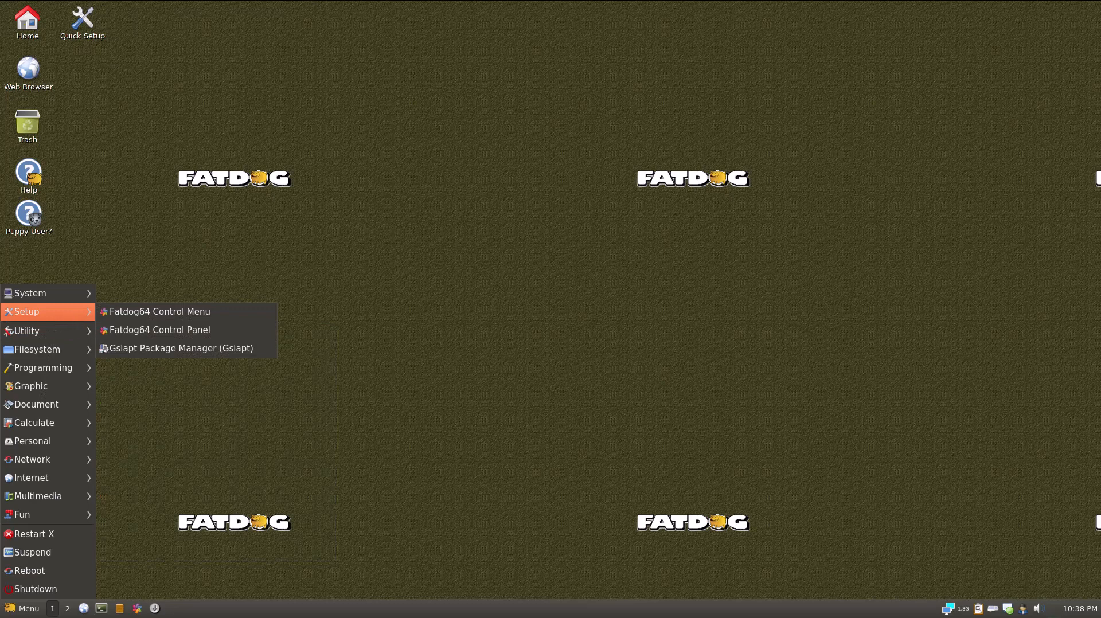
pyautogui.moveTo(158, 330)
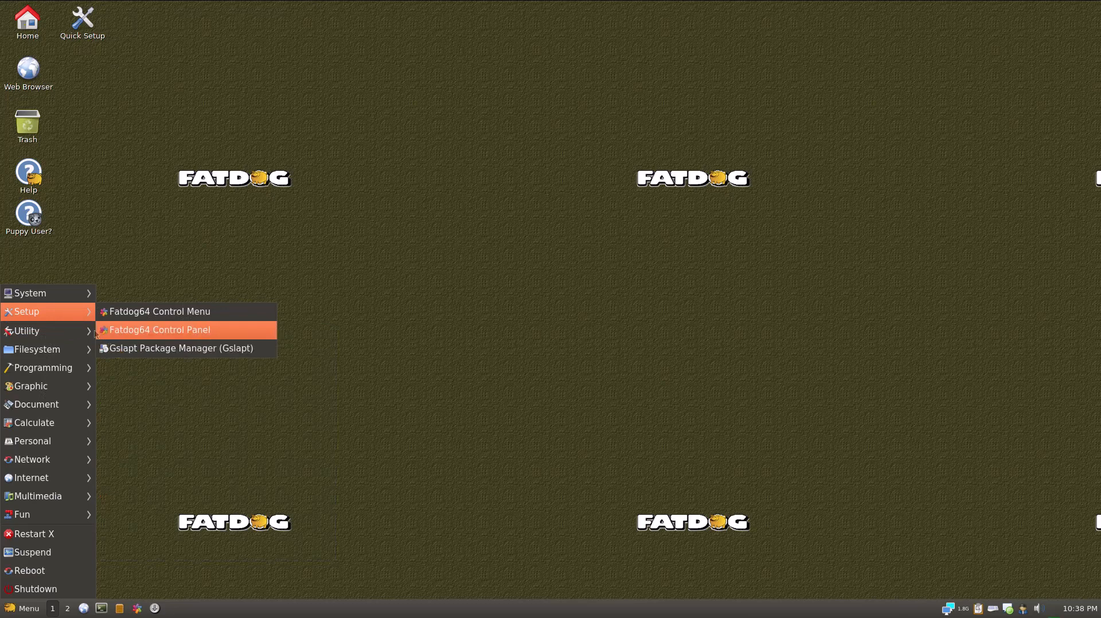
pyautogui.moveTo(159, 311)
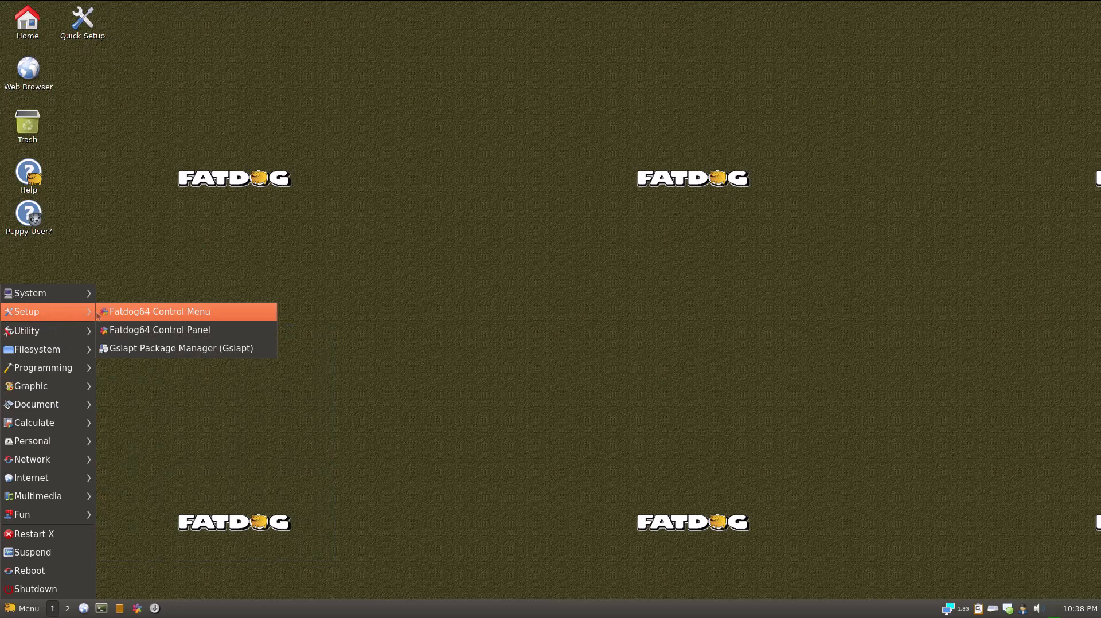
pyautogui.moveTo(163, 315)
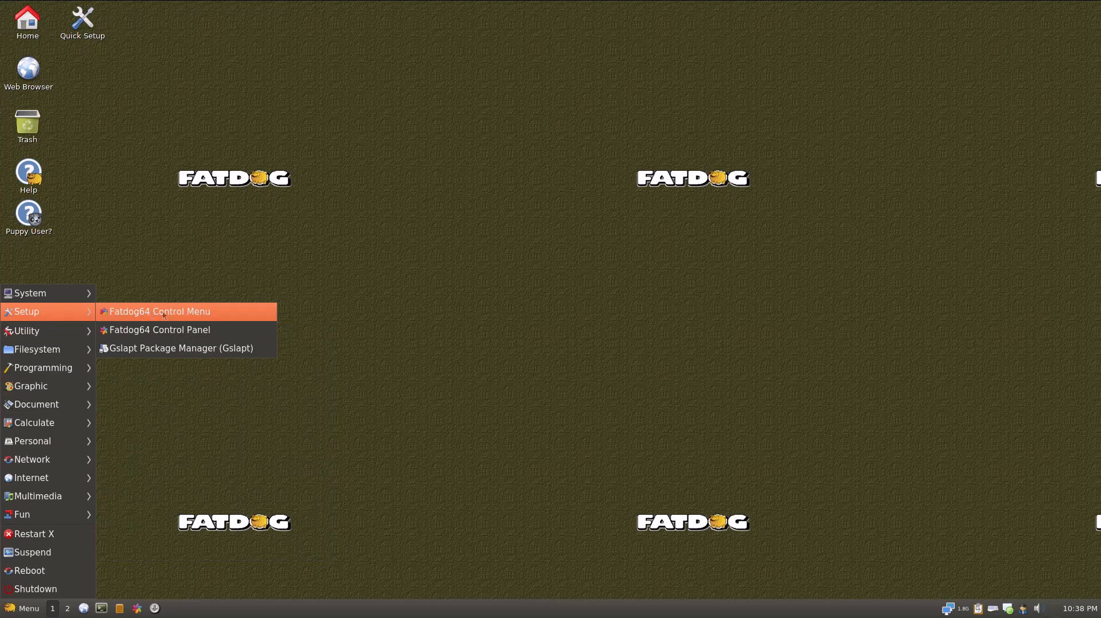
# Launch Fatdog64 Control Menu from the Setup submenu.
pyautogui.click(159, 311)
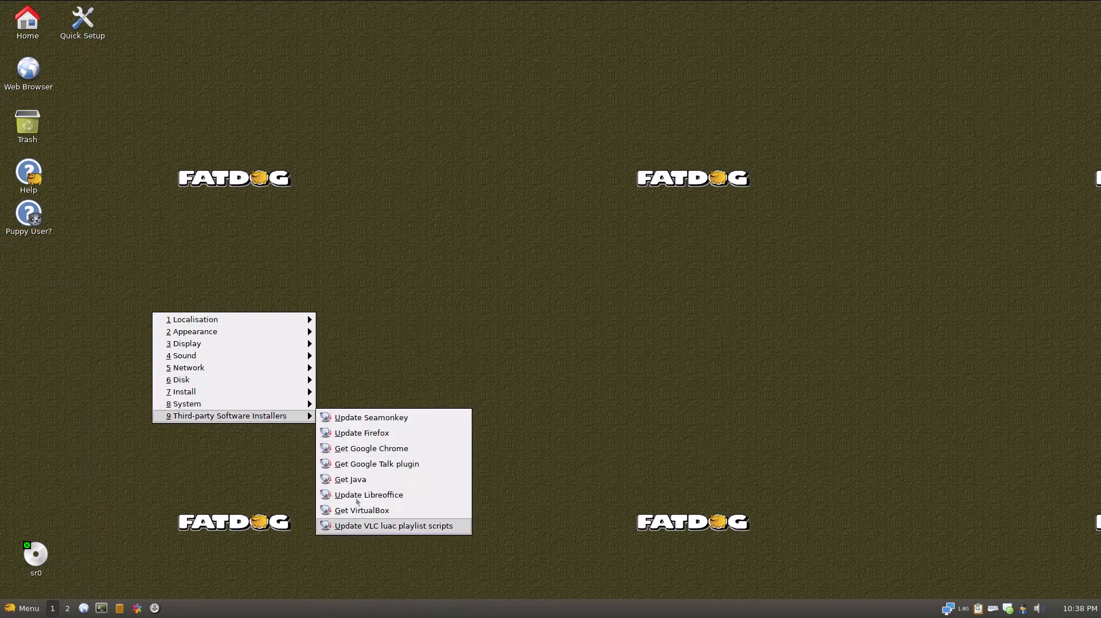
pyautogui.moveTo(368, 490)
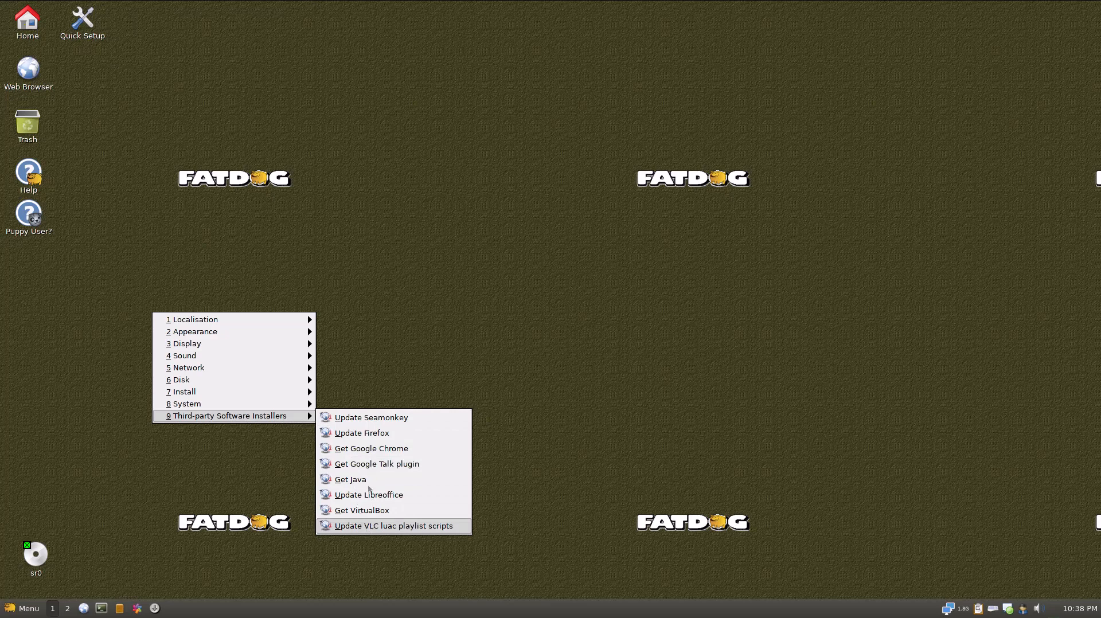
pyautogui.moveTo(368, 495)
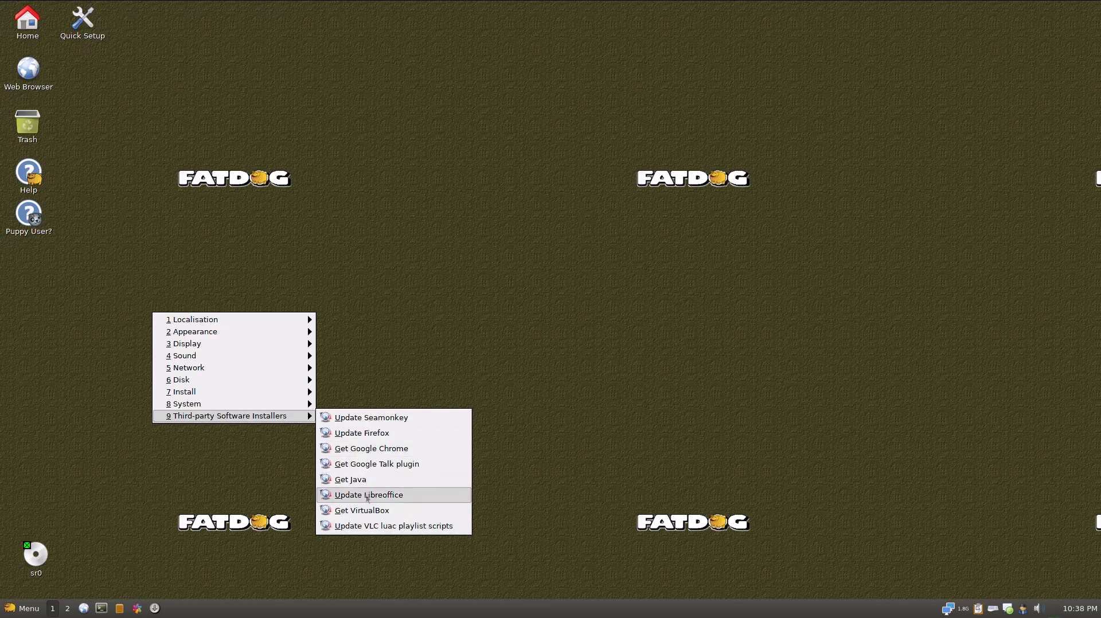
pyautogui.moveTo(184, 403)
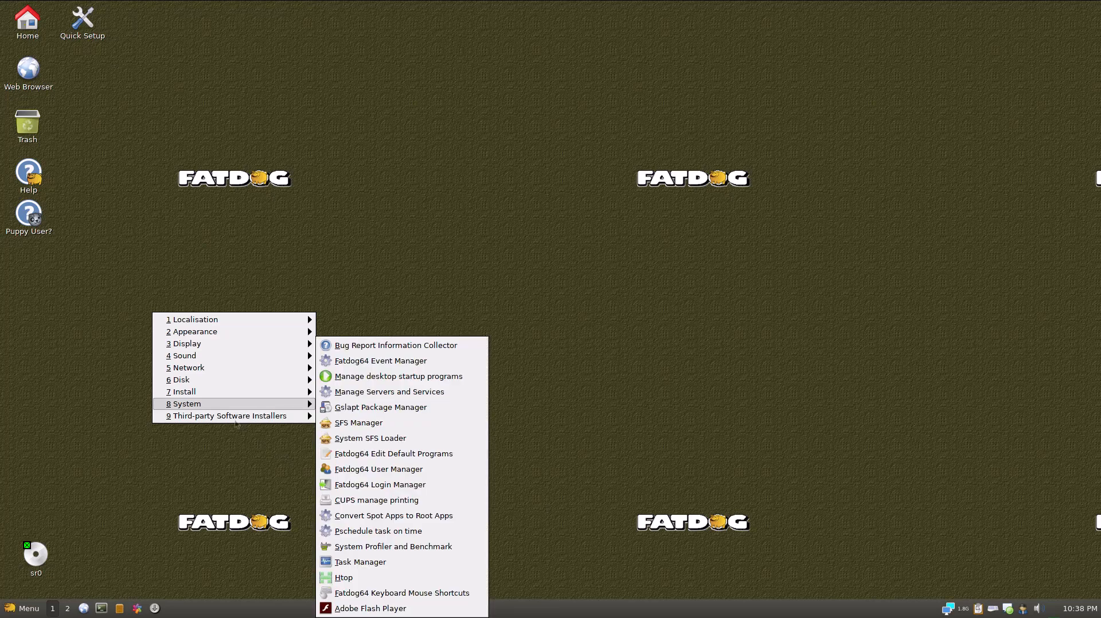
pyautogui.moveTo(358, 422)
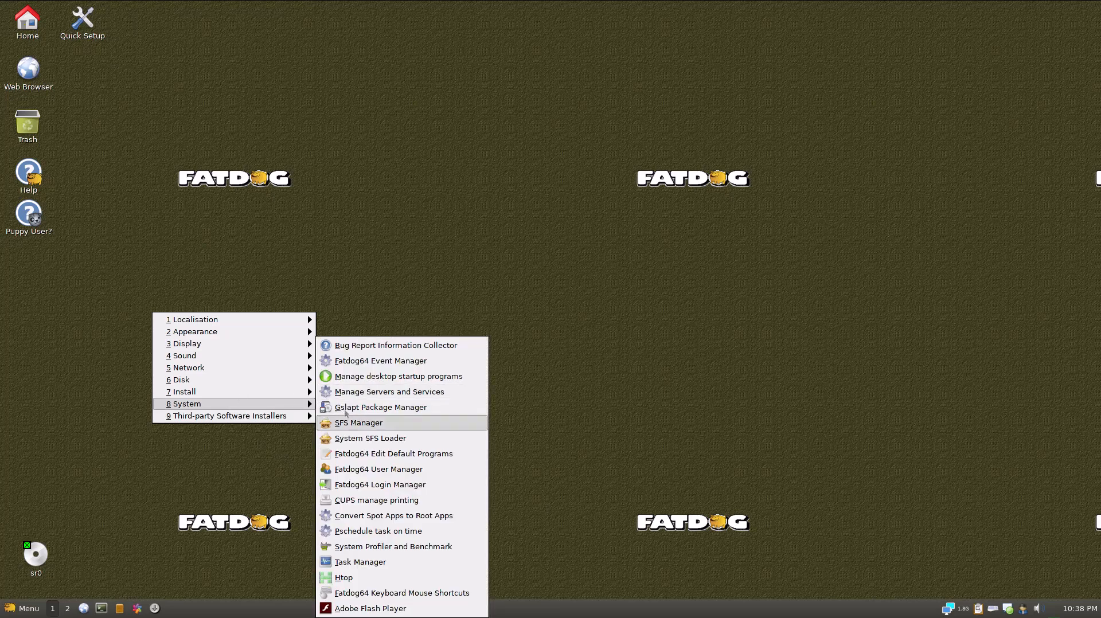
pyautogui.moveTo(394, 515)
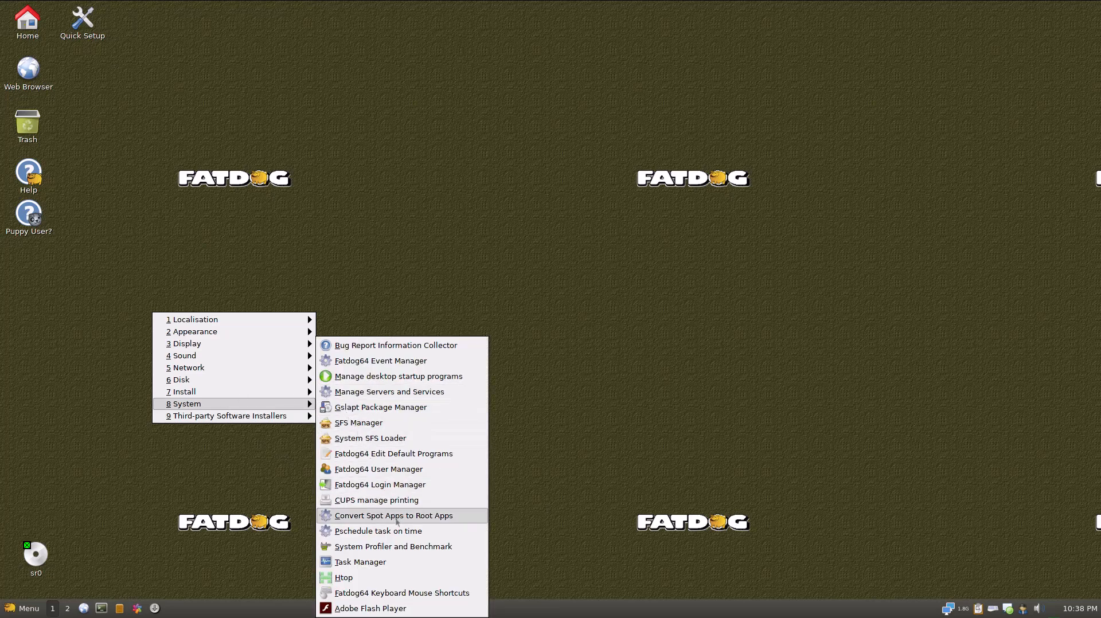
pyautogui.moveTo(409, 579)
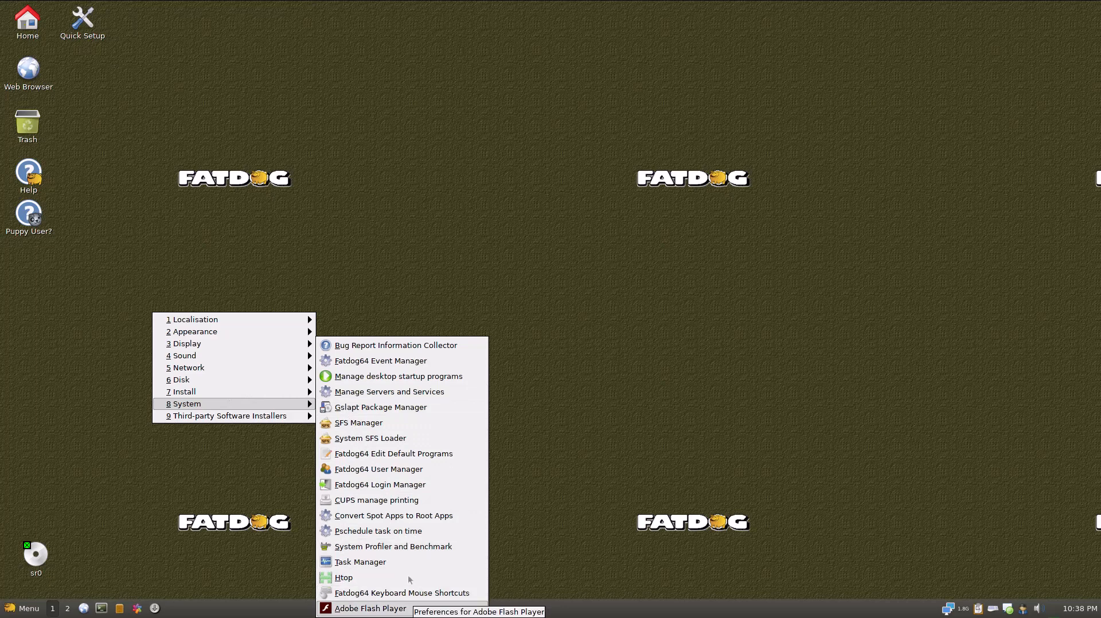
pyautogui.moveTo(360, 562)
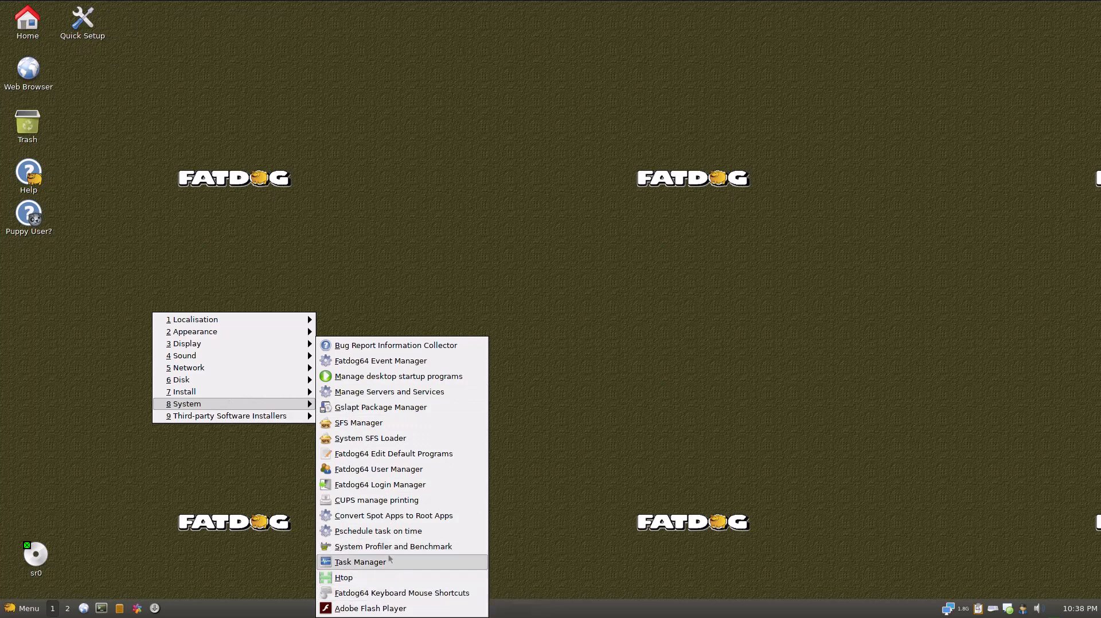
pyautogui.moveTo(378, 531)
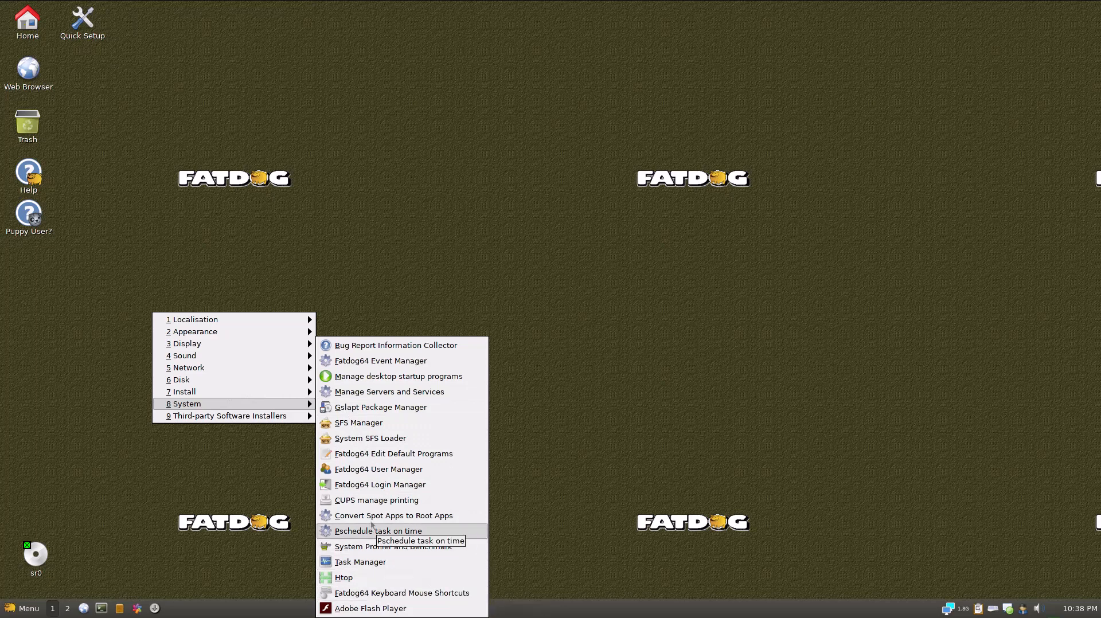
pyautogui.moveTo(376, 499)
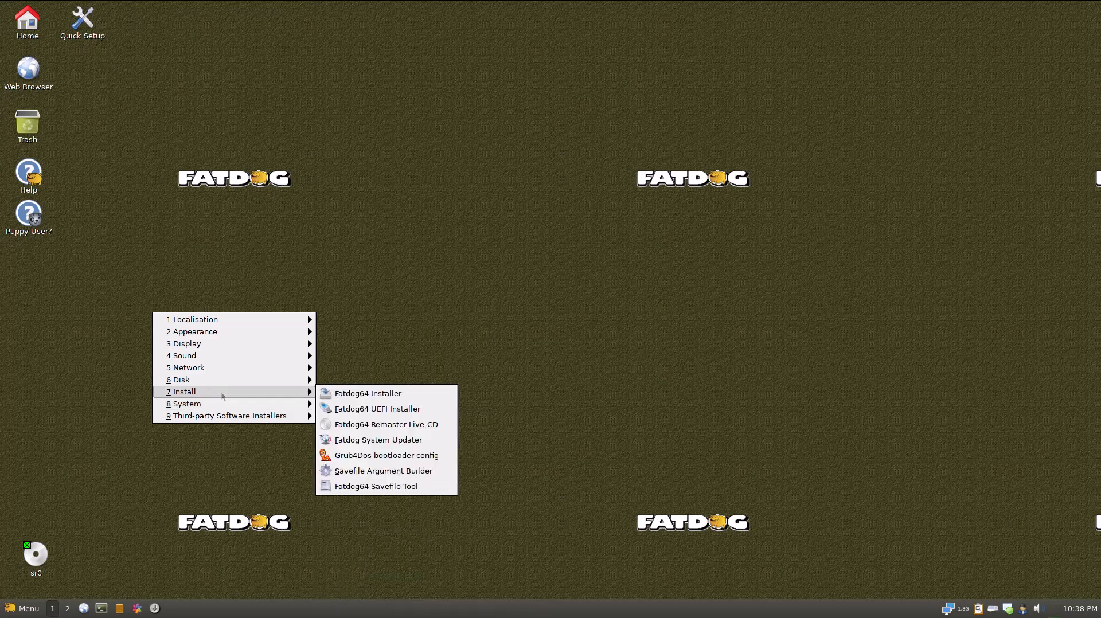
pyautogui.moveTo(385, 424)
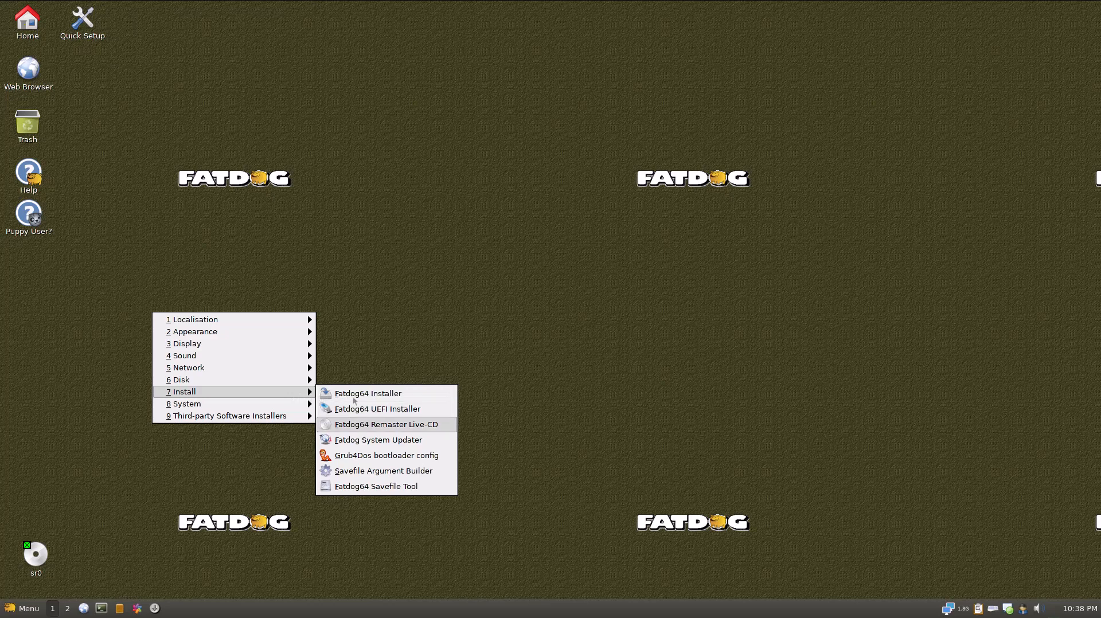
pyautogui.moveTo(387, 455)
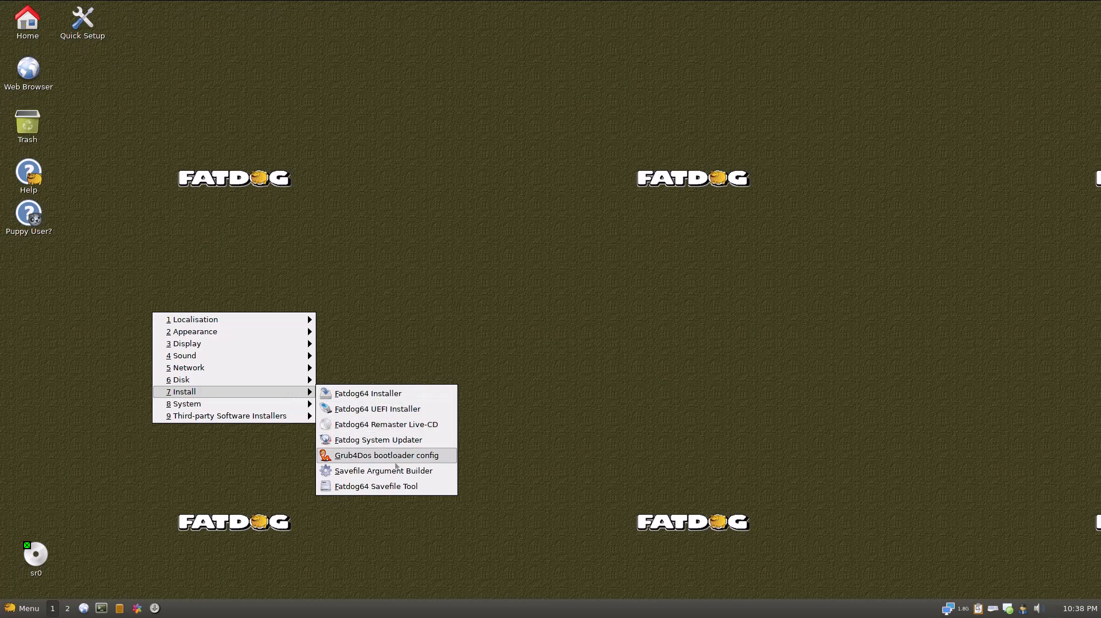
pyautogui.moveTo(368, 480)
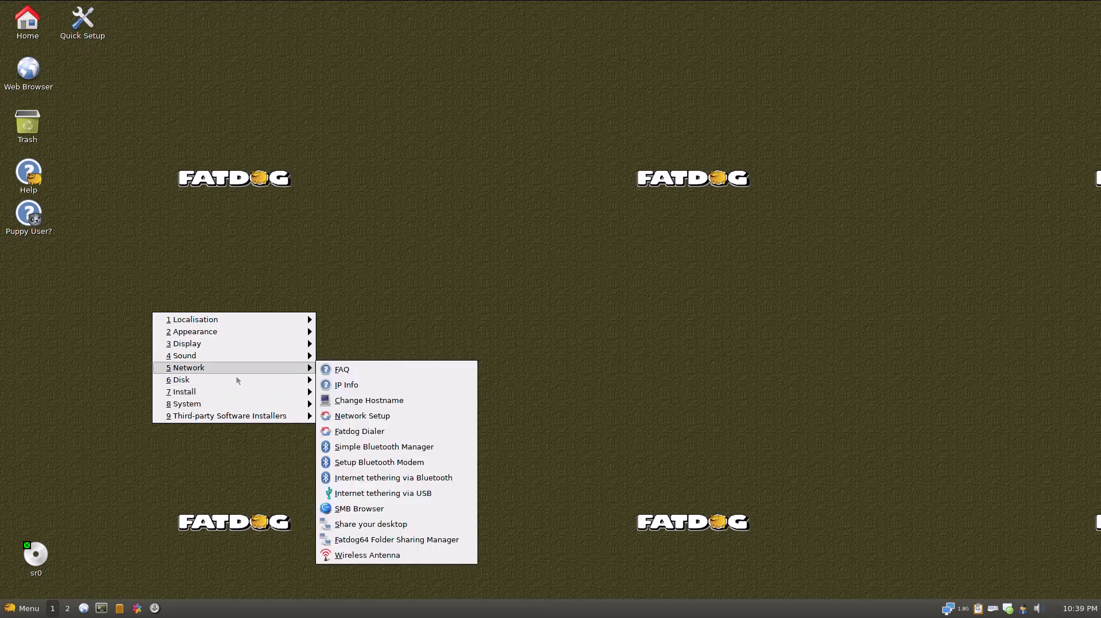
pyautogui.moveTo(369, 400)
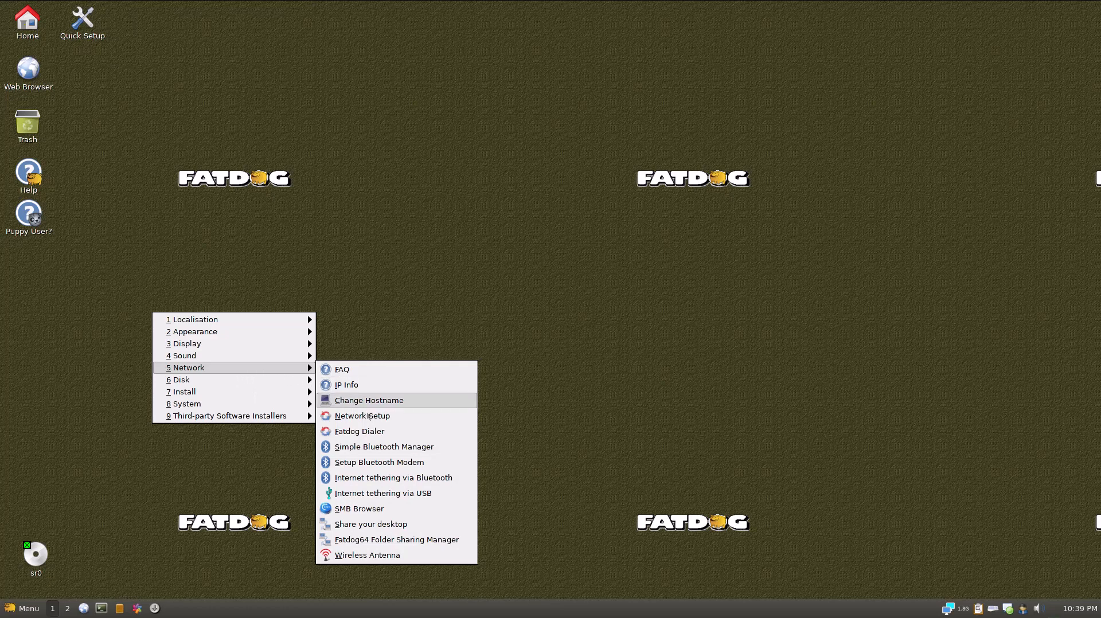
pyautogui.moveTo(366, 555)
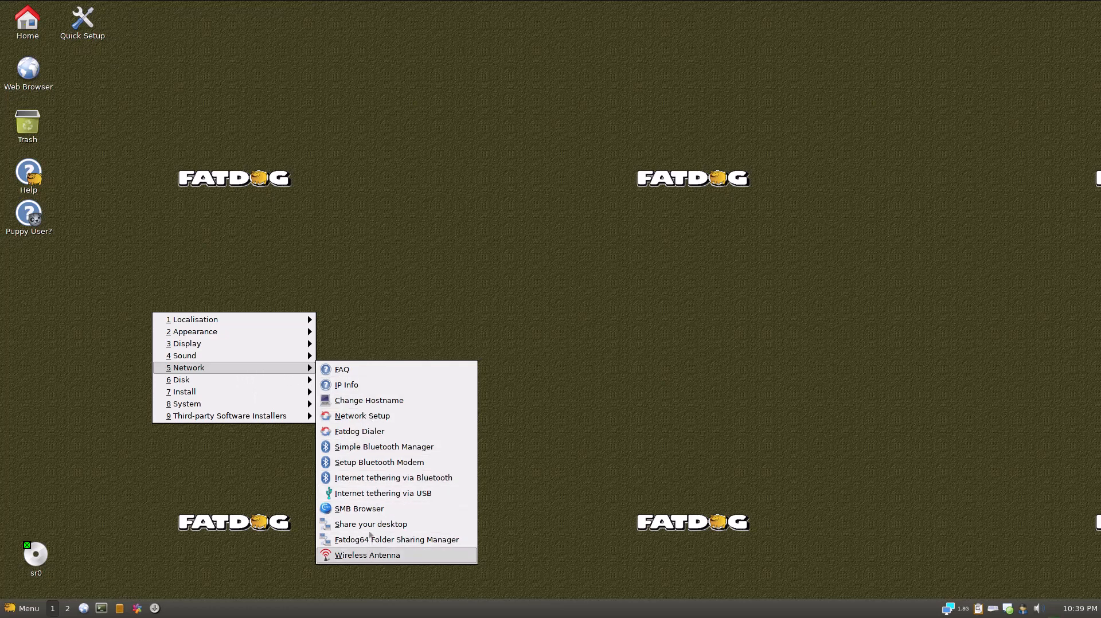
pyautogui.moveTo(392, 477)
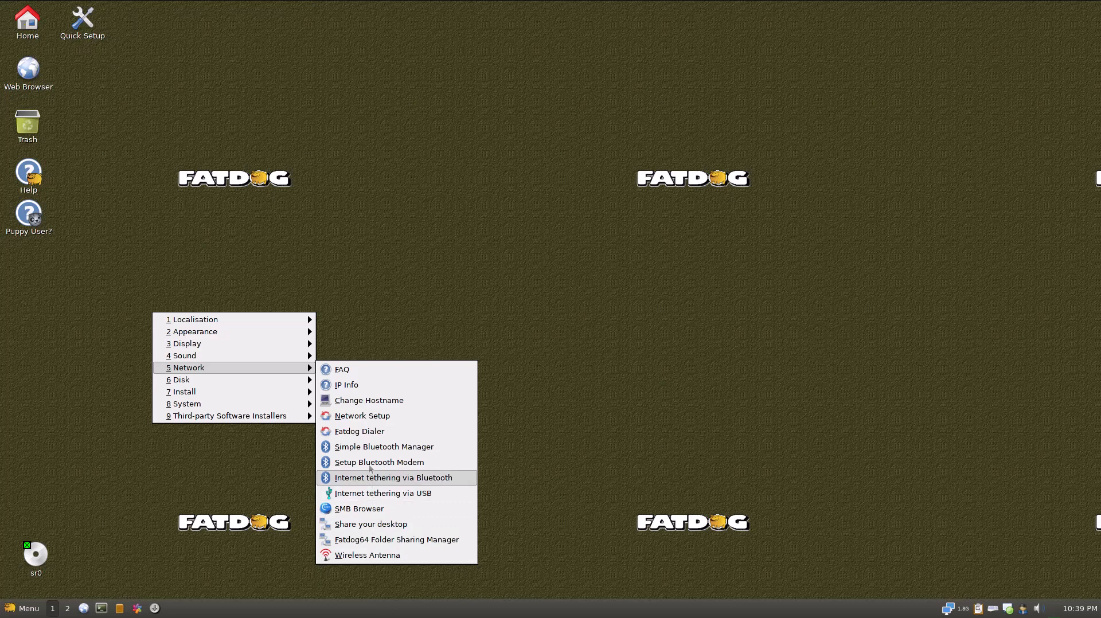
pyautogui.moveTo(382, 493)
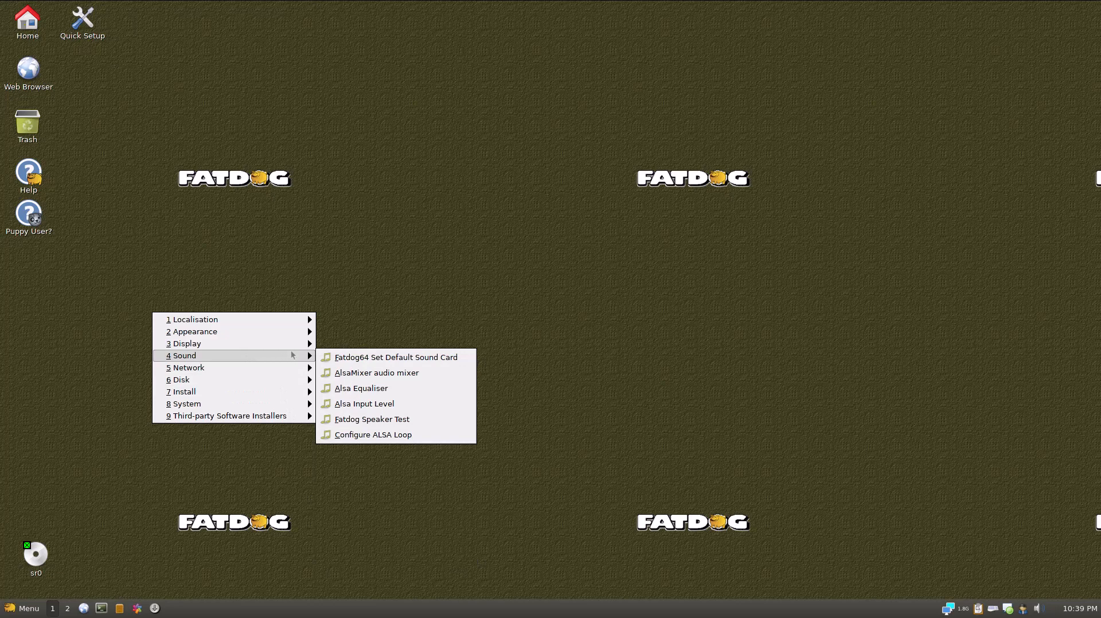
pyautogui.moveTo(282, 351)
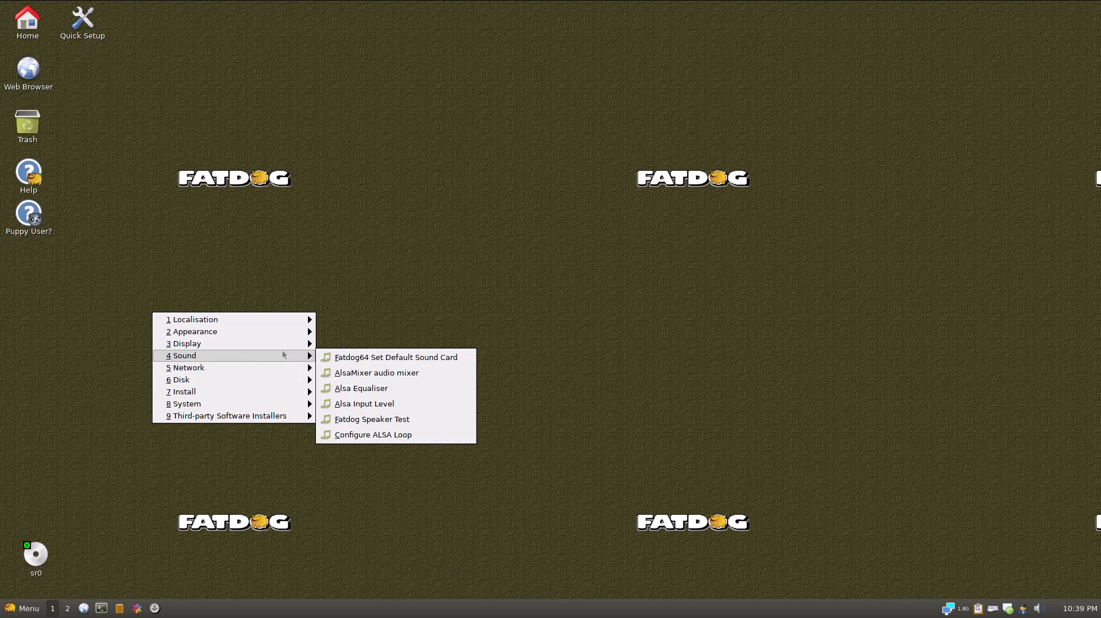
pyautogui.moveTo(273, 355)
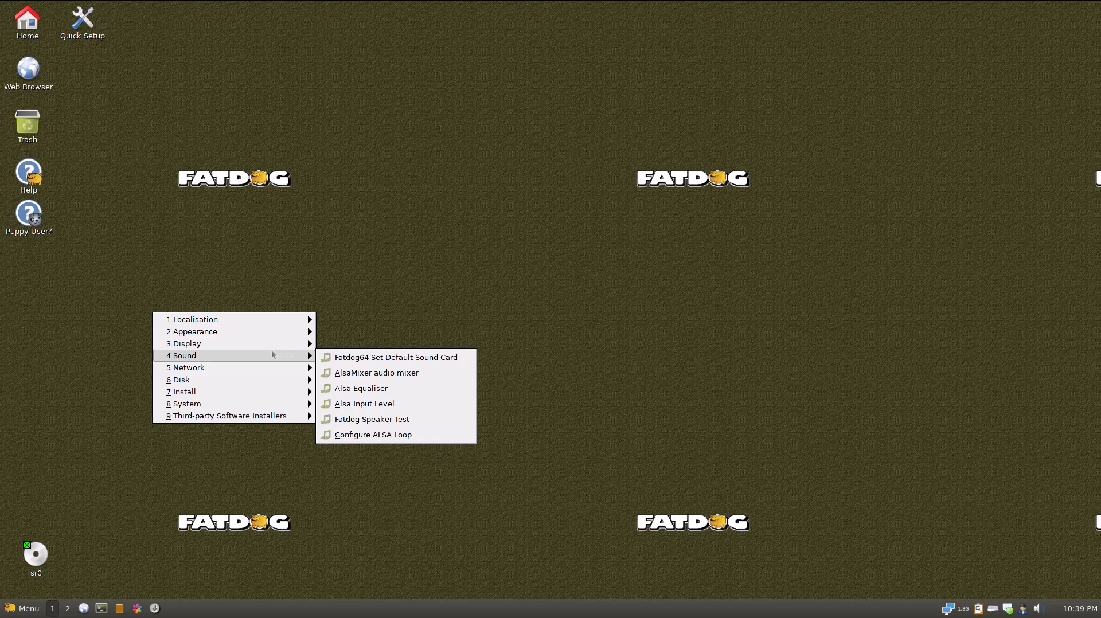
pyautogui.moveTo(260, 354)
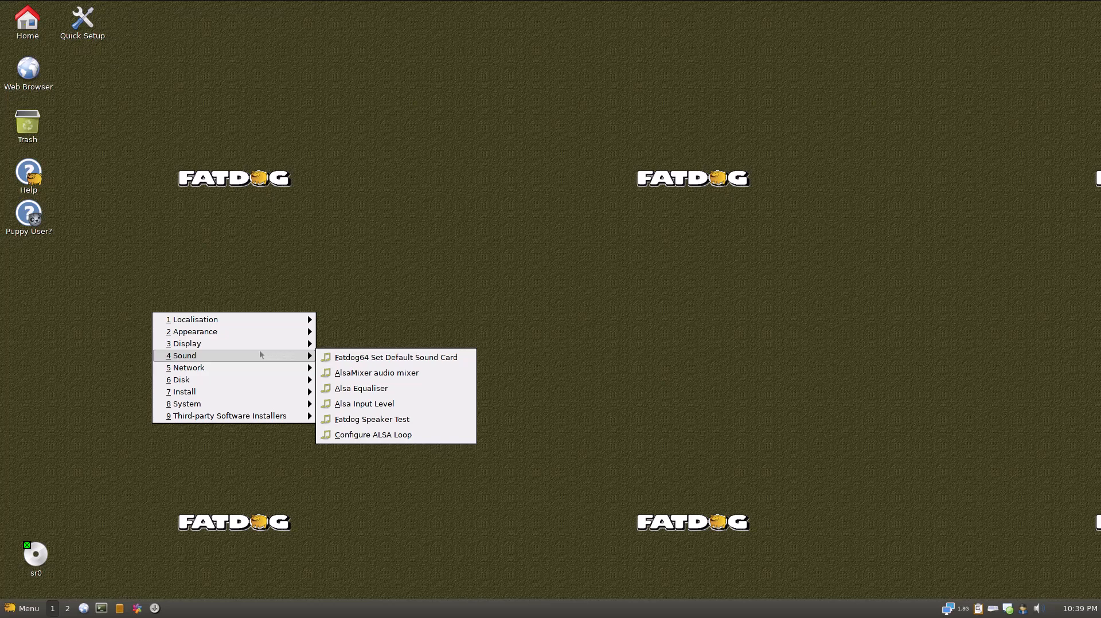
pyautogui.moveTo(247, 354)
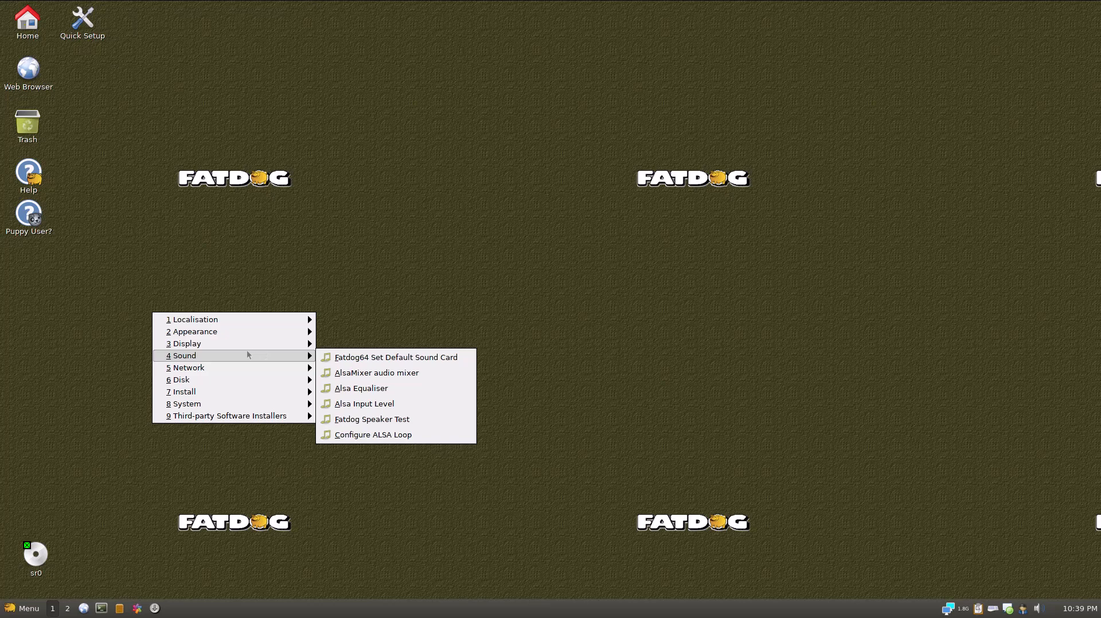
pyautogui.moveTo(235, 354)
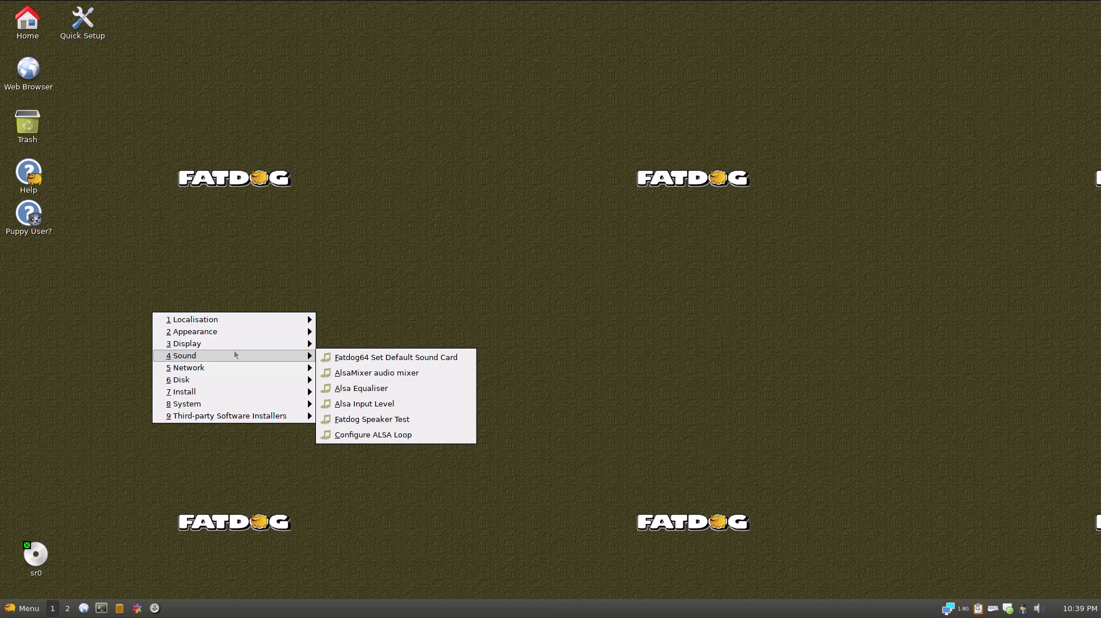
pyautogui.moveTo(223, 356)
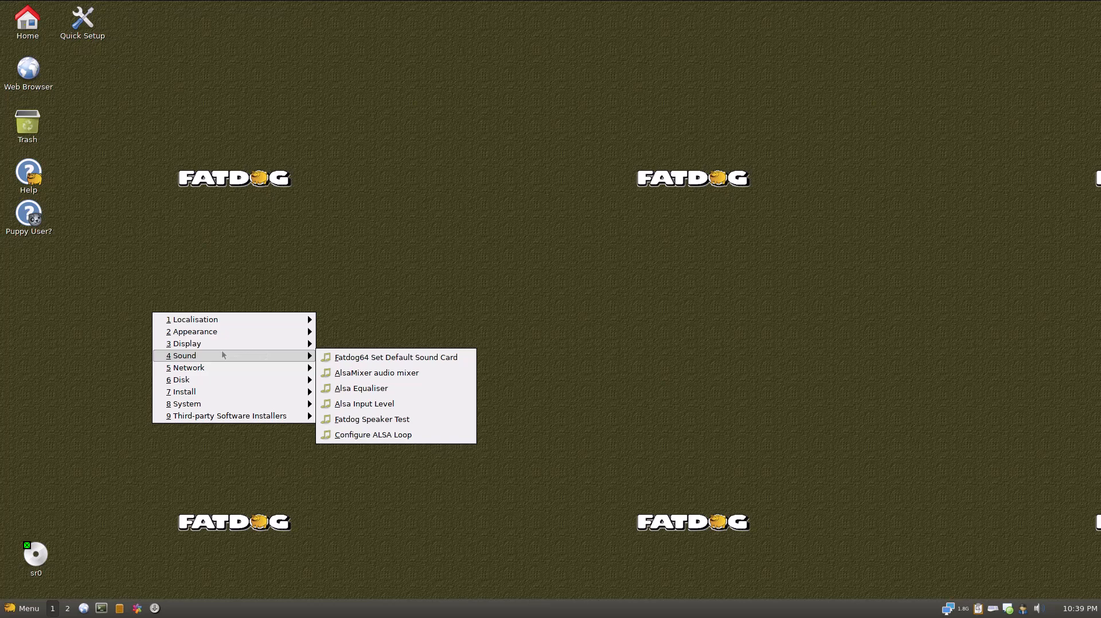
pyautogui.moveTo(212, 354)
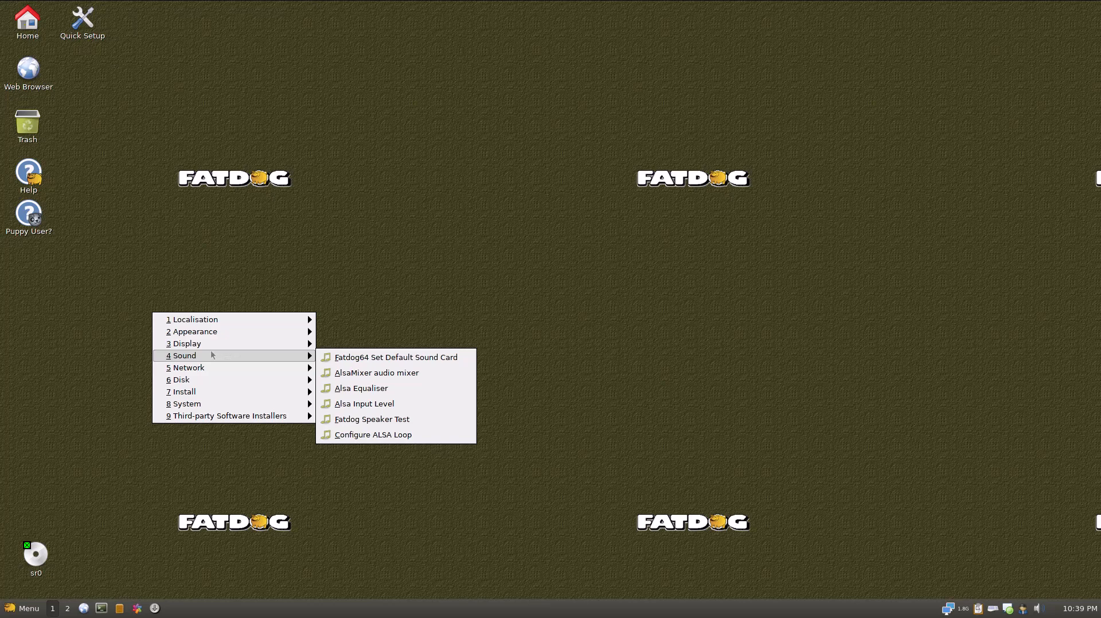
pyautogui.moveTo(203, 355)
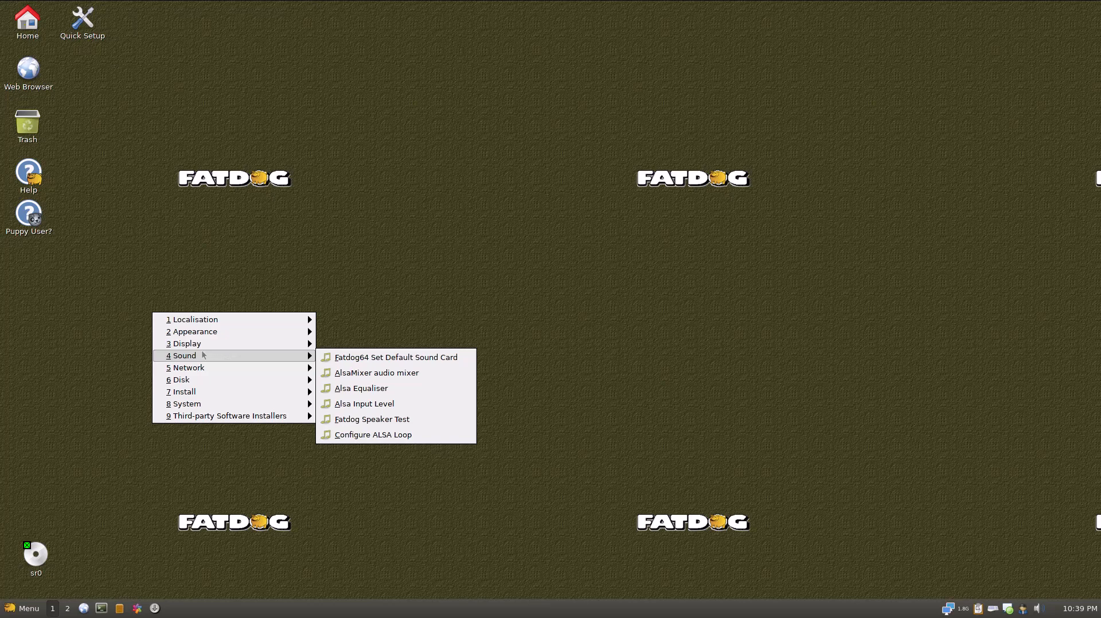
pyautogui.moveTo(200, 355)
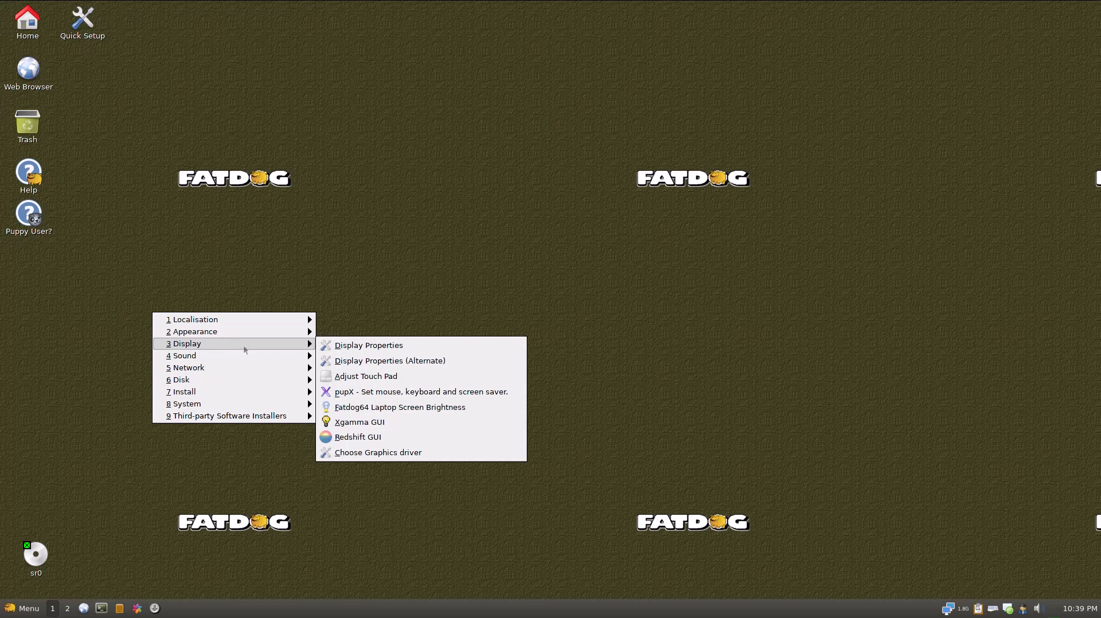
pyautogui.moveTo(340, 349)
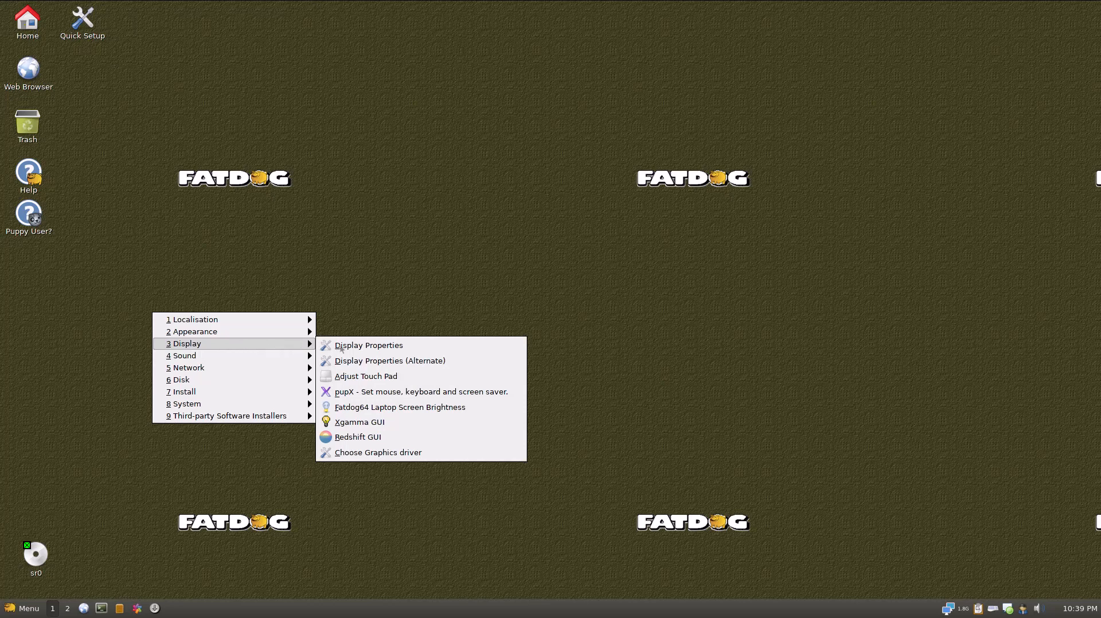
pyautogui.moveTo(399, 407)
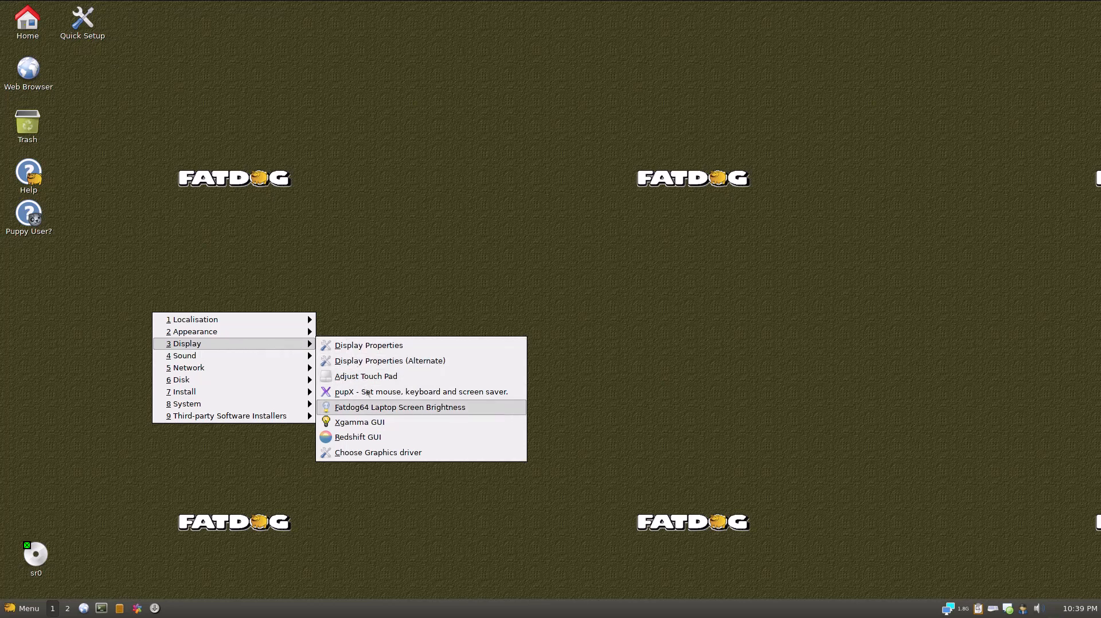
pyautogui.moveTo(358, 436)
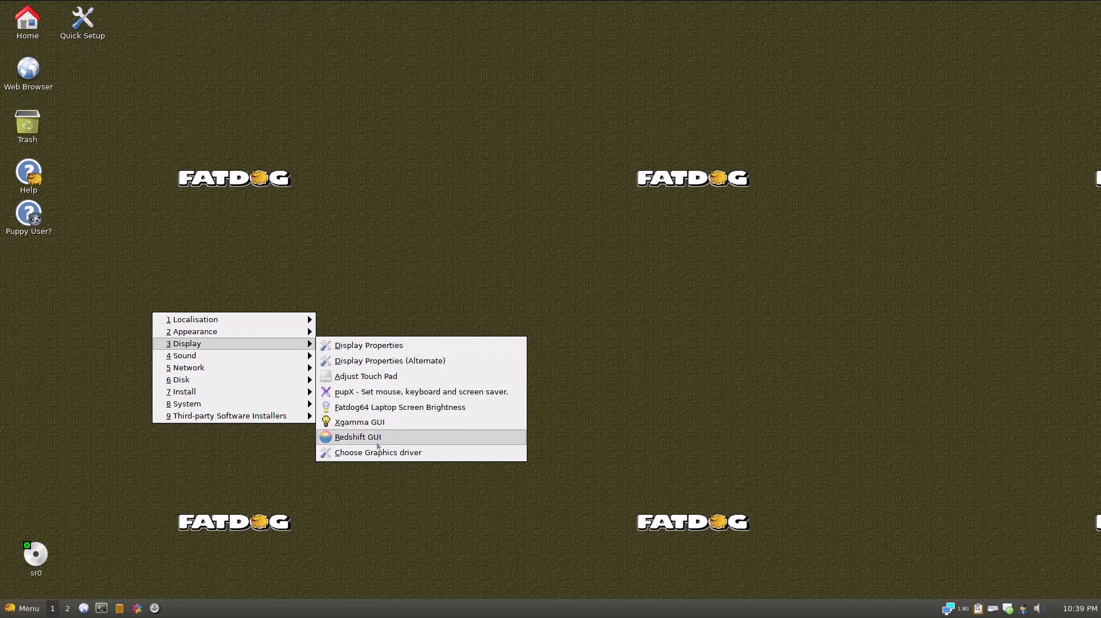
pyautogui.moveTo(358, 436)
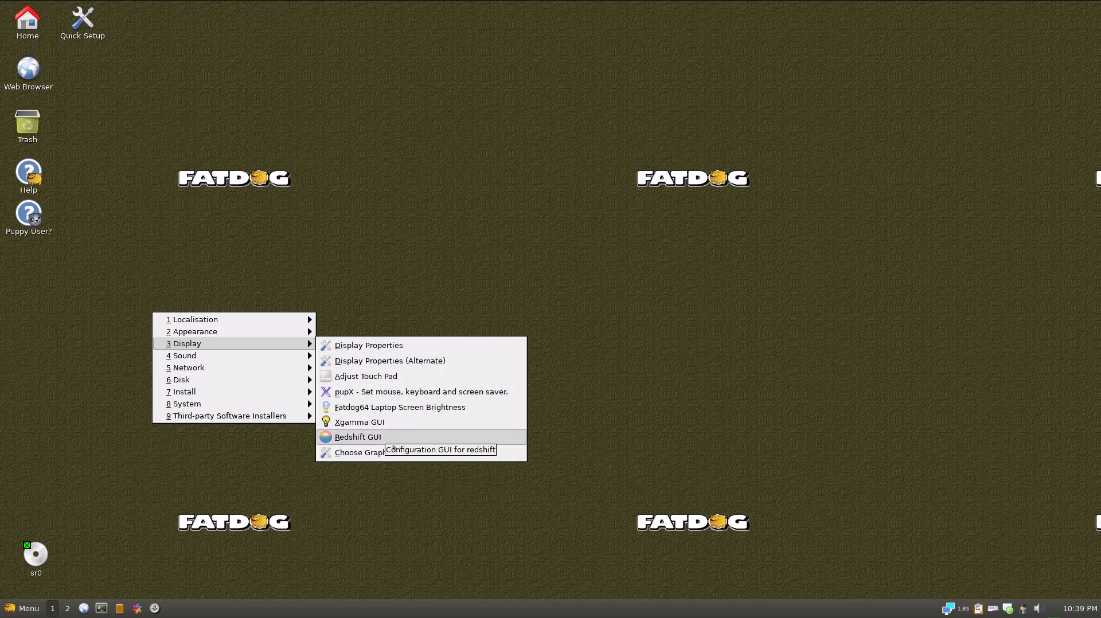
pyautogui.moveTo(402, 424)
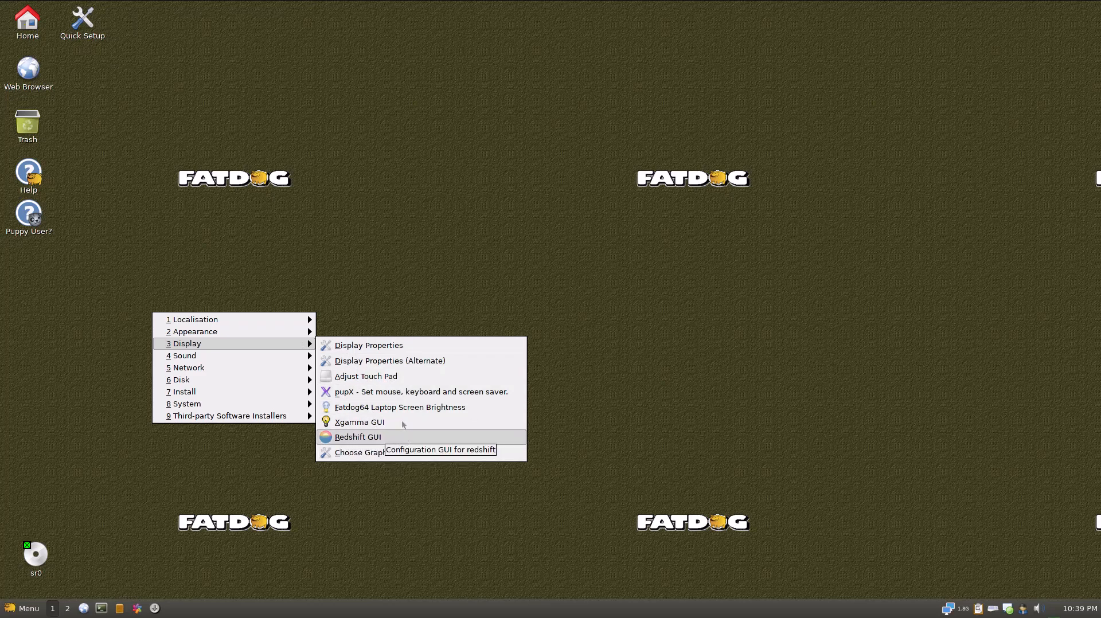
pyautogui.moveTo(365, 376)
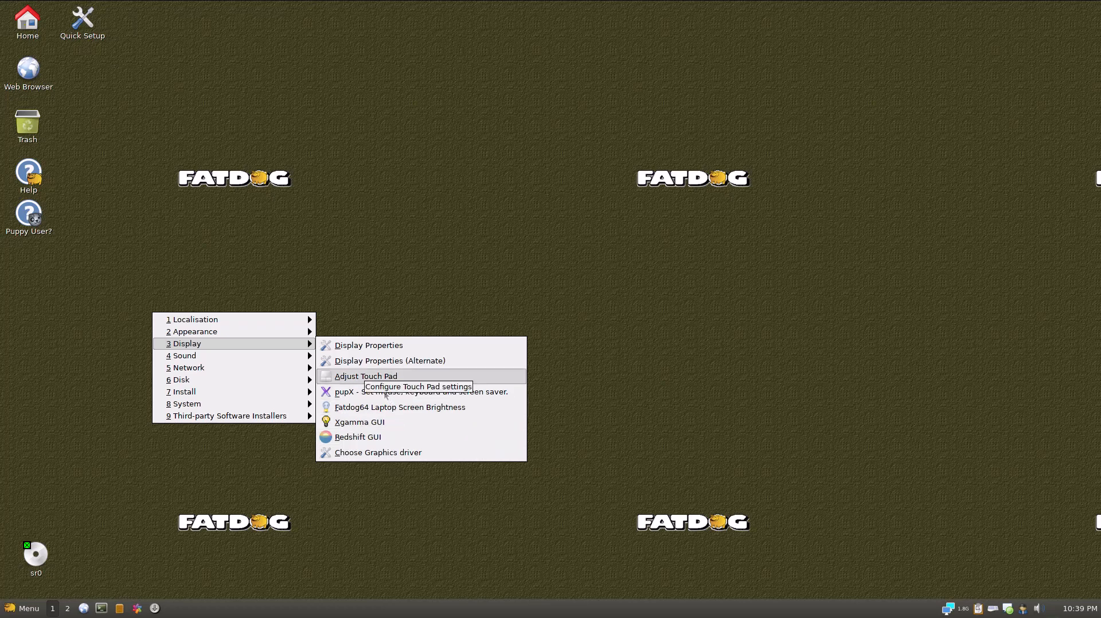
pyautogui.moveTo(365, 372)
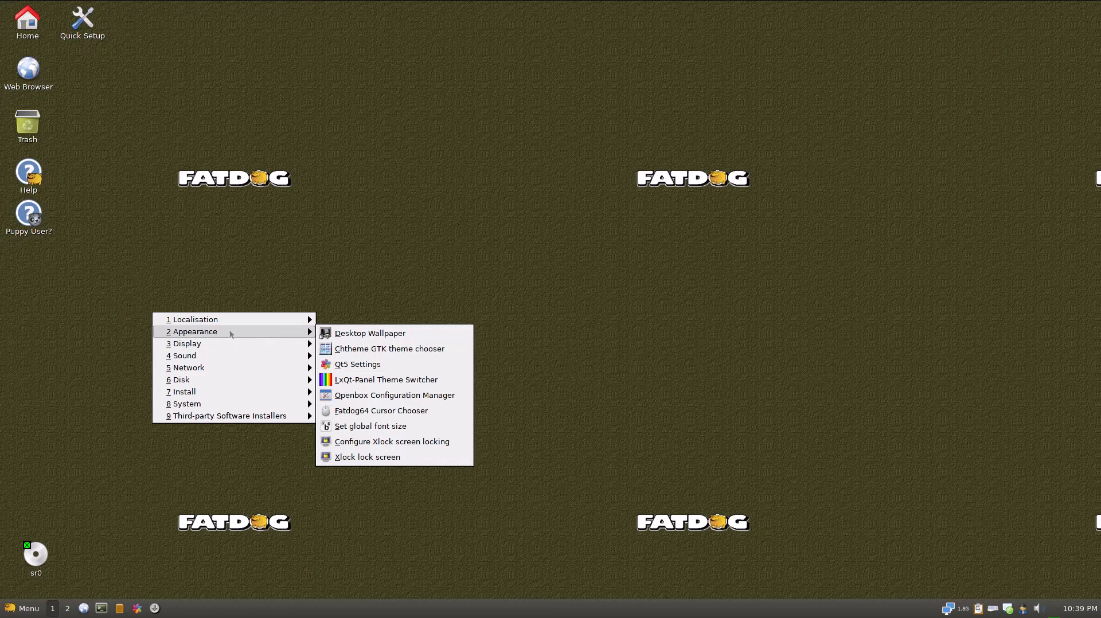
pyautogui.moveTo(234, 308)
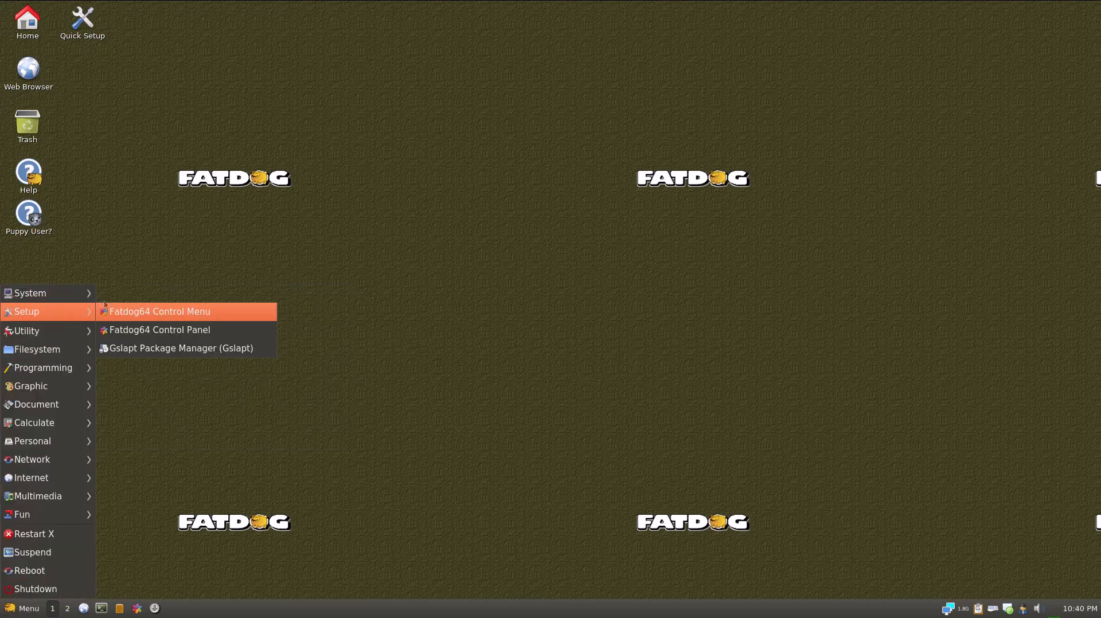
pyautogui.moveTo(158, 329)
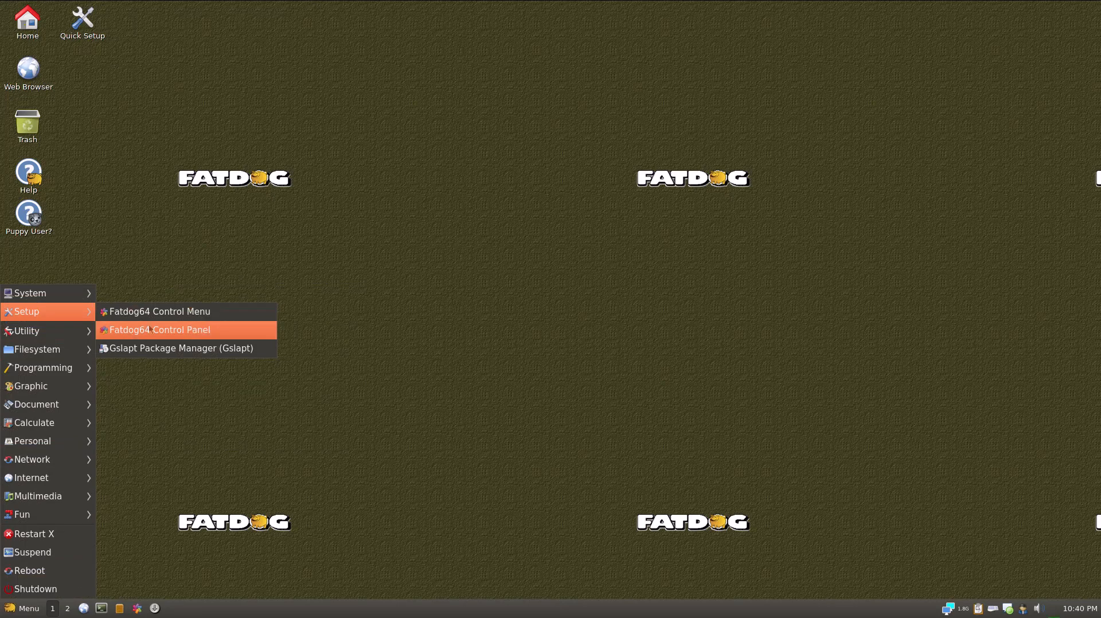
# Browse Control Panel's Appearance, Third-party Installers, System, Install and Disk categories.
pyautogui.click(159, 330)
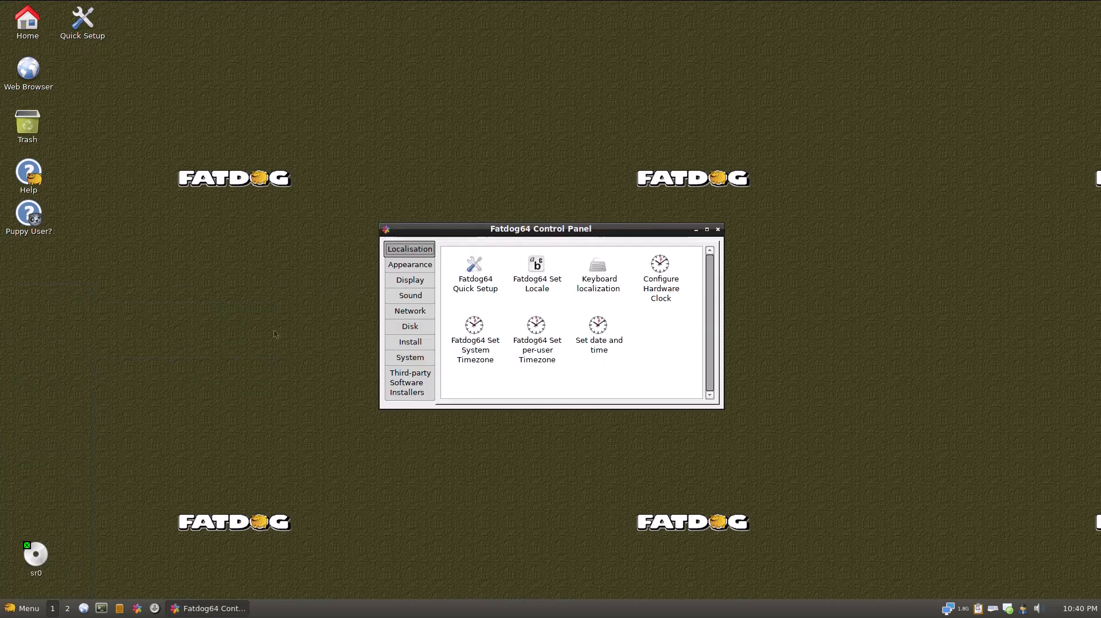
pyautogui.moveTo(739, 424)
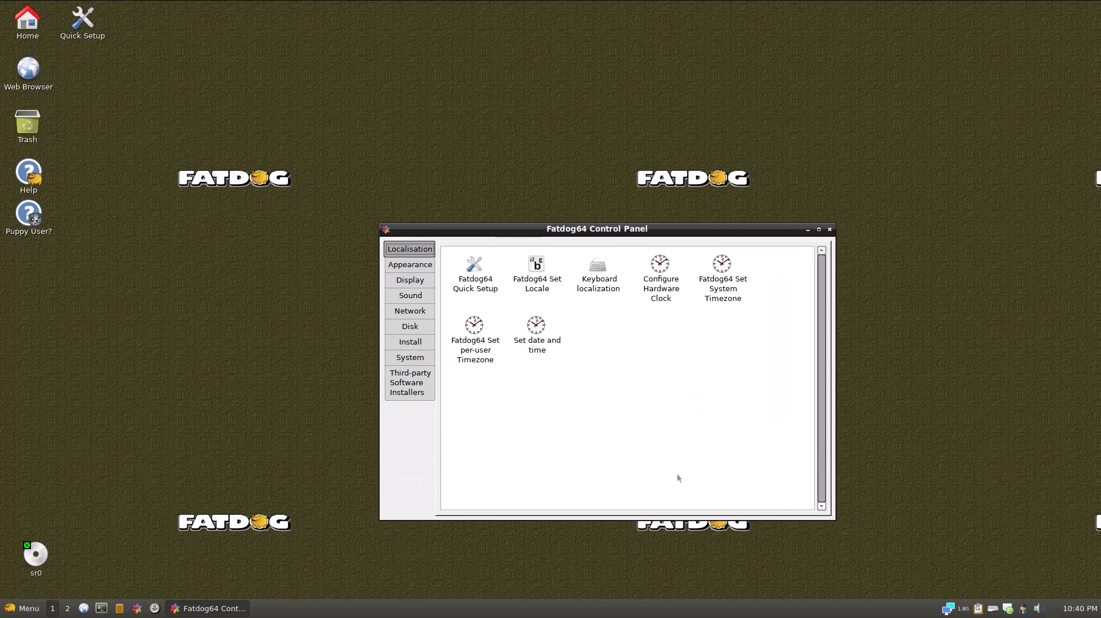
pyautogui.moveTo(490, 412)
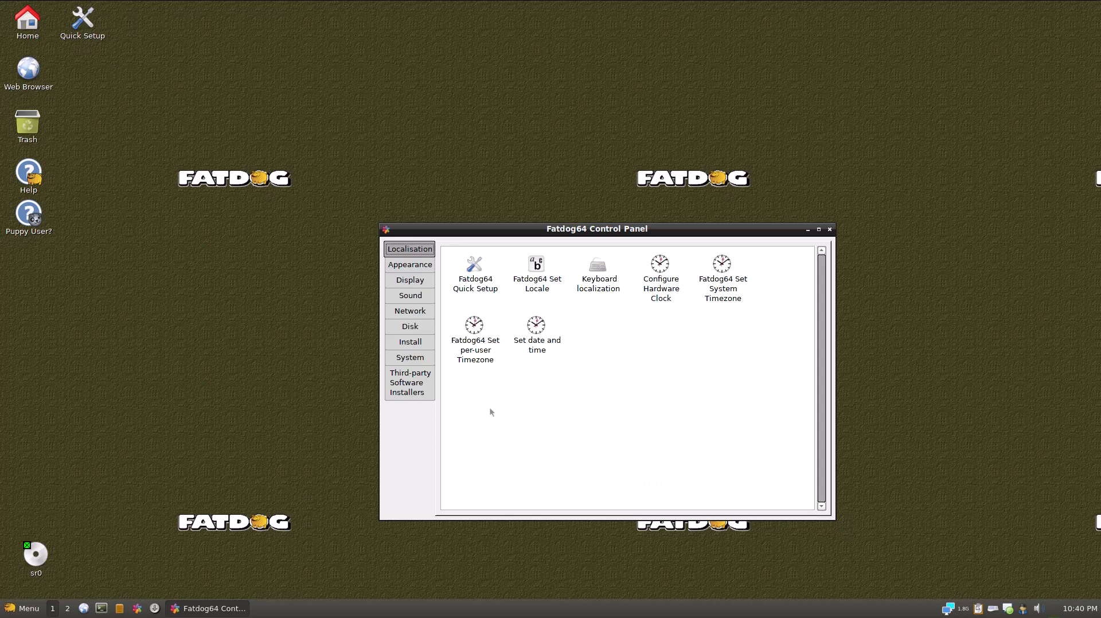
pyautogui.click(409, 265)
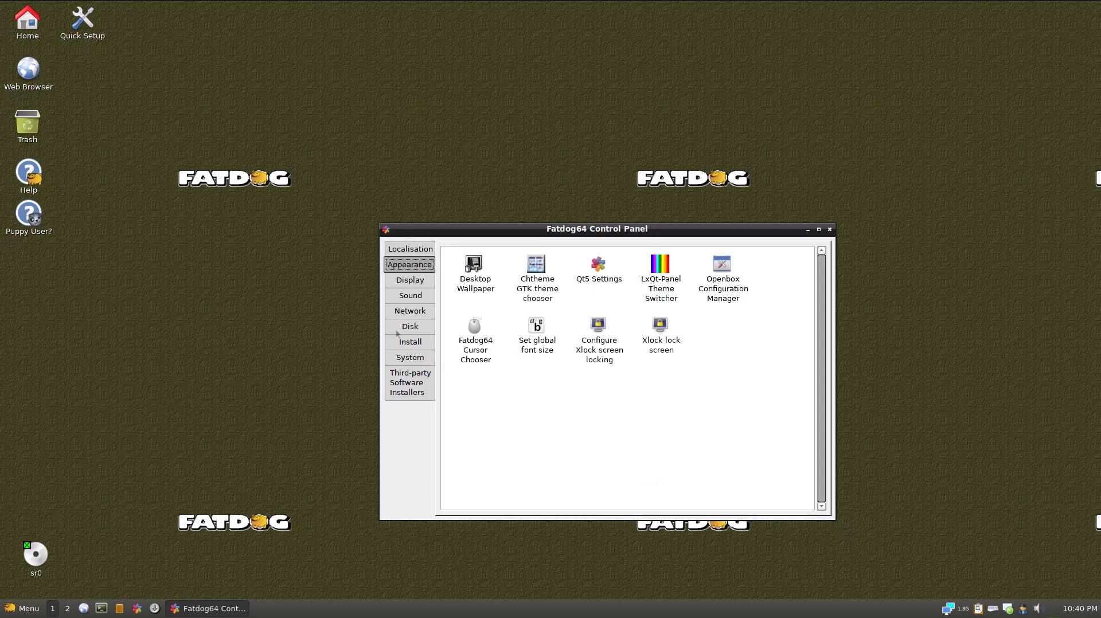
pyautogui.click(409, 382)
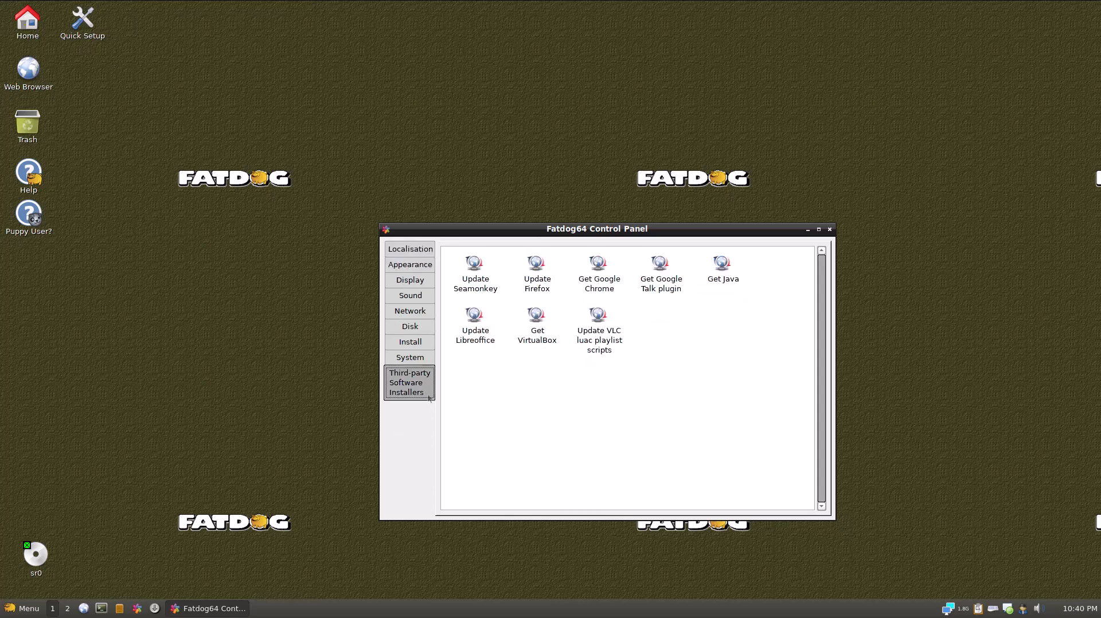
pyautogui.moveTo(480, 381)
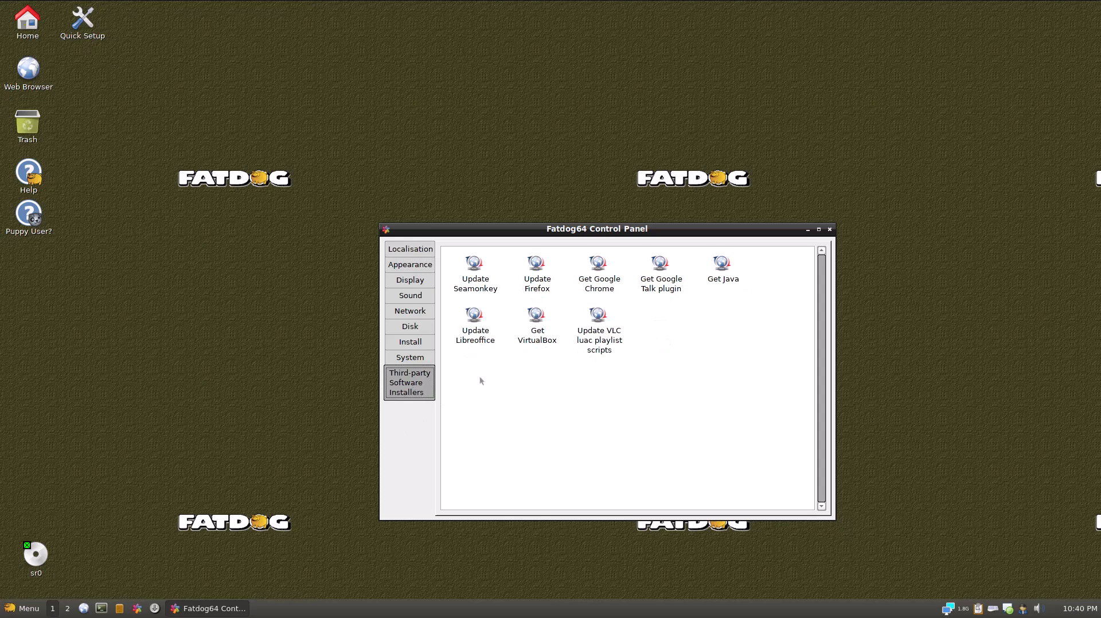
pyautogui.moveTo(522, 349)
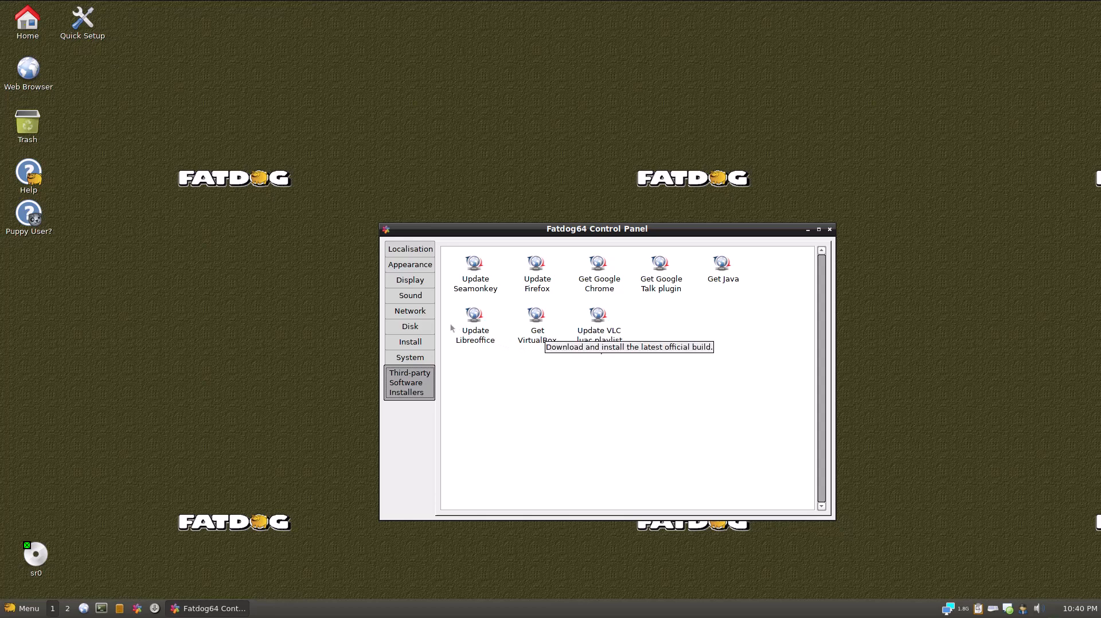
pyautogui.moveTo(410, 295)
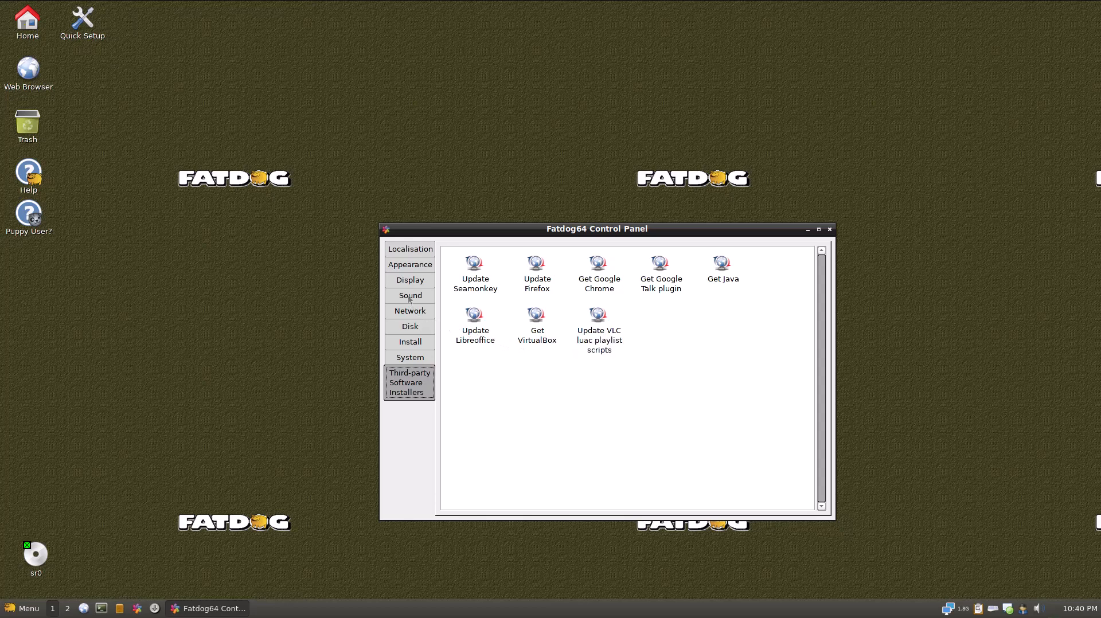
pyautogui.click(410, 358)
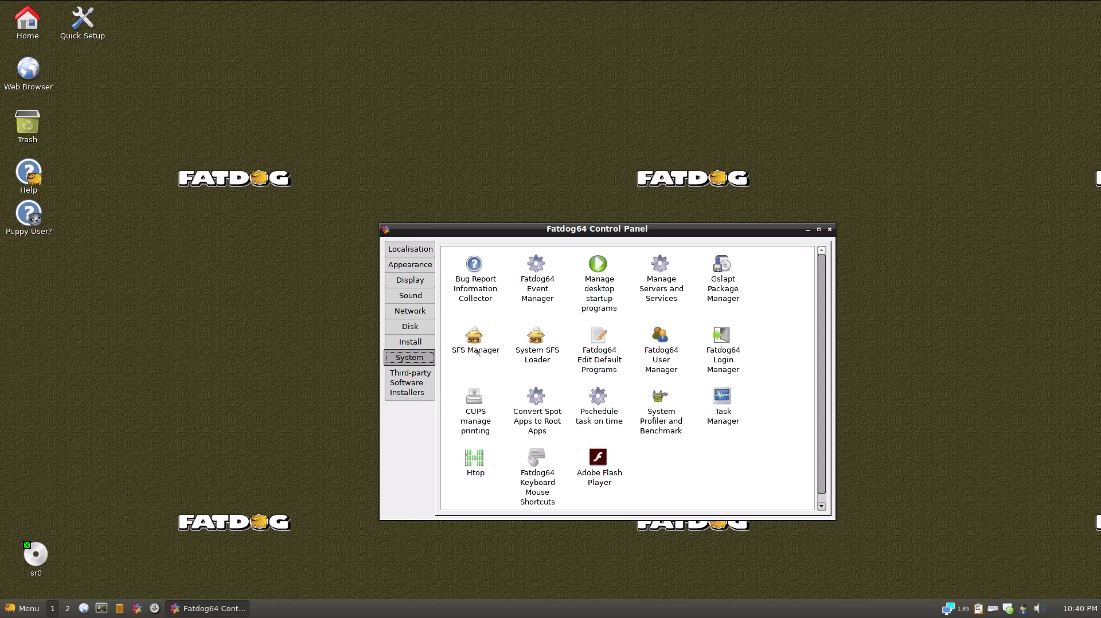
pyautogui.moveTo(637, 457)
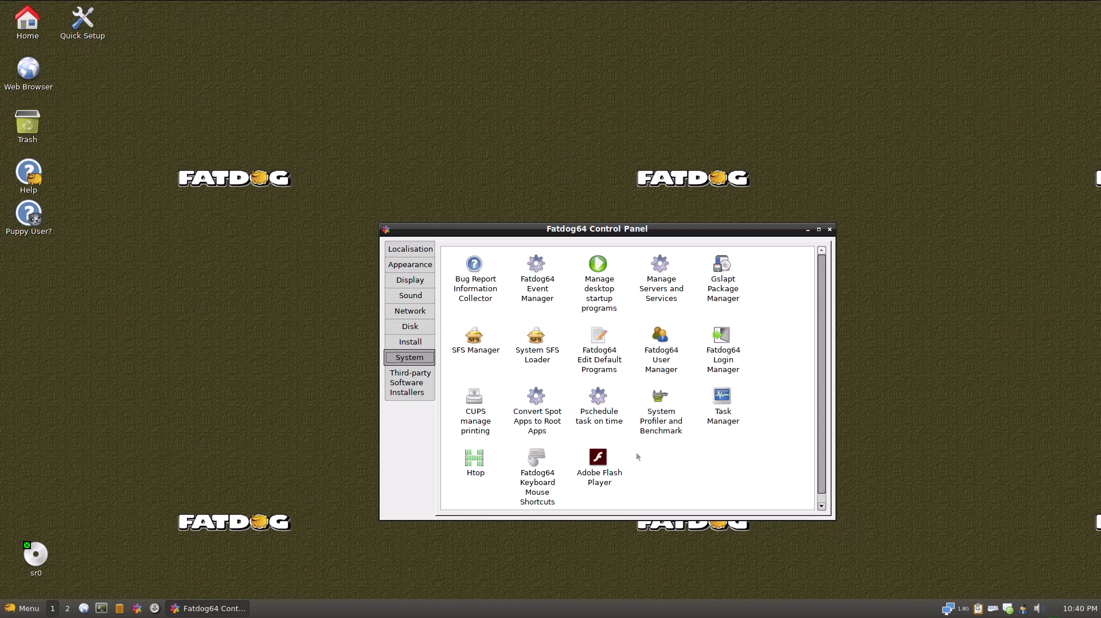
pyautogui.moveTo(608, 460)
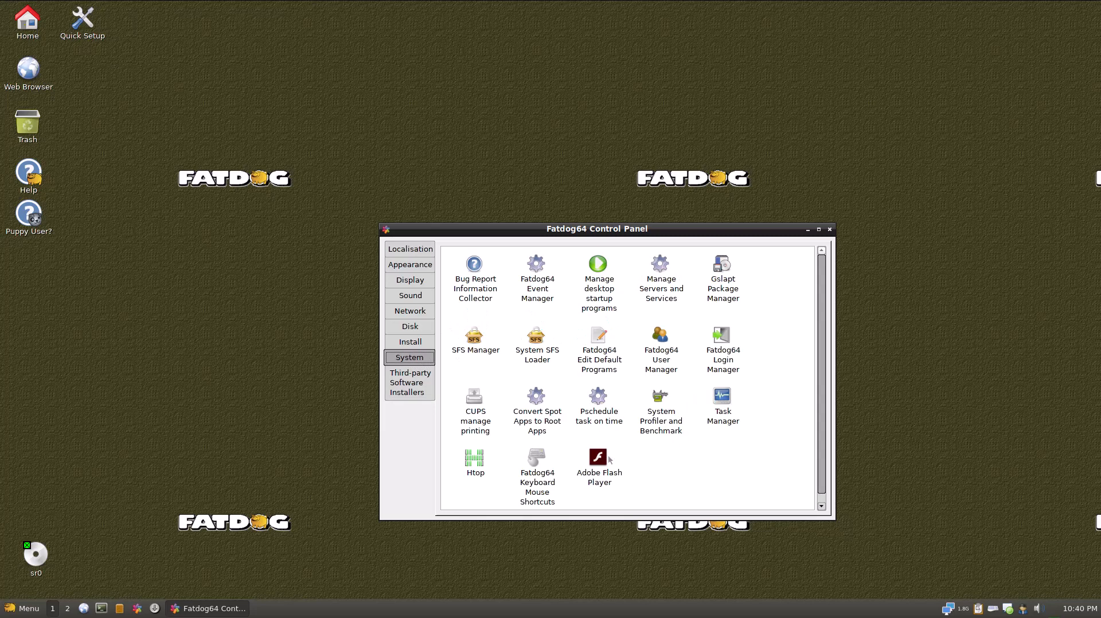
pyautogui.moveTo(656, 306)
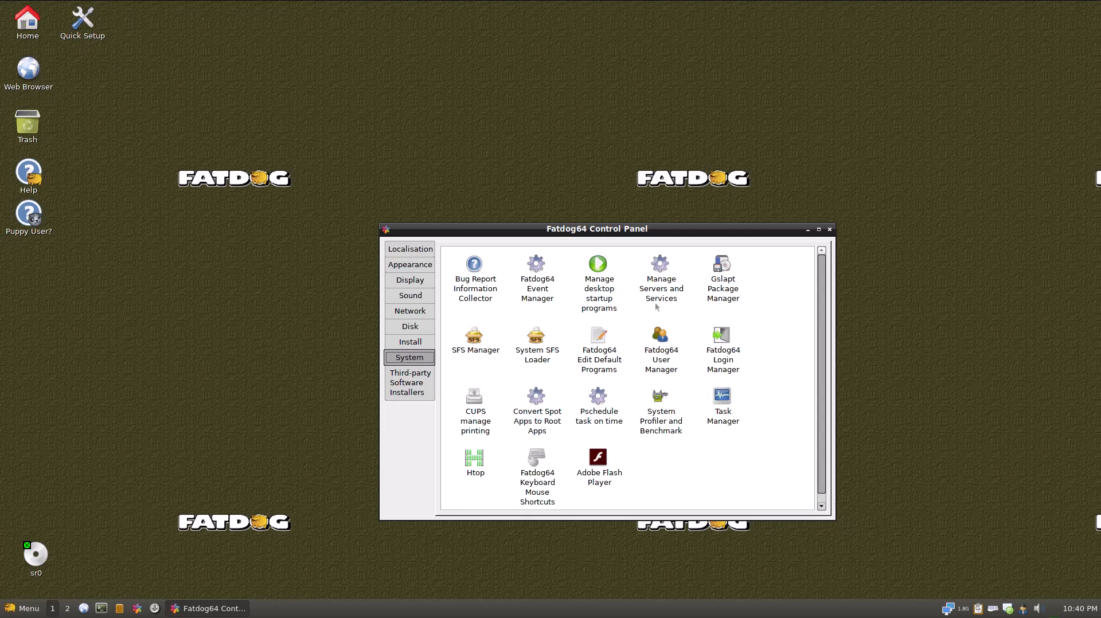
pyautogui.click(409, 341)
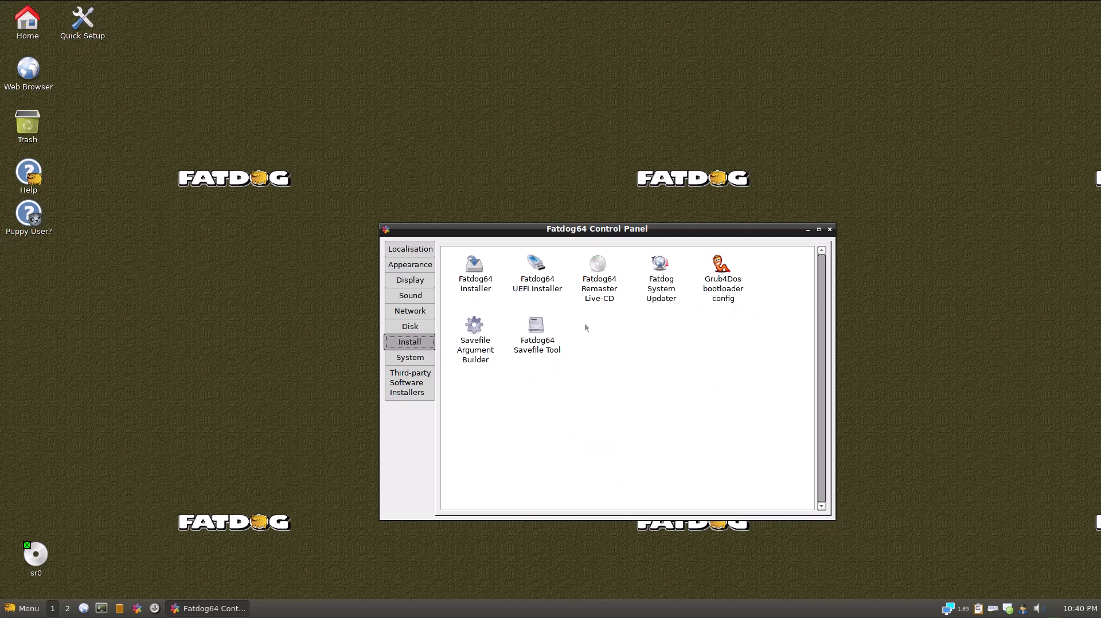
pyautogui.click(410, 326)
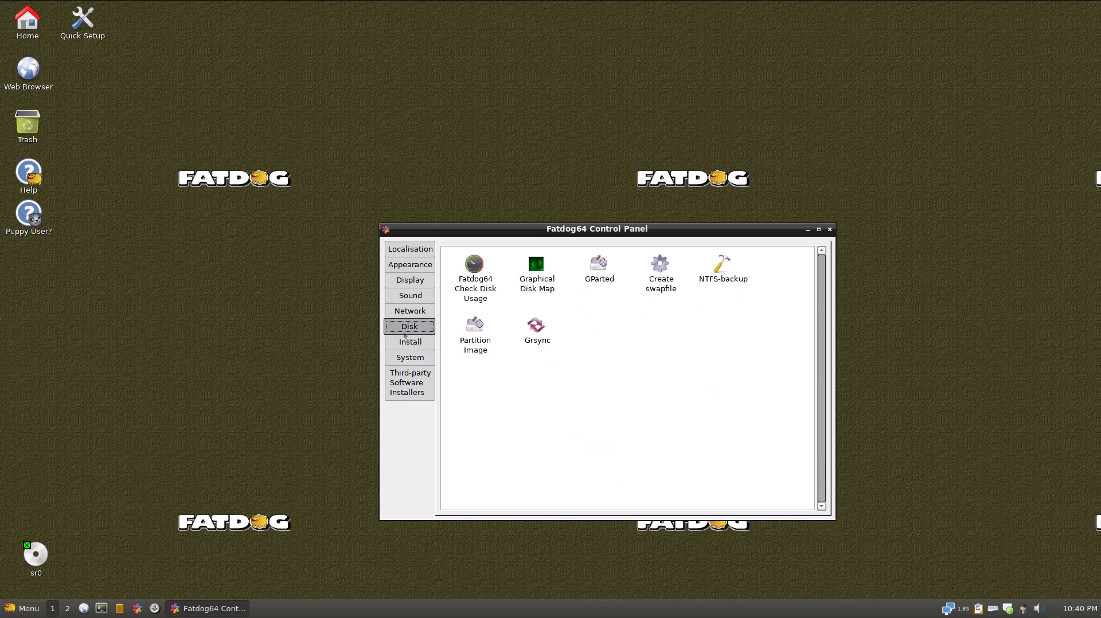
pyautogui.moveTo(631, 315)
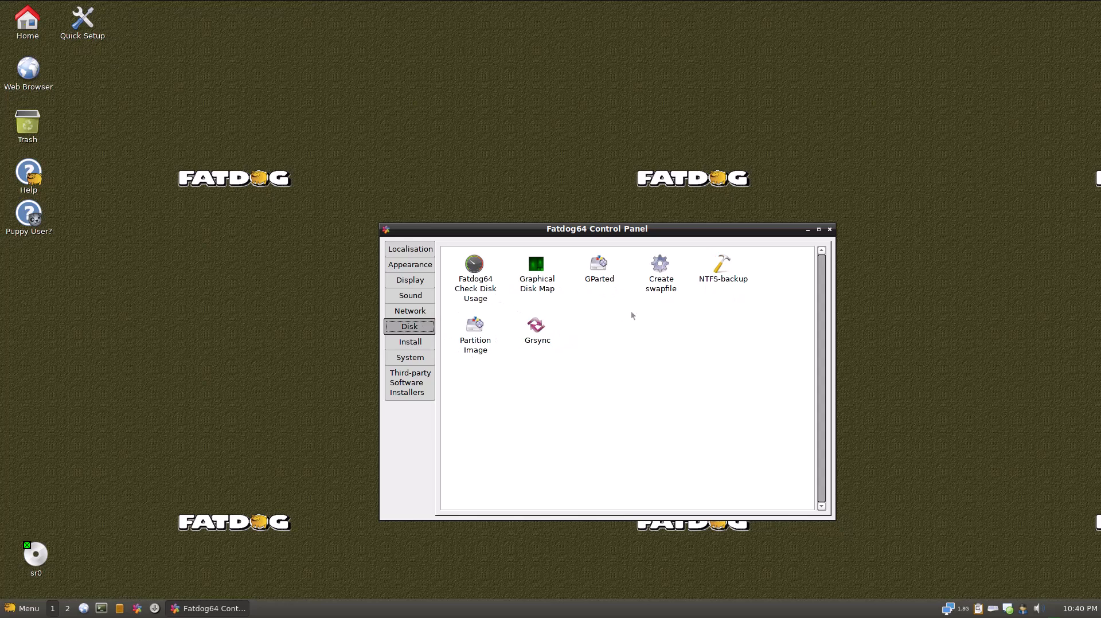
# Launch NTFS-backup from the disk tools, then exit it.
pyautogui.click(722, 274)
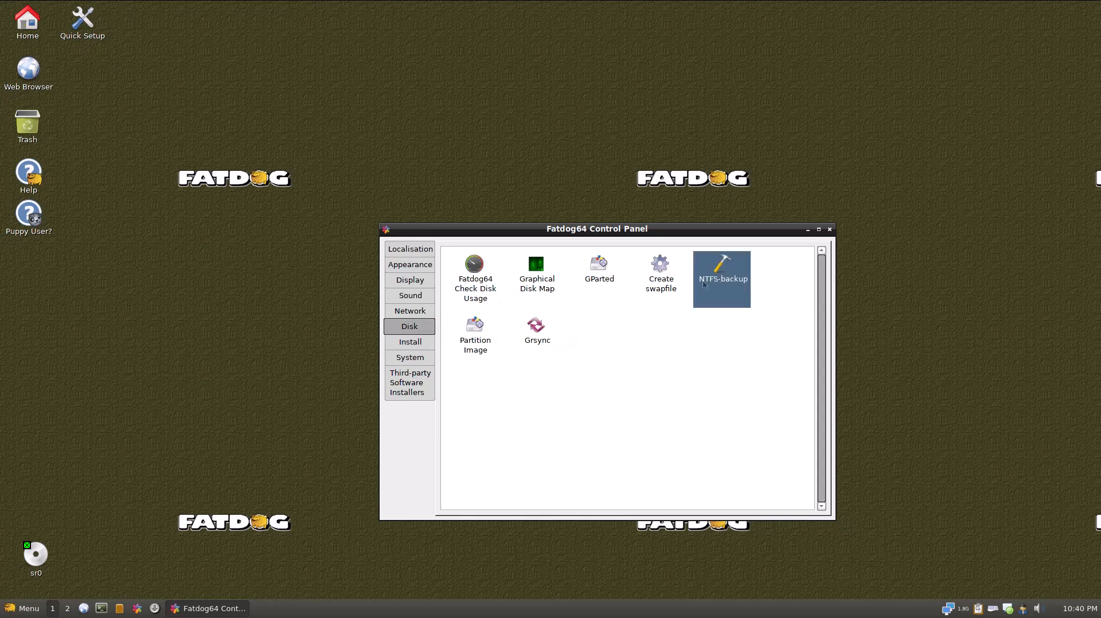
pyautogui.doubleClick(721, 274)
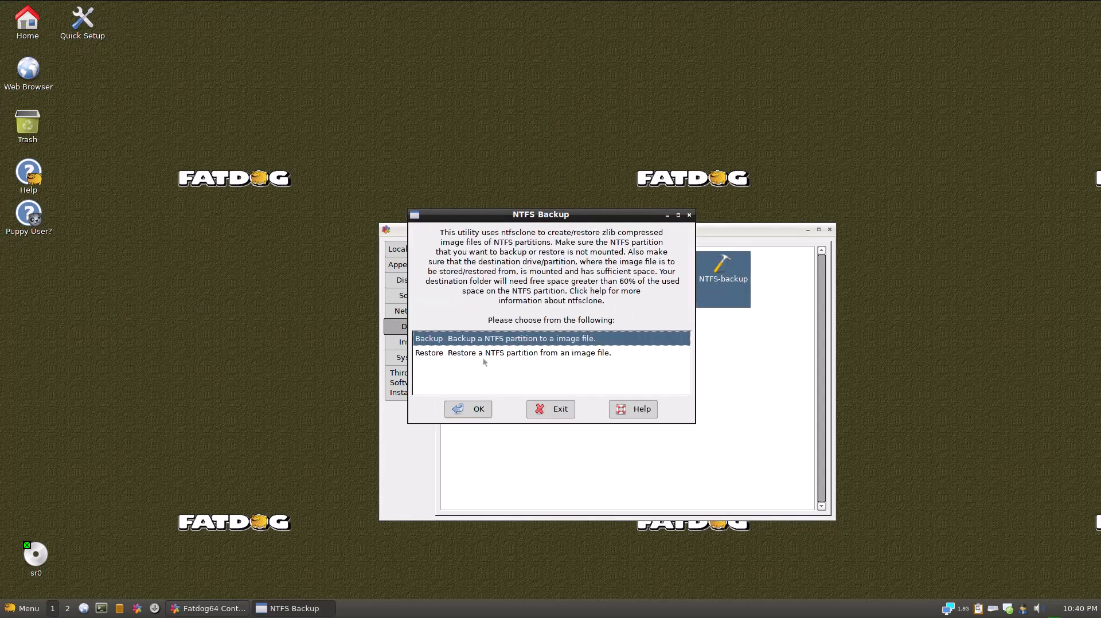
pyautogui.moveTo(606, 394)
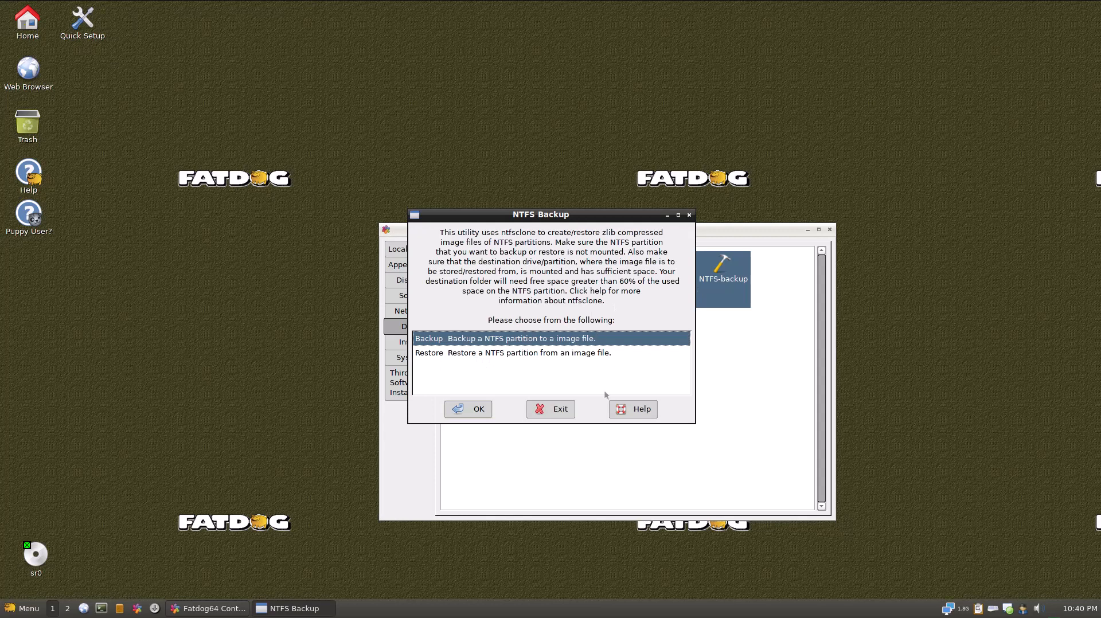
pyautogui.click(559, 408)
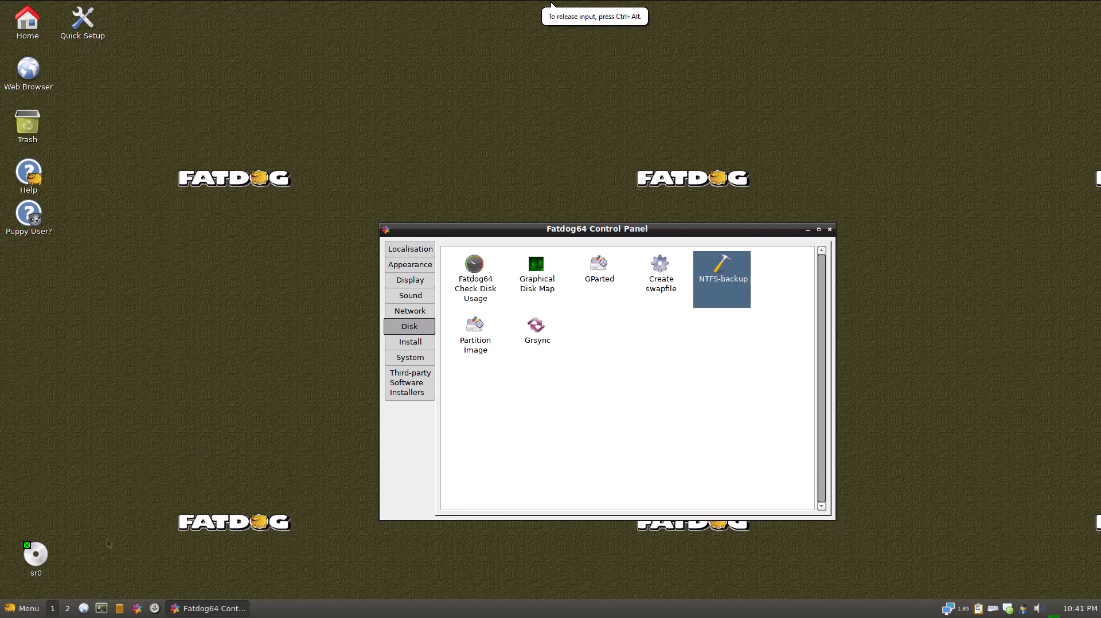
pyautogui.moveTo(167, 341)
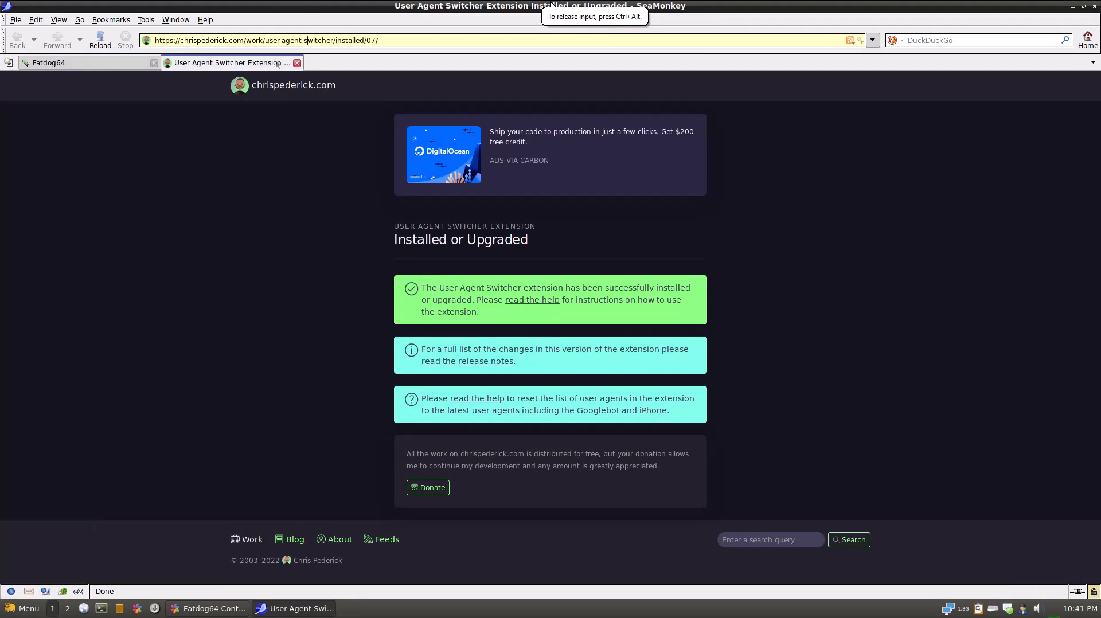
pyautogui.click(266, 40)
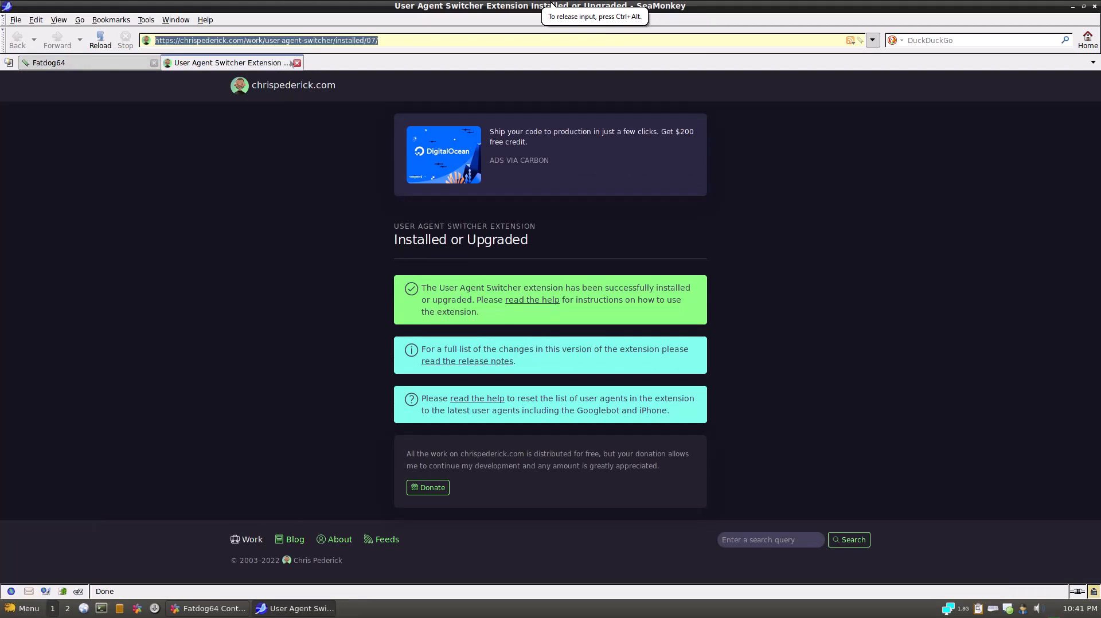
pyautogui.write('https://')
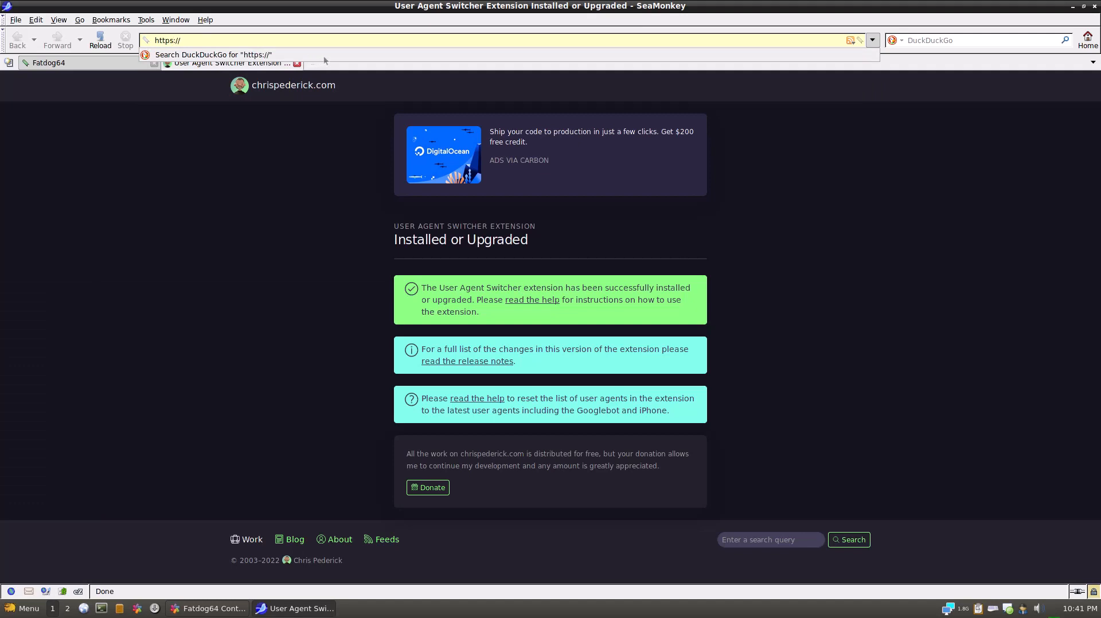
pyautogui.write('distro')
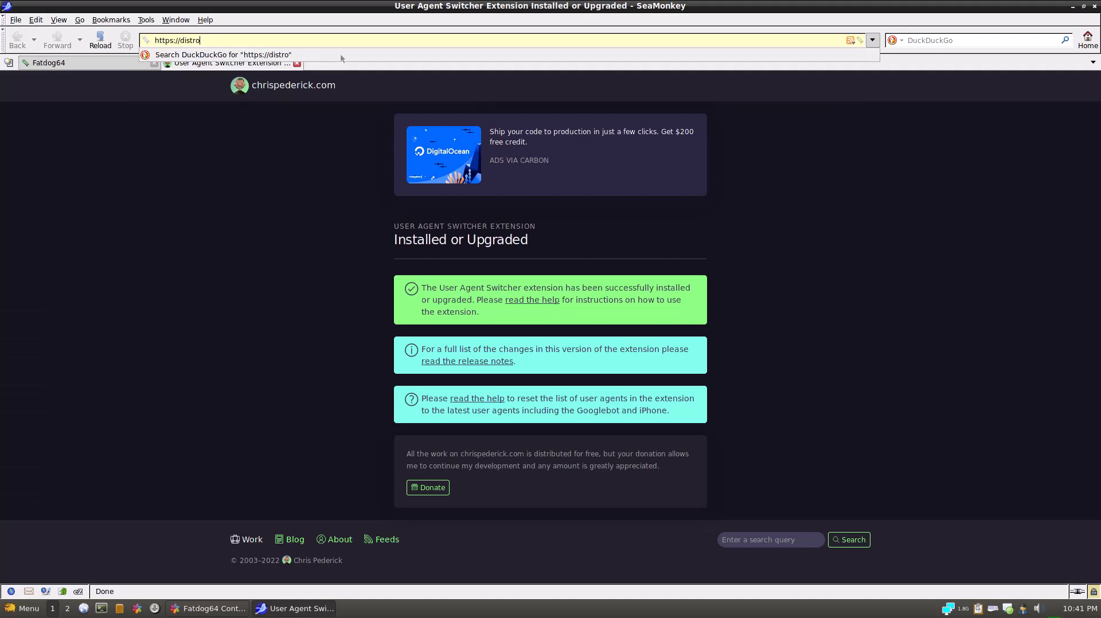
pyautogui.write('.ibi')
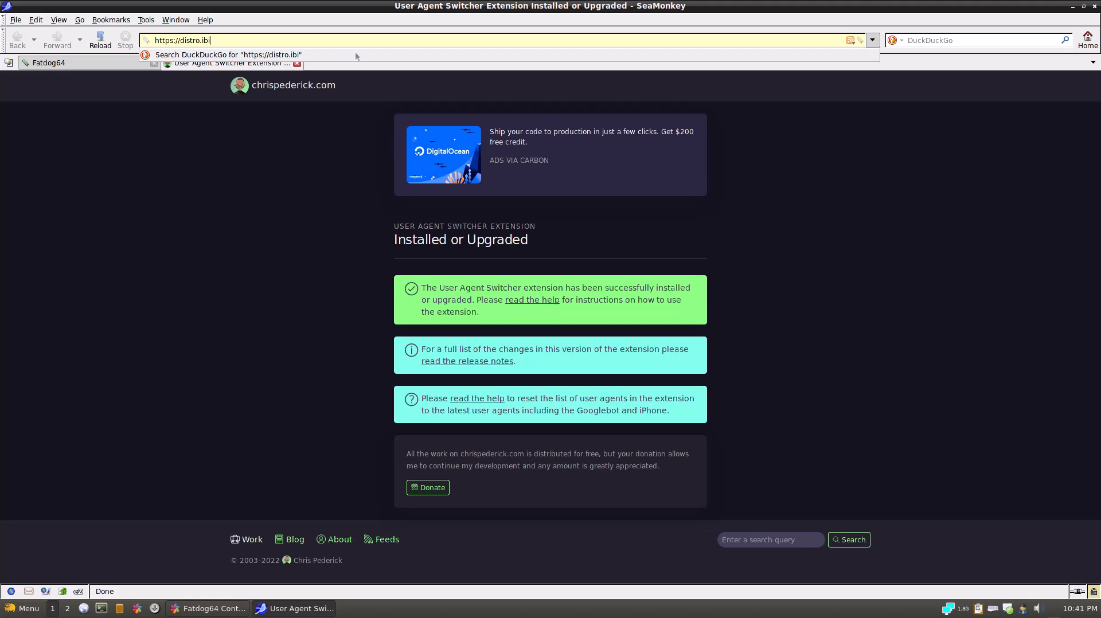
pyautogui.write('blio.org/fatdog/web/')
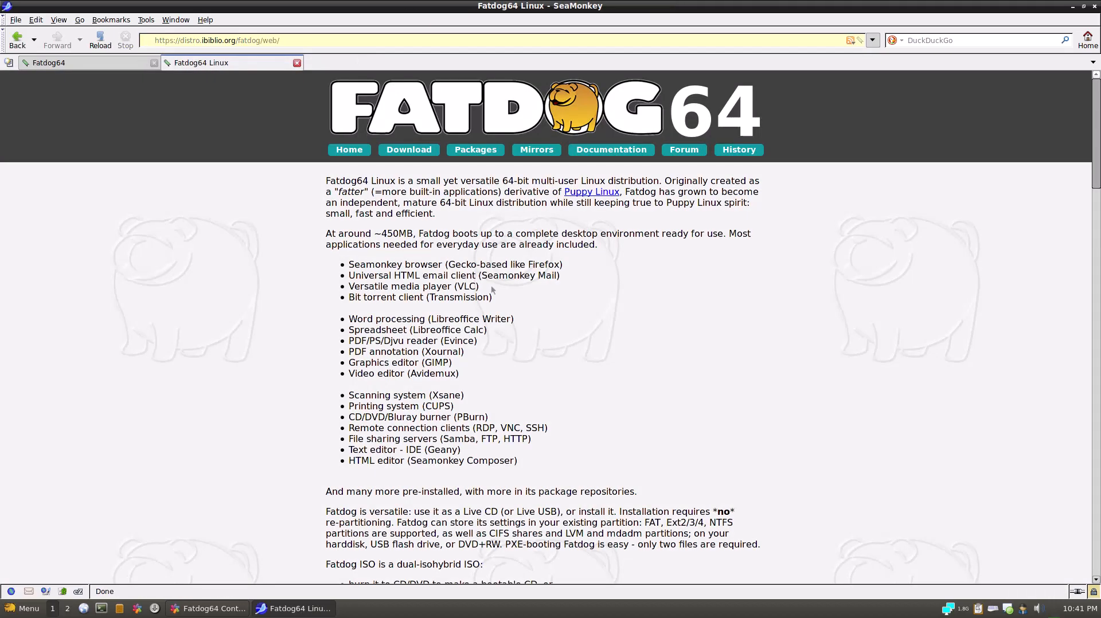
pyautogui.moveTo(683, 149)
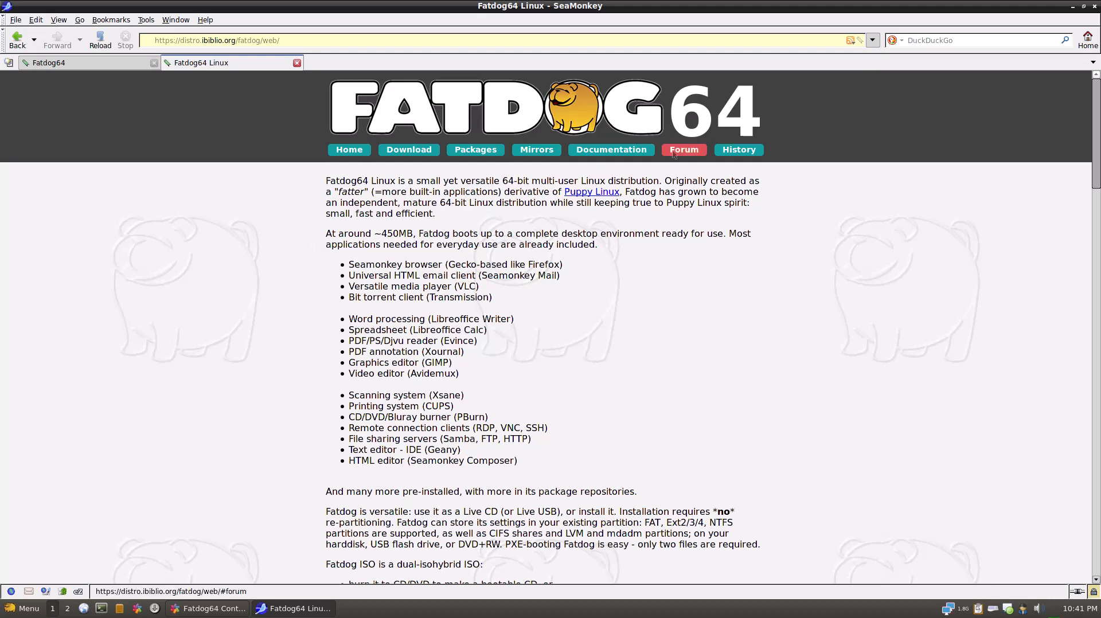
pyautogui.moveTo(737, 150)
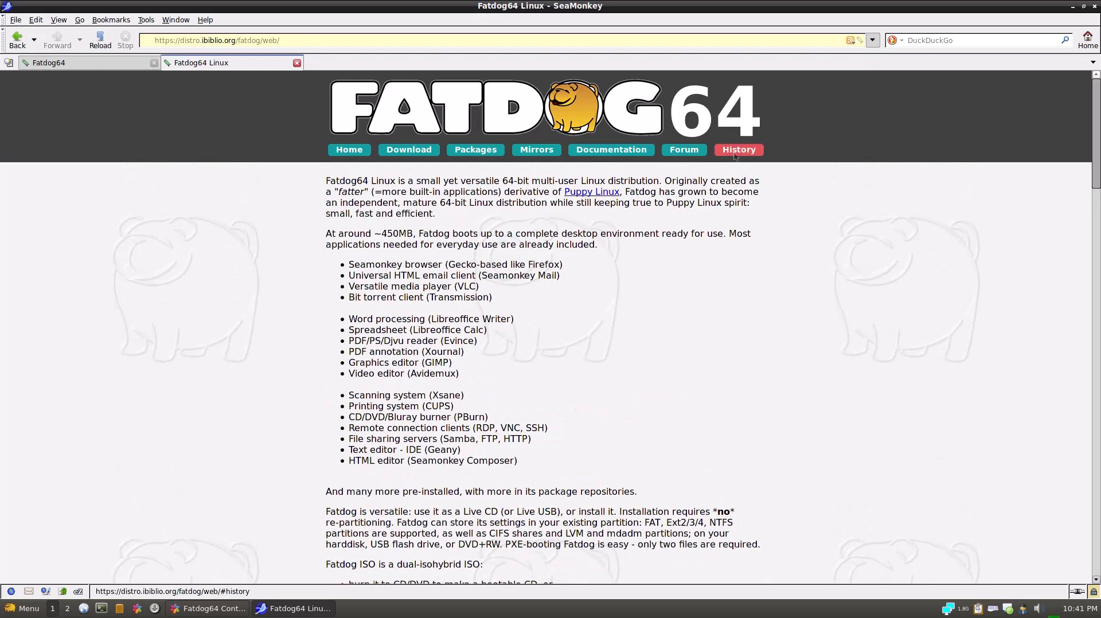
# Jump to the site's History section and open the bkhome.org link in a new tab.
pyautogui.click(737, 150)
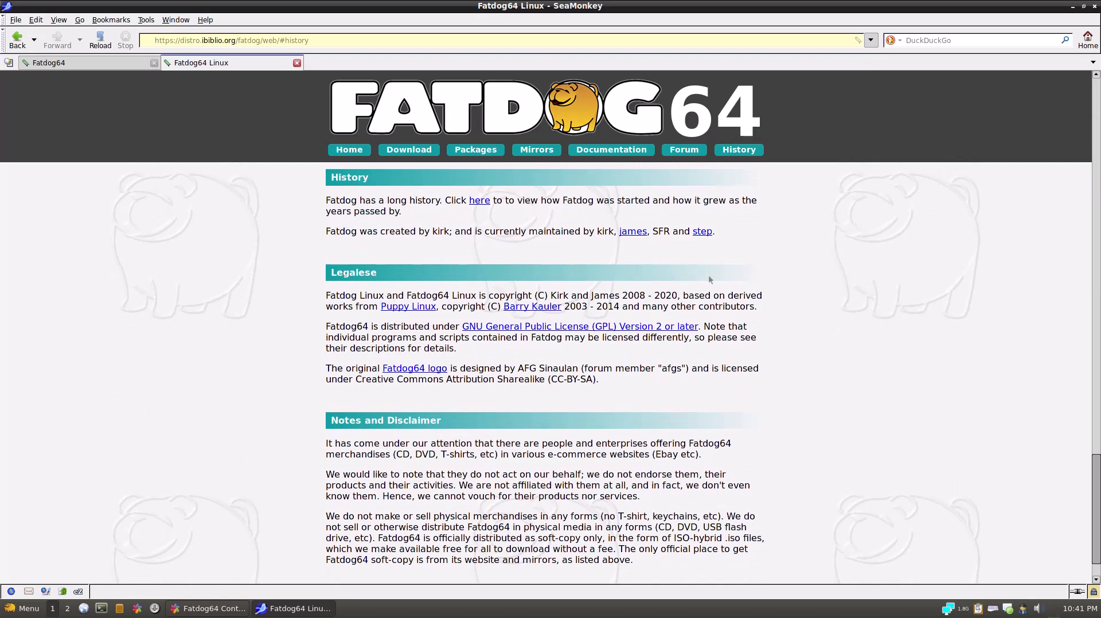
pyautogui.moveTo(407, 306)
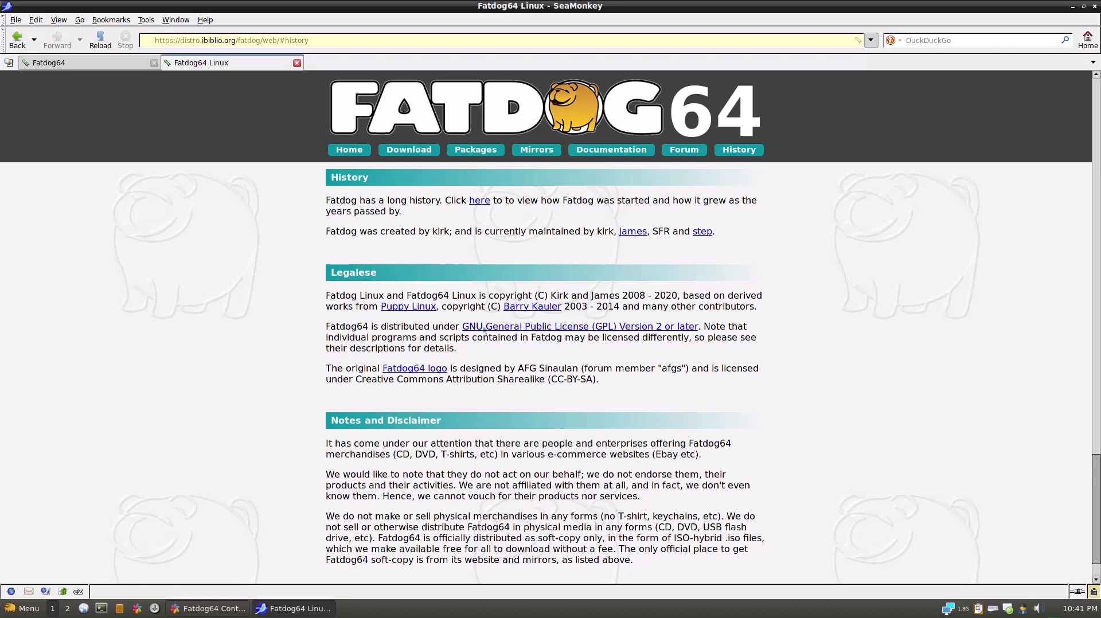
pyautogui.moveTo(531, 306)
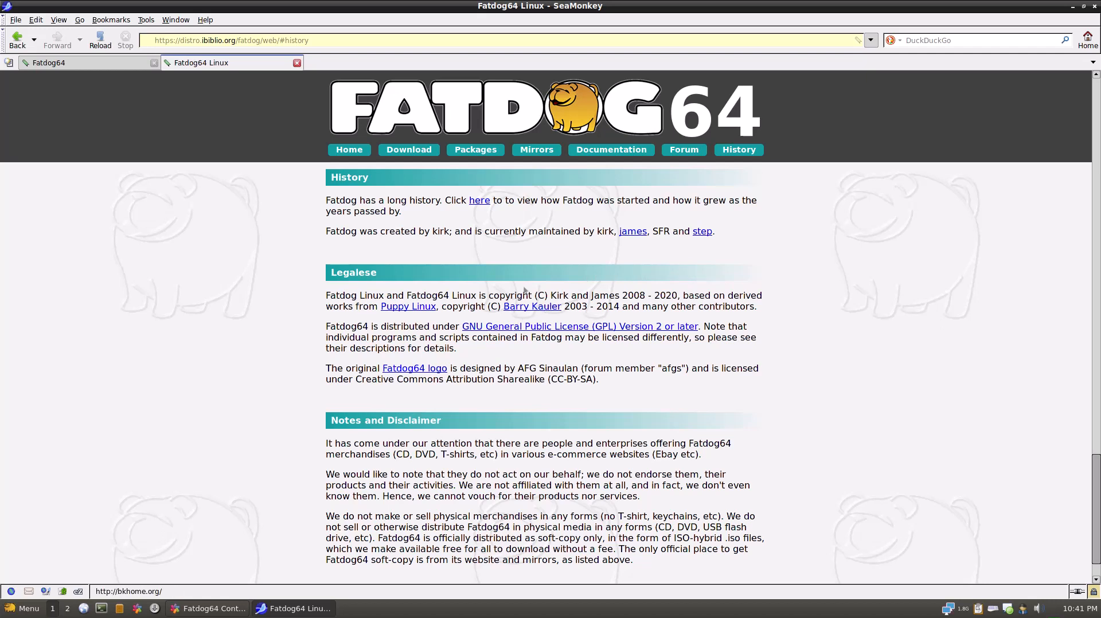
pyautogui.click(532, 306)
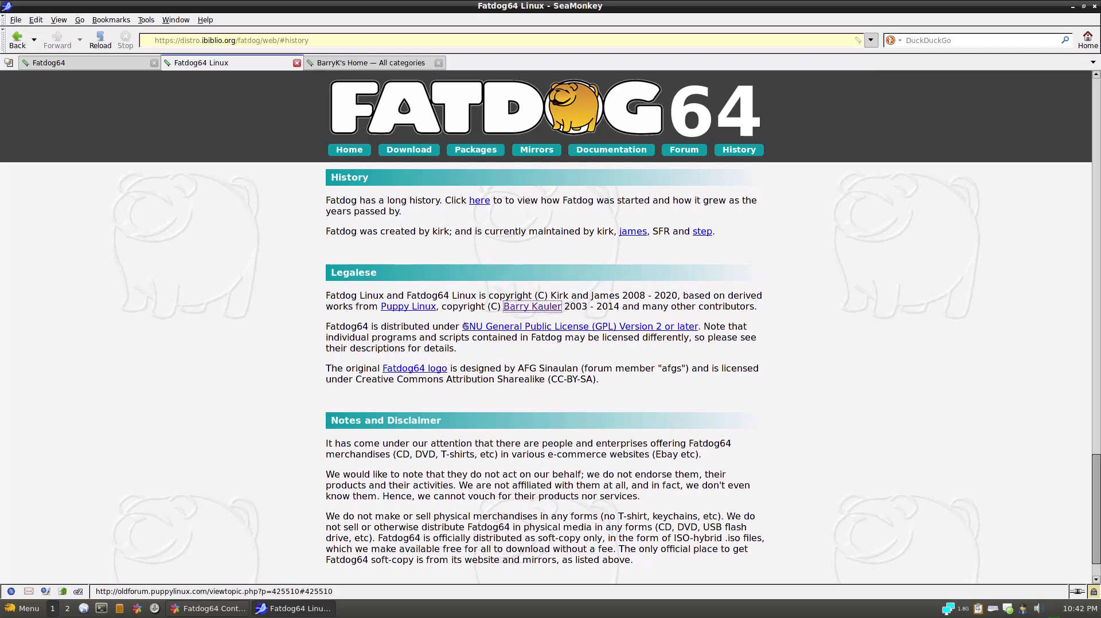
pyautogui.rightClick(584, 105)
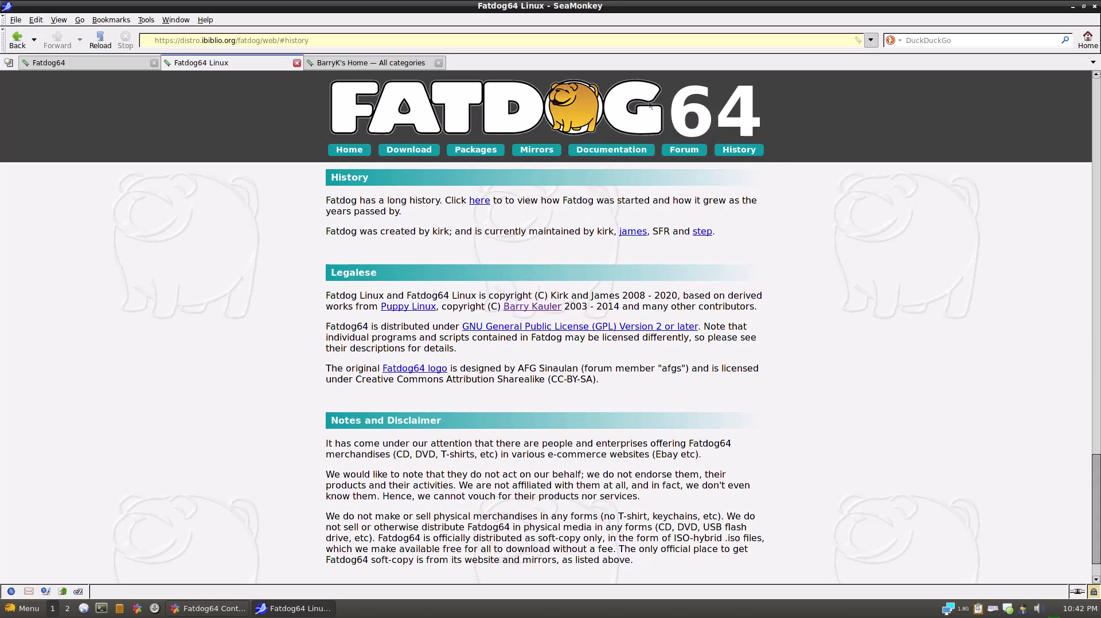
# View the BarryK's Home tab scrolled down, then minimise and restore SeaMonkey.
pyautogui.click(366, 62)
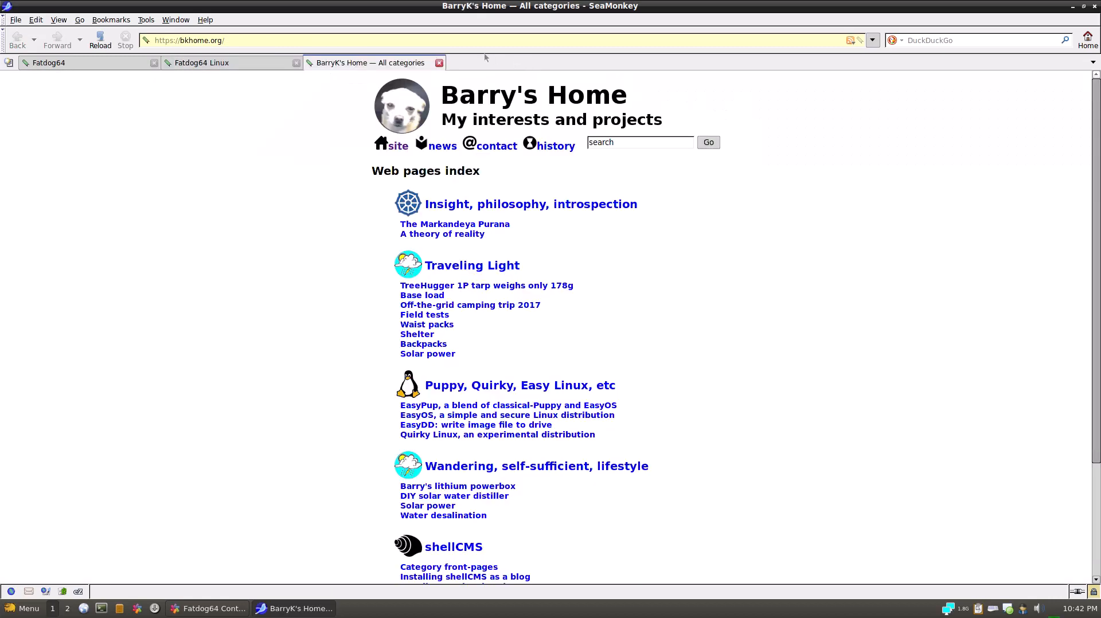
pyautogui.moveTo(372, 63)
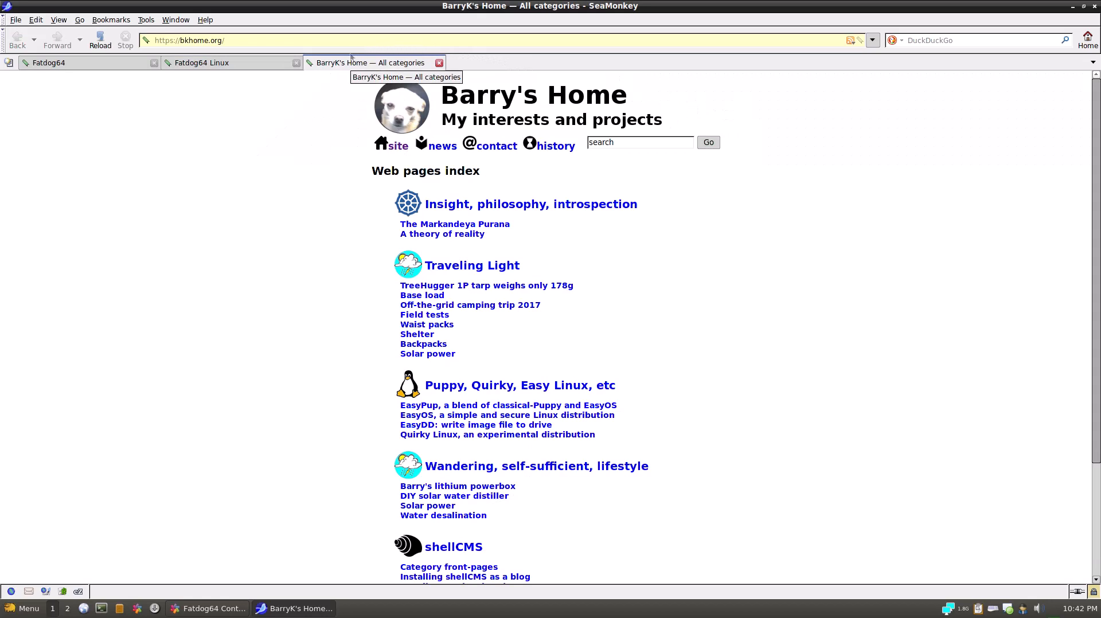
pyautogui.moveTo(579, 274)
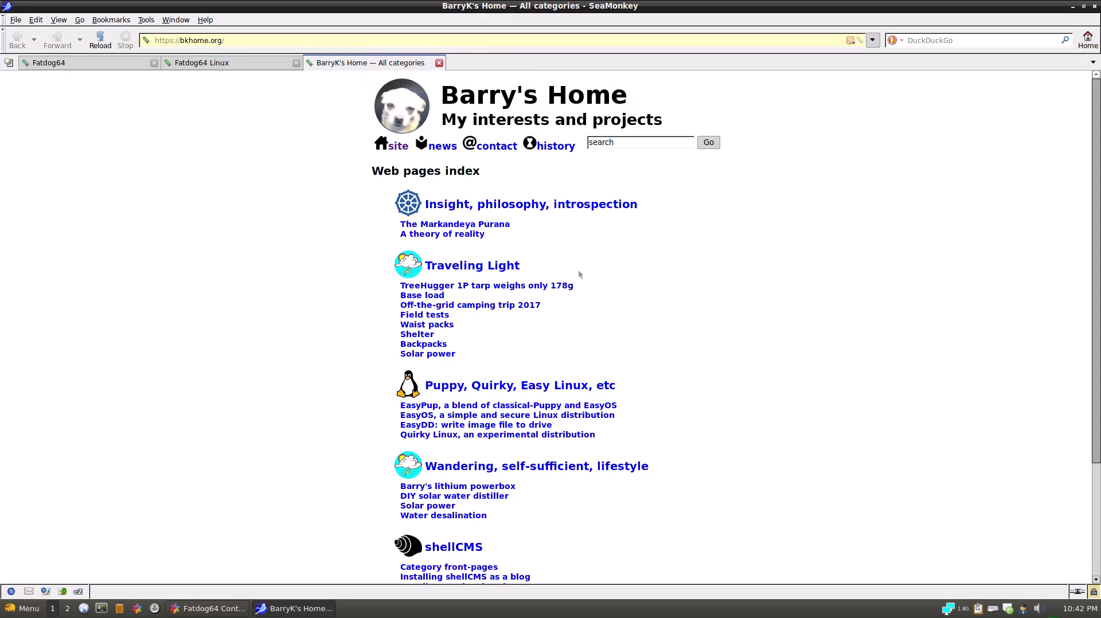
pyautogui.moveTo(412, 175)
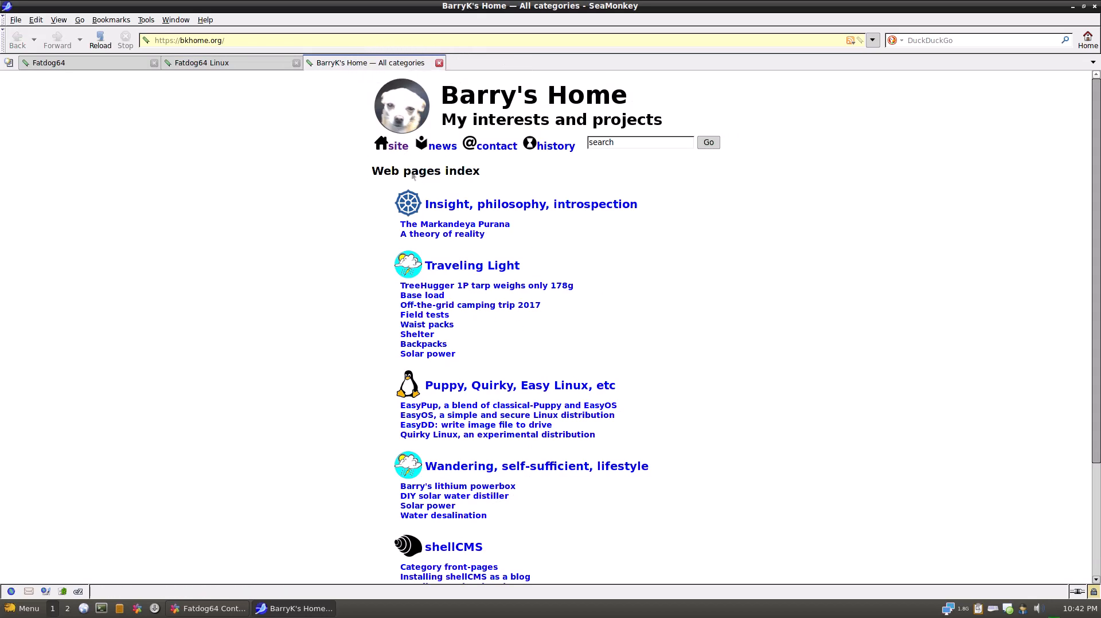
pyautogui.moveTo(634, 268)
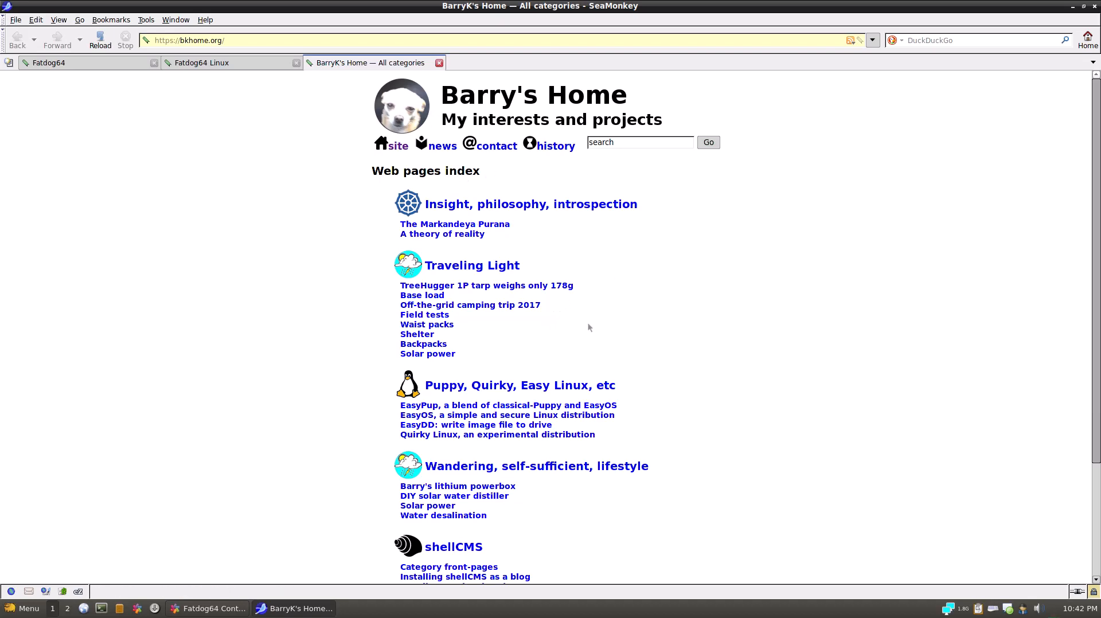
pyautogui.scroll(-3)
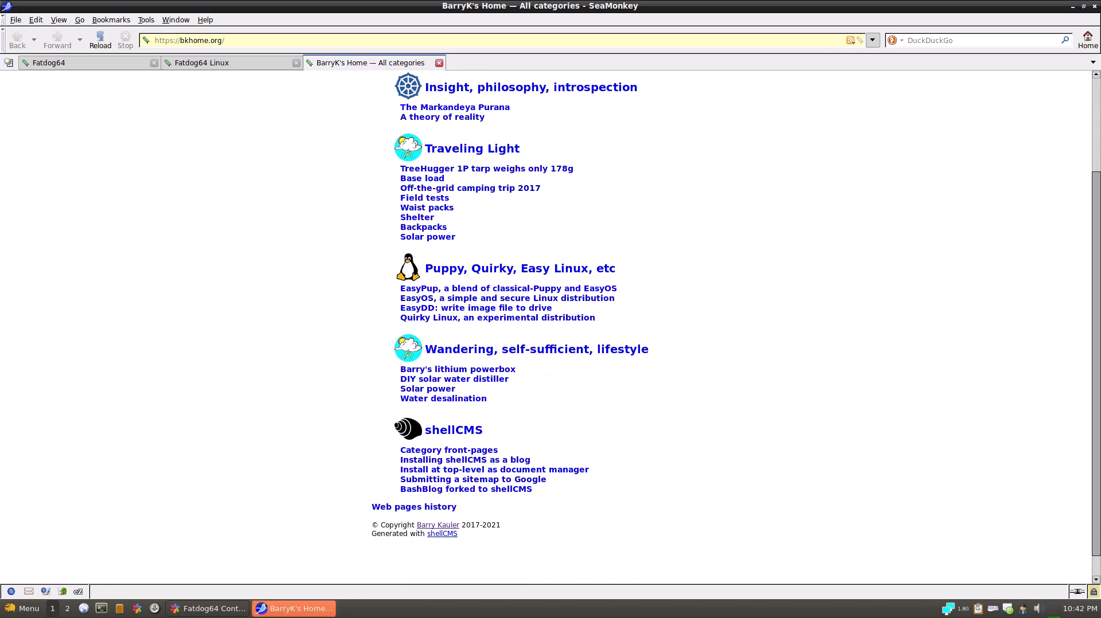
pyautogui.click(207, 608)
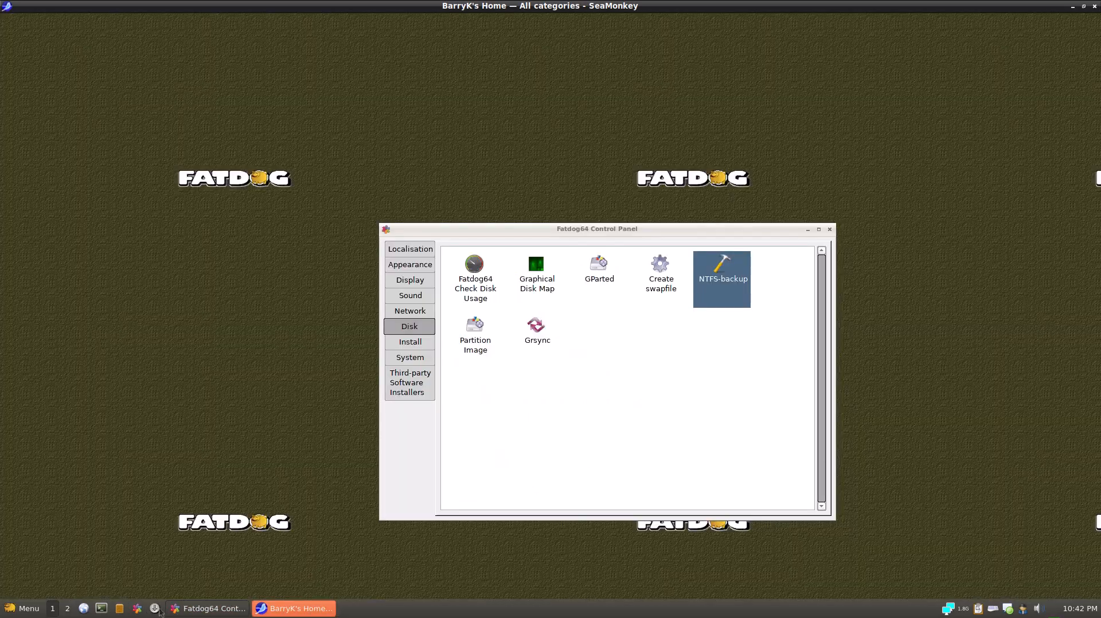
pyautogui.click(294, 608)
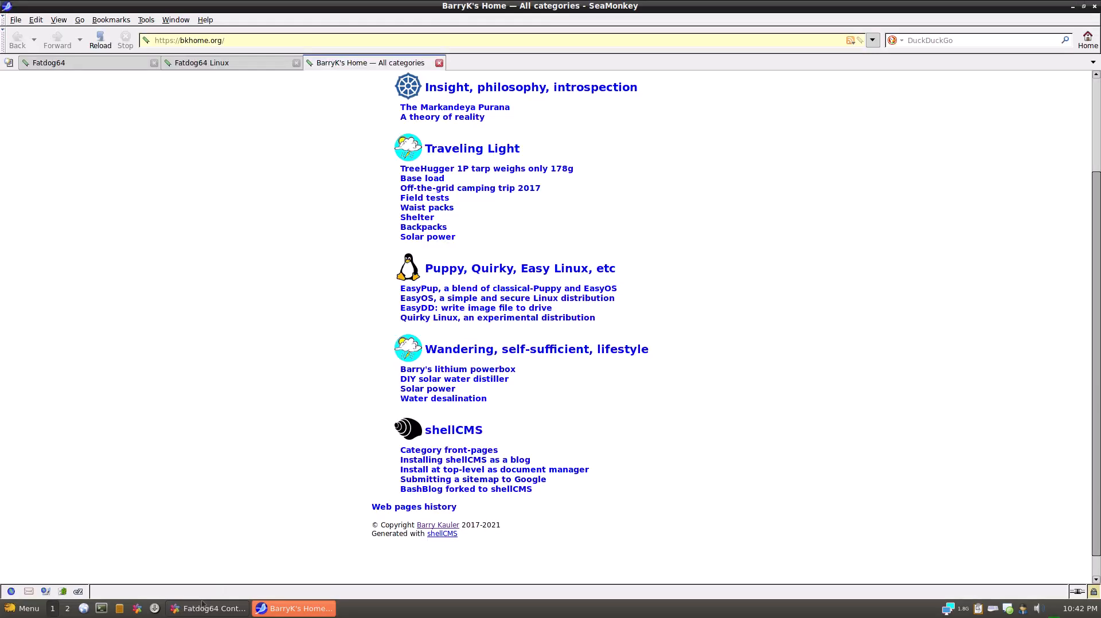